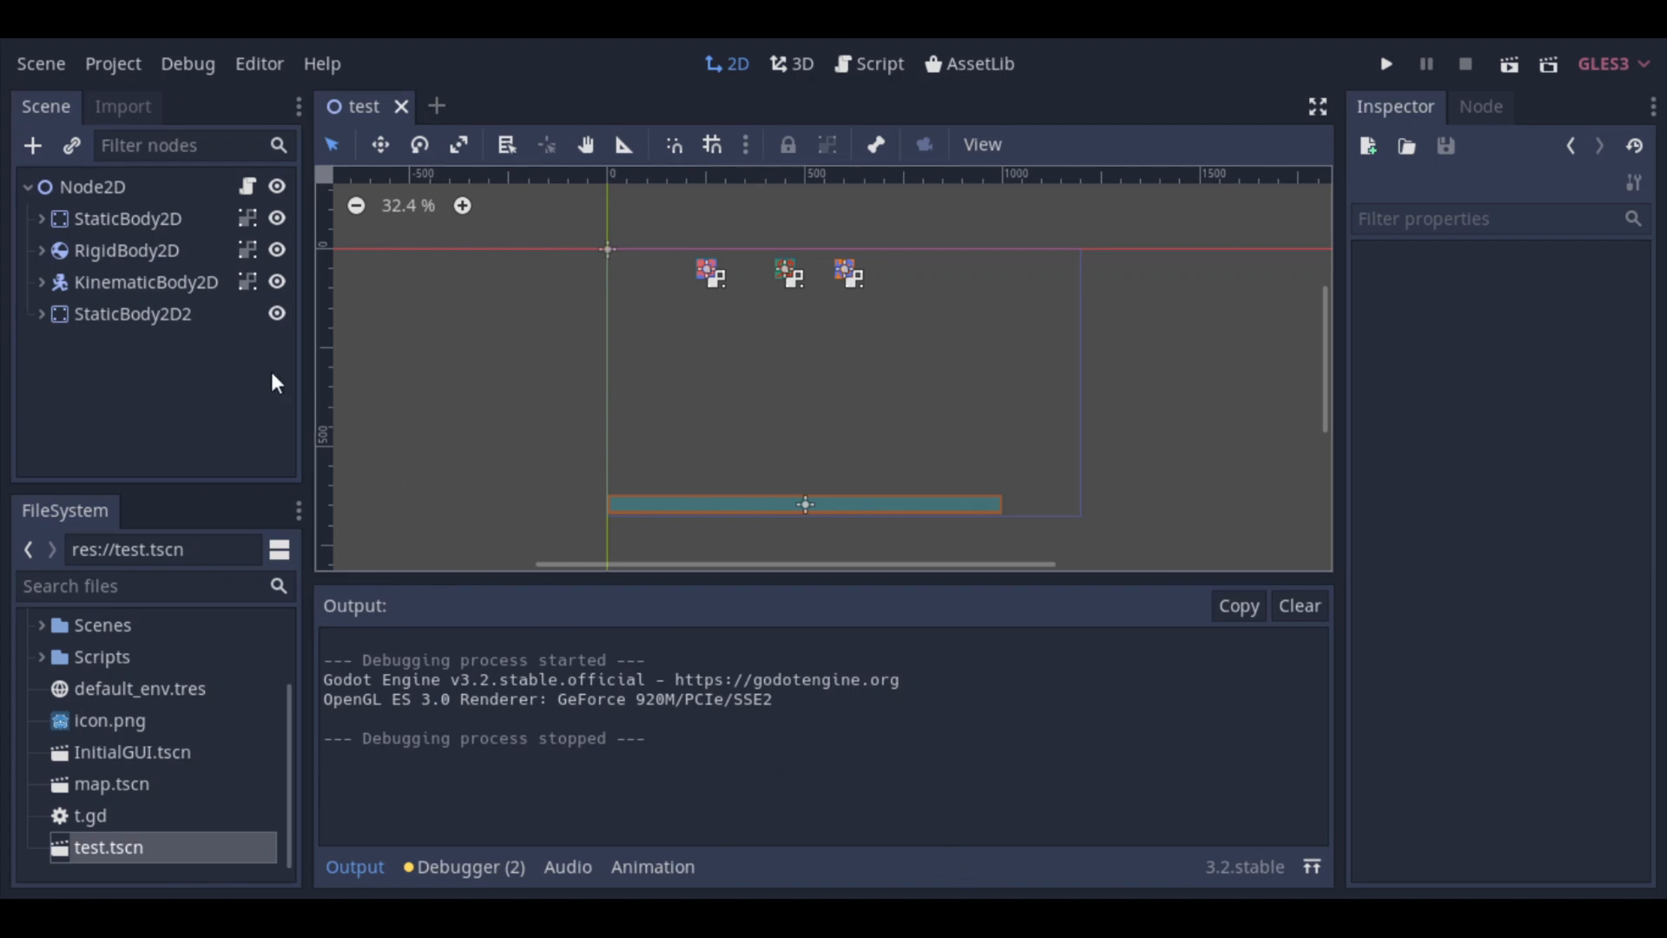
Step: Set StaticBody2D2's Constant Linear Velocity x to 5 and run the scene to test the moving floor
left_click(132, 313)
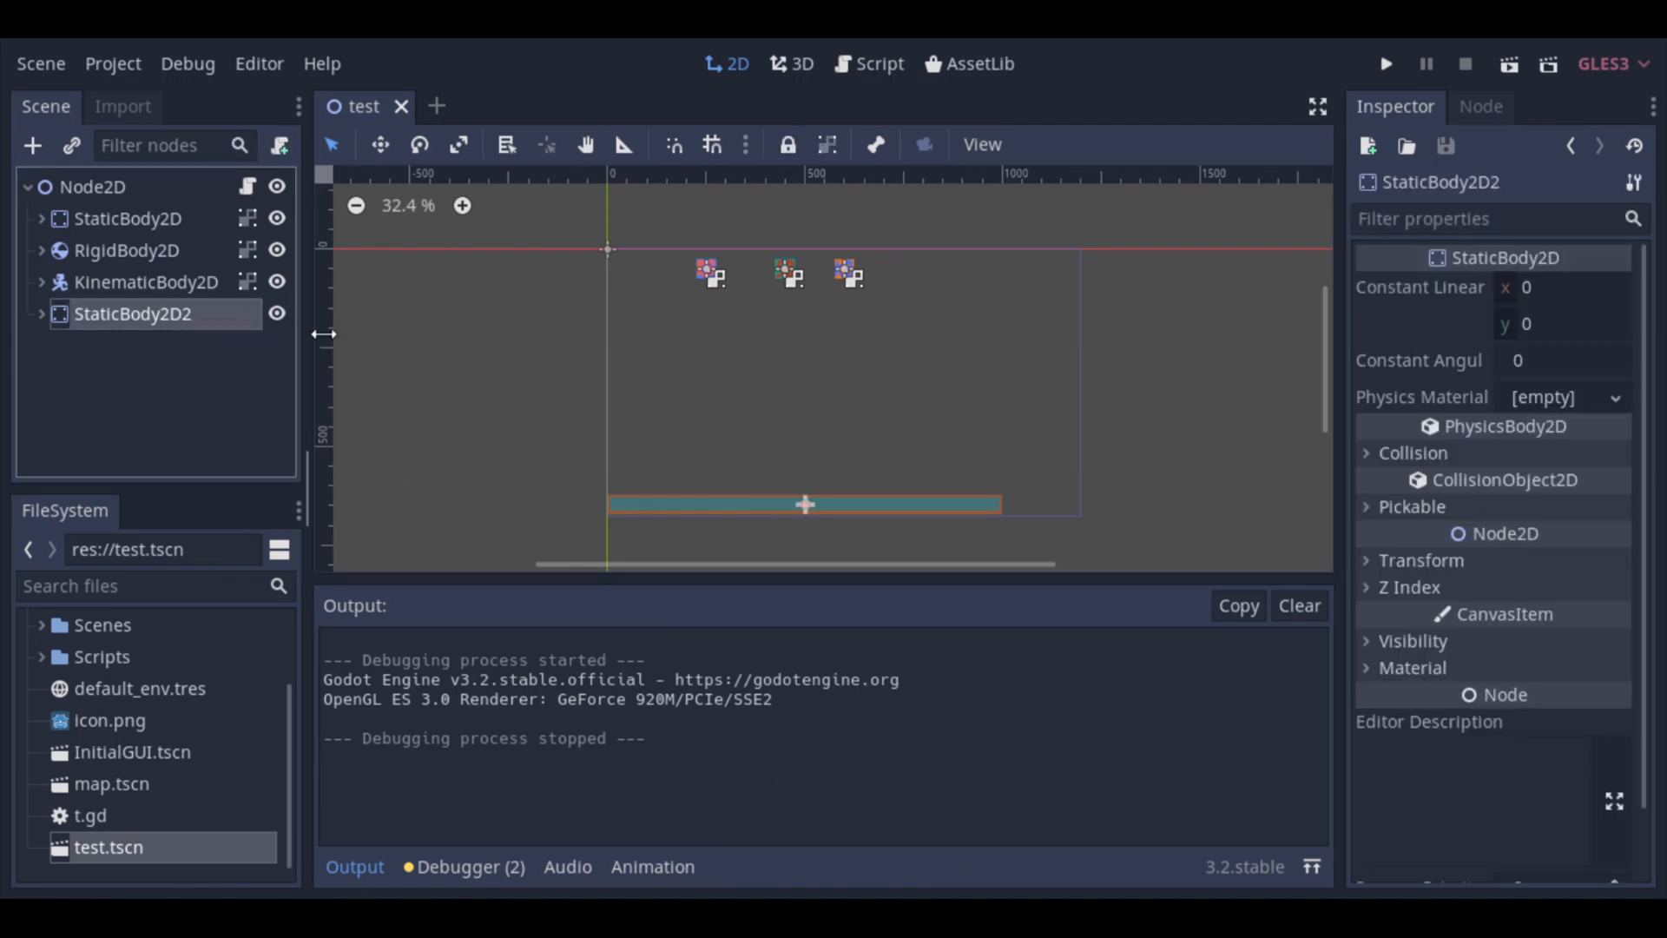
left_click(1562, 286)
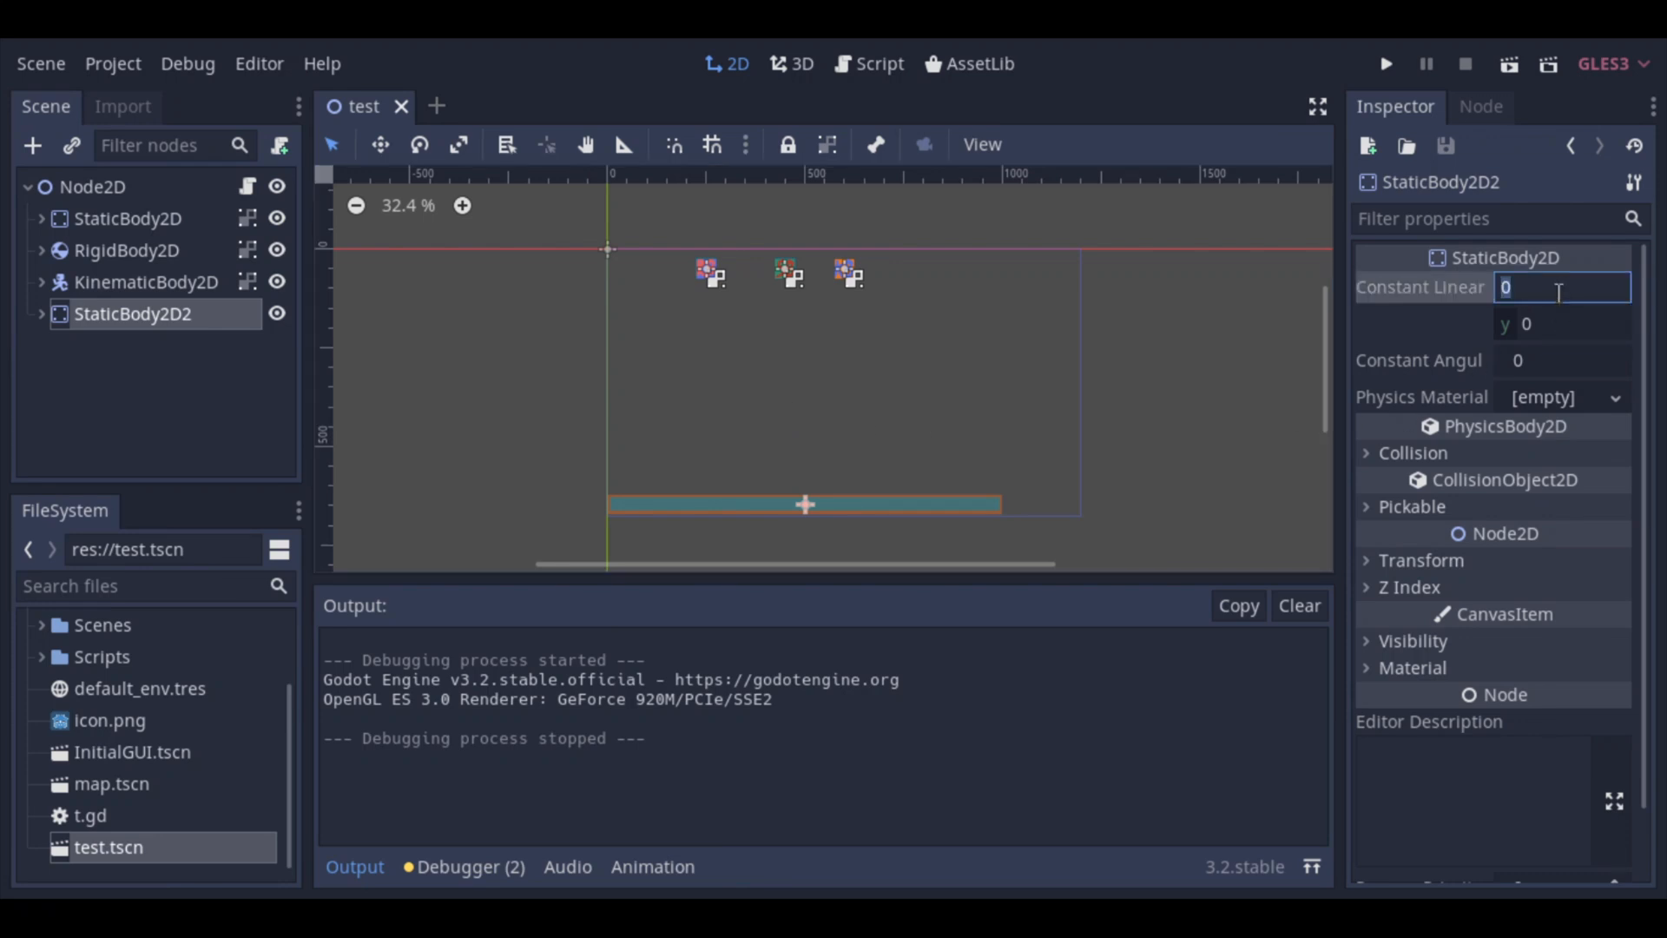
type("5")
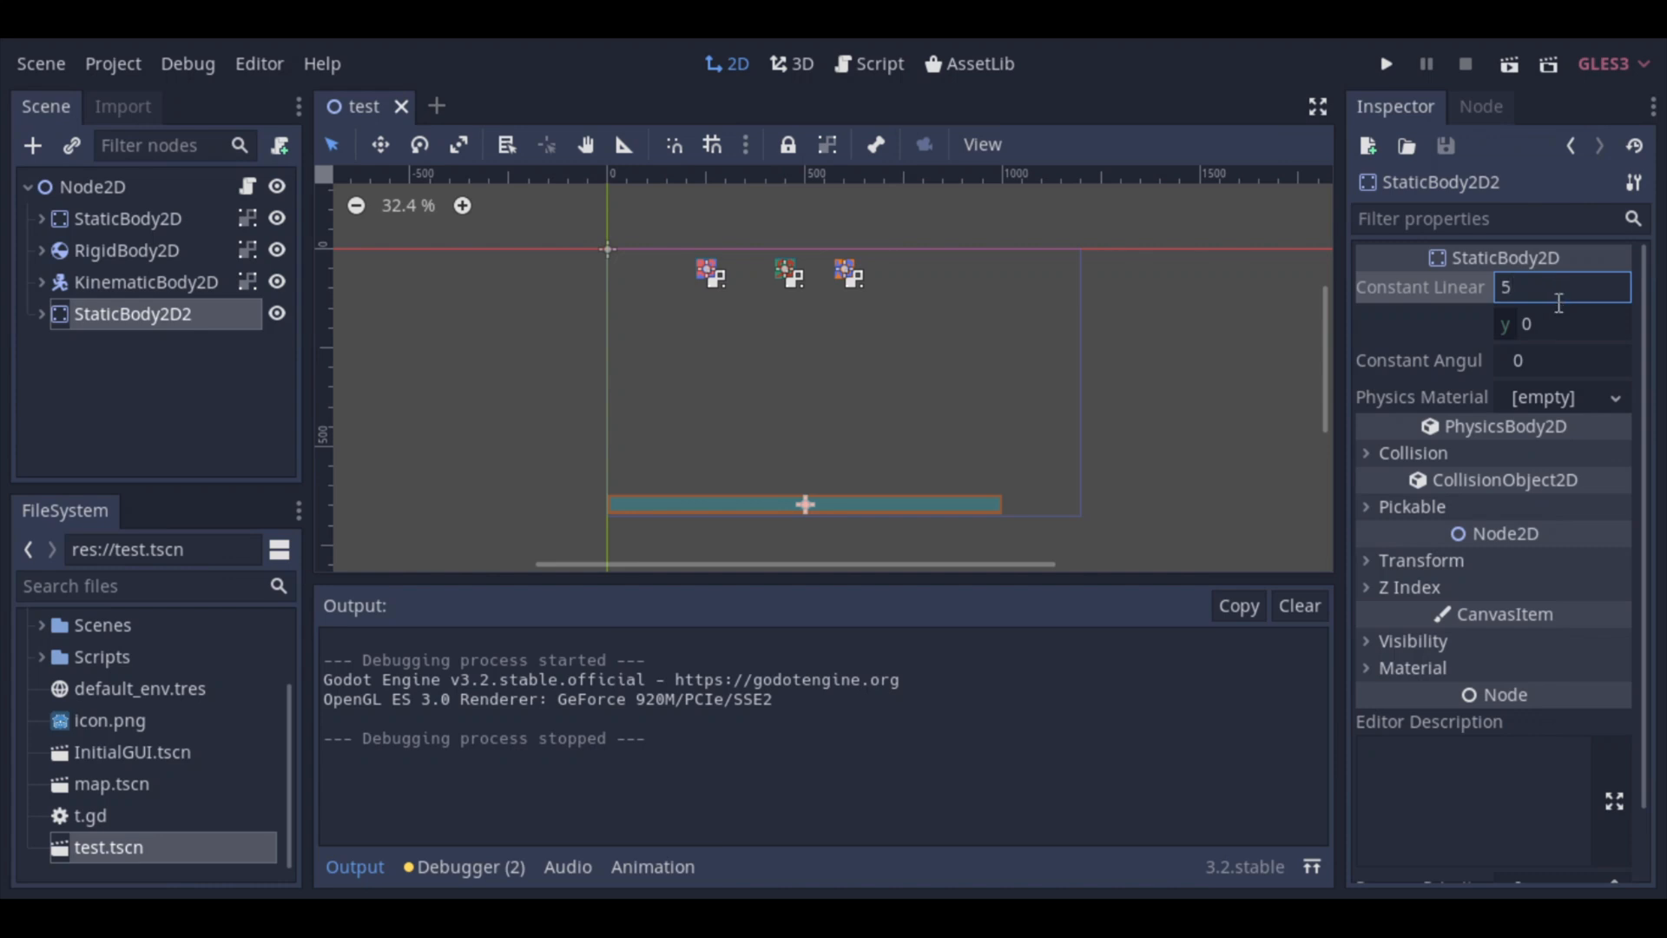
left_click(1247, 422)
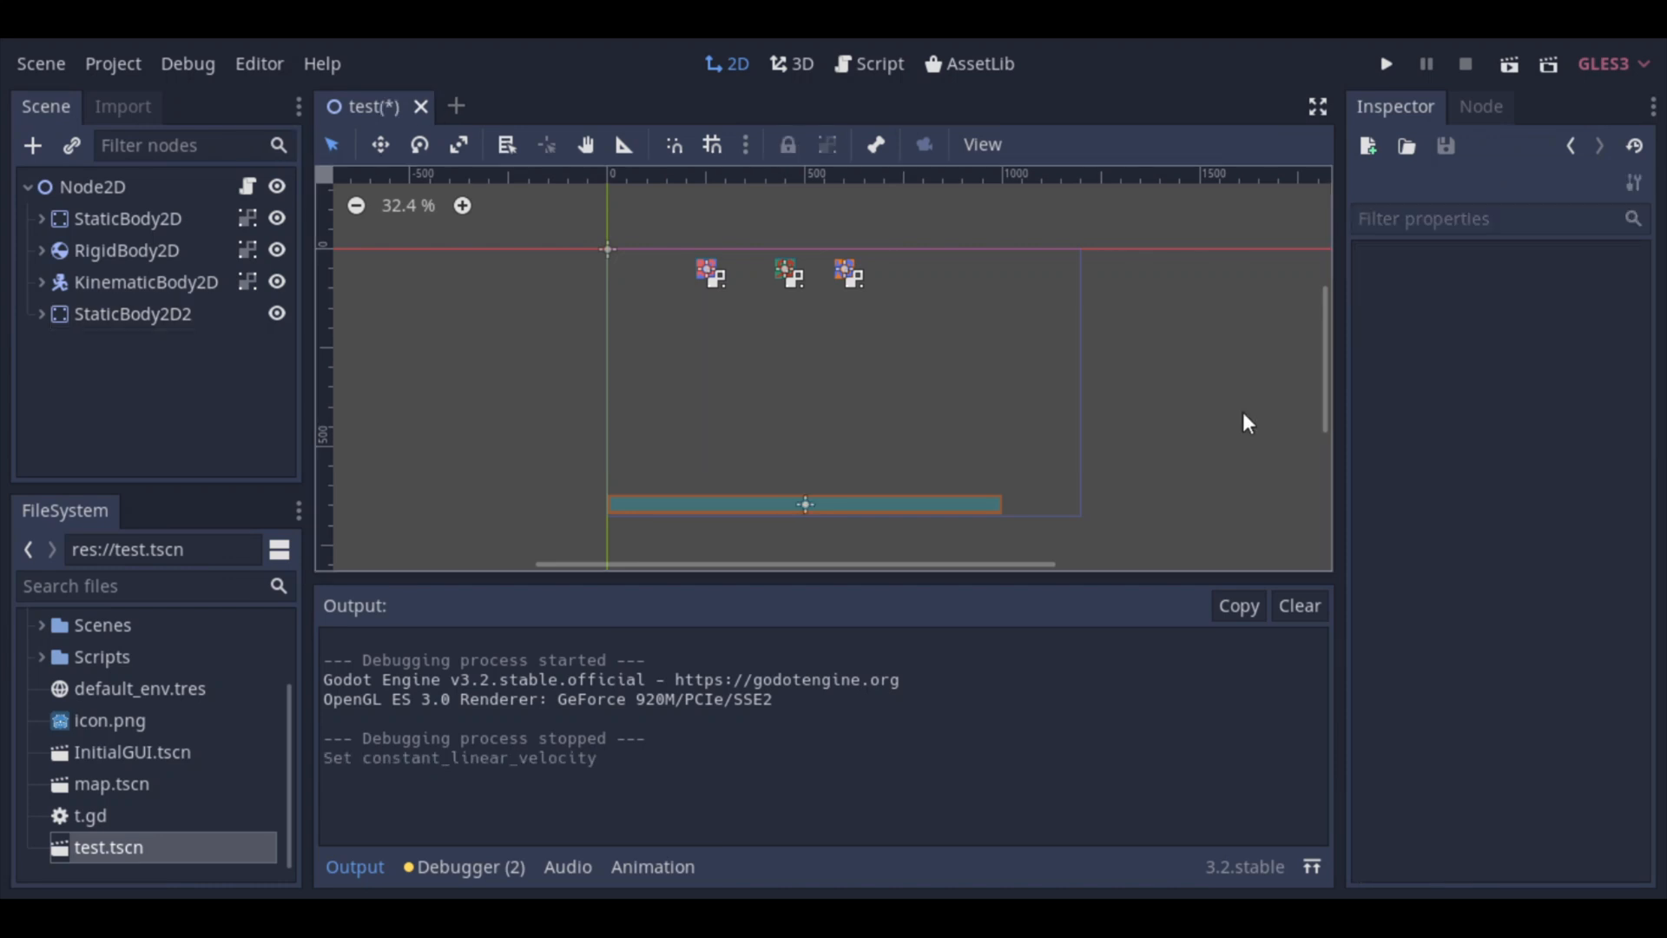
left_click(132, 314)
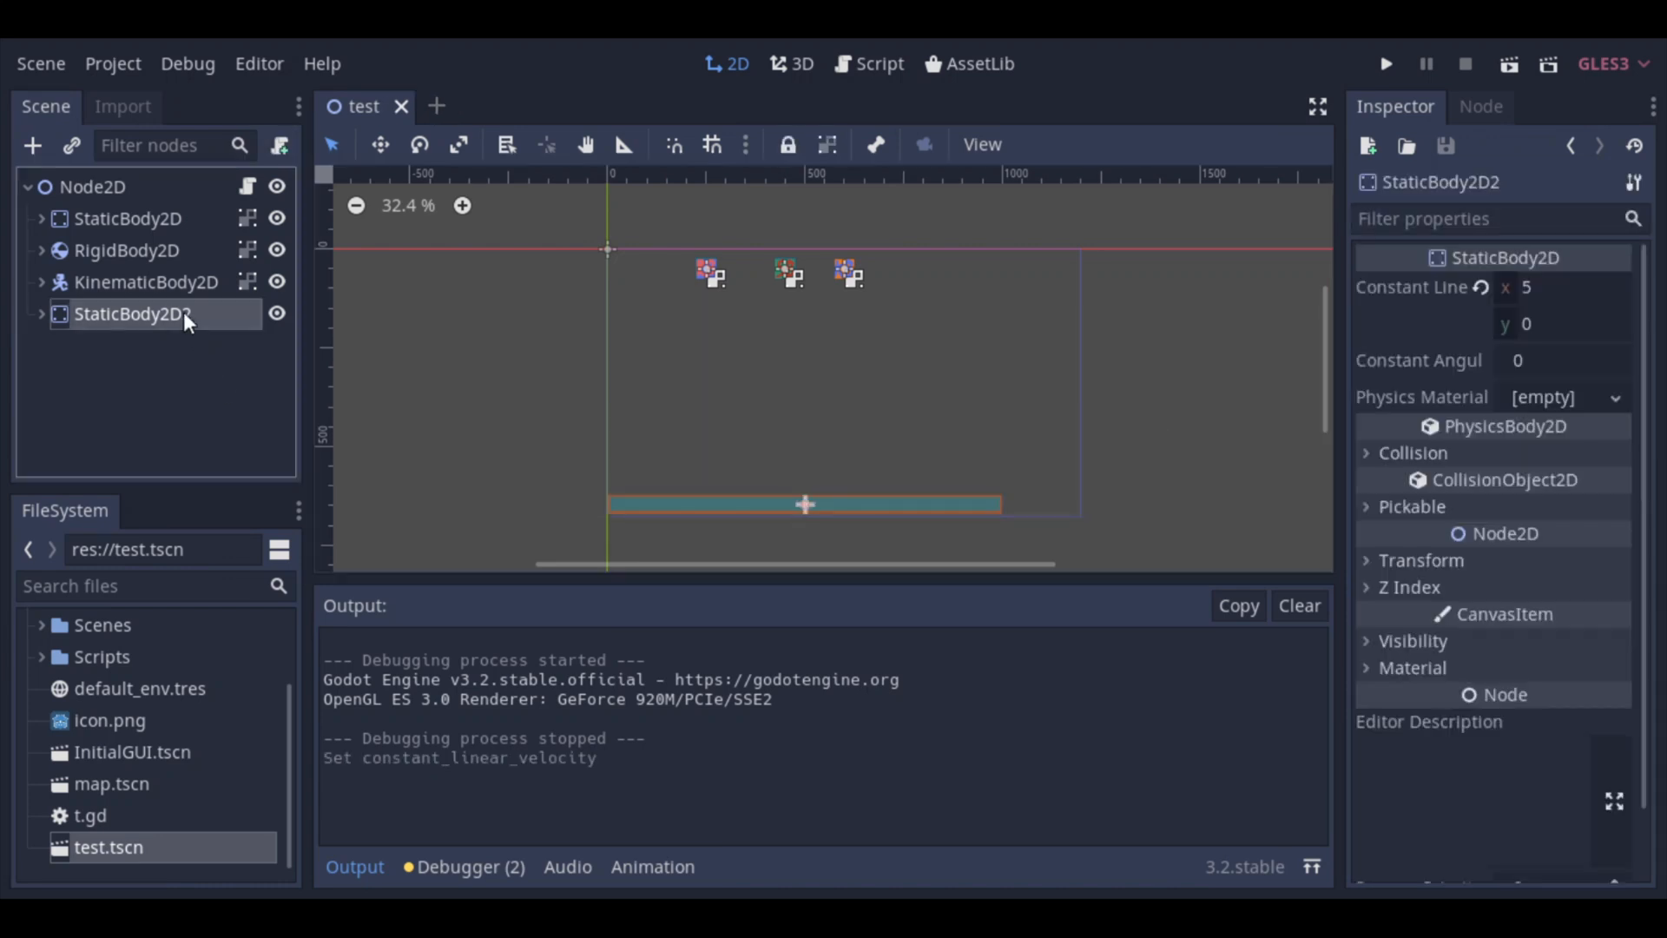
left_click(1385, 64)
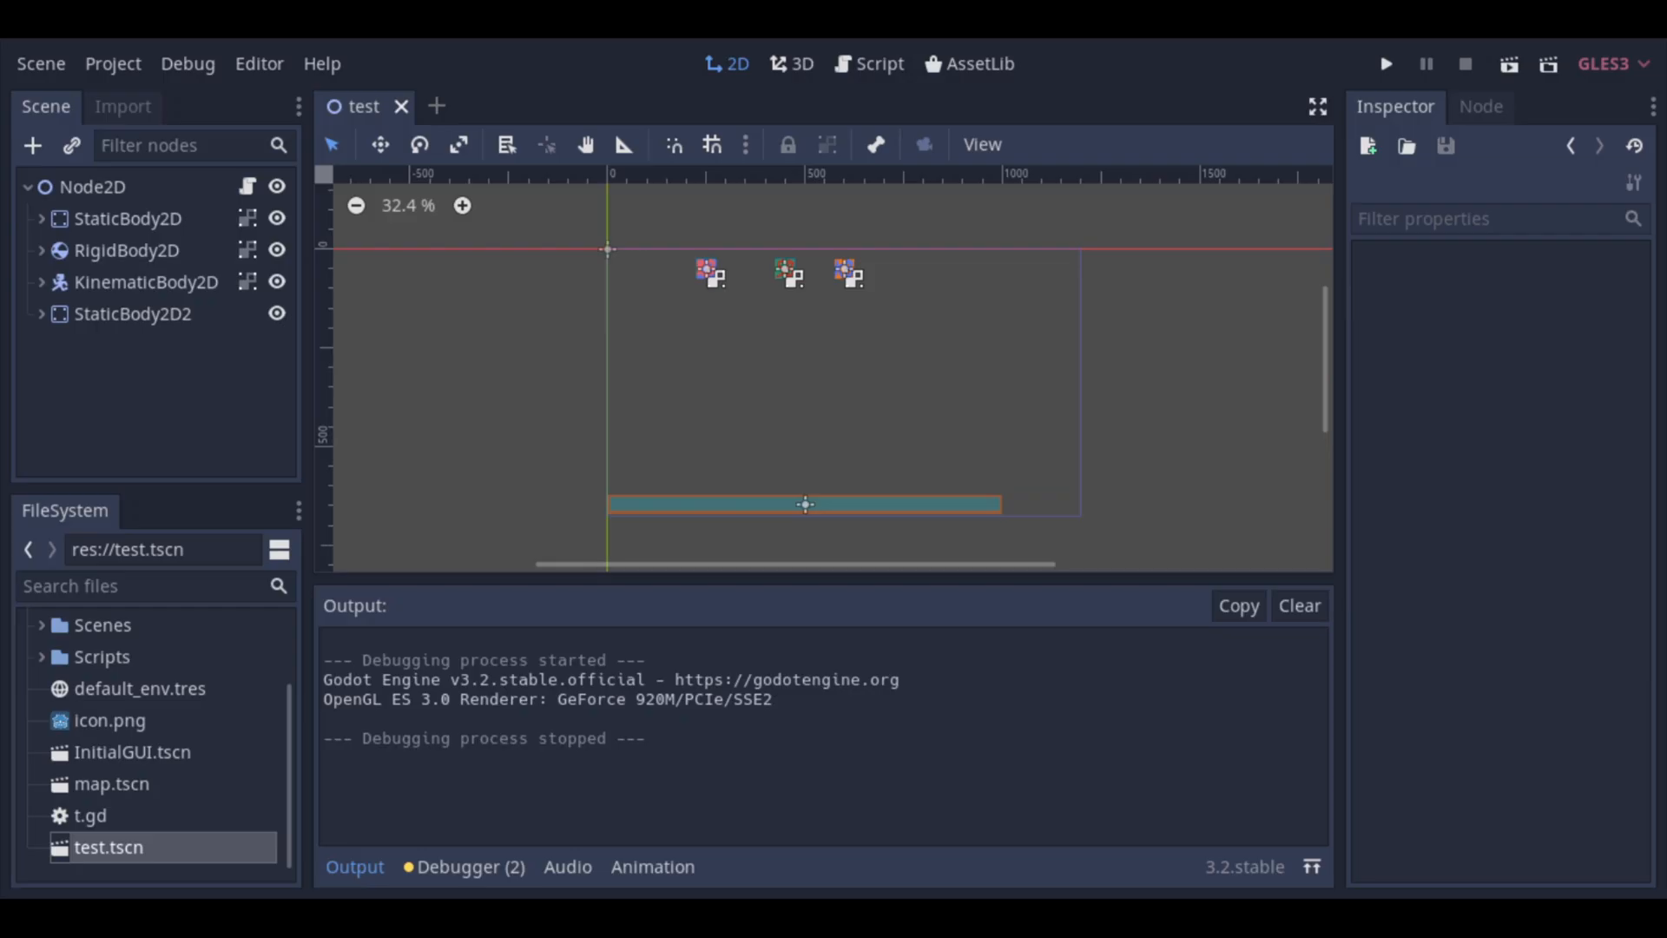
mouse_move(975, 785)
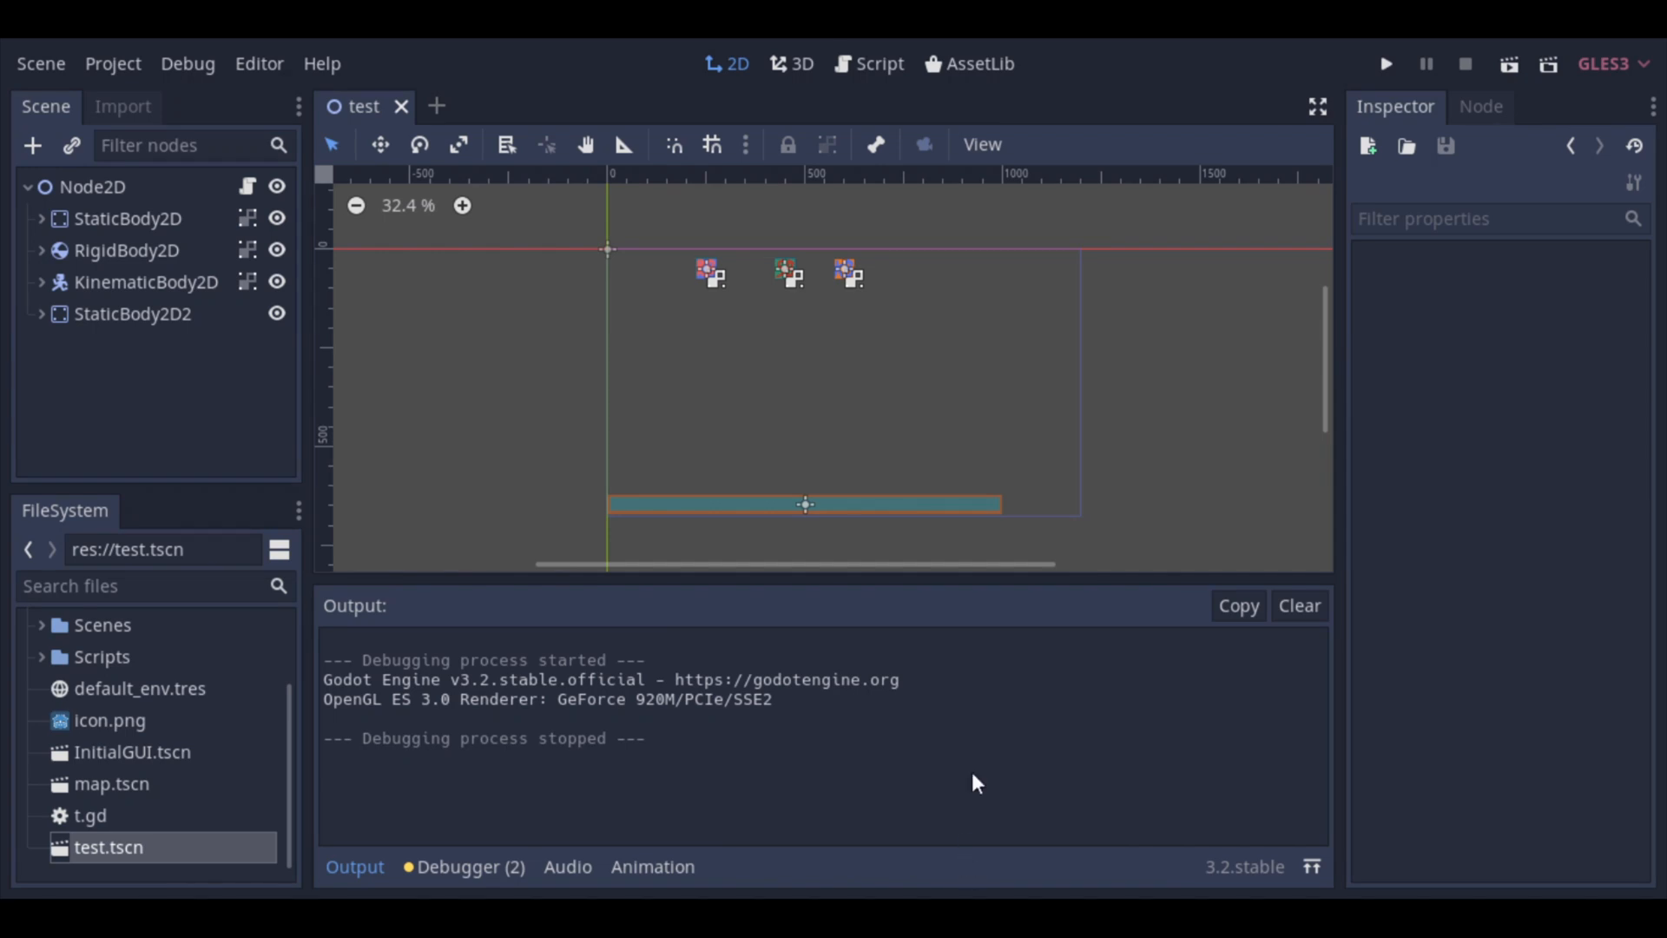
Step: Change StaticBody2D2's Constant Linear Velocity x to -20 and run the scene
left_click(132, 314)
type("-20")
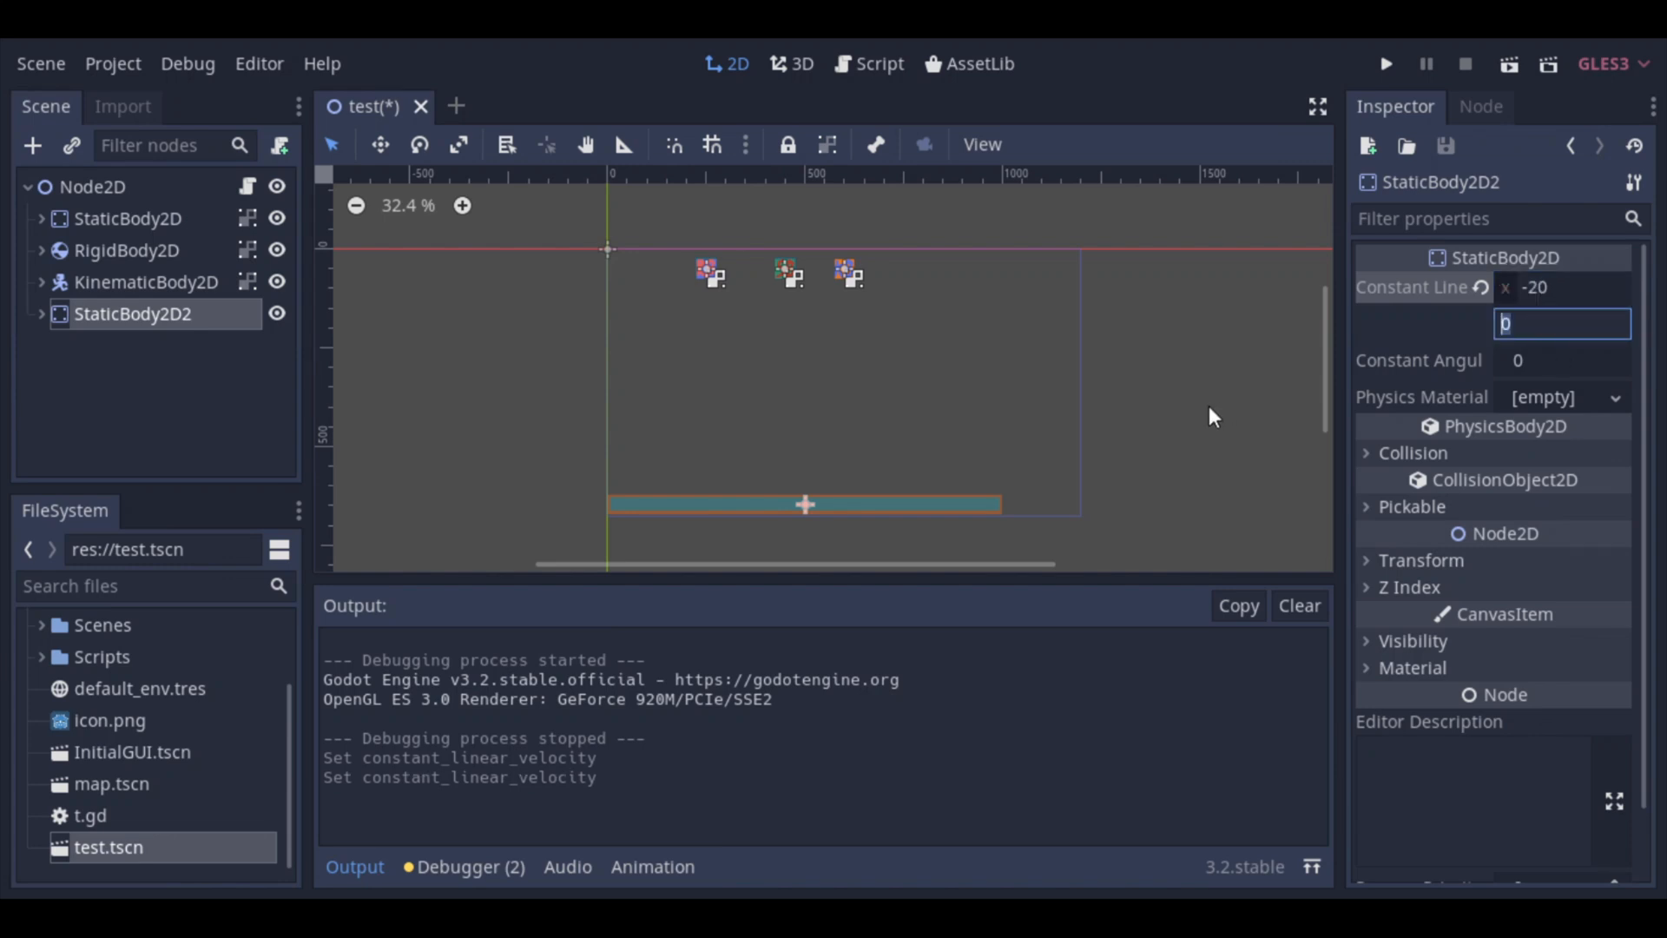
left_click(1385, 65)
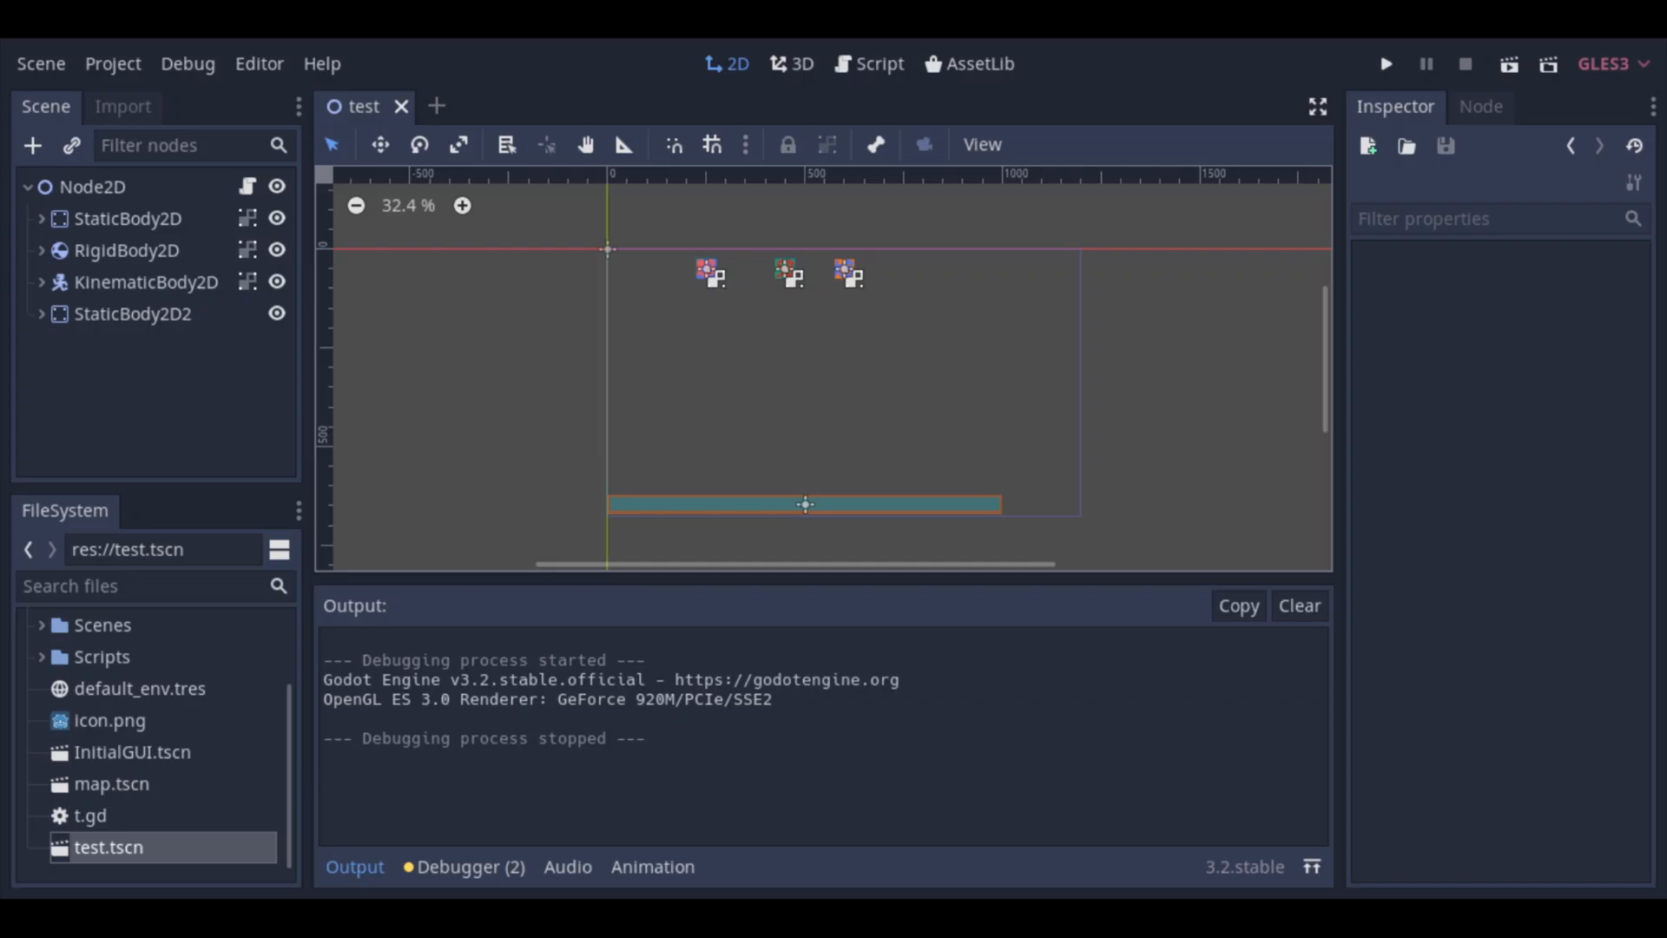
mouse_move(1007, 849)
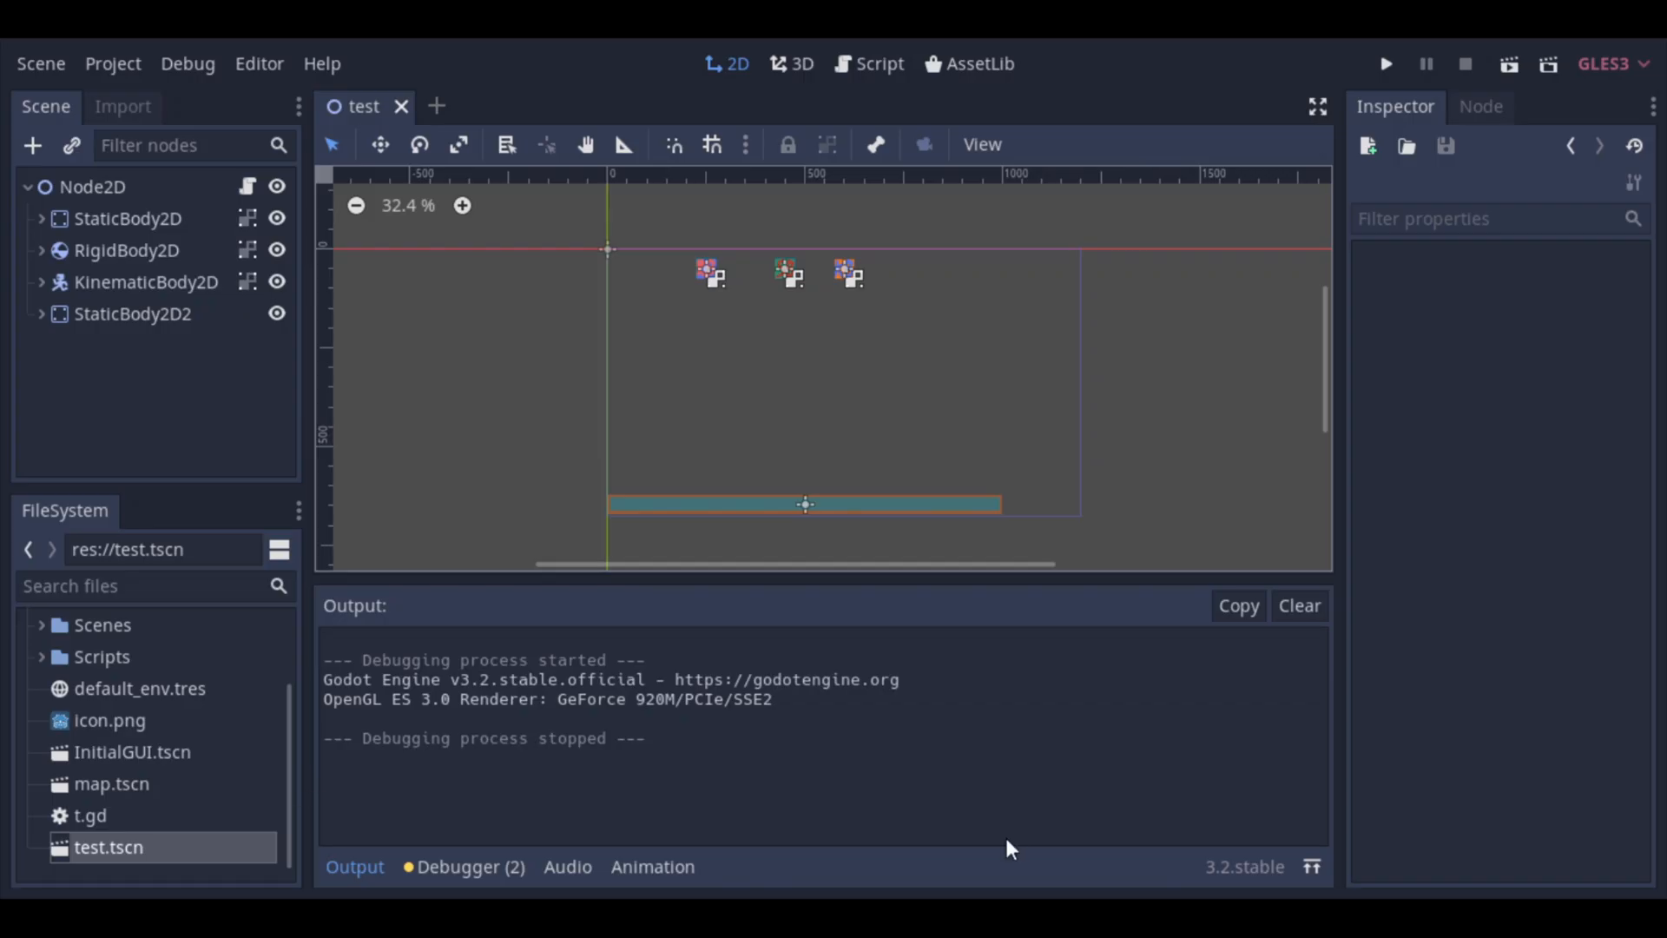
Step: Set the floor's Constant Linear Velocity to x 0, y 200, save with Ctrl+S and run the scene
left_click(132, 312)
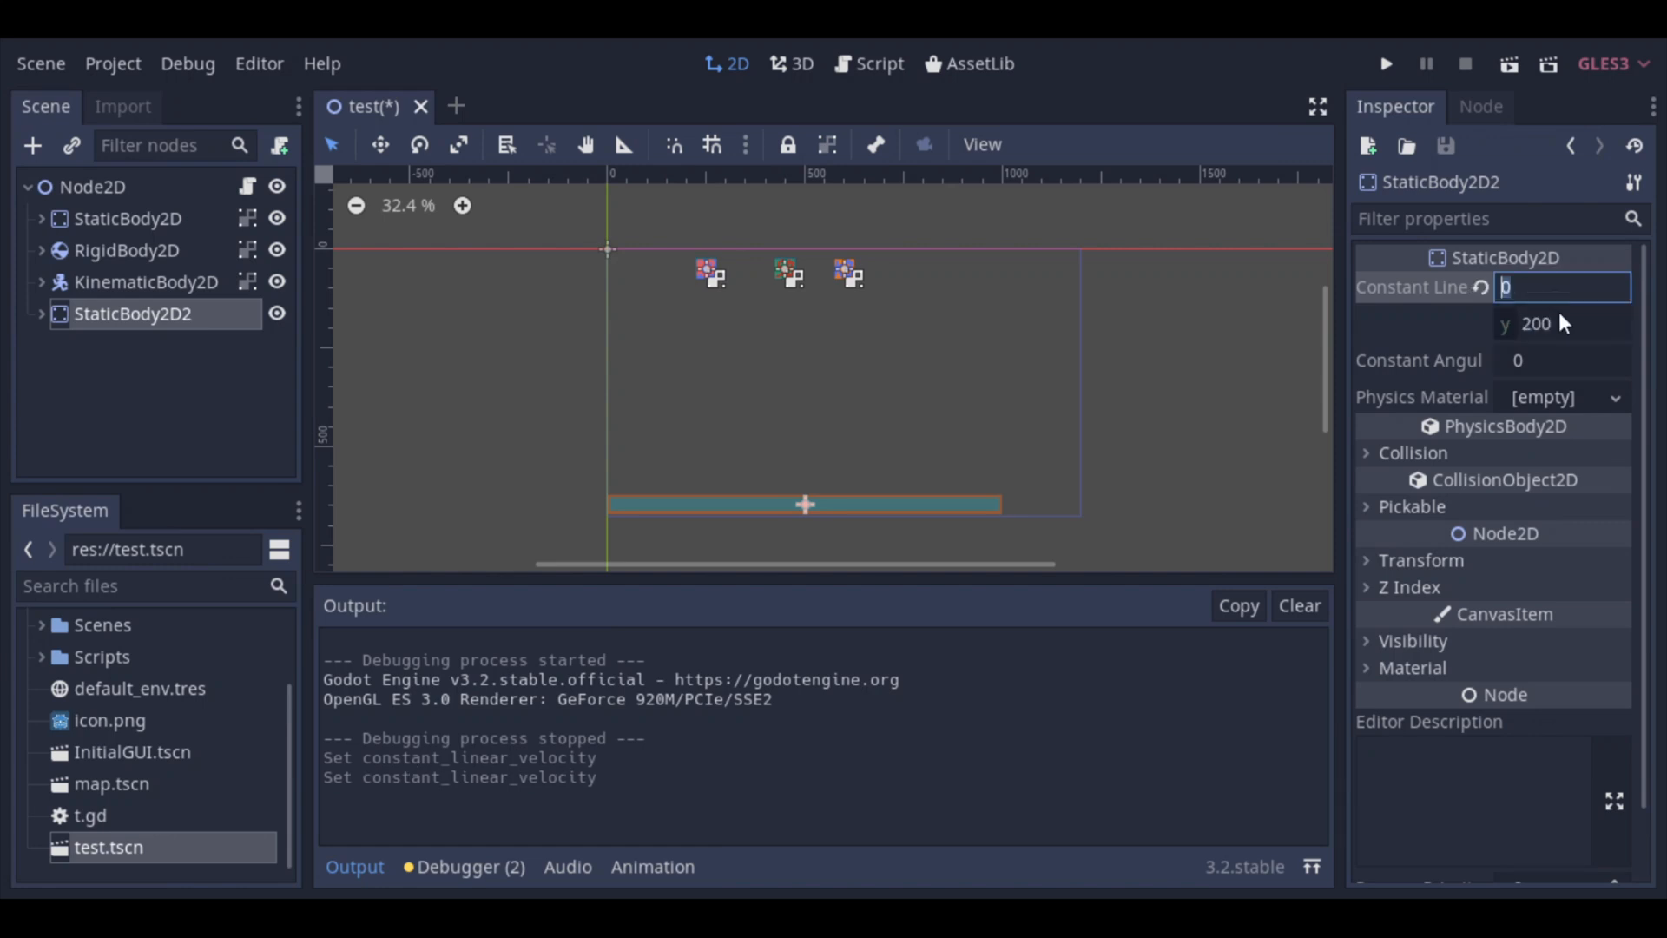
left_click(1563, 359)
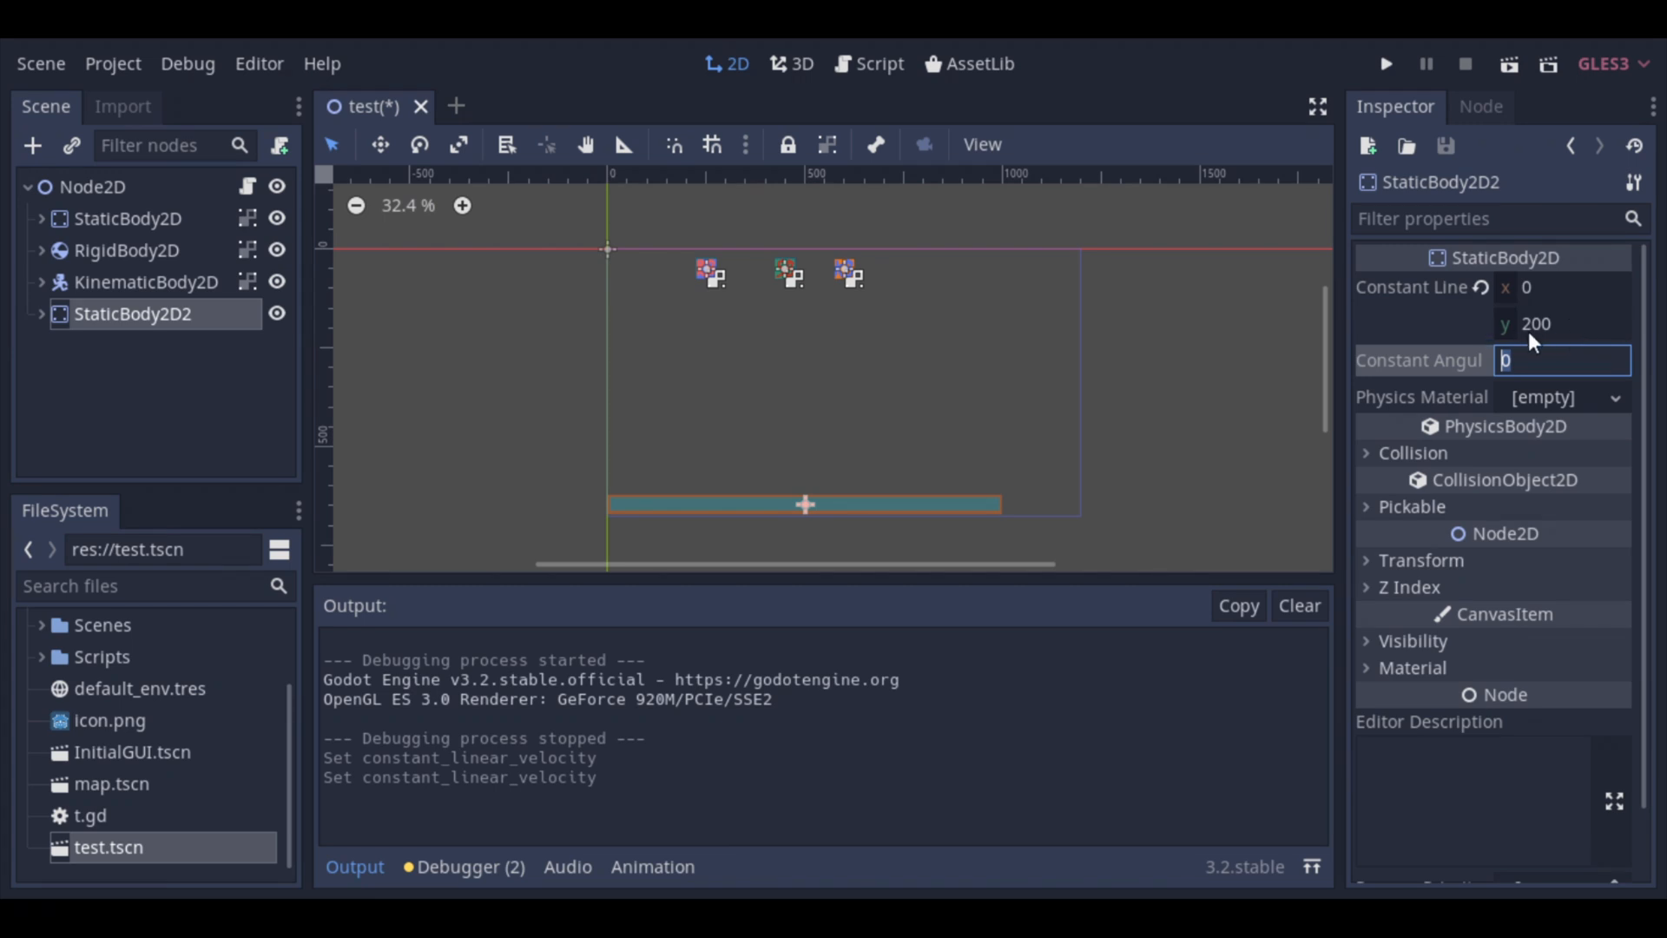
mouse_move(927, 505)
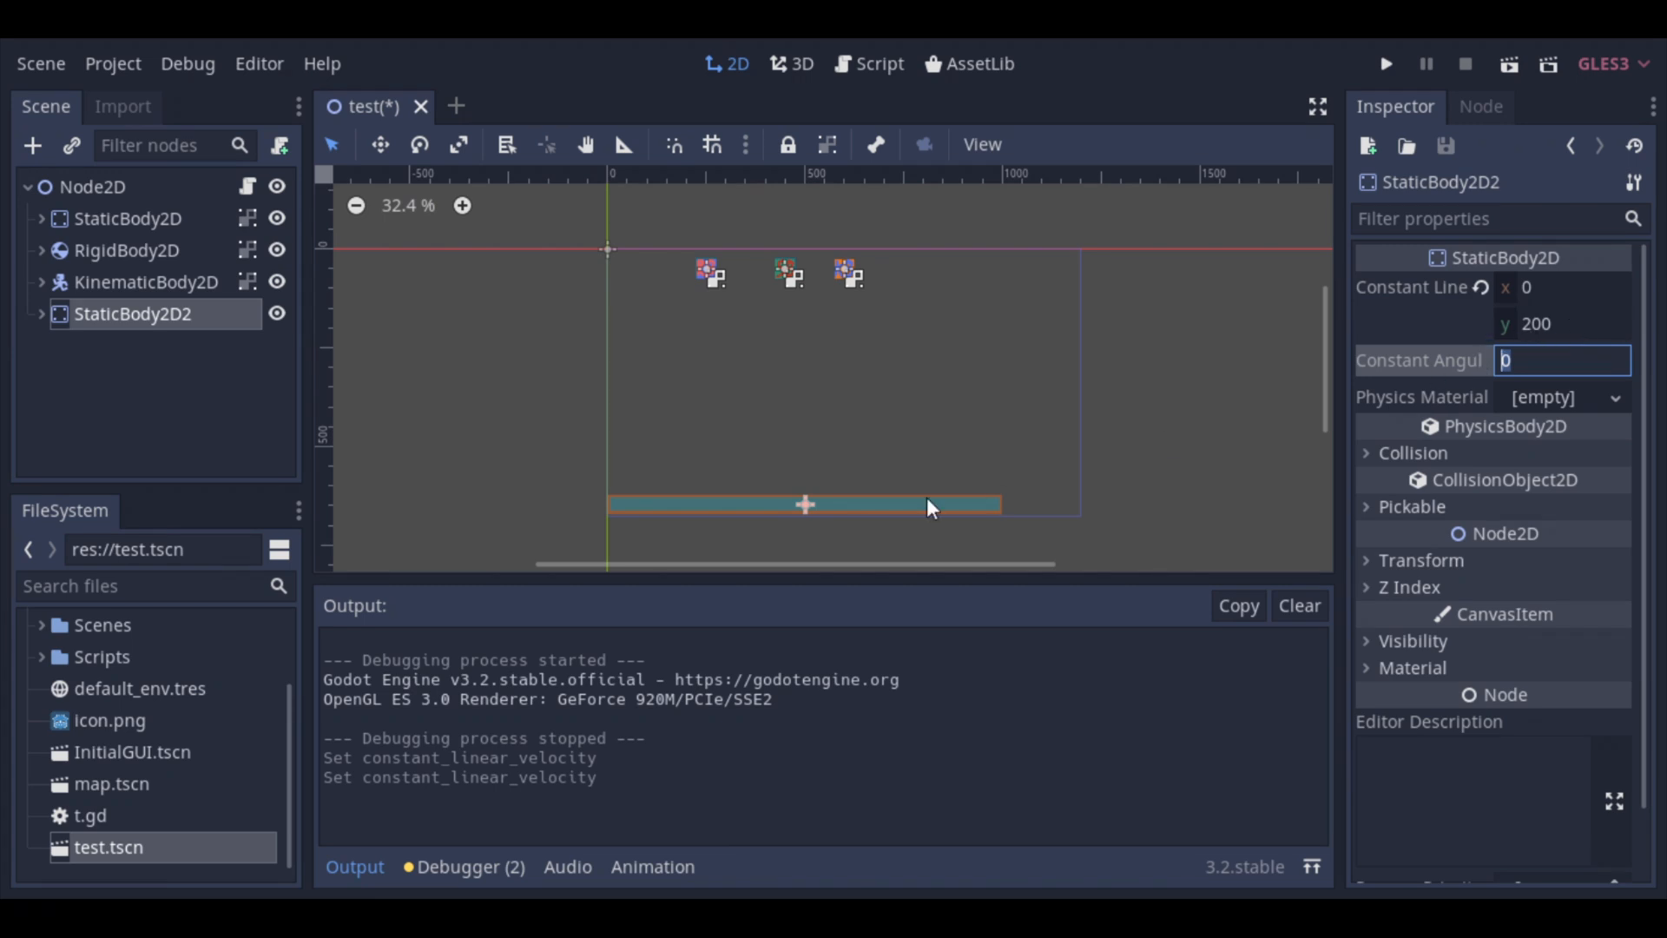
key("ctrl+s")
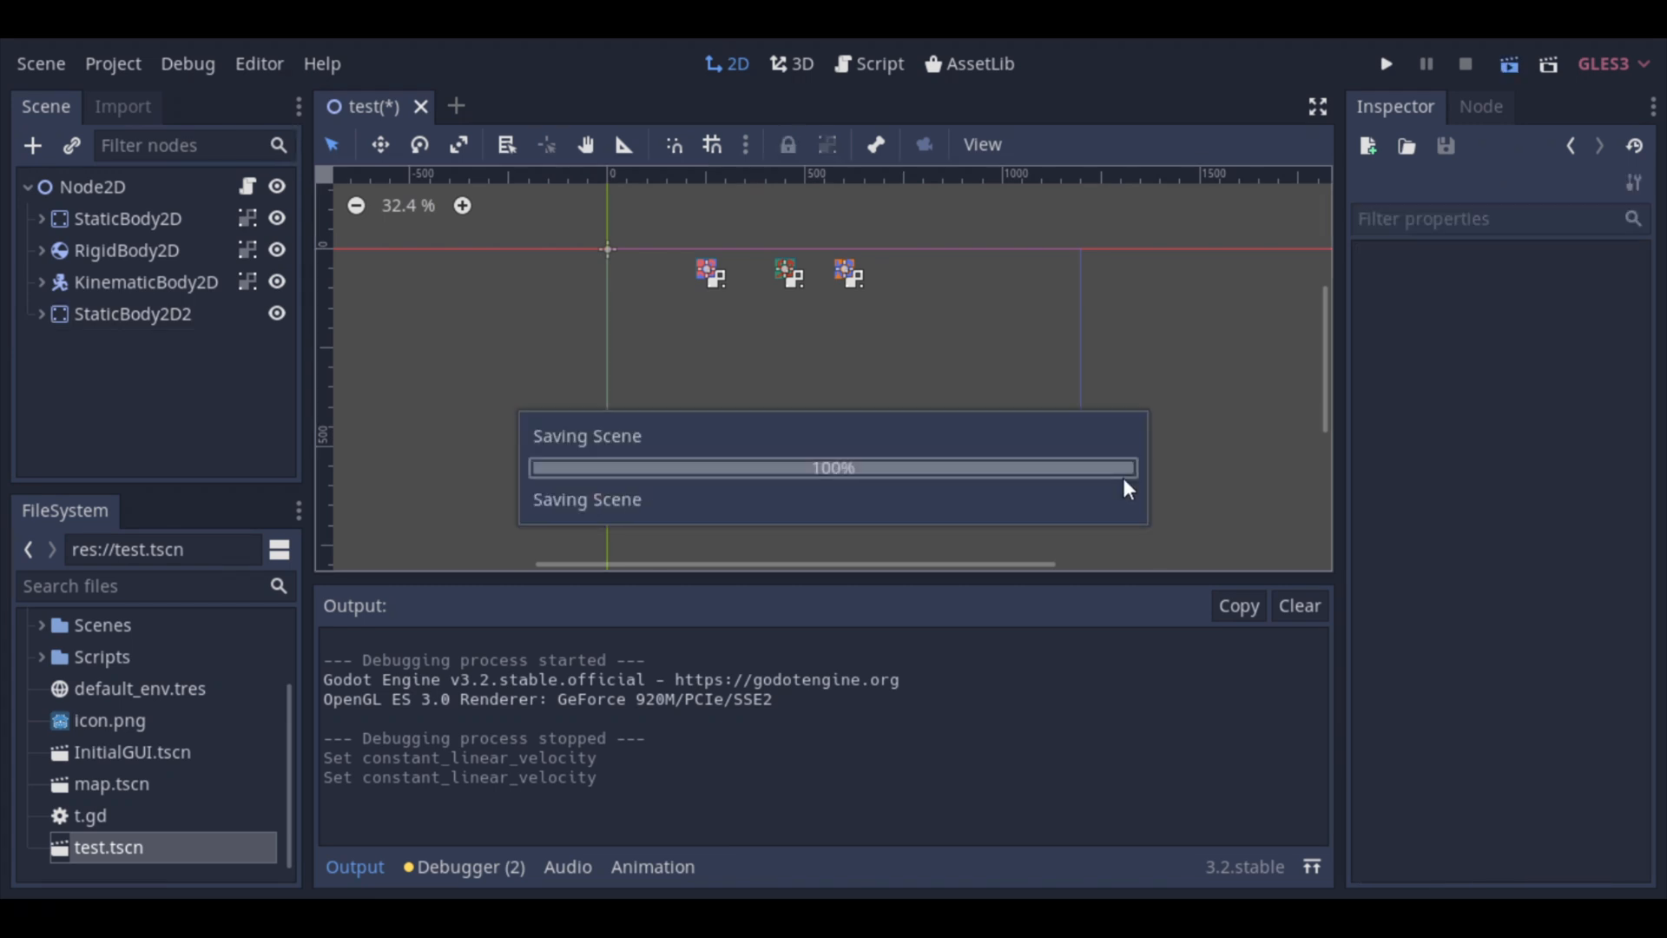
left_click(1385, 64)
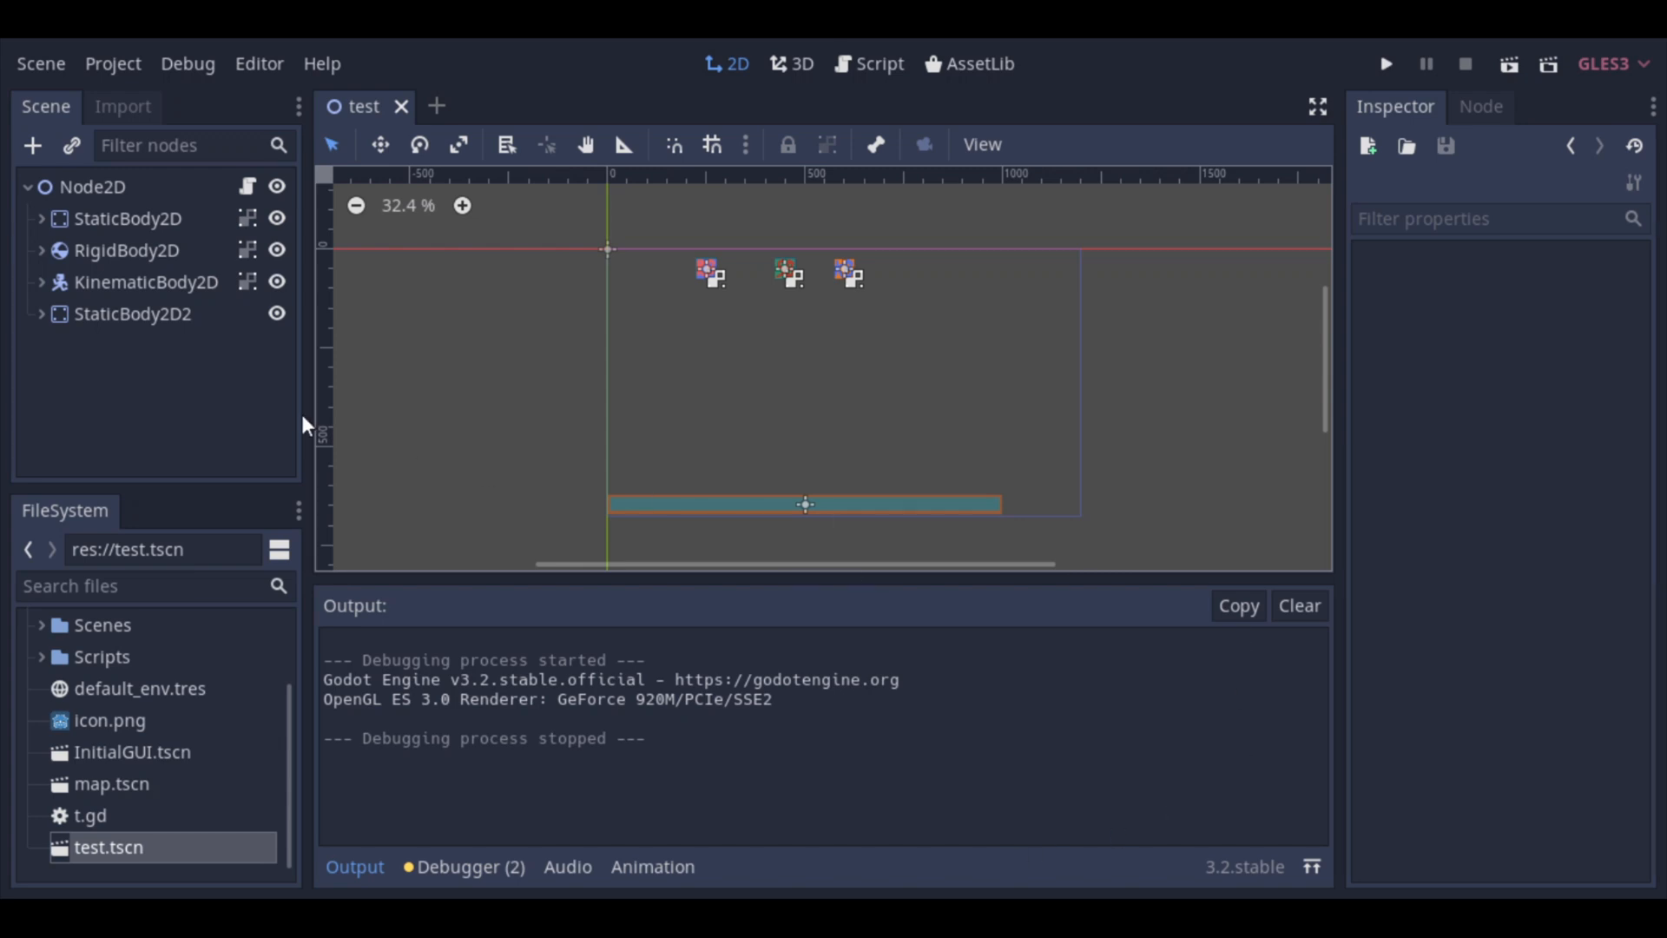
Step: Enter -500 as the floor's Constant Linear Velocity y value
left_click(132, 312)
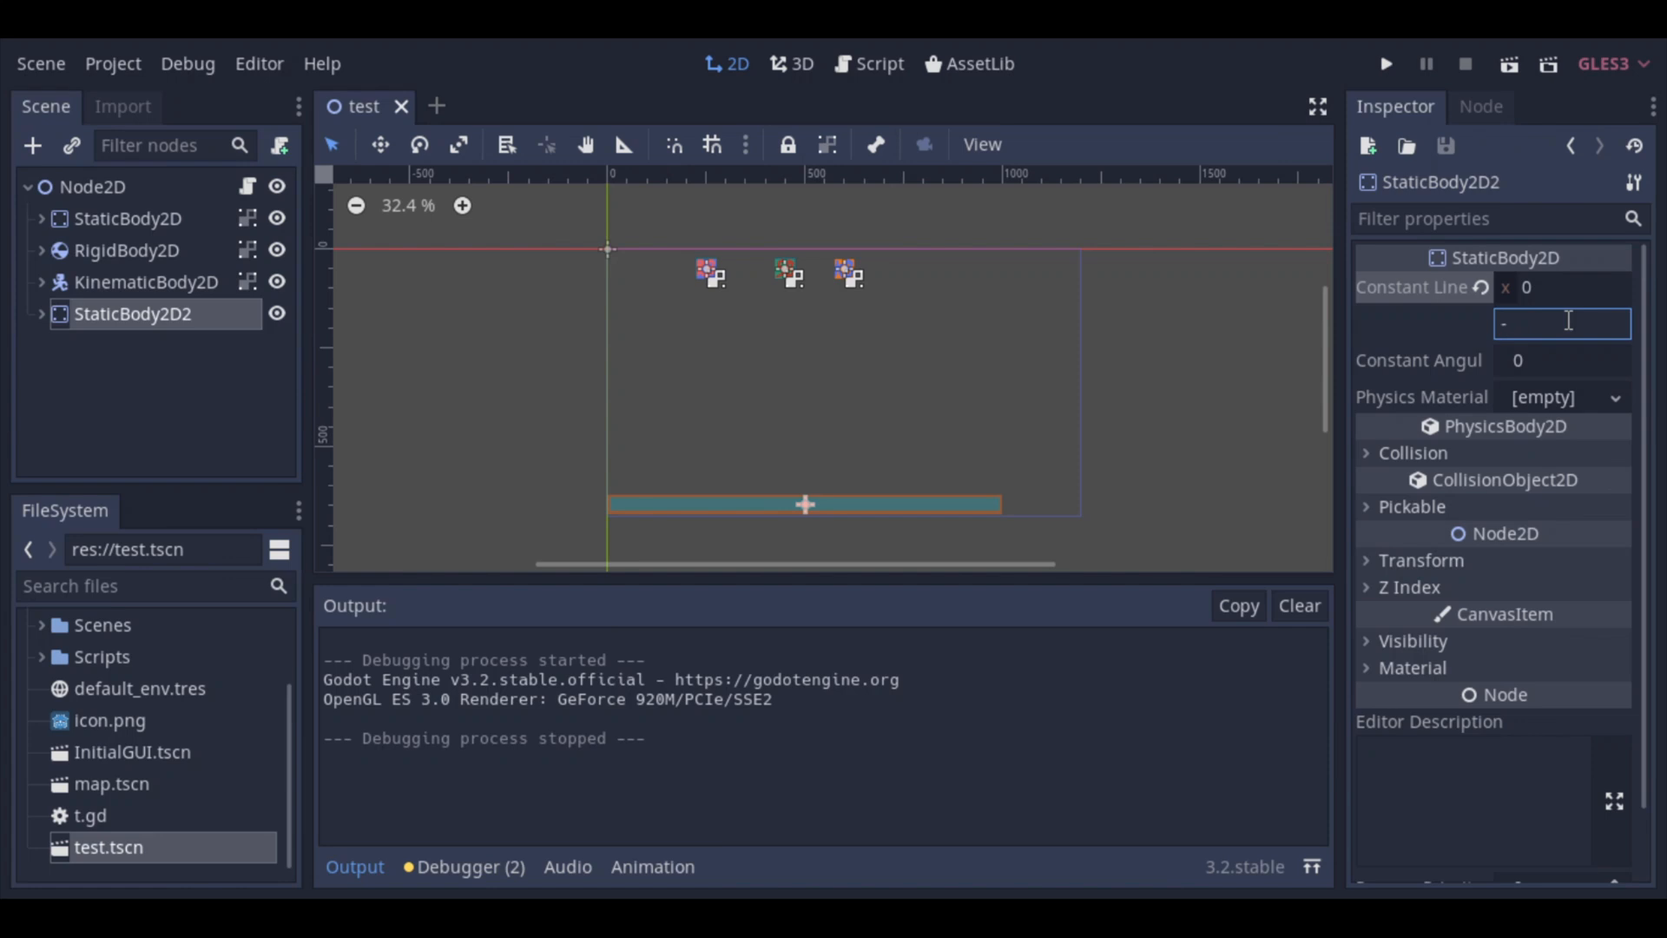
type("-500")
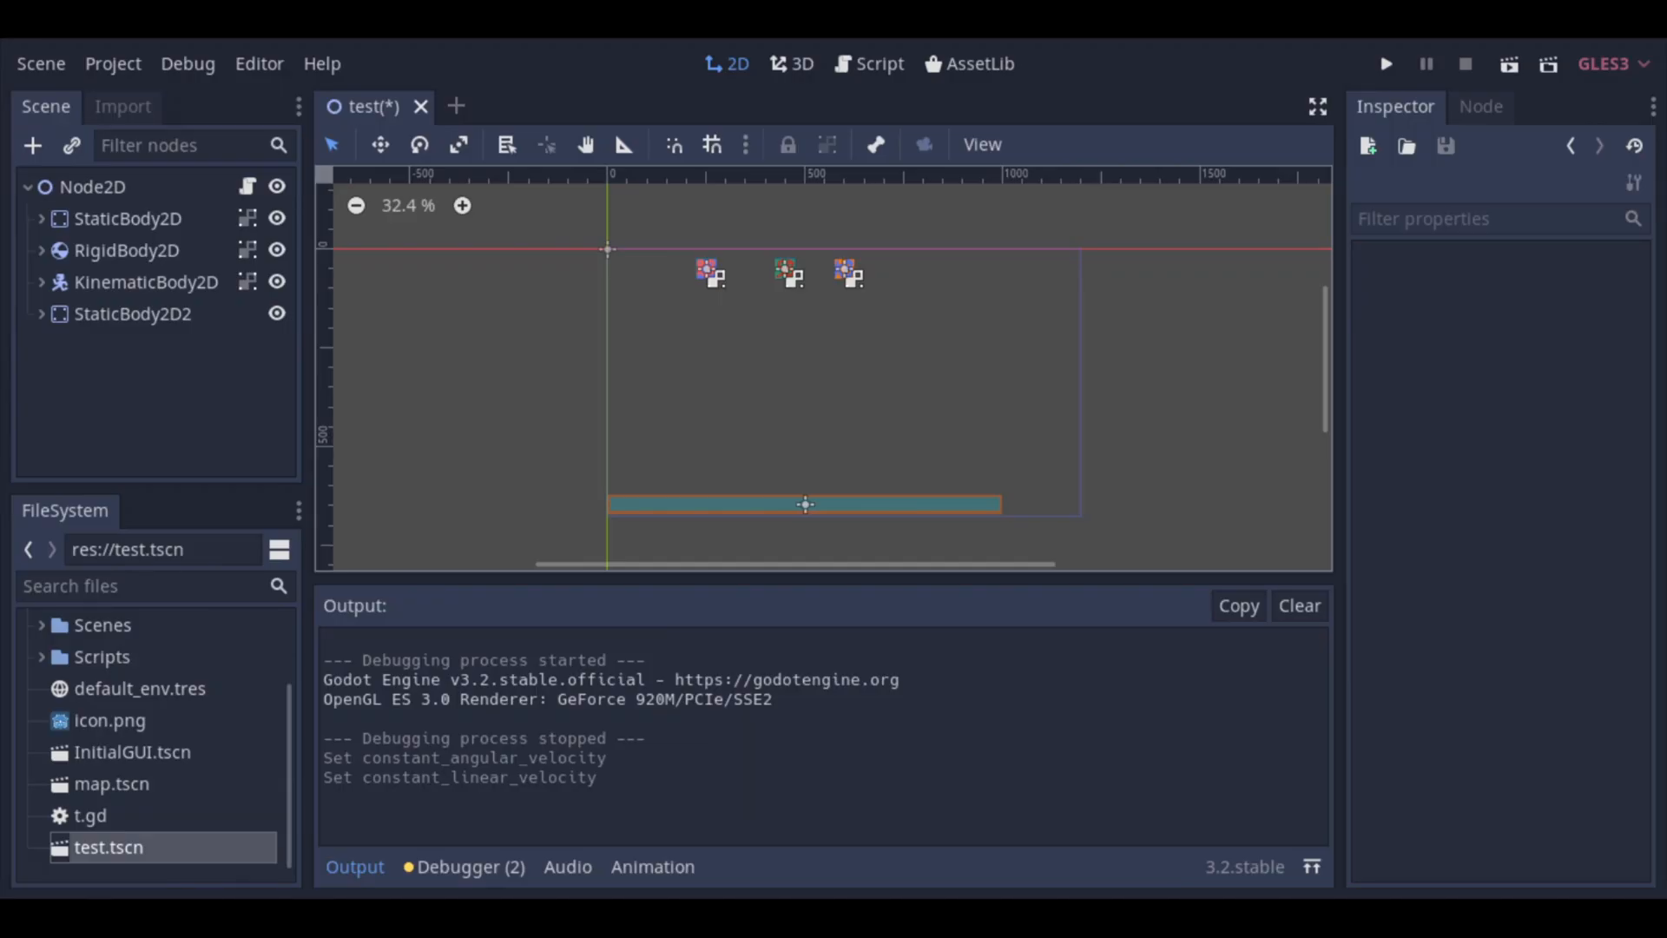
Step: Reset StaticBody2D2's linear velocity to 0,0 and set Constant Angular Velocity to 1.5
left_click(132, 314)
type("1.")
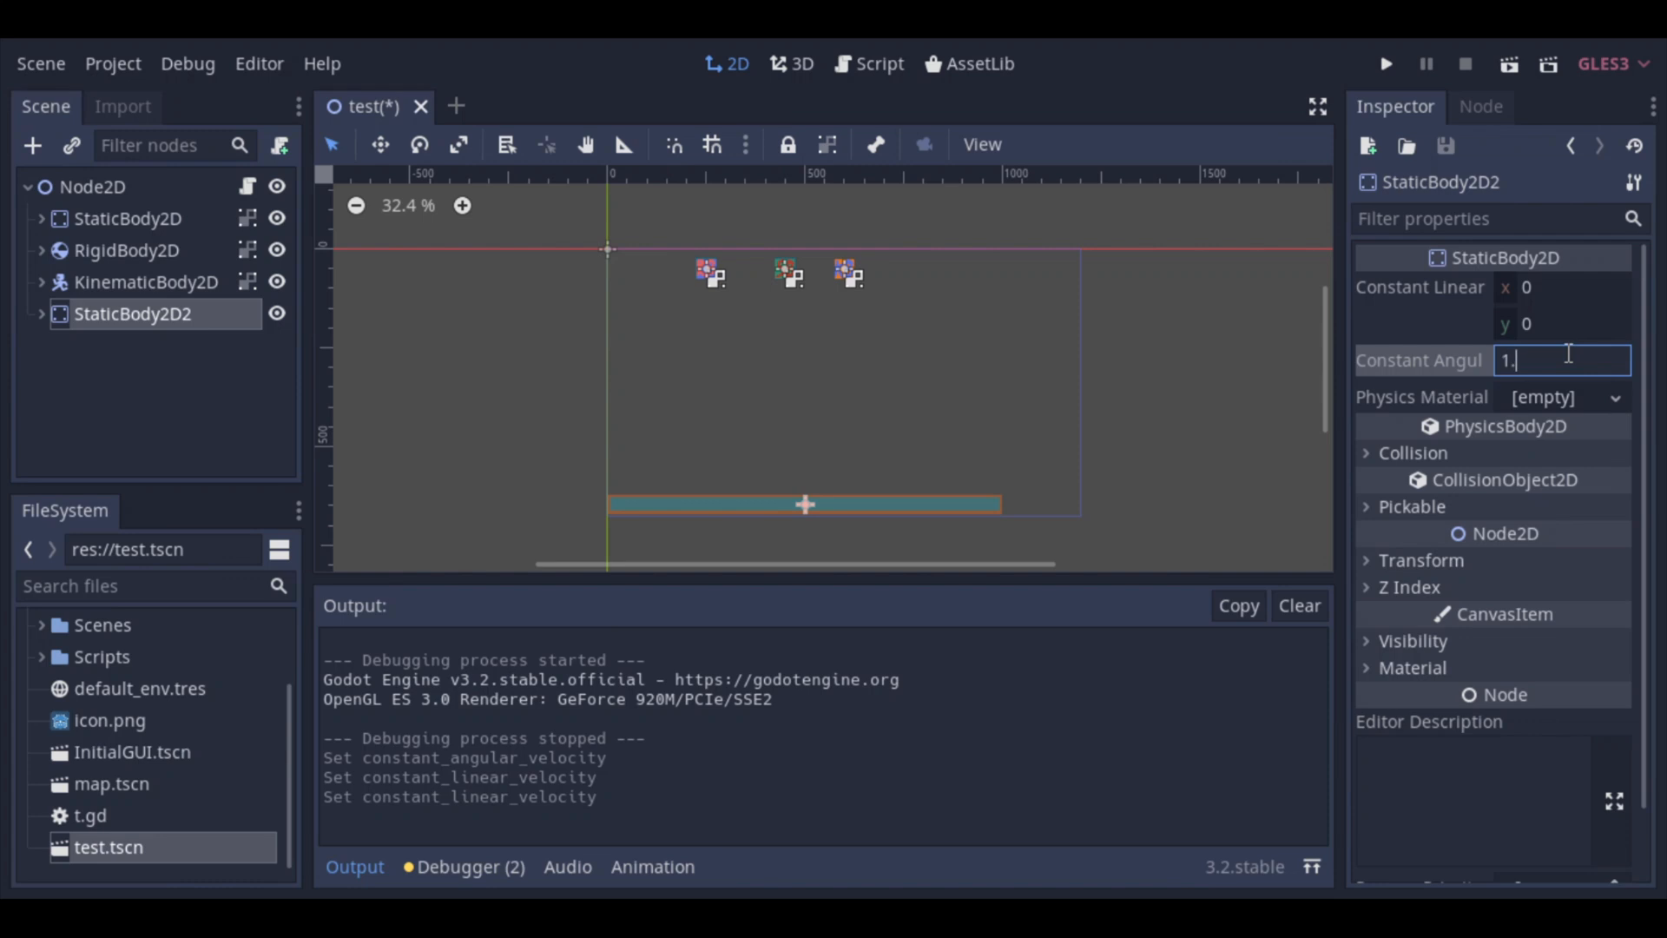
type("5")
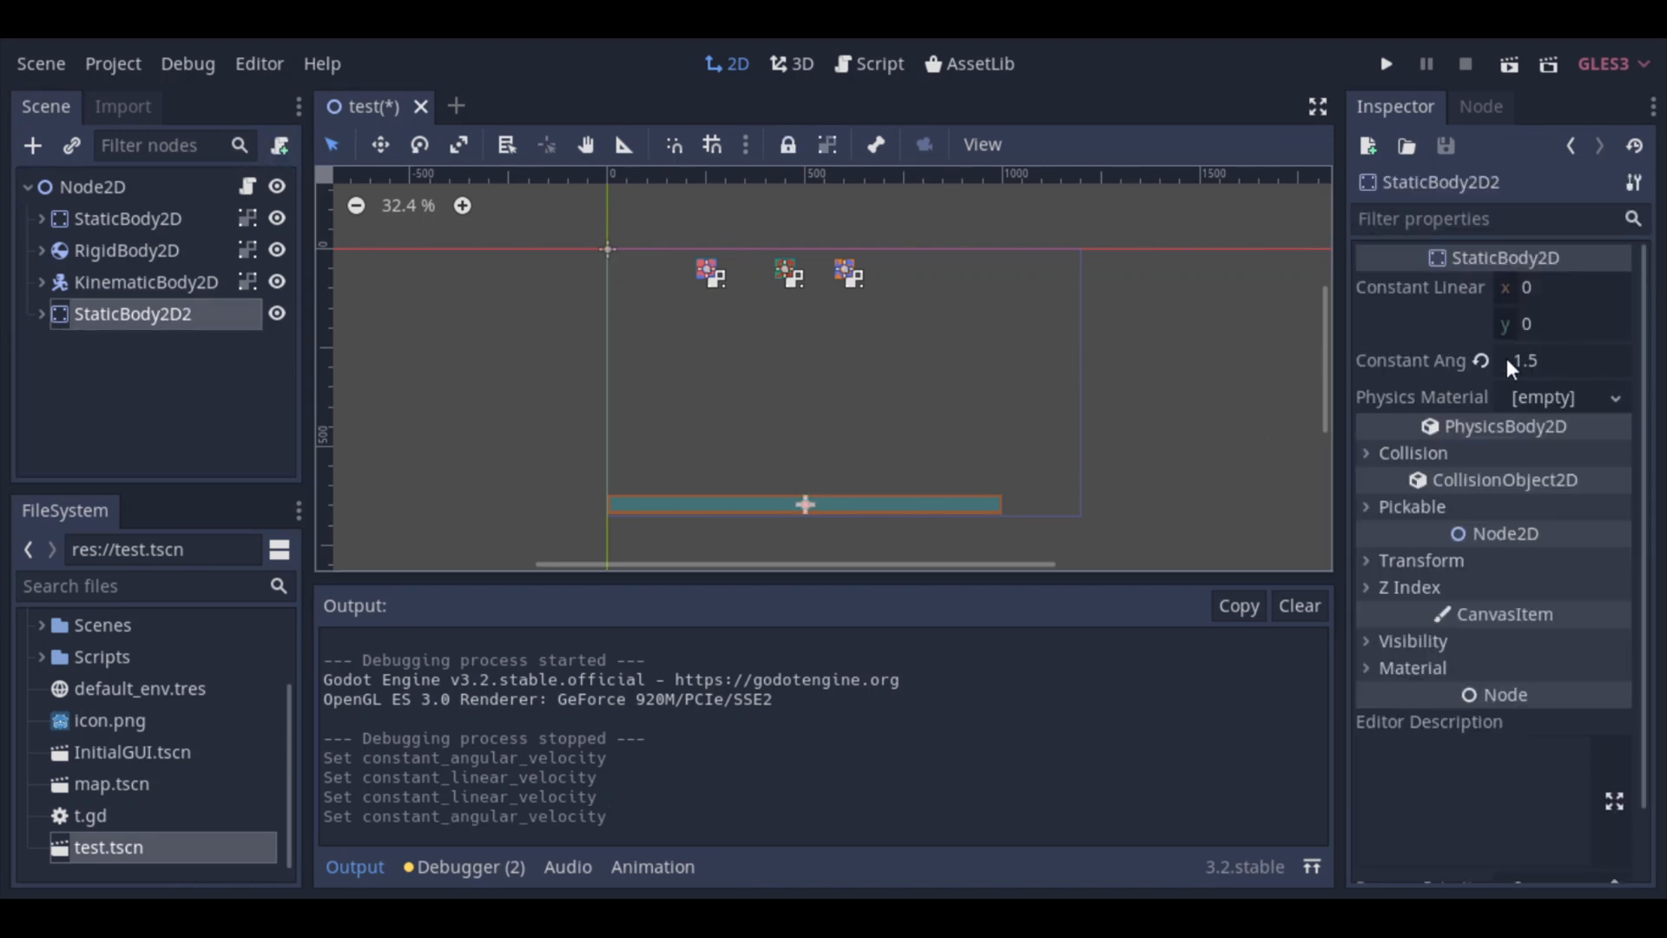
mouse_move(837, 490)
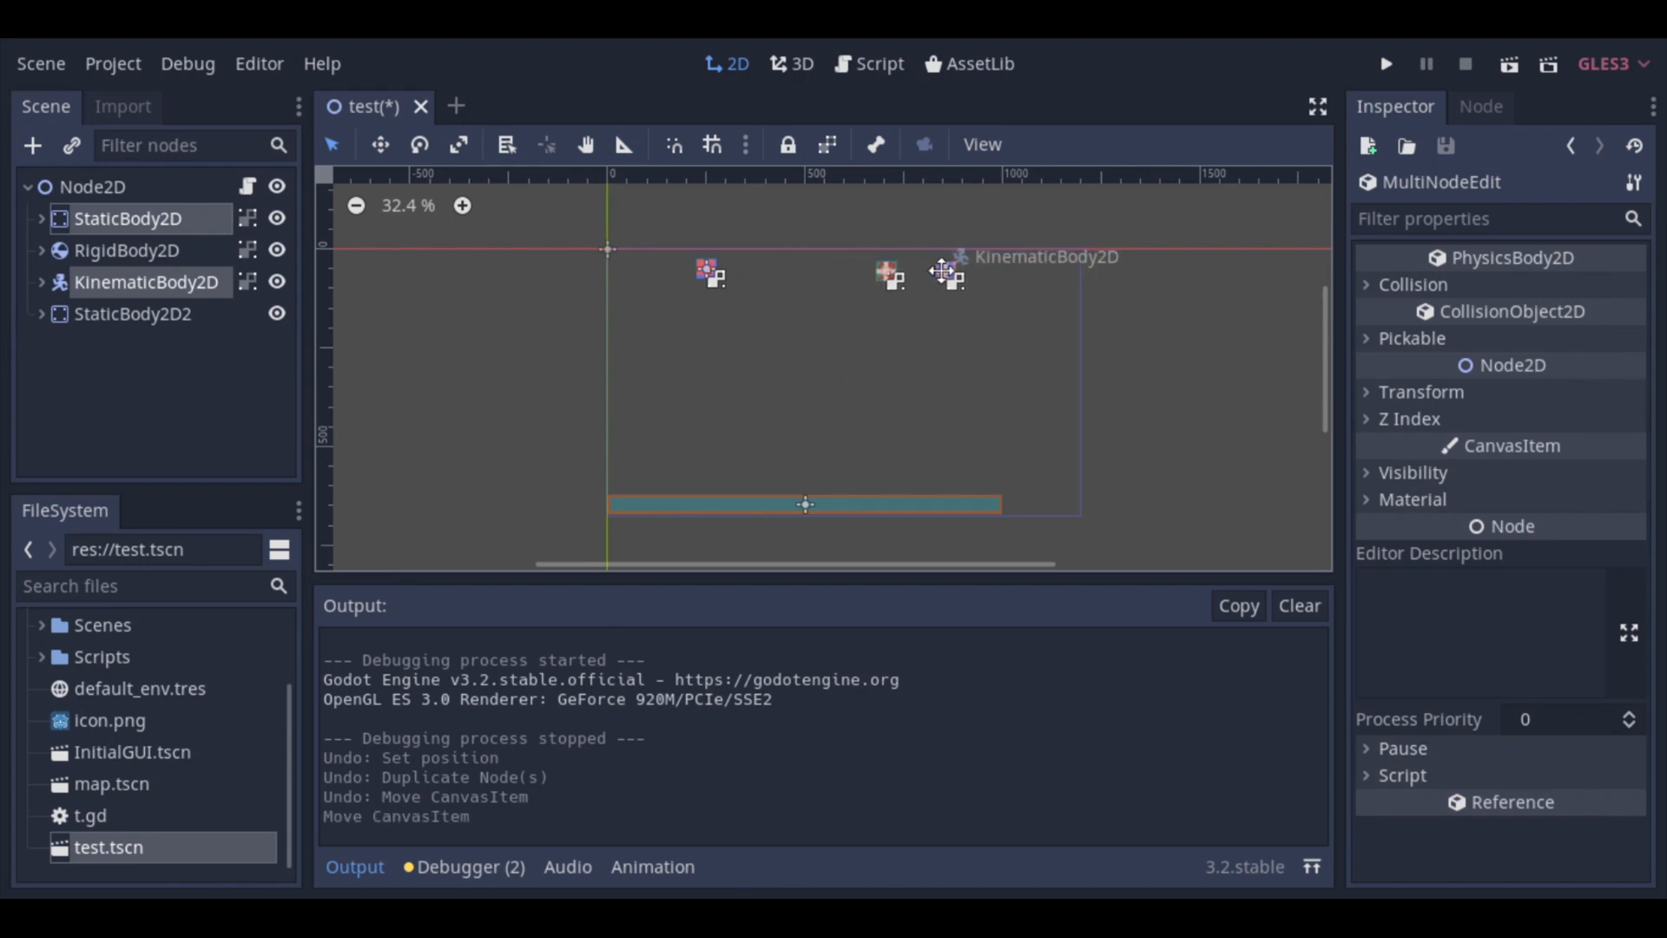
Step: Duplicate the RigidBody2D node to create RigidBody2D2 and collapse its children
left_click(662, 330)
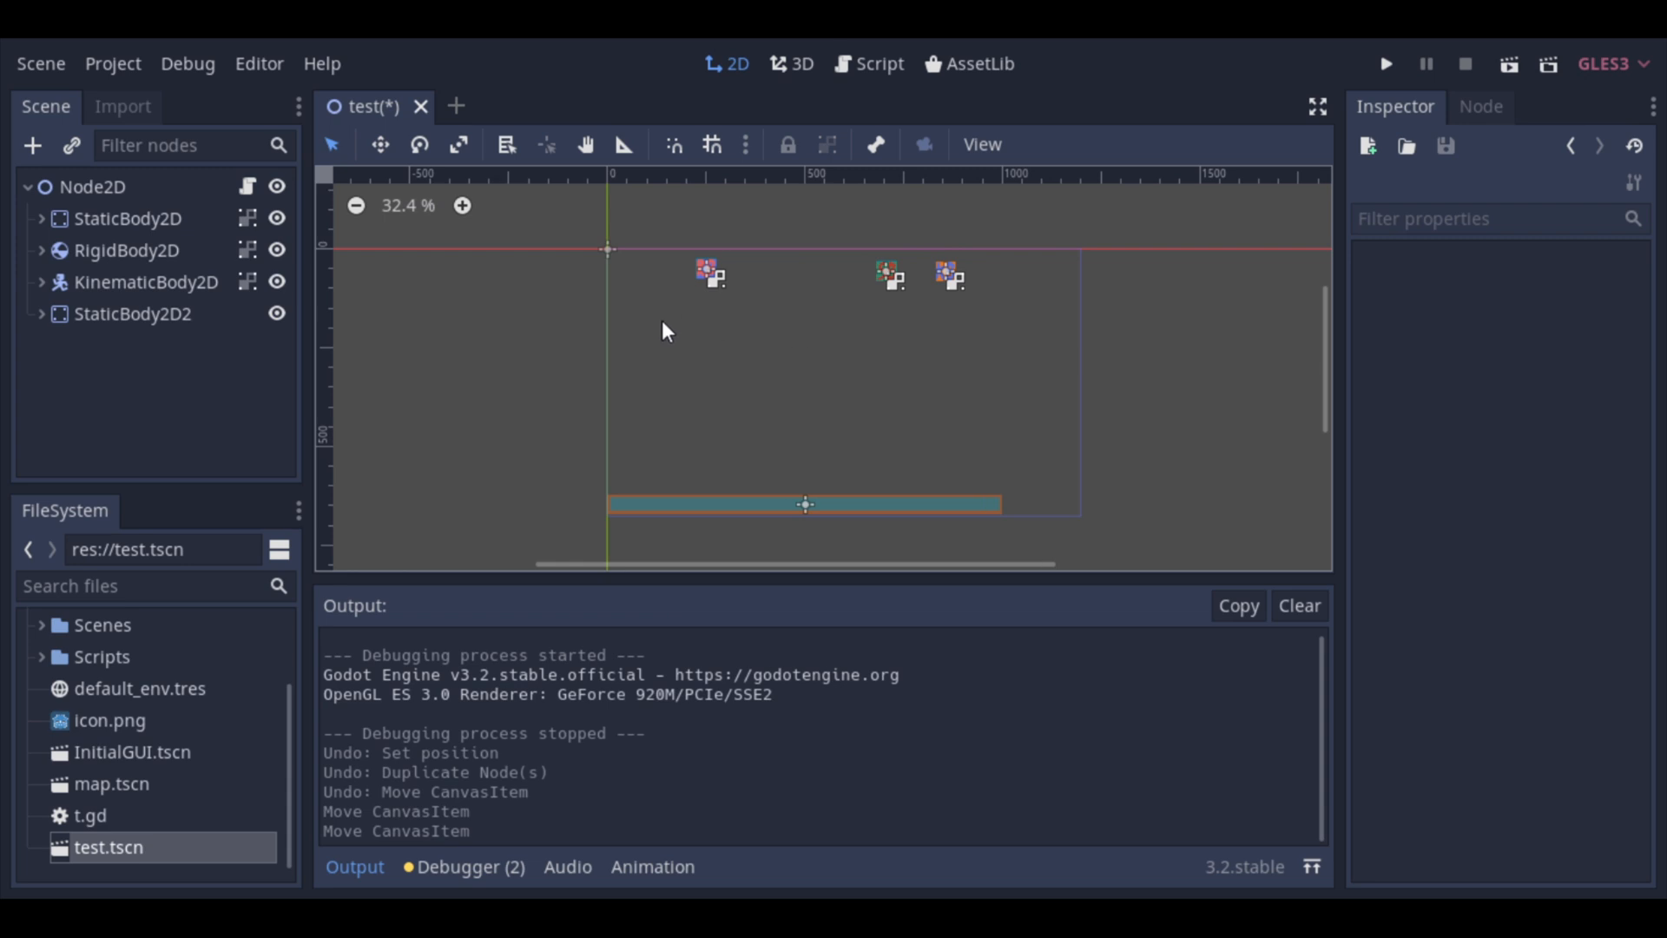
left_click(127, 250)
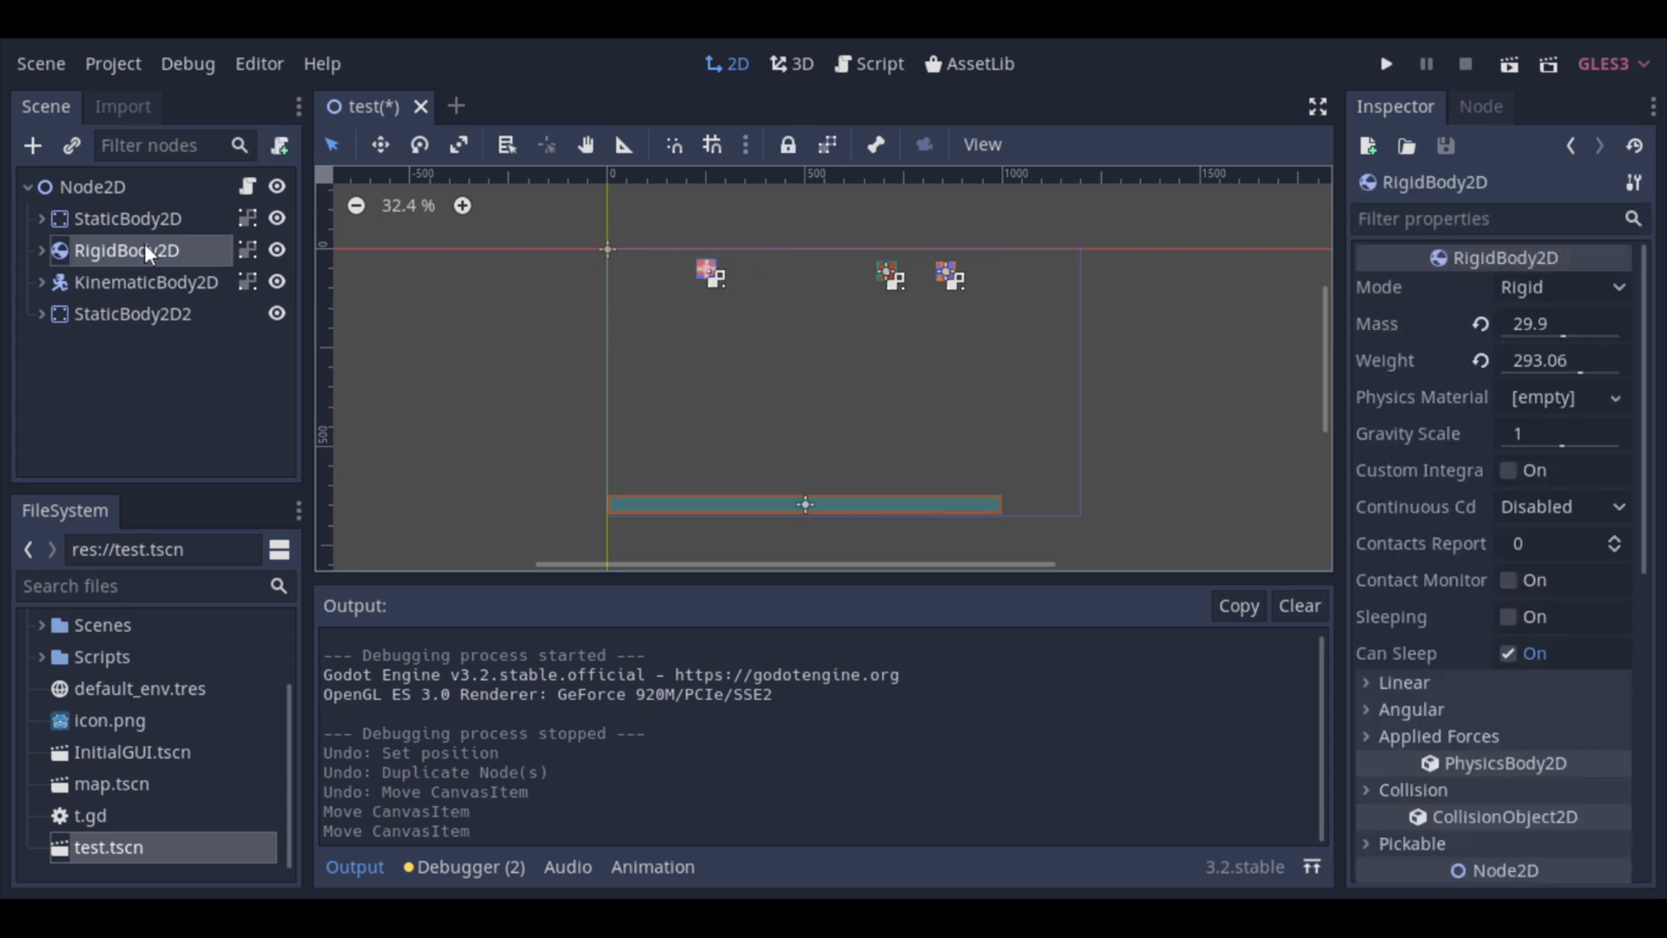
right_click(130, 250)
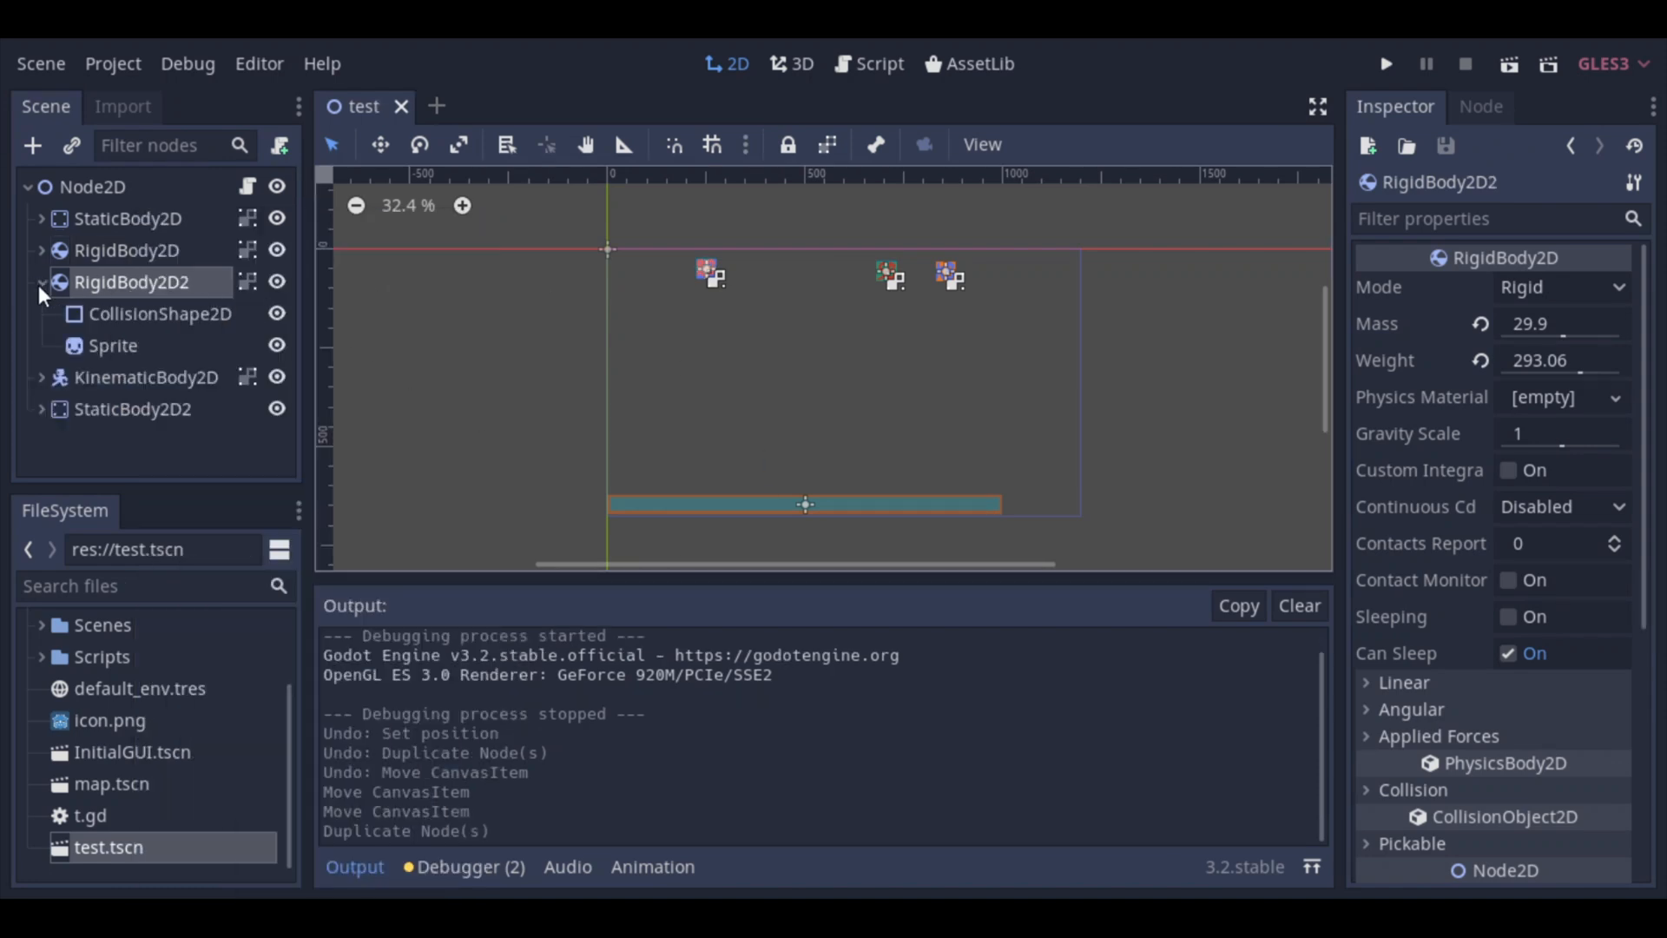
left_click(40, 281)
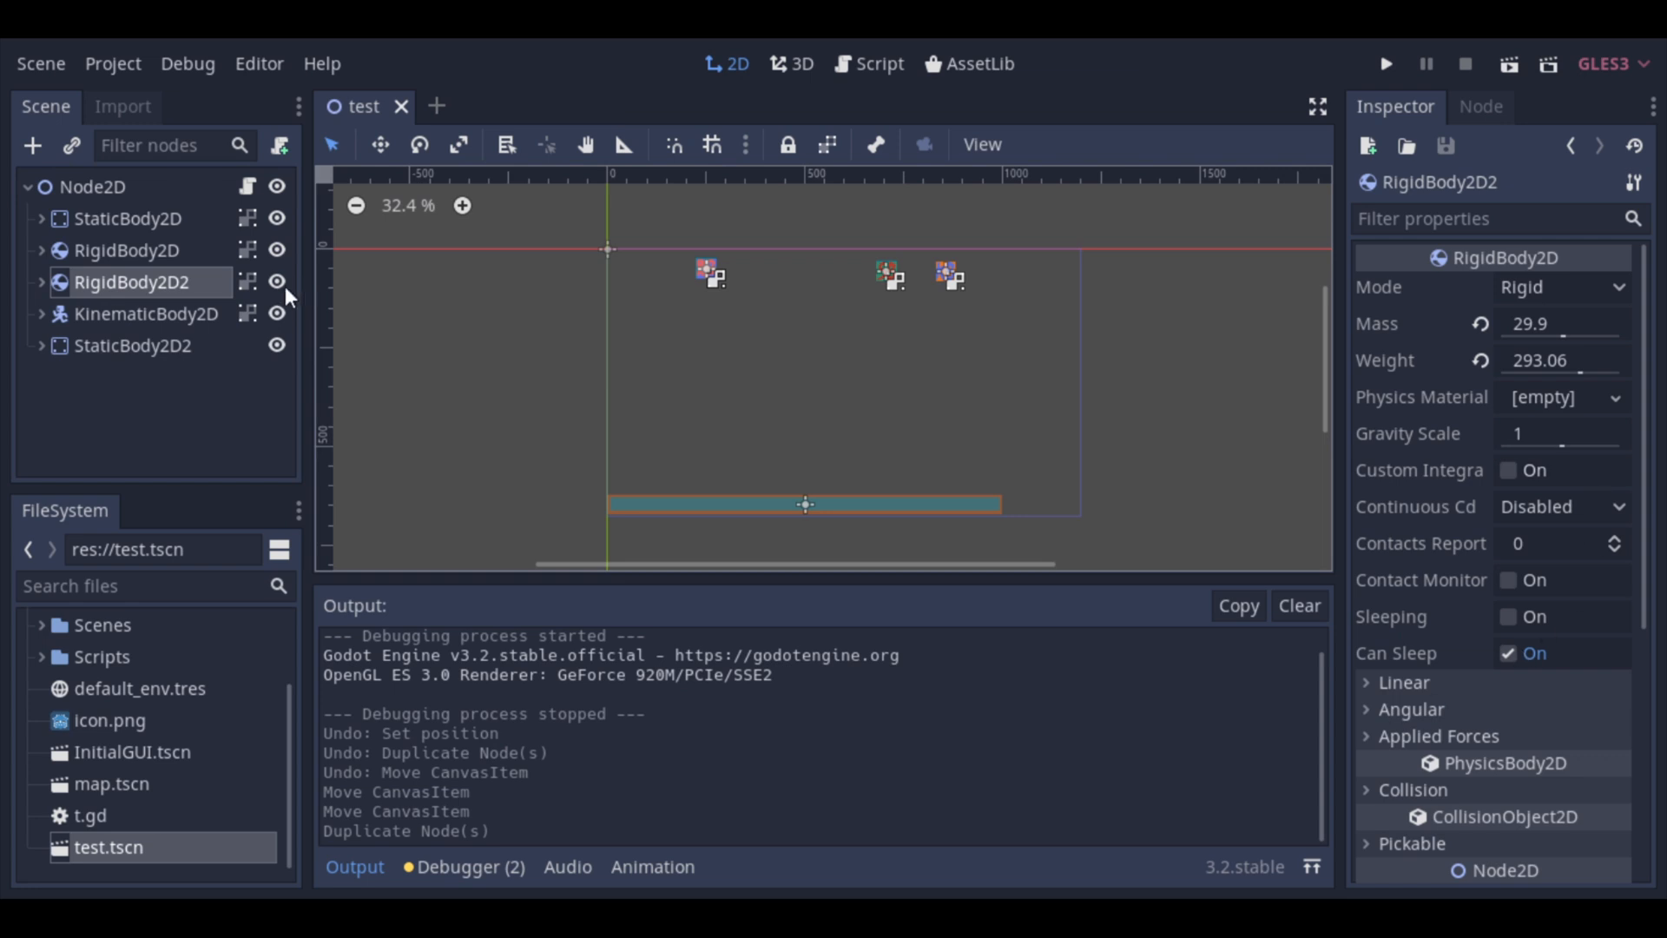
Step: Set RigidBody2D2's Transform Position x to 350 so it sits beside the original
scroll("down", 3)
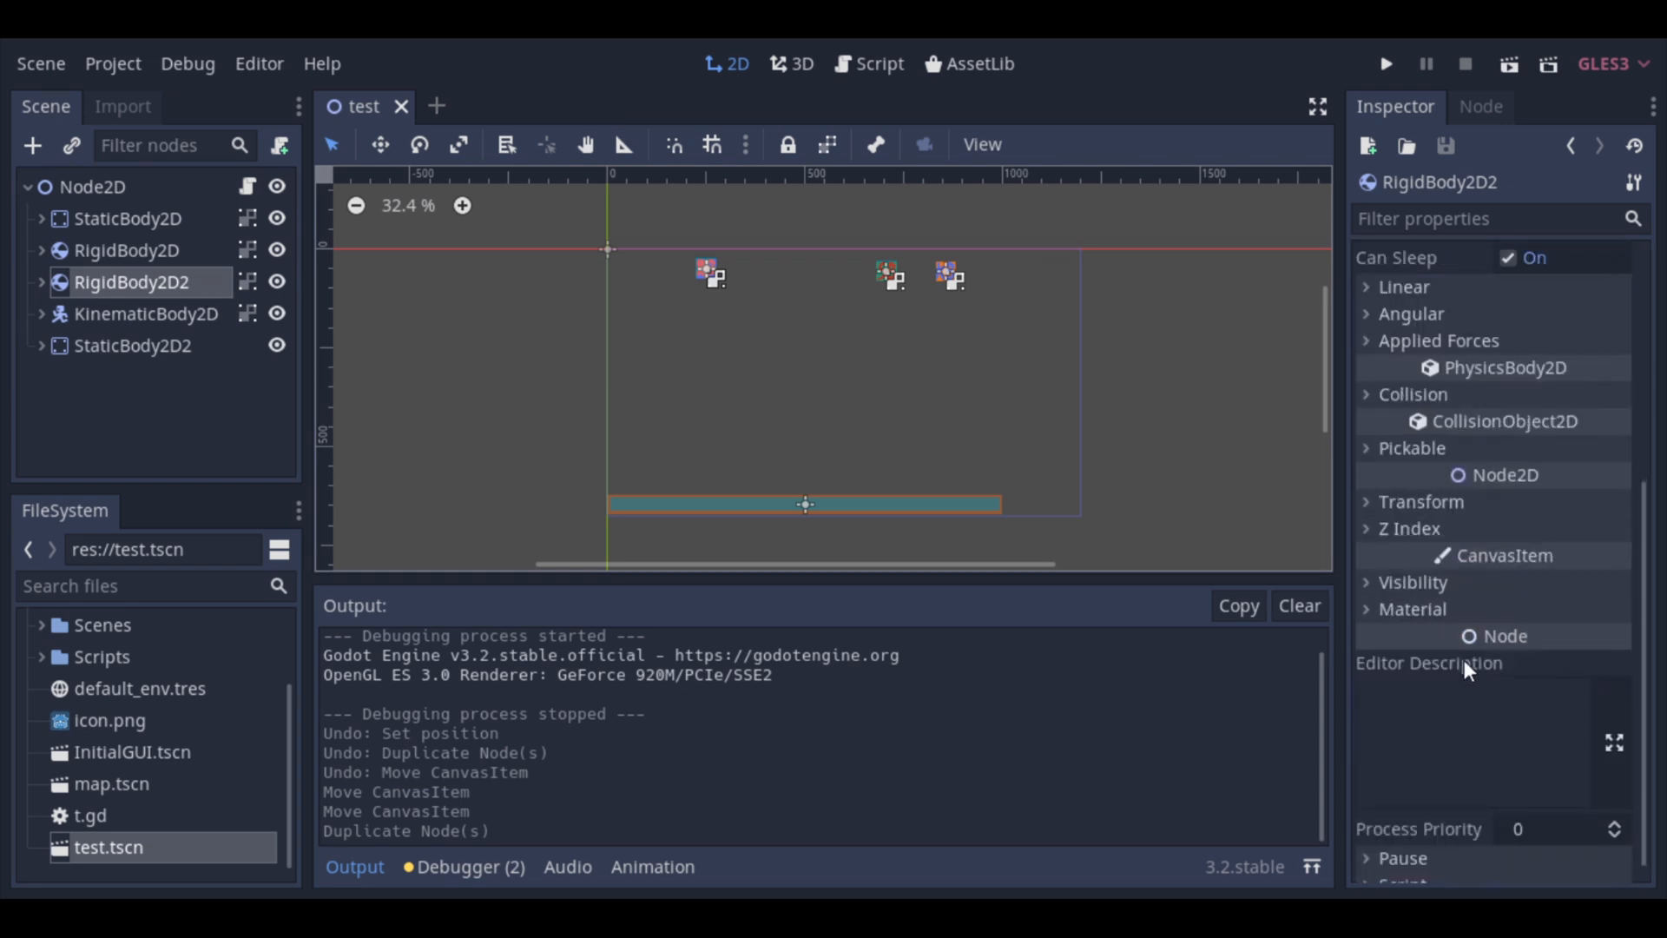
left_click(1421, 500)
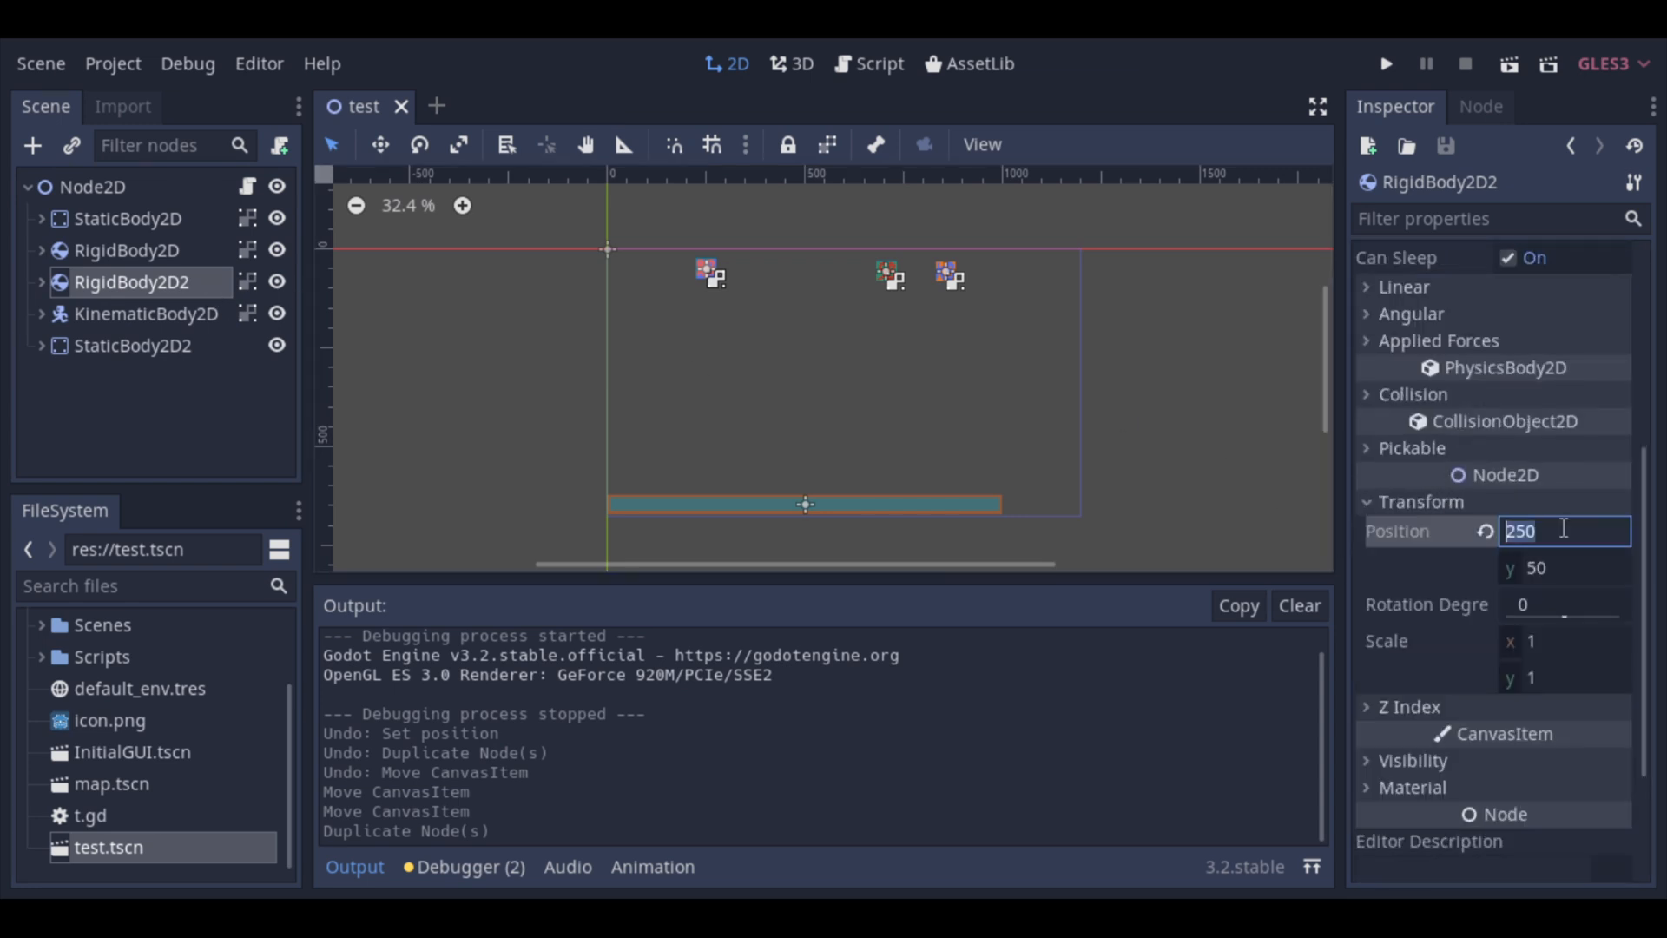
type("350")
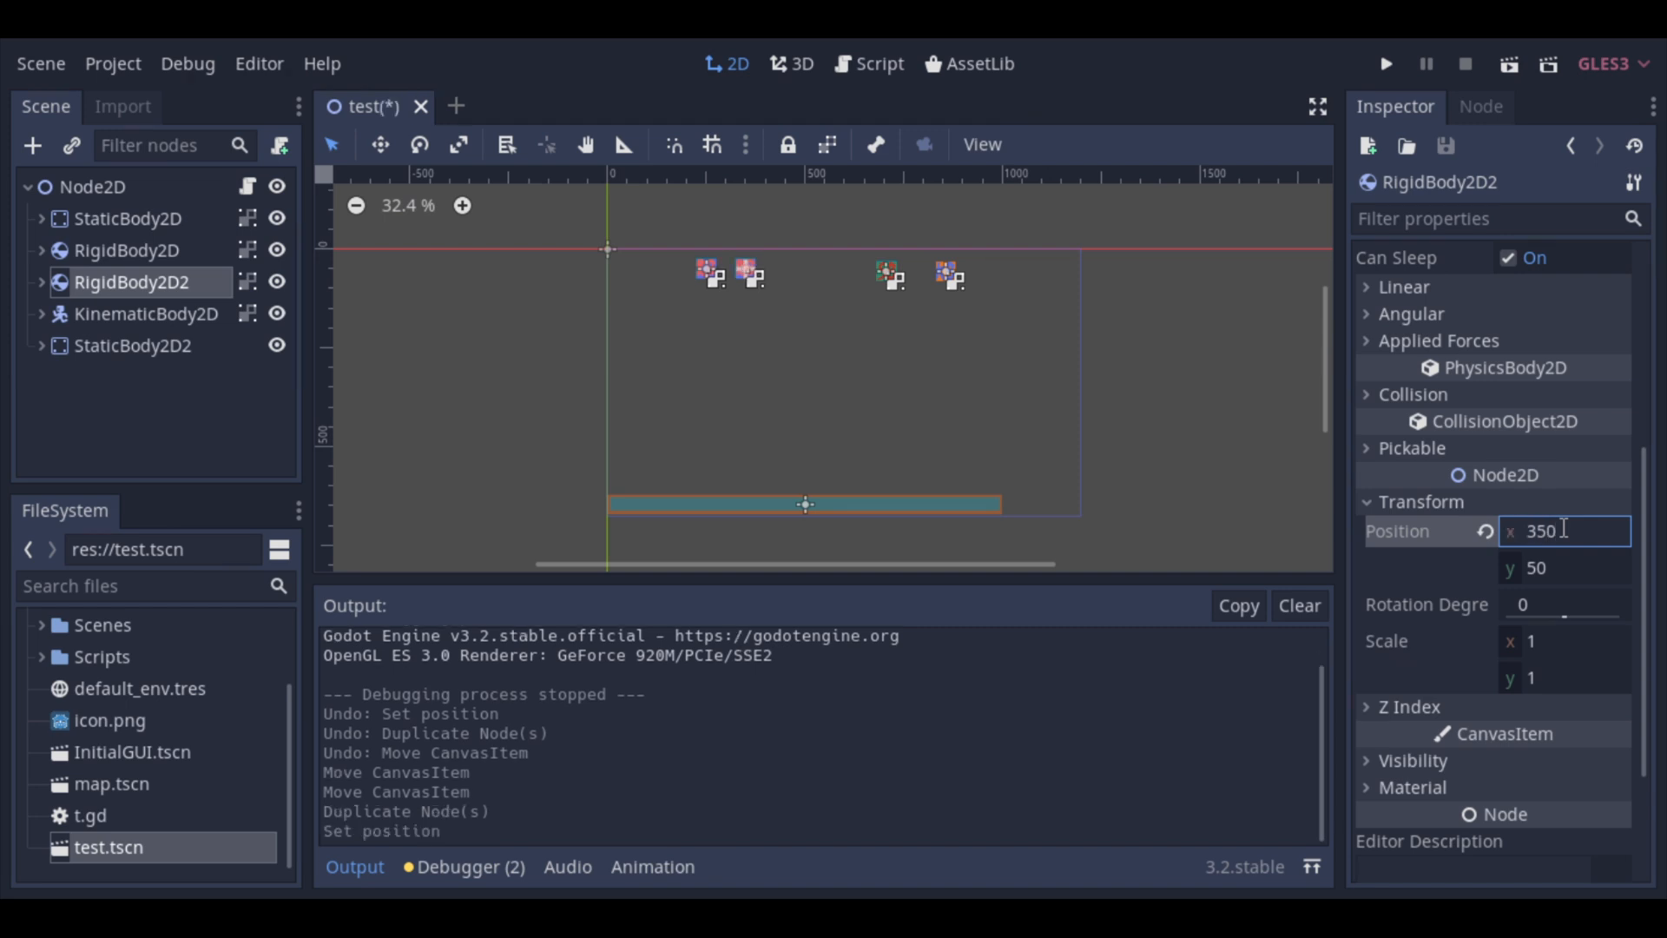
left_click(712, 361)
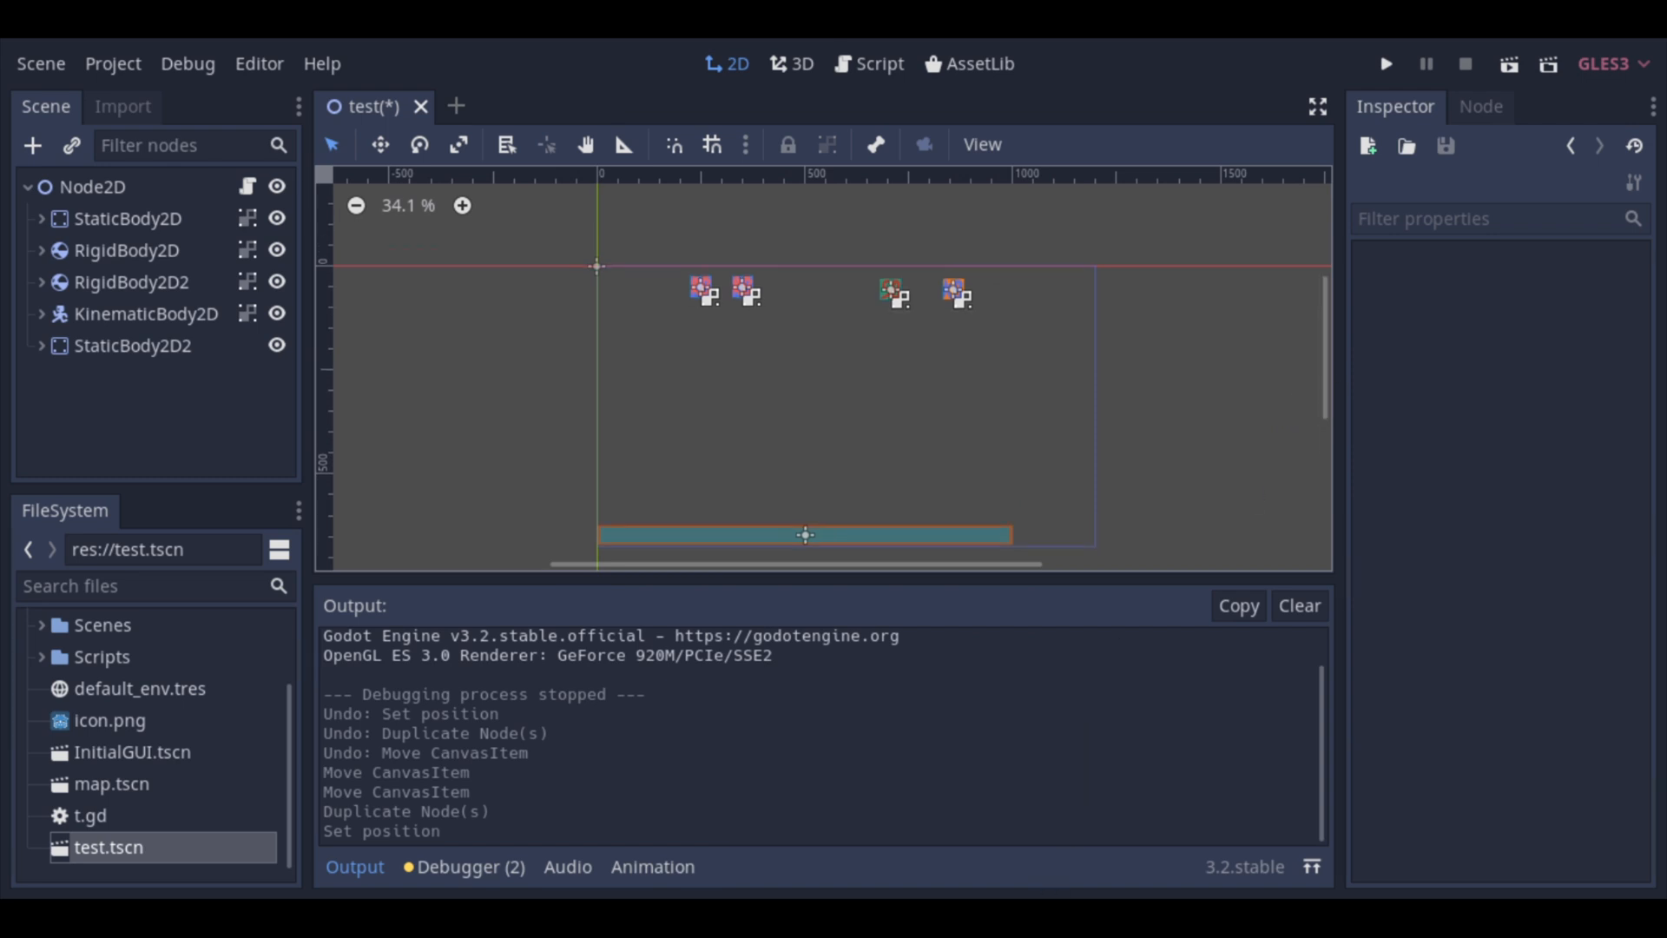
mouse_move(1161, 430)
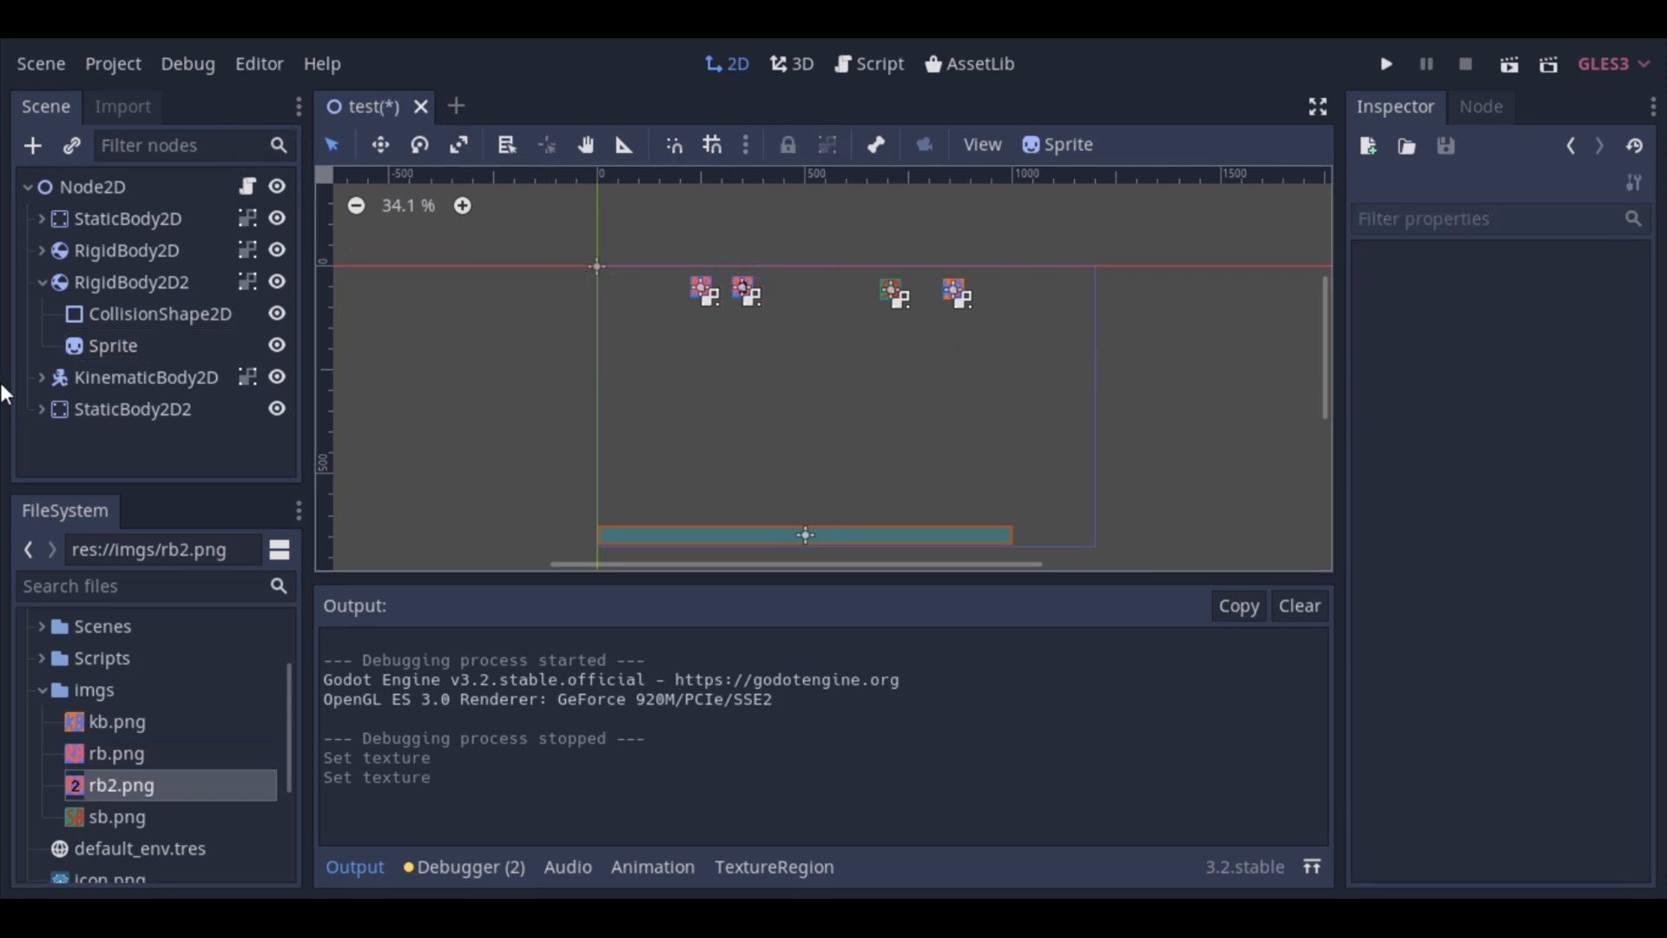
Step: Collapse RigidBody2D2 after assigning rb2.png to its sprite, and select the first rigid body
left_click(40, 282)
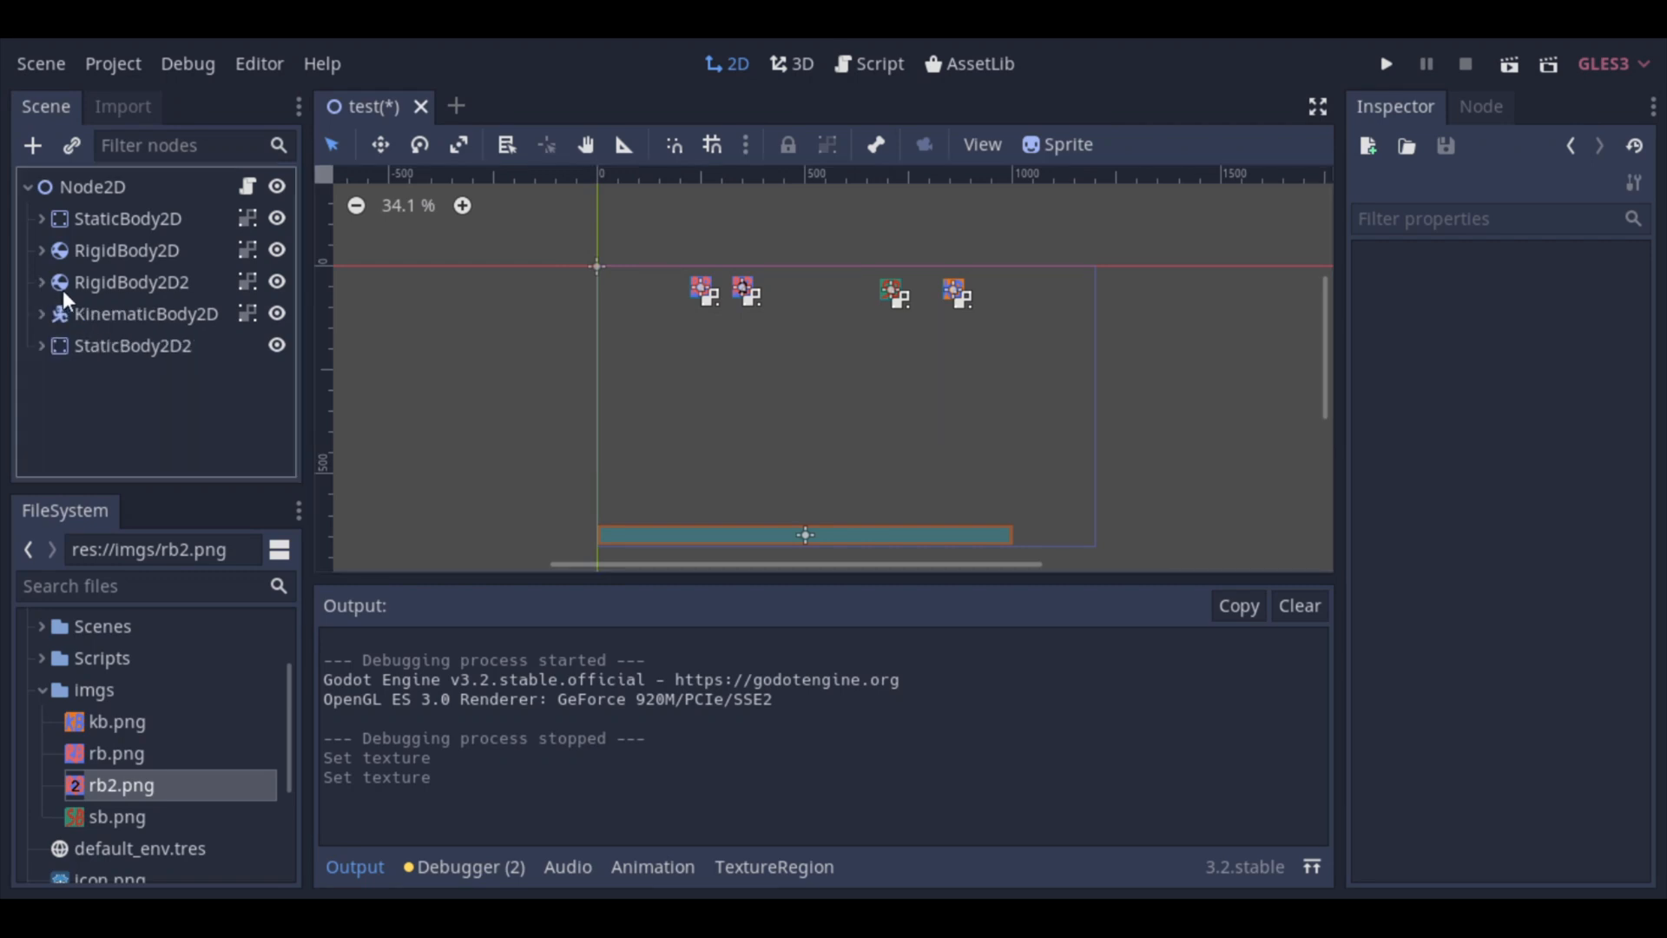
left_click(127, 250)
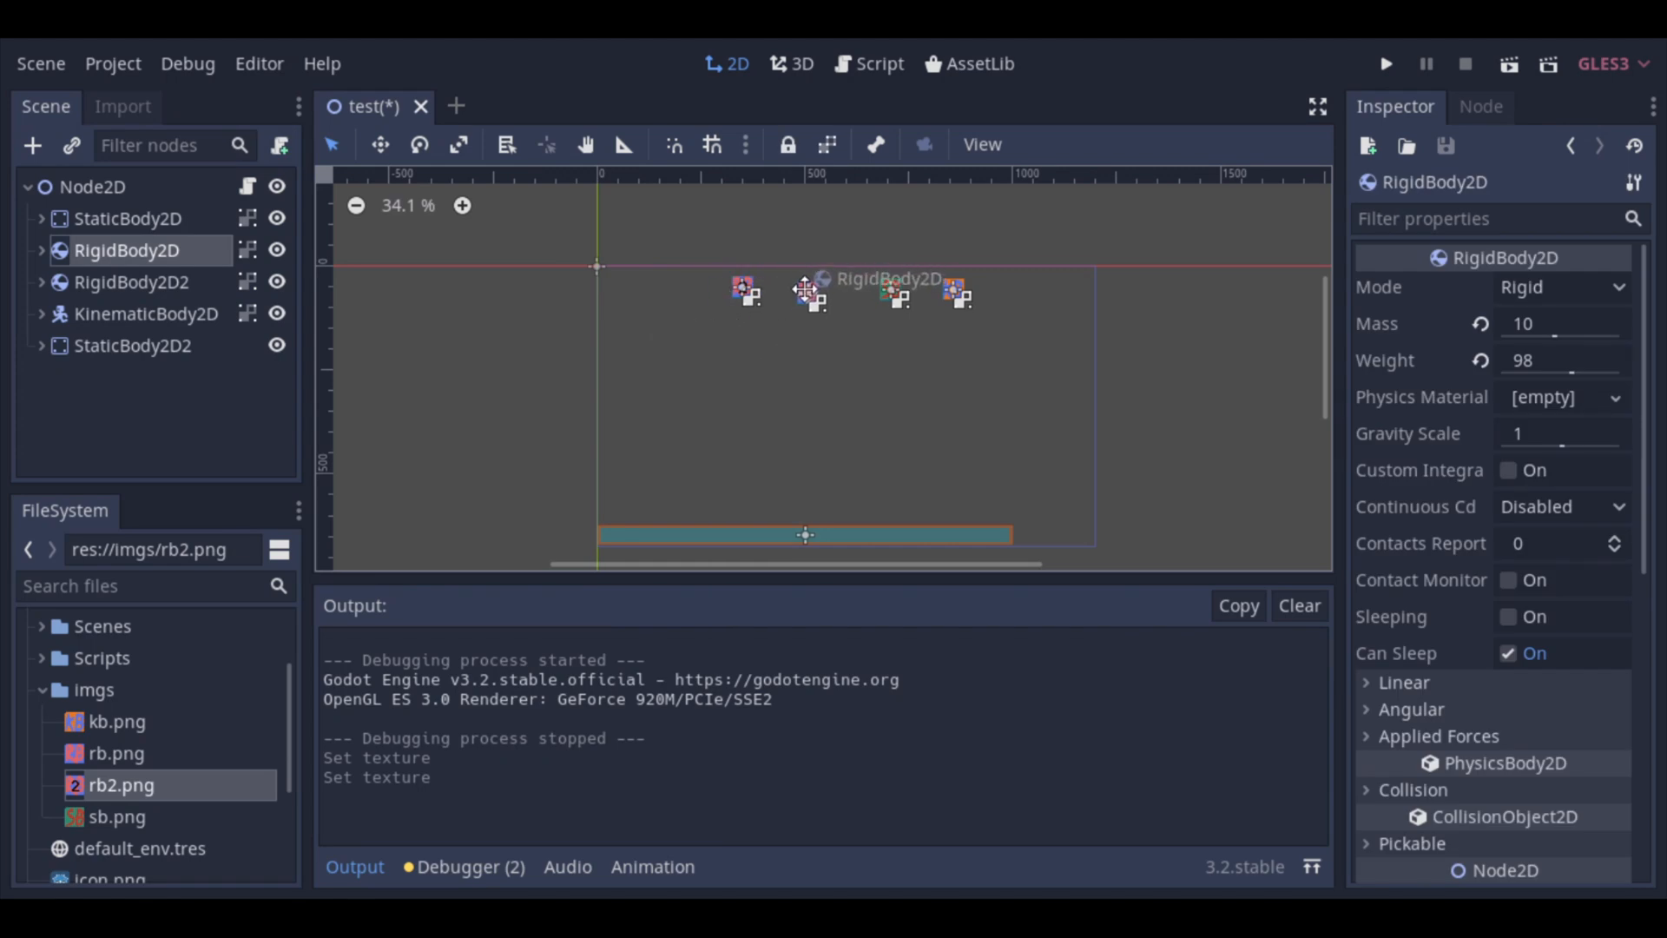
Step: Reposition RigidBody2D, set its Mass to 1, save the scene and run it
left_click(132, 281)
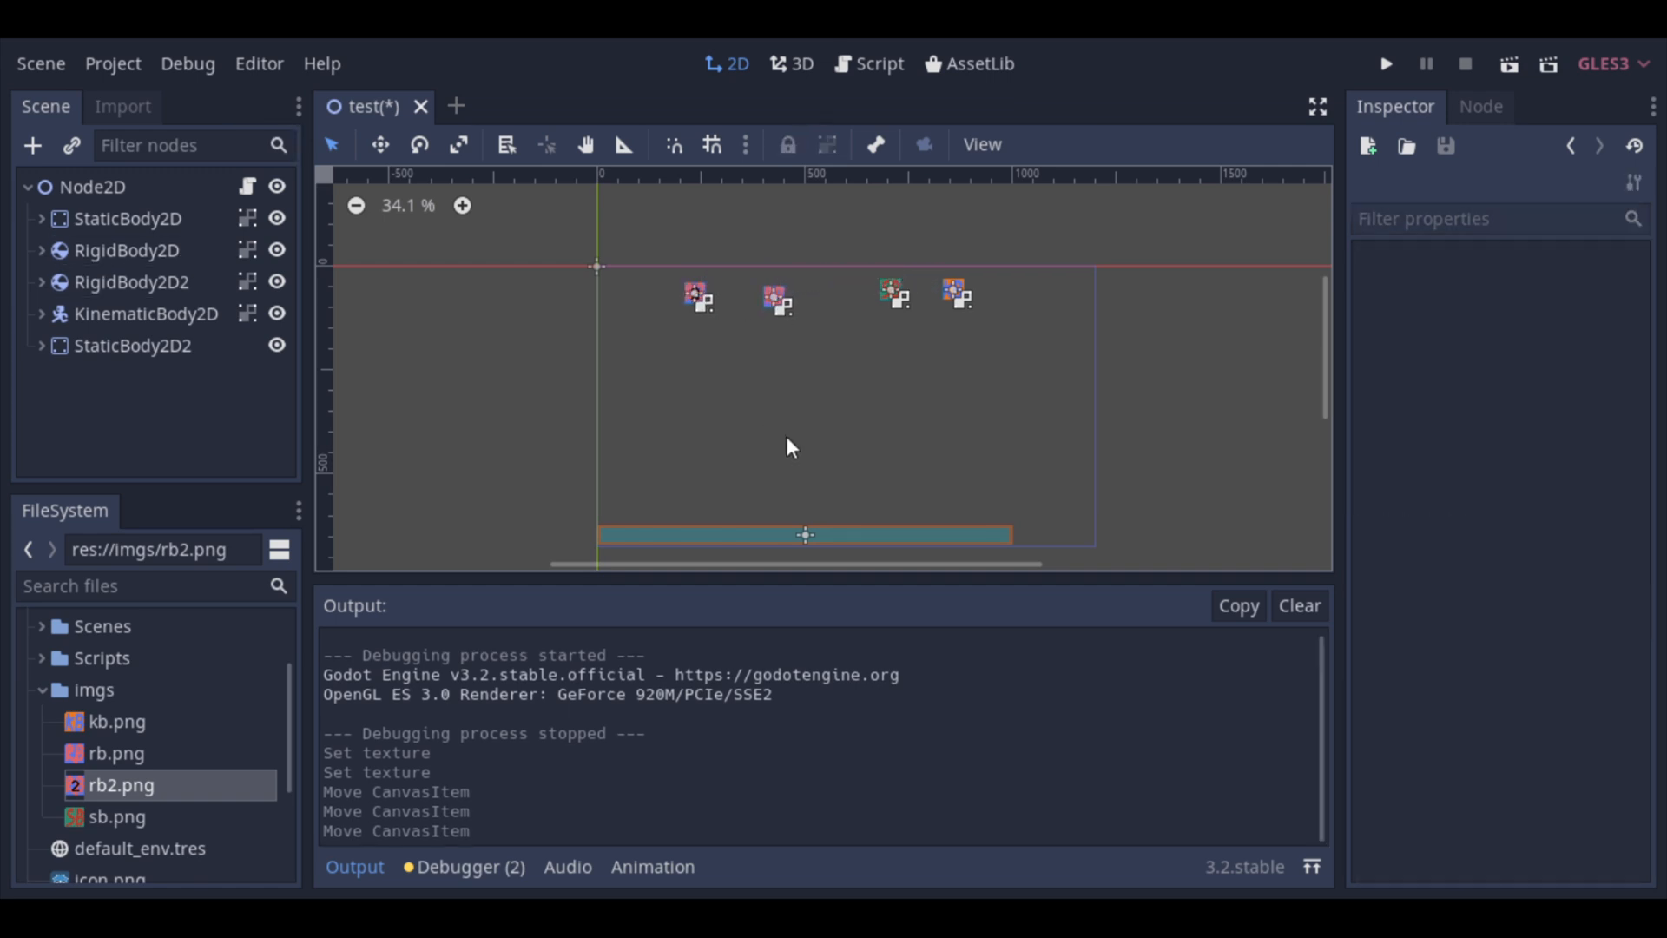
left_click(130, 250)
type("1")
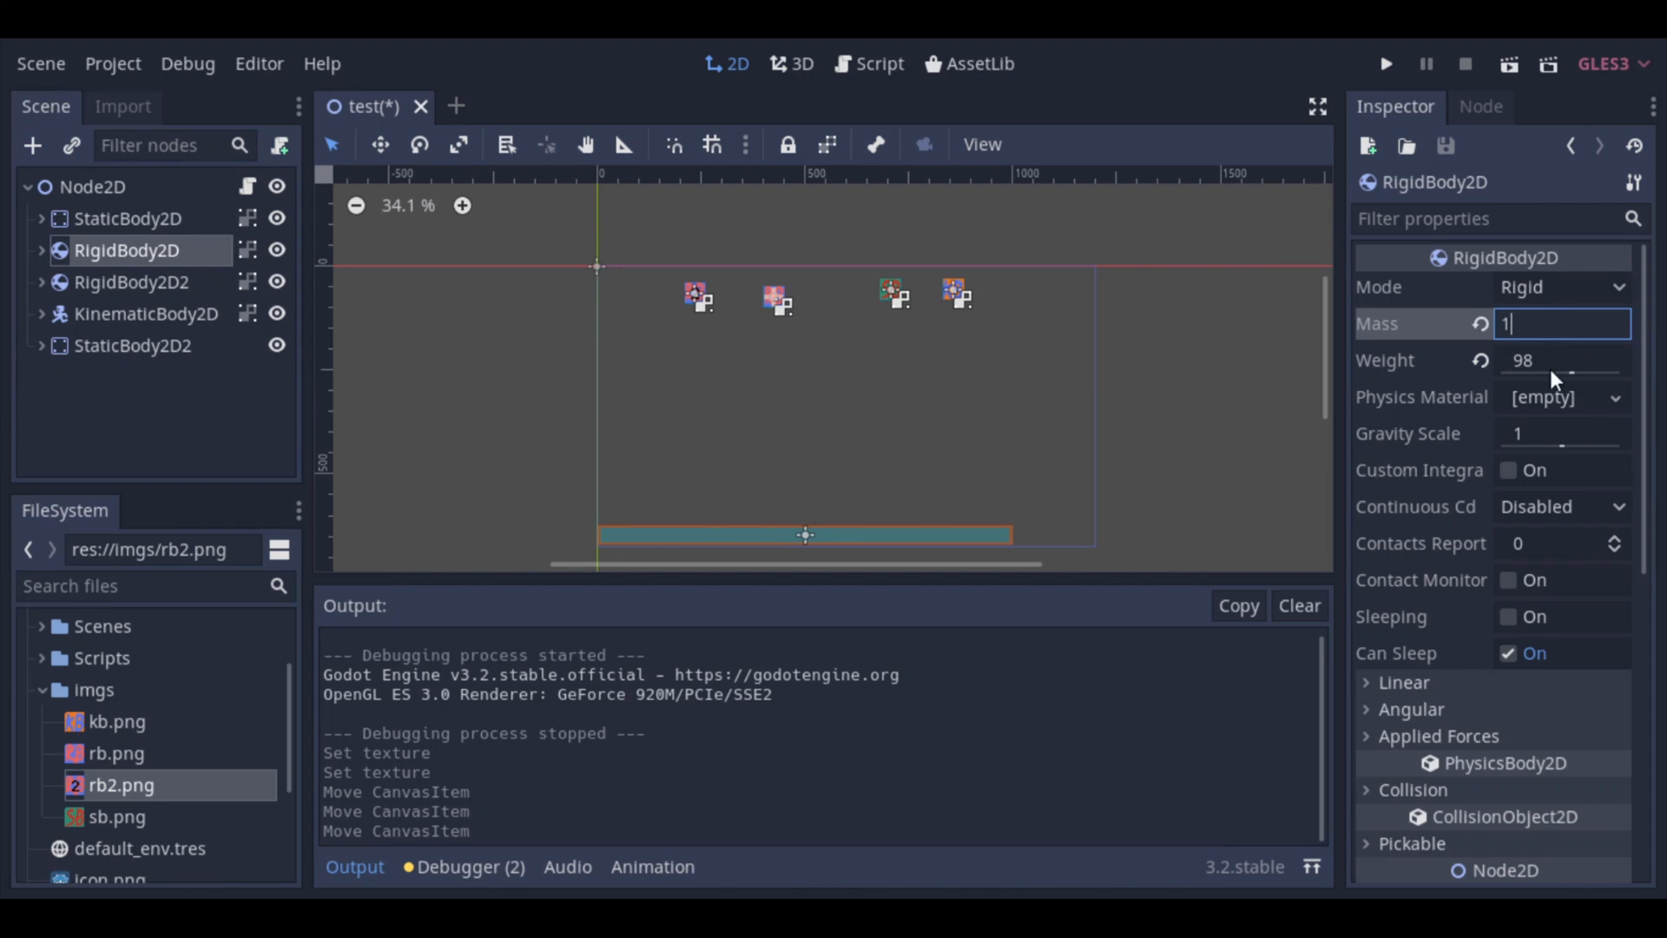
left_click(1016, 410)
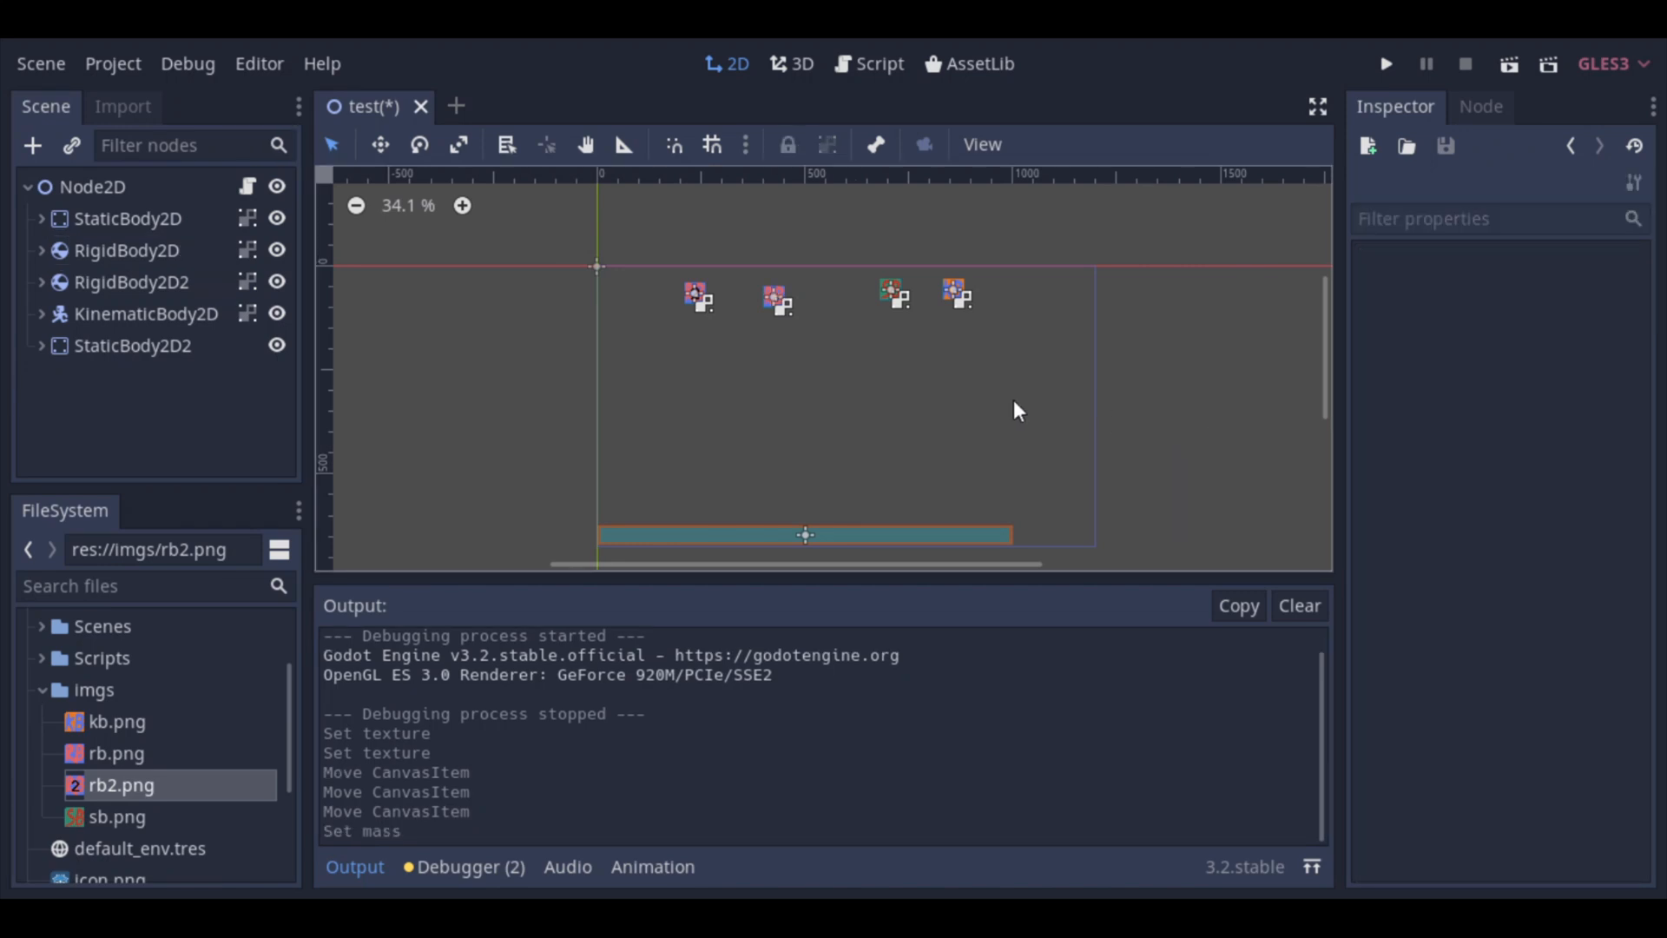
key("ctrl+s")
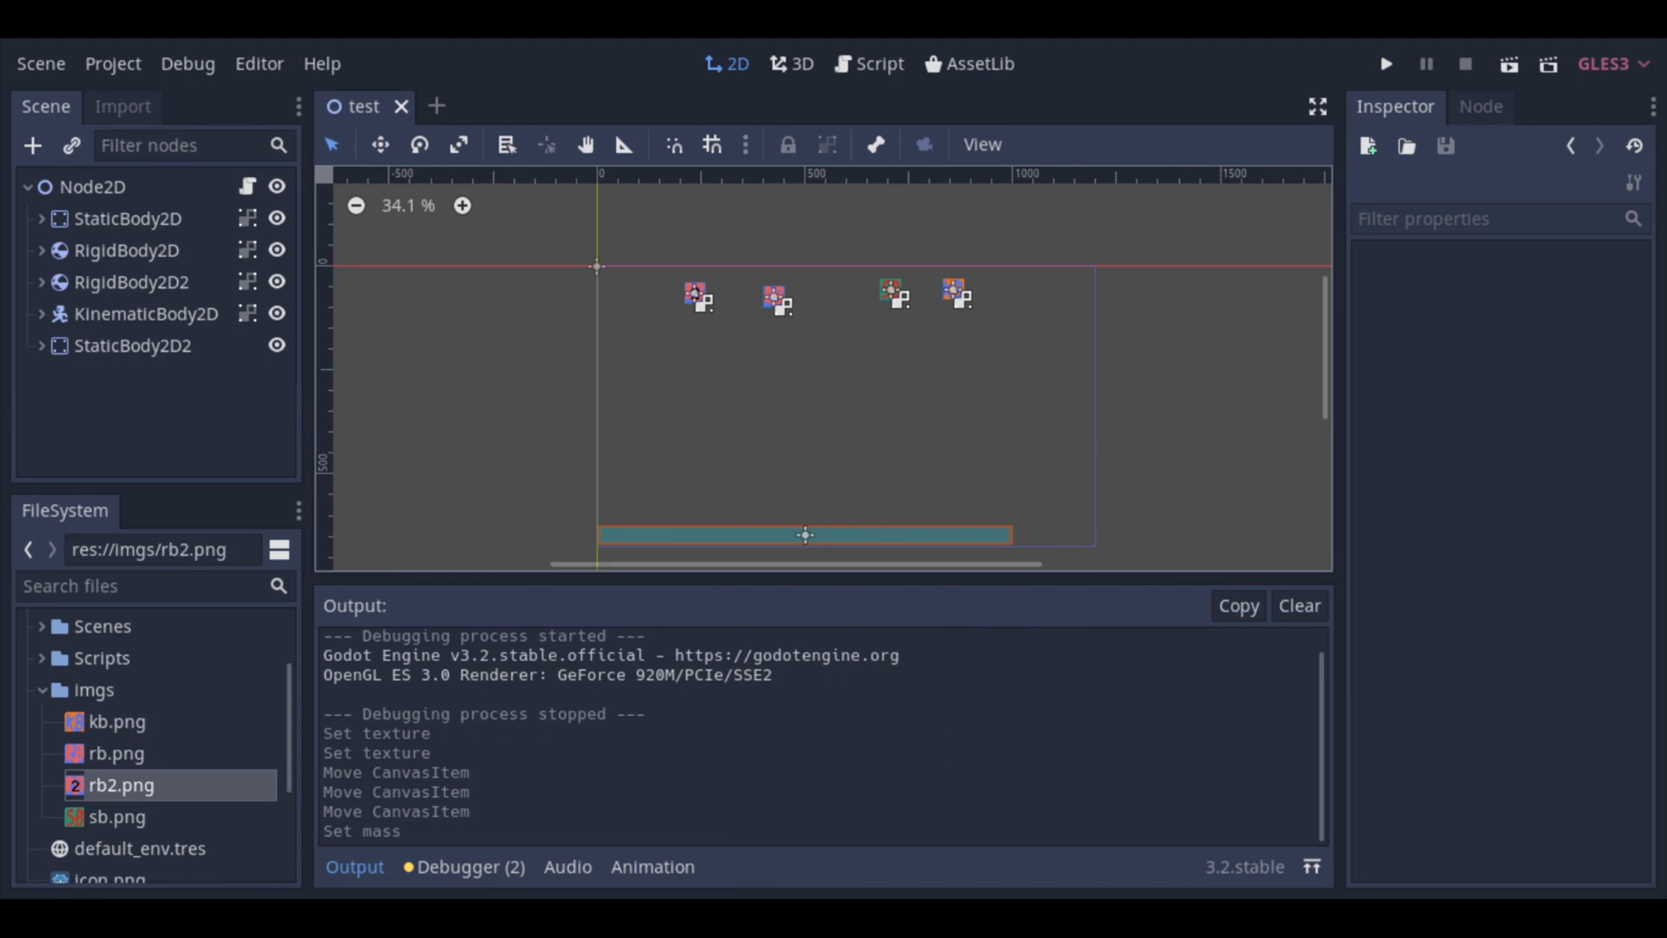
left_click(1385, 64)
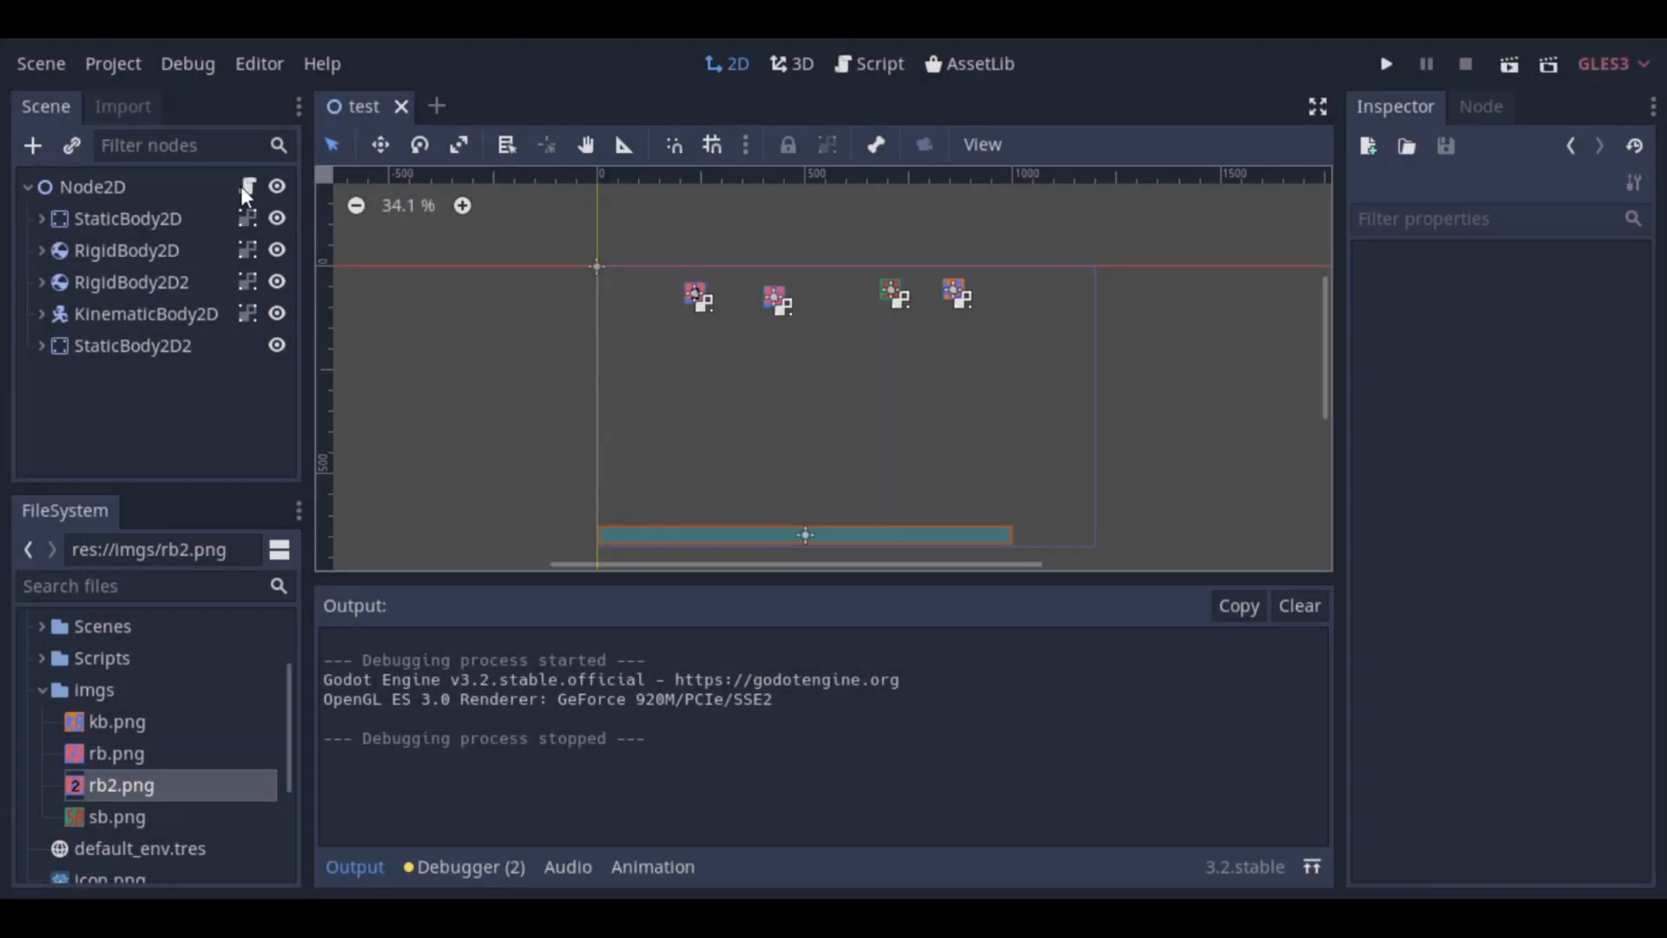
Step: In Node2D's script, duplicate the apply_impulse line for $RigidBody2D2, then return to the 2D view
left_click(878, 64)
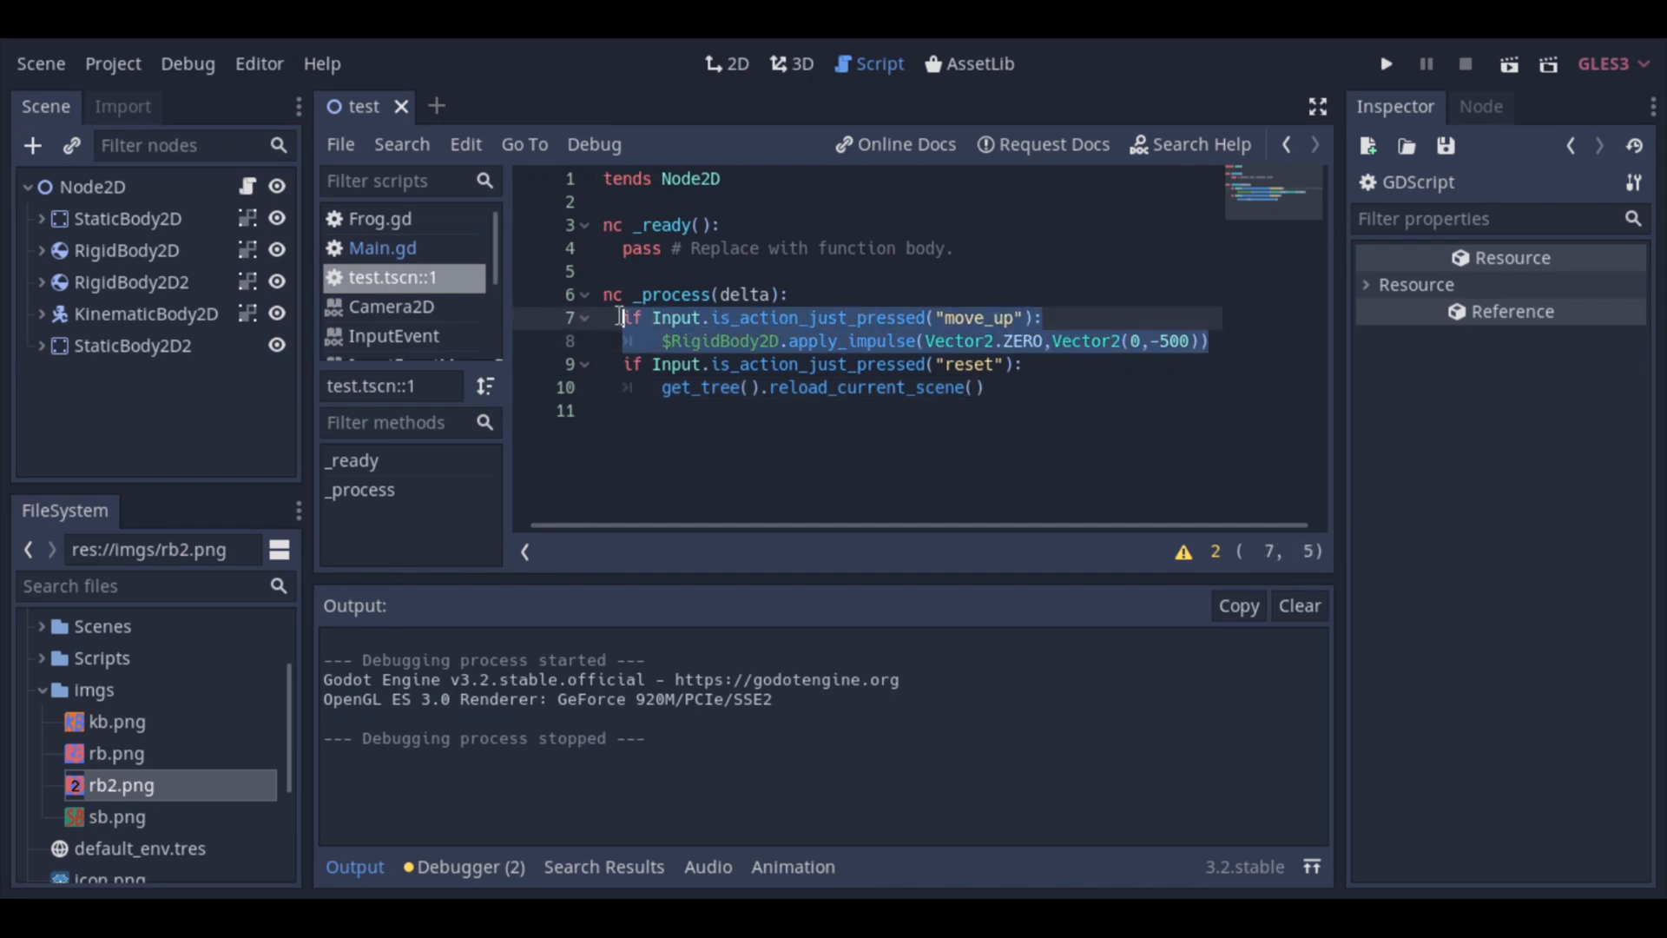
left_click(1207, 342)
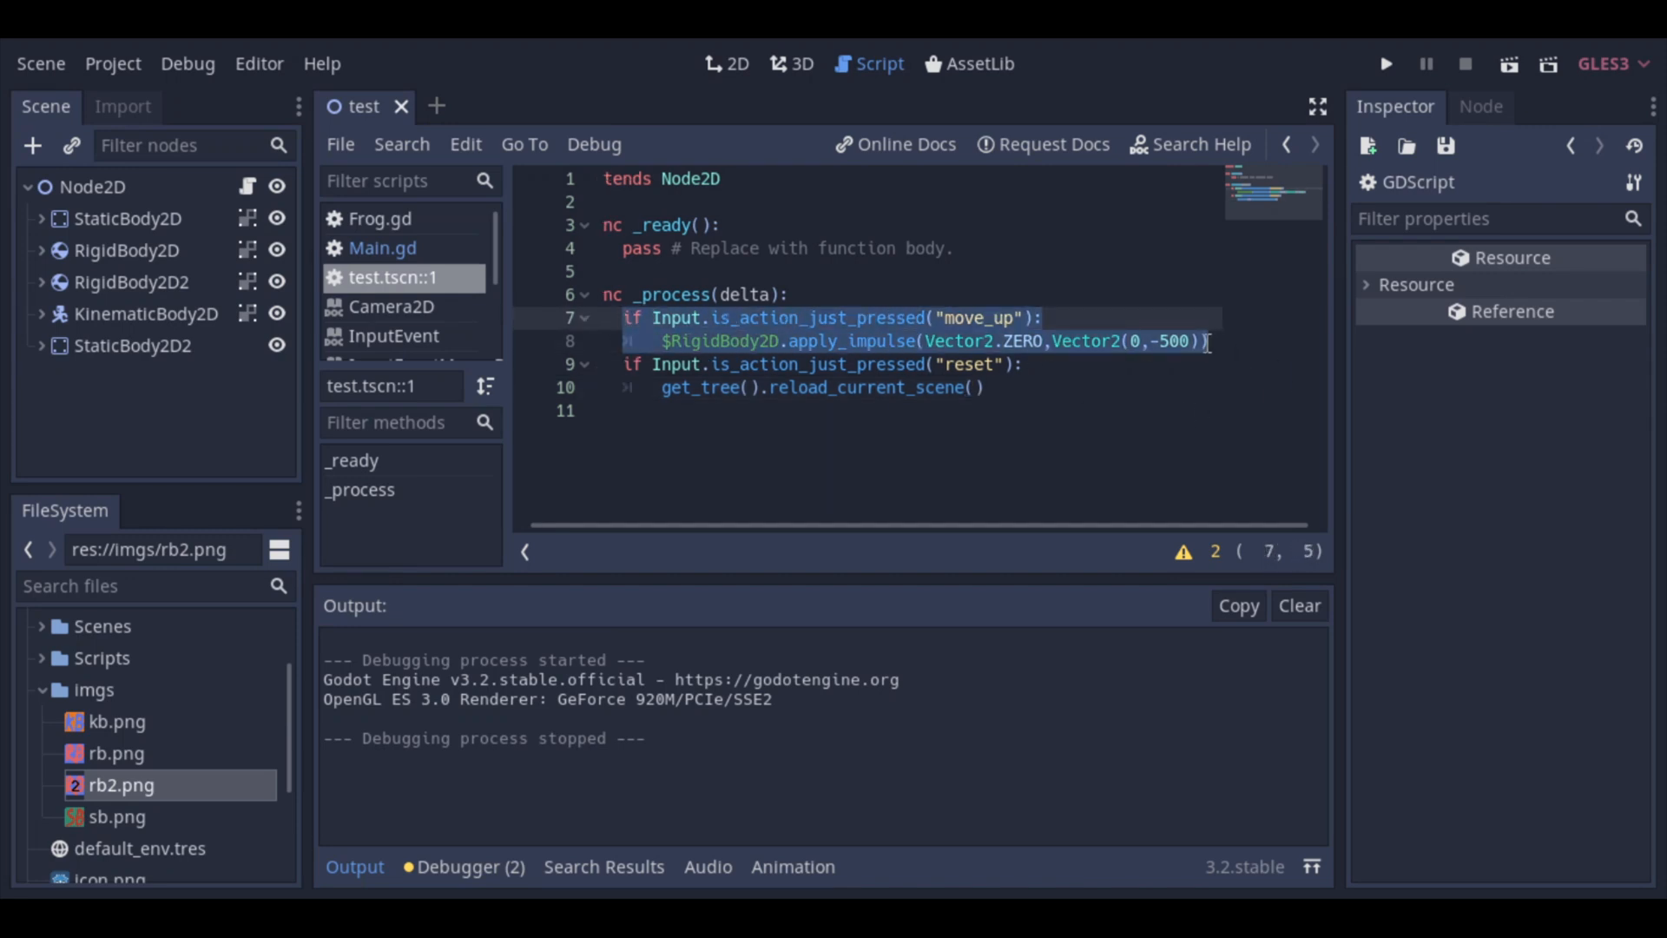
left_click(1212, 340)
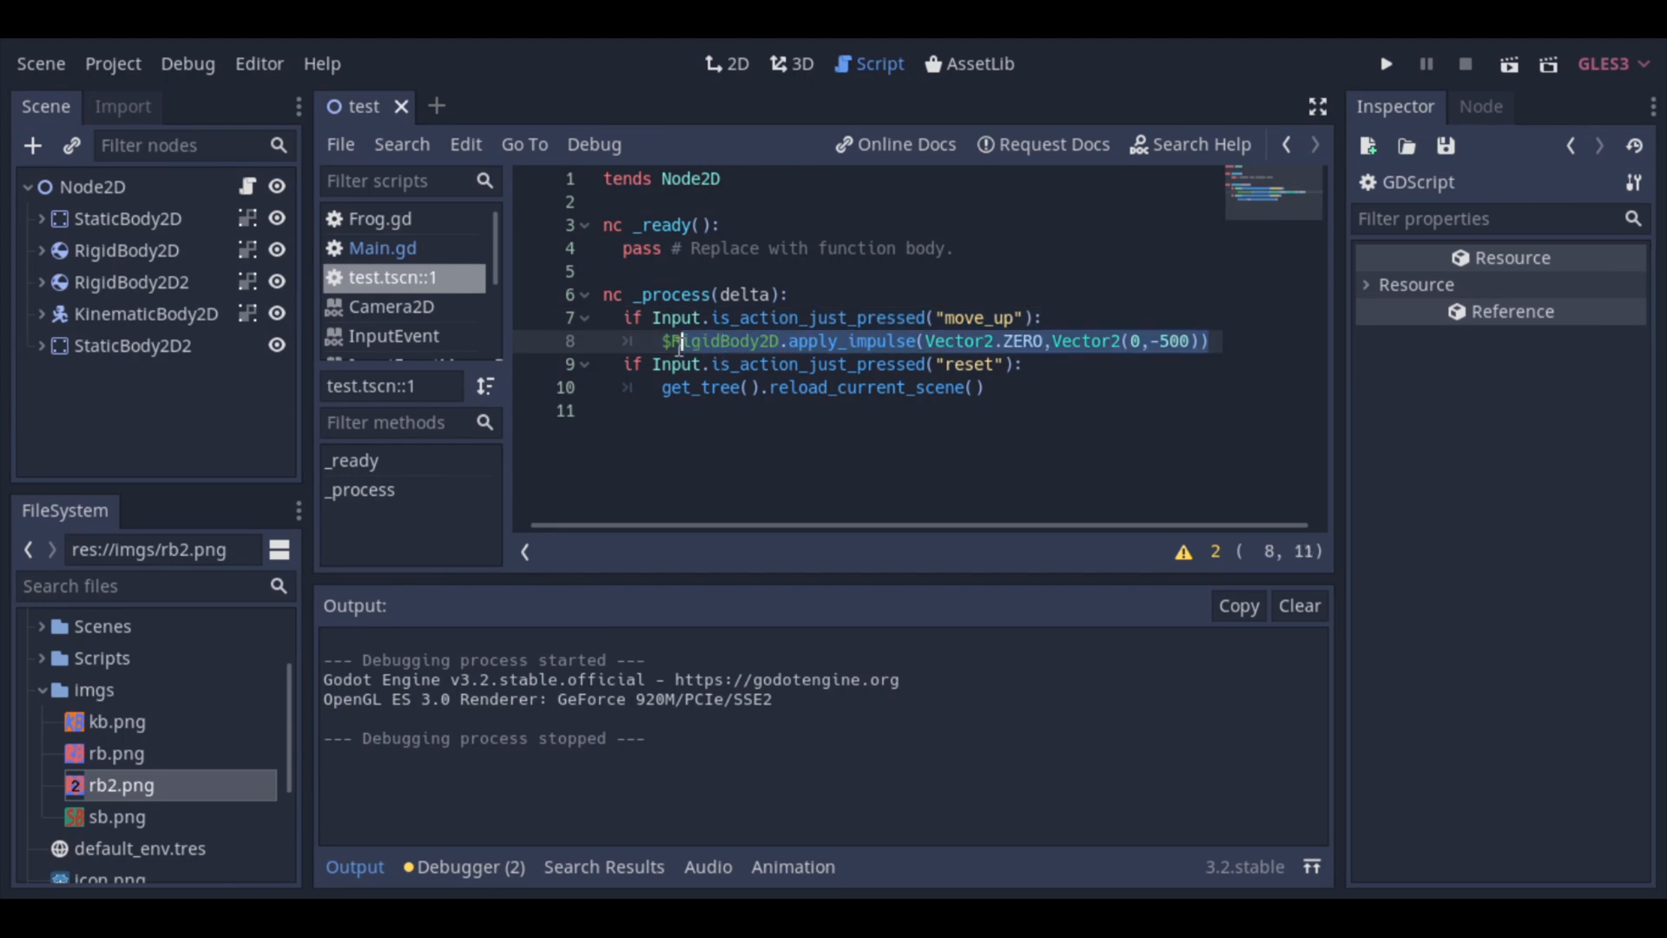
left_click(1212, 340)
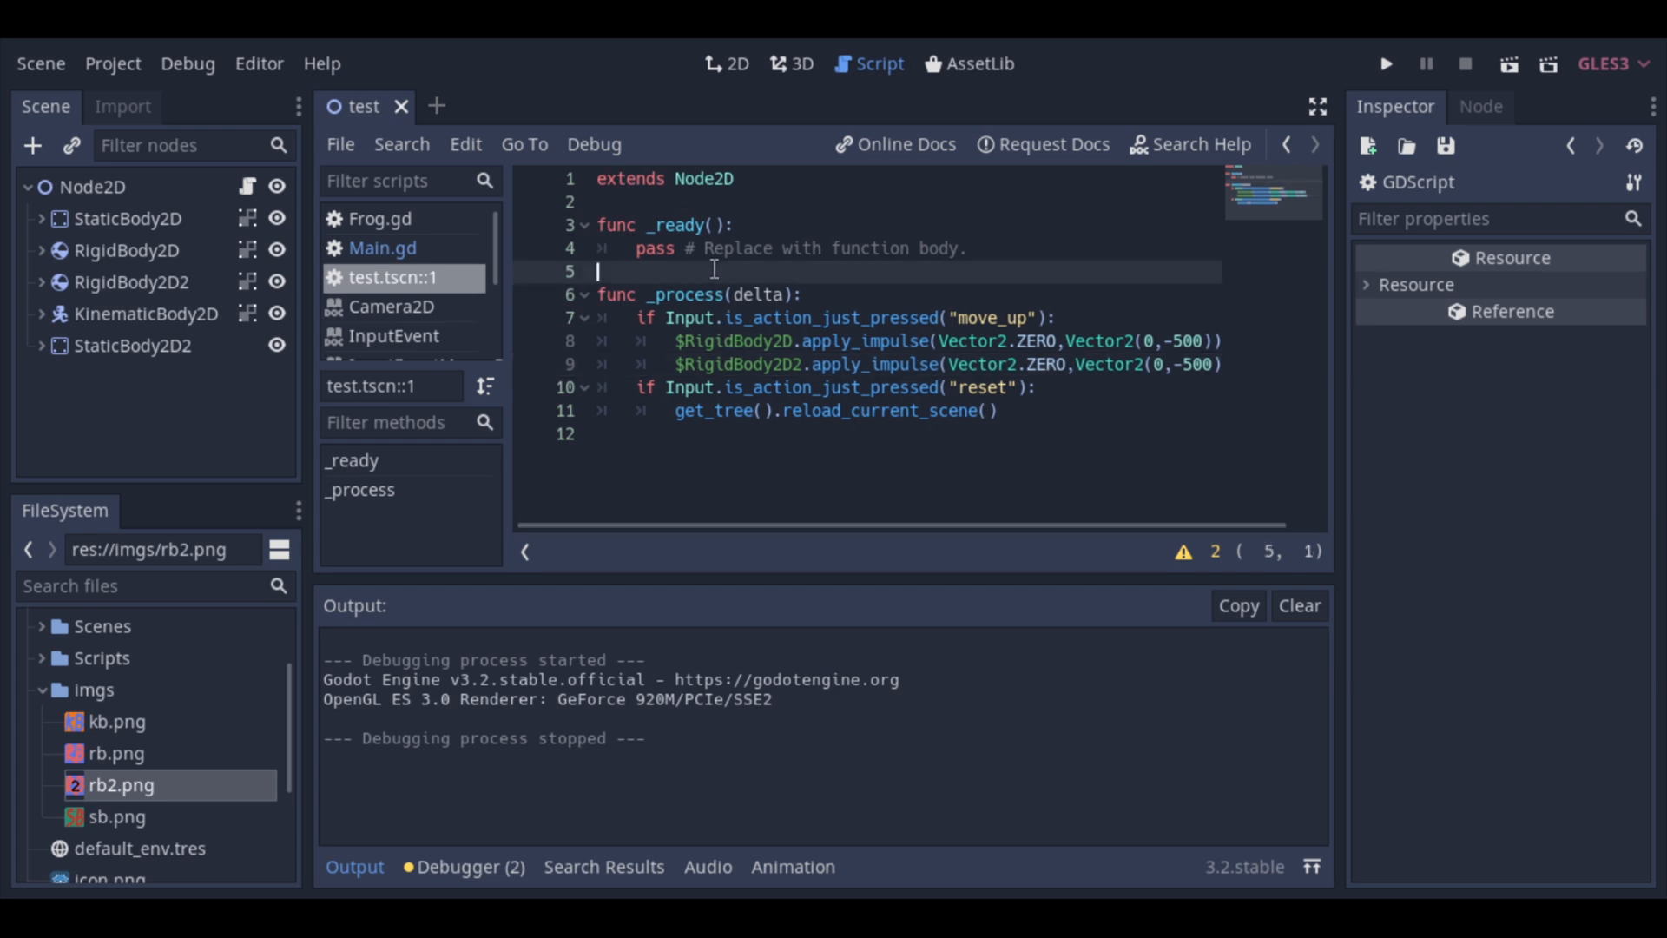
left_click(726, 65)
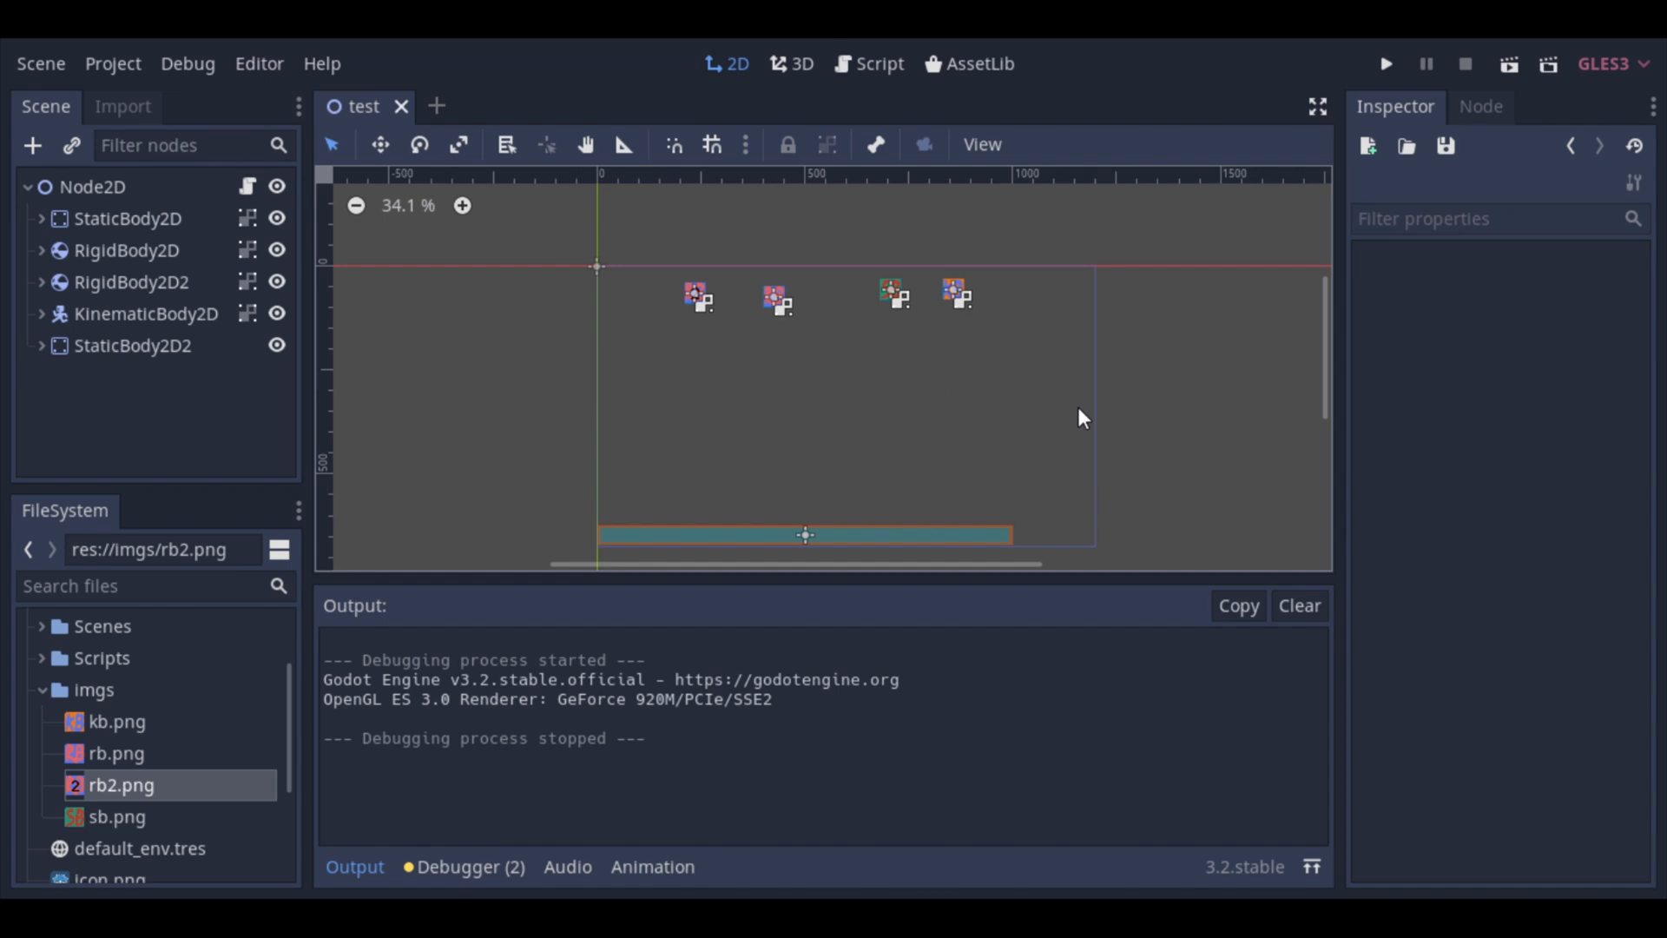
left_click(1386, 64)
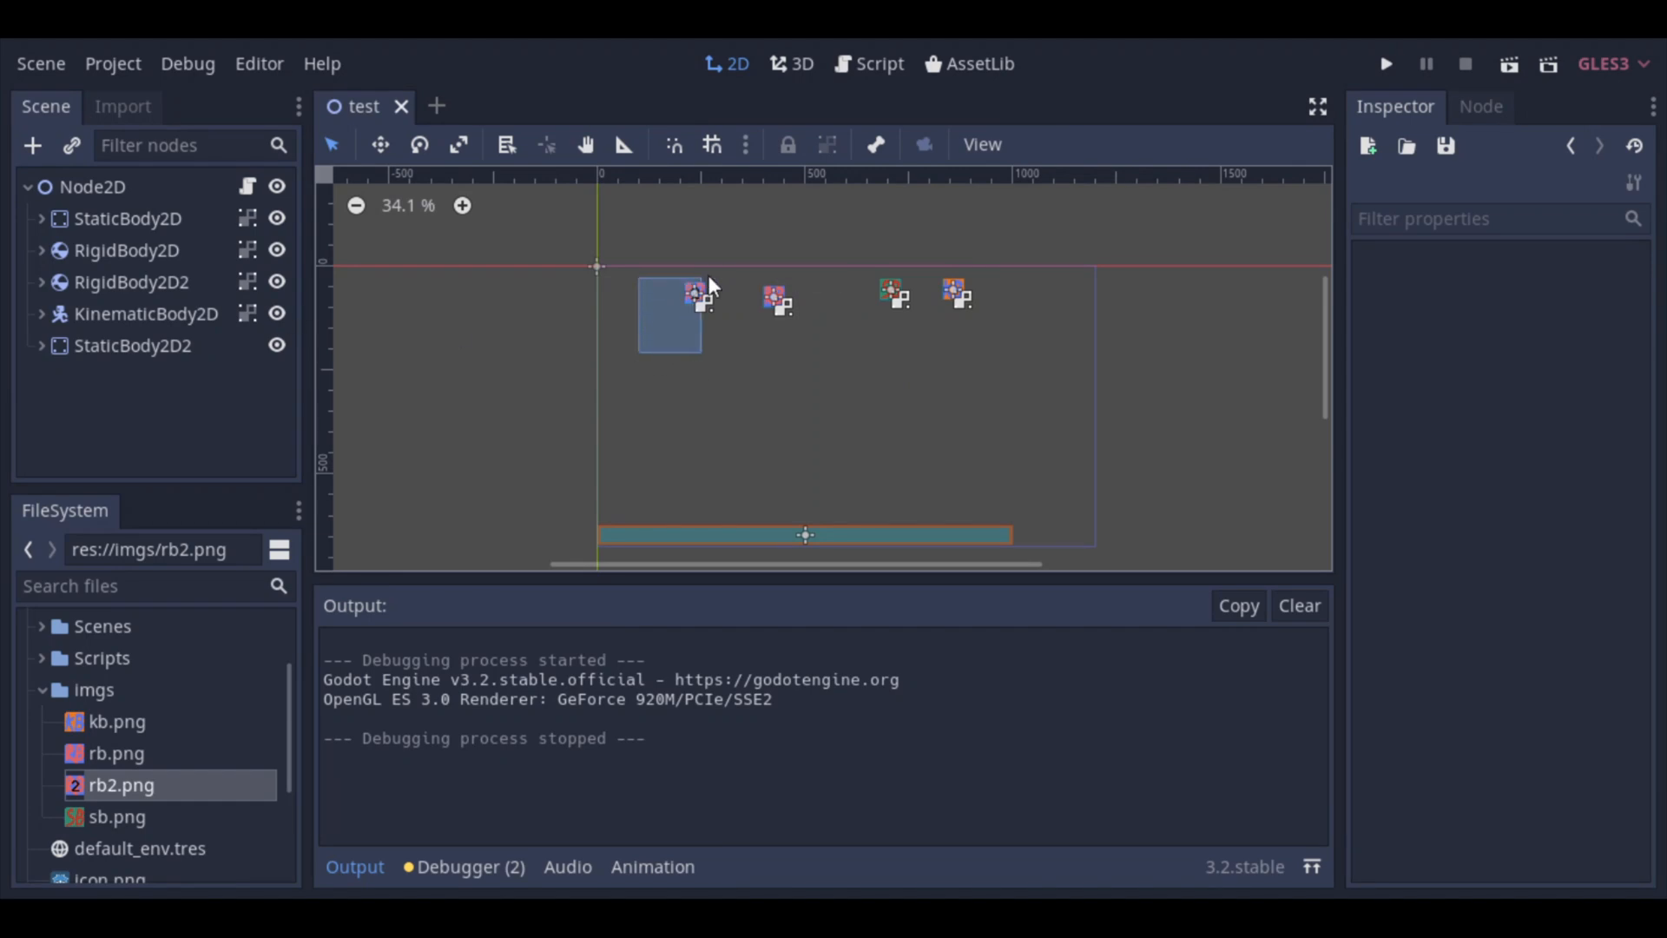
Step: Set RigidBody2D2's Position y to 60 and adjust the first rigid body's position, then save
left_click(132, 281)
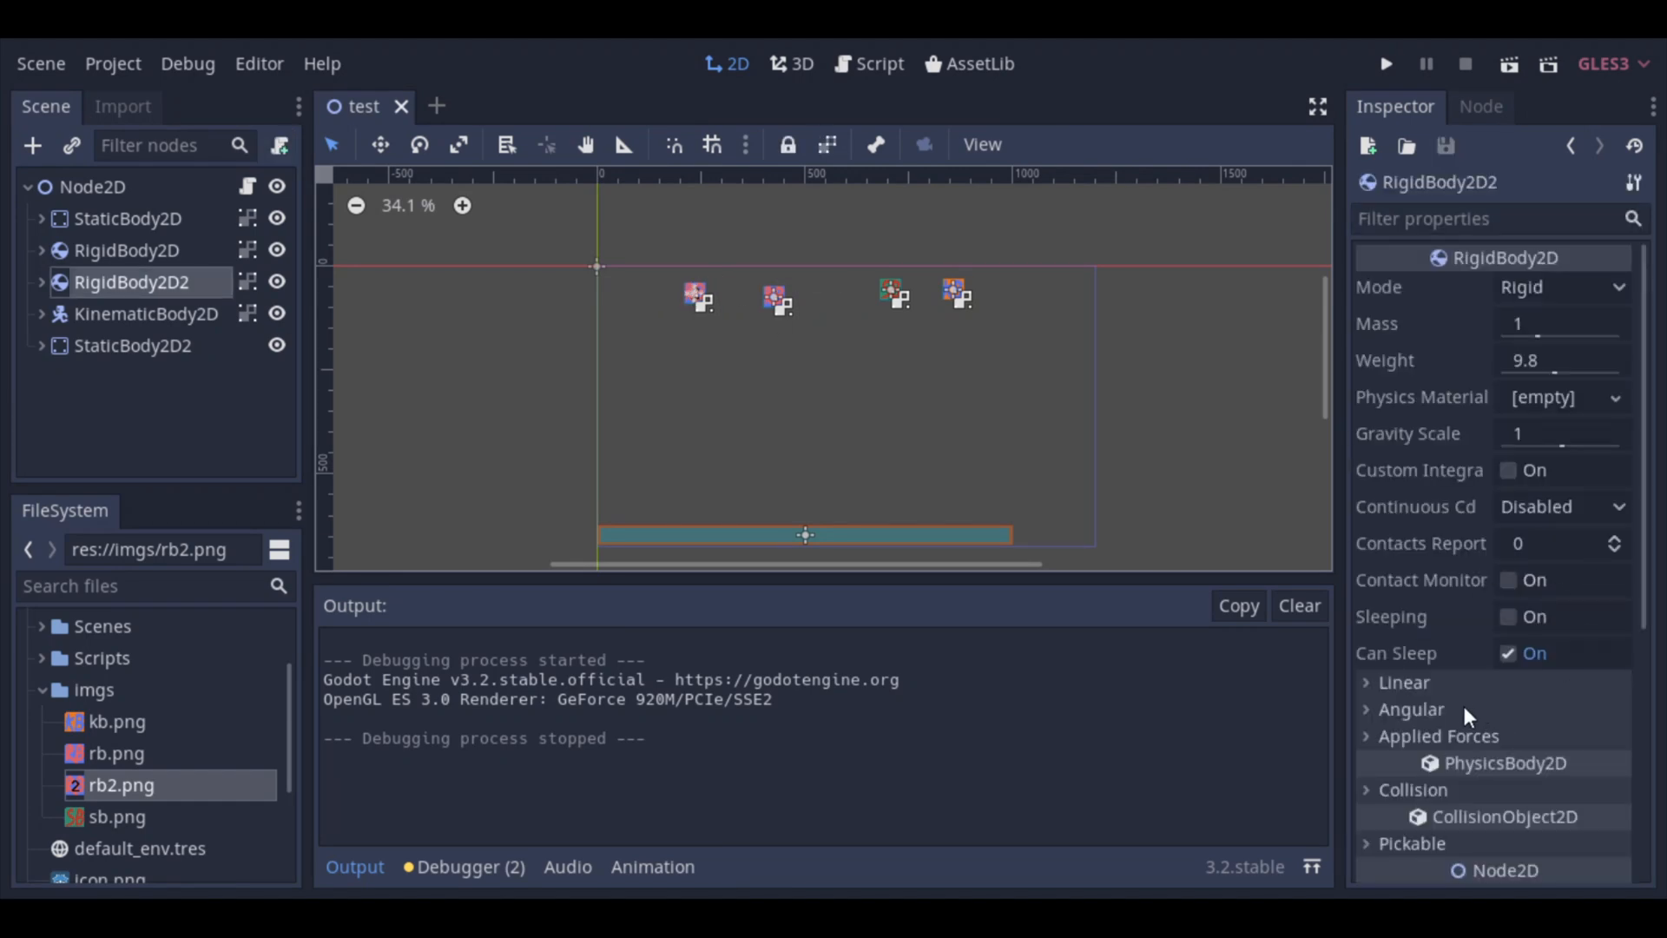
scroll("down", 3)
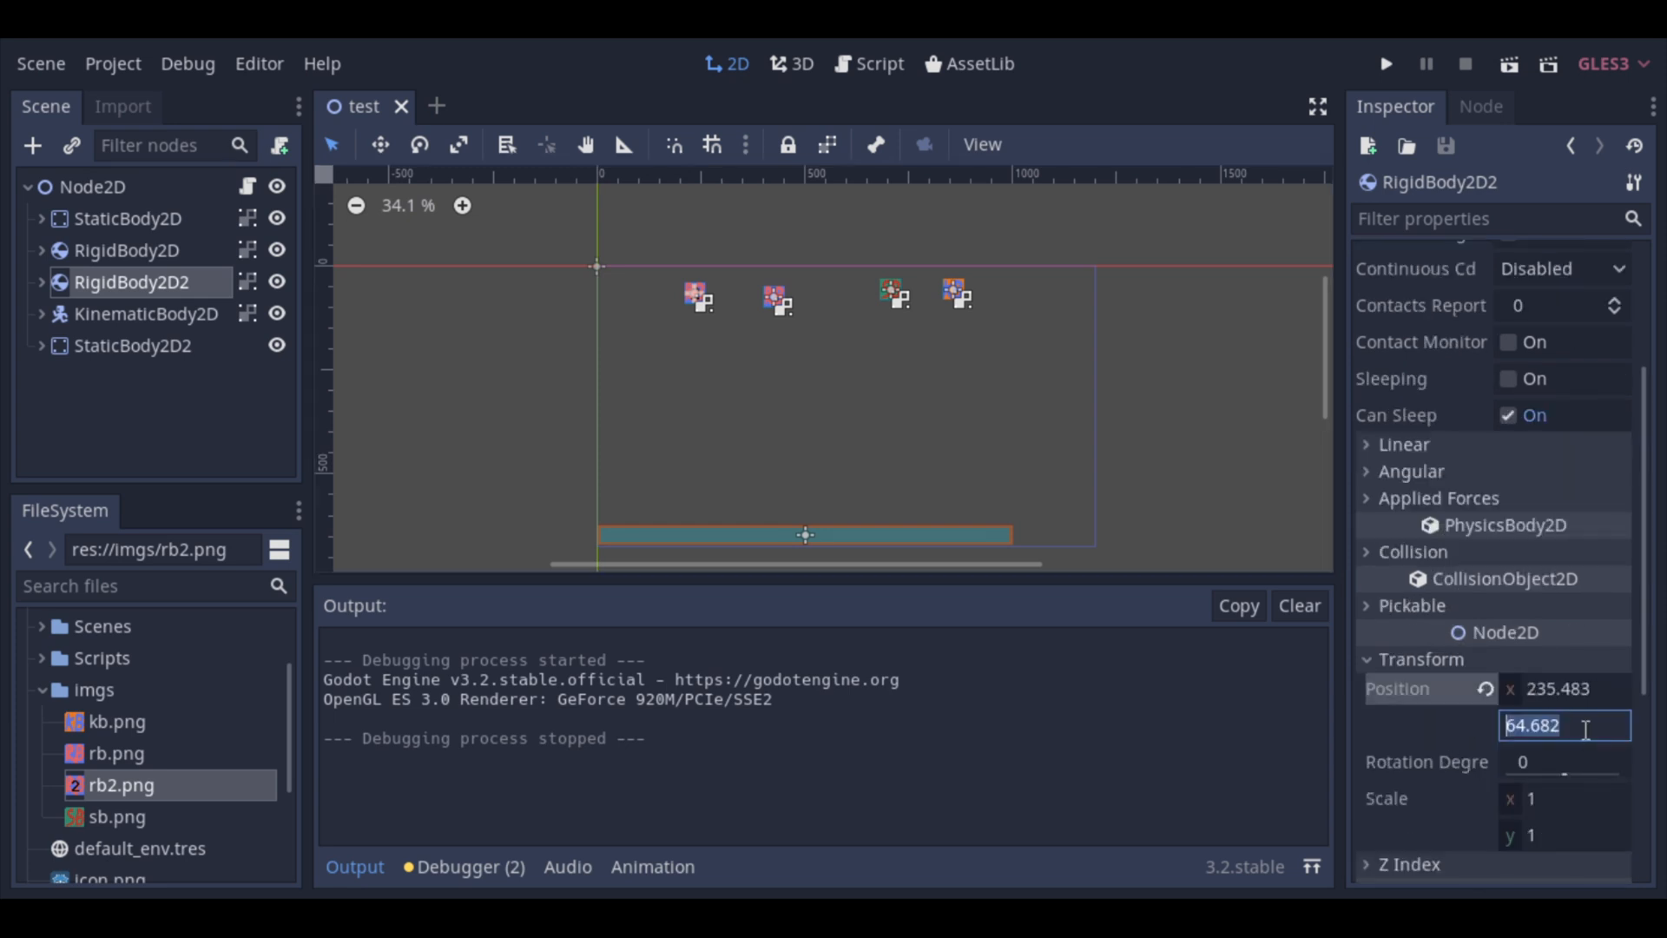
key("Return")
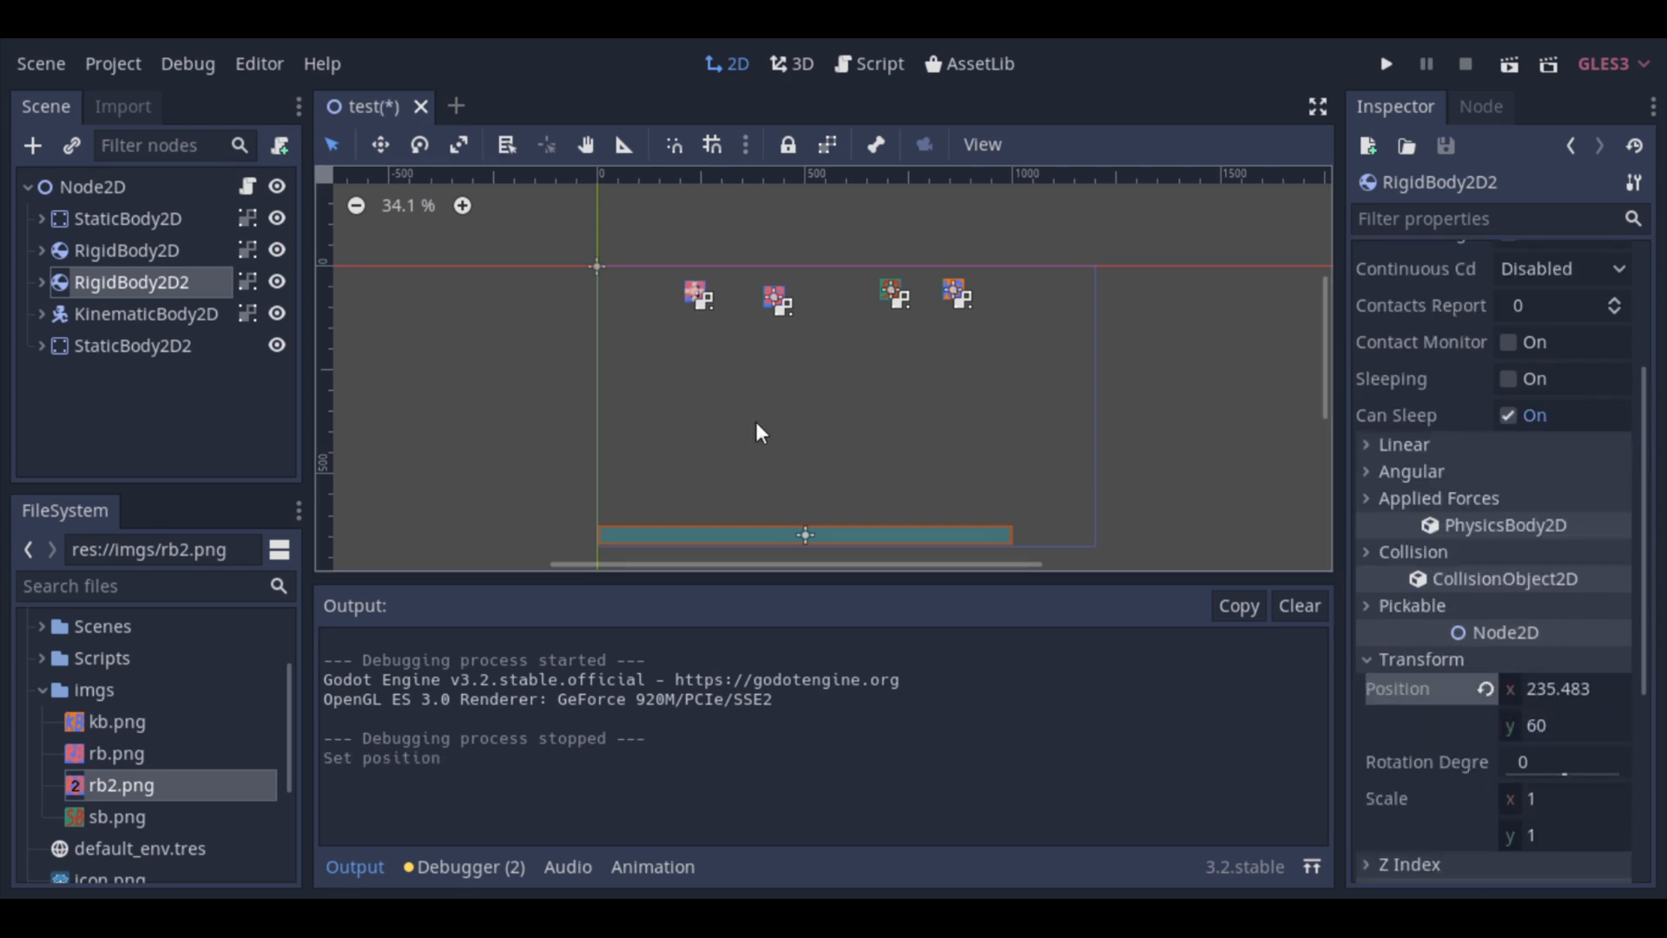
left_click(127, 250)
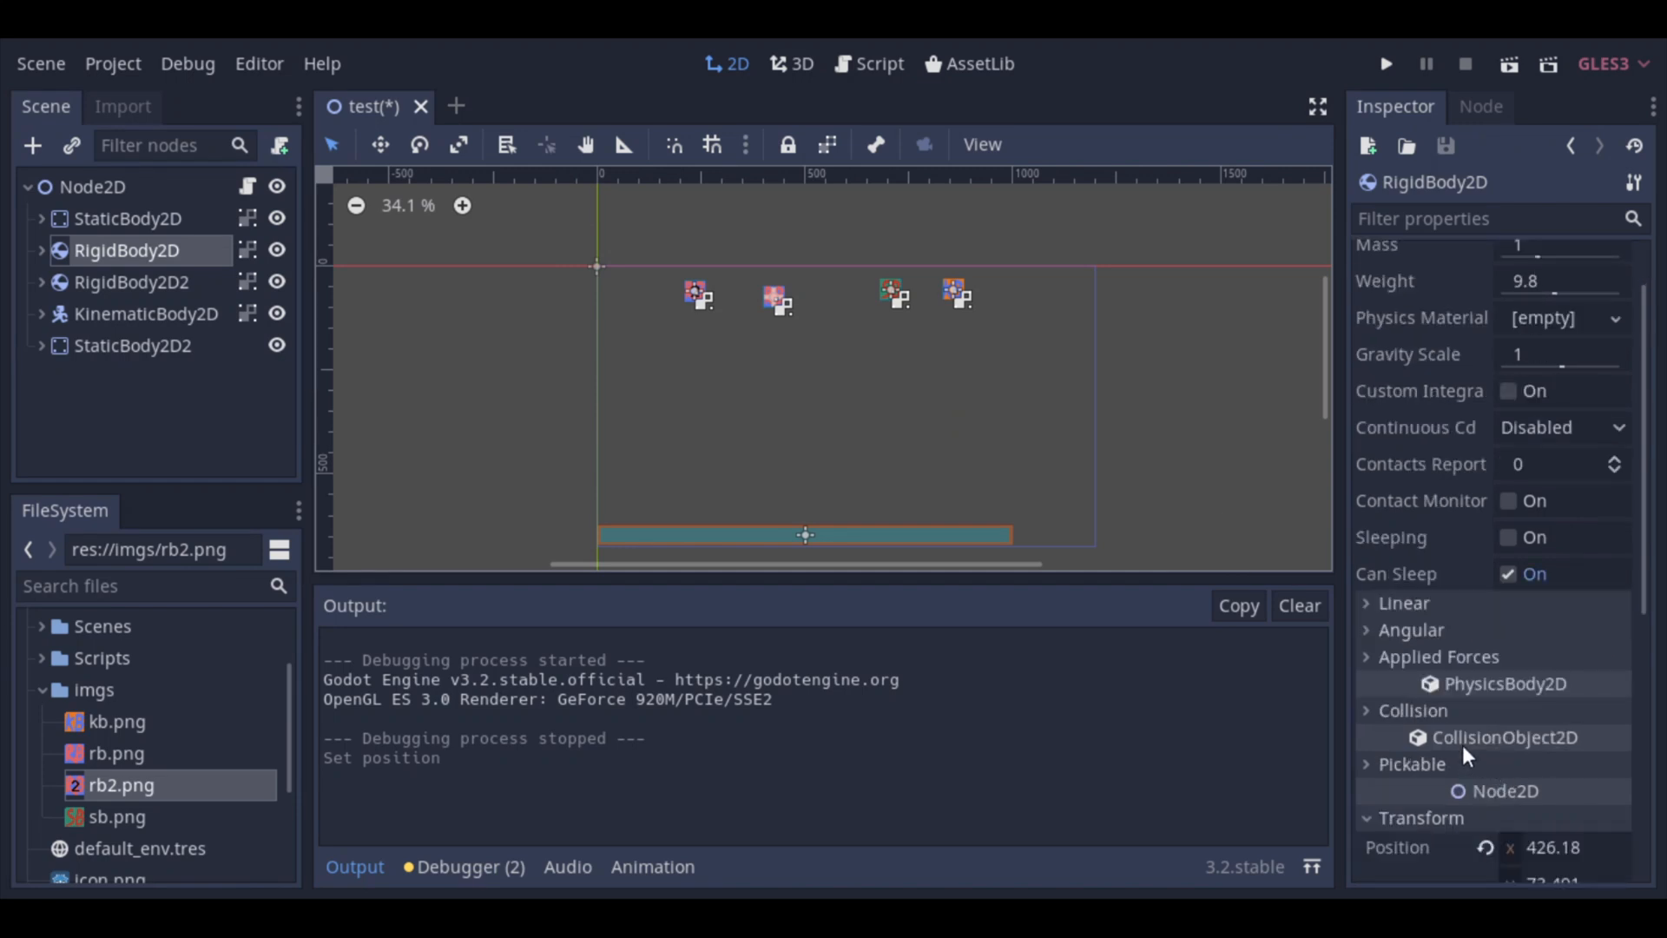
scroll("down", 3)
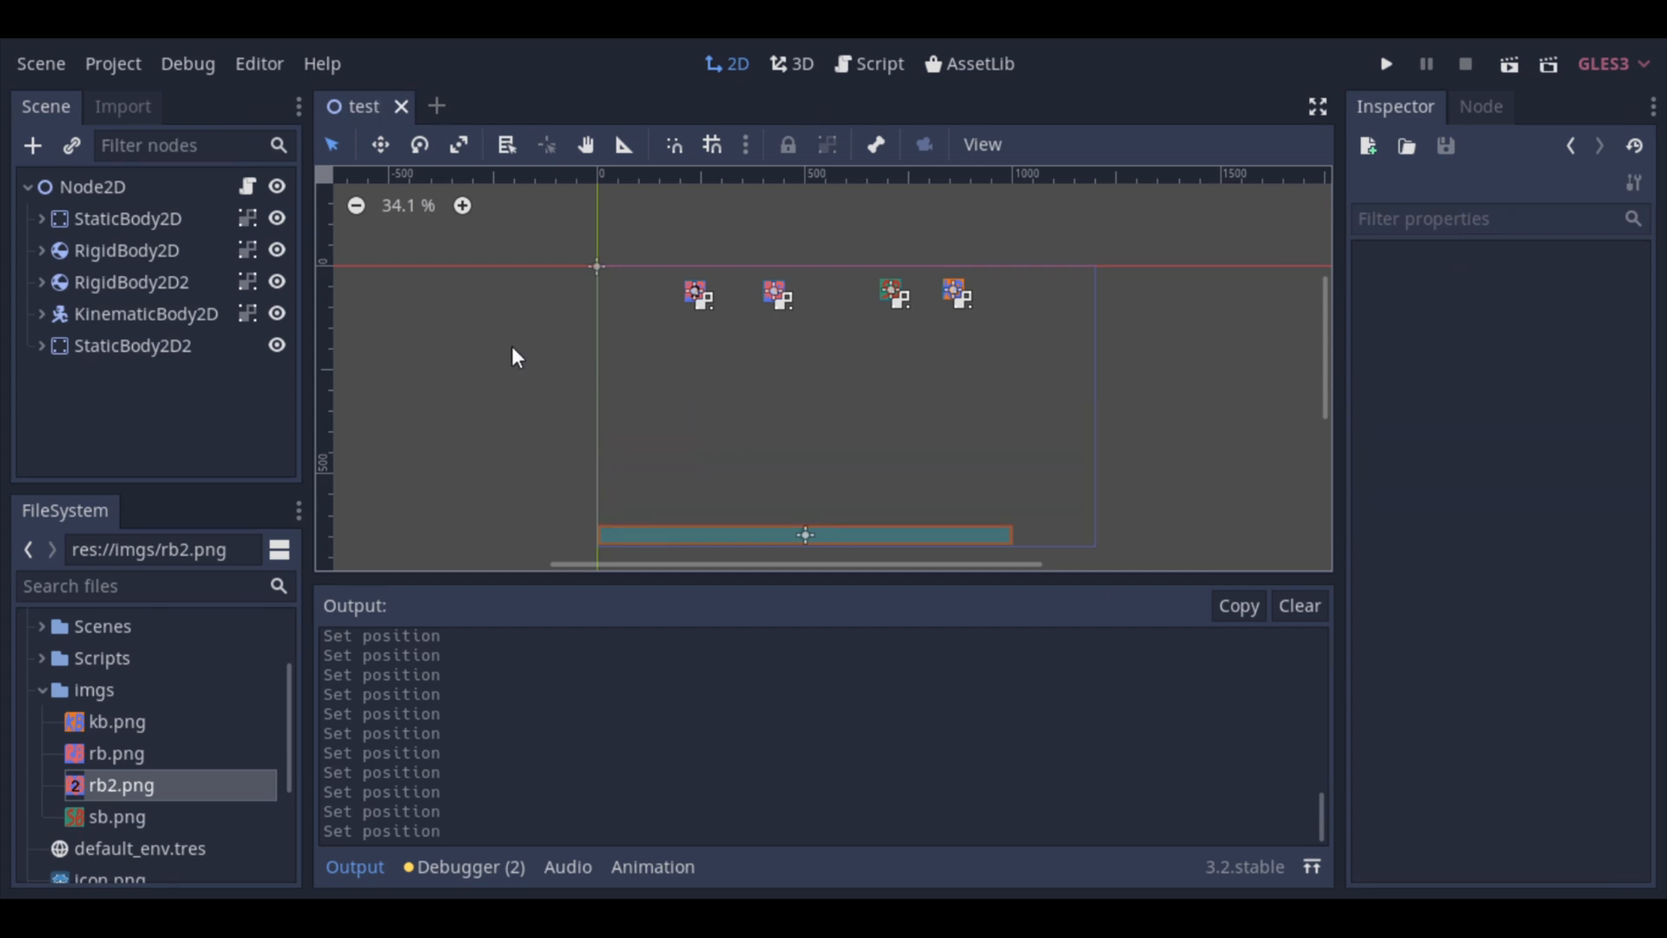
mouse_move(46, 292)
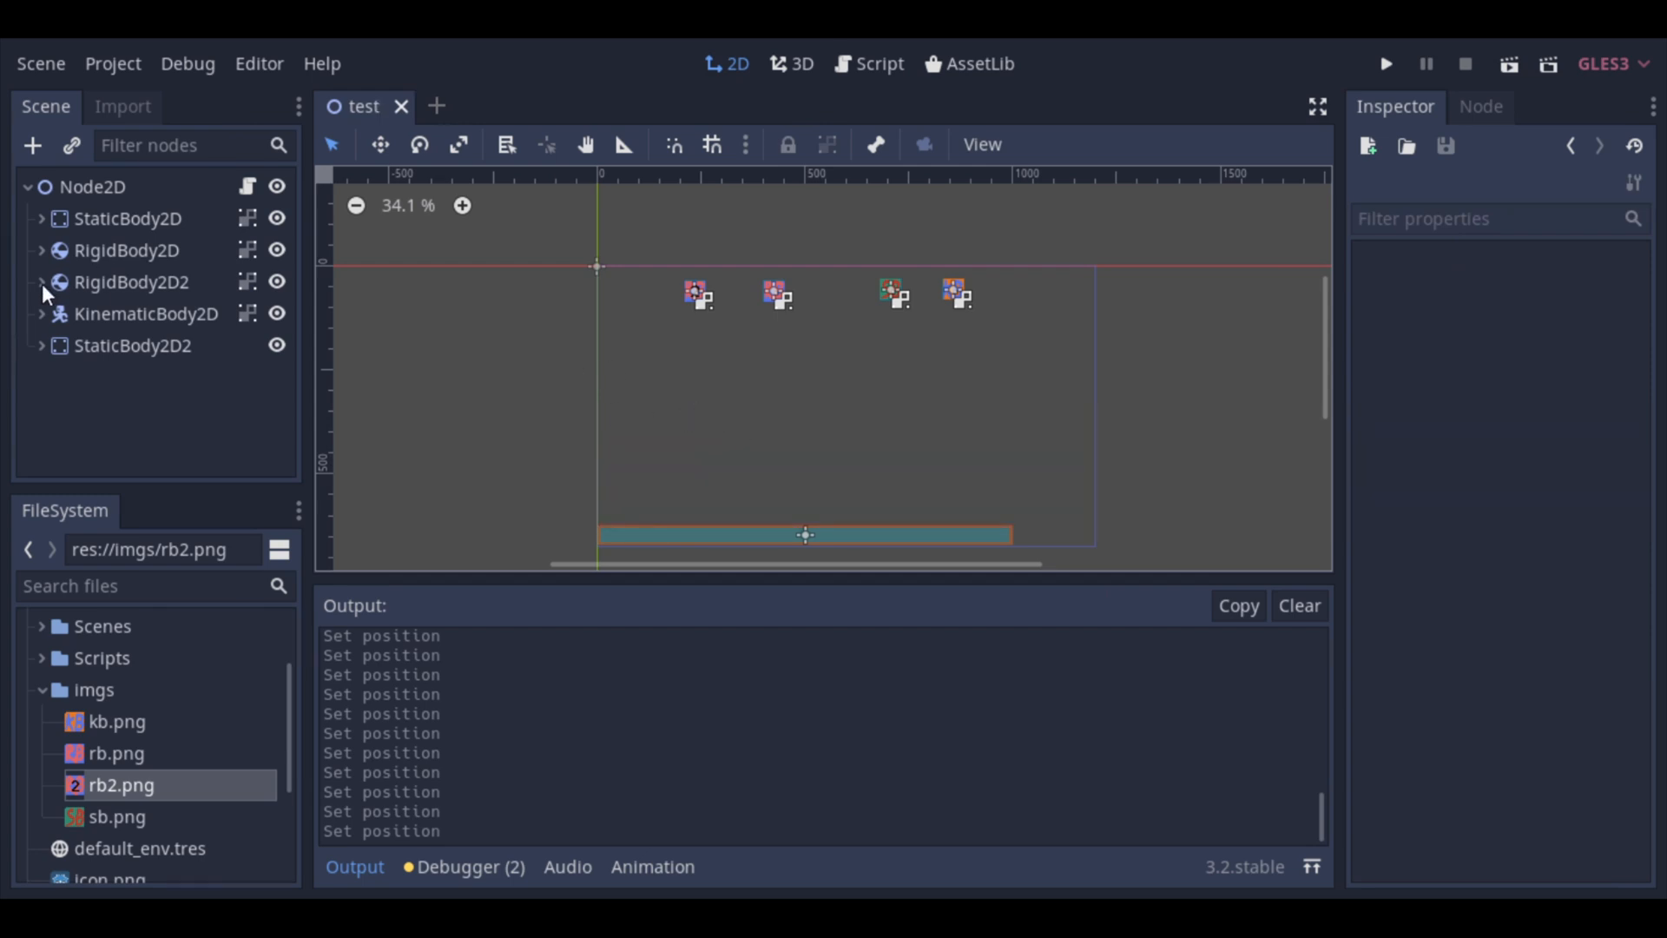
Step: Select RigidBody2D2 and review its Inspector properties before the test run
left_click(132, 282)
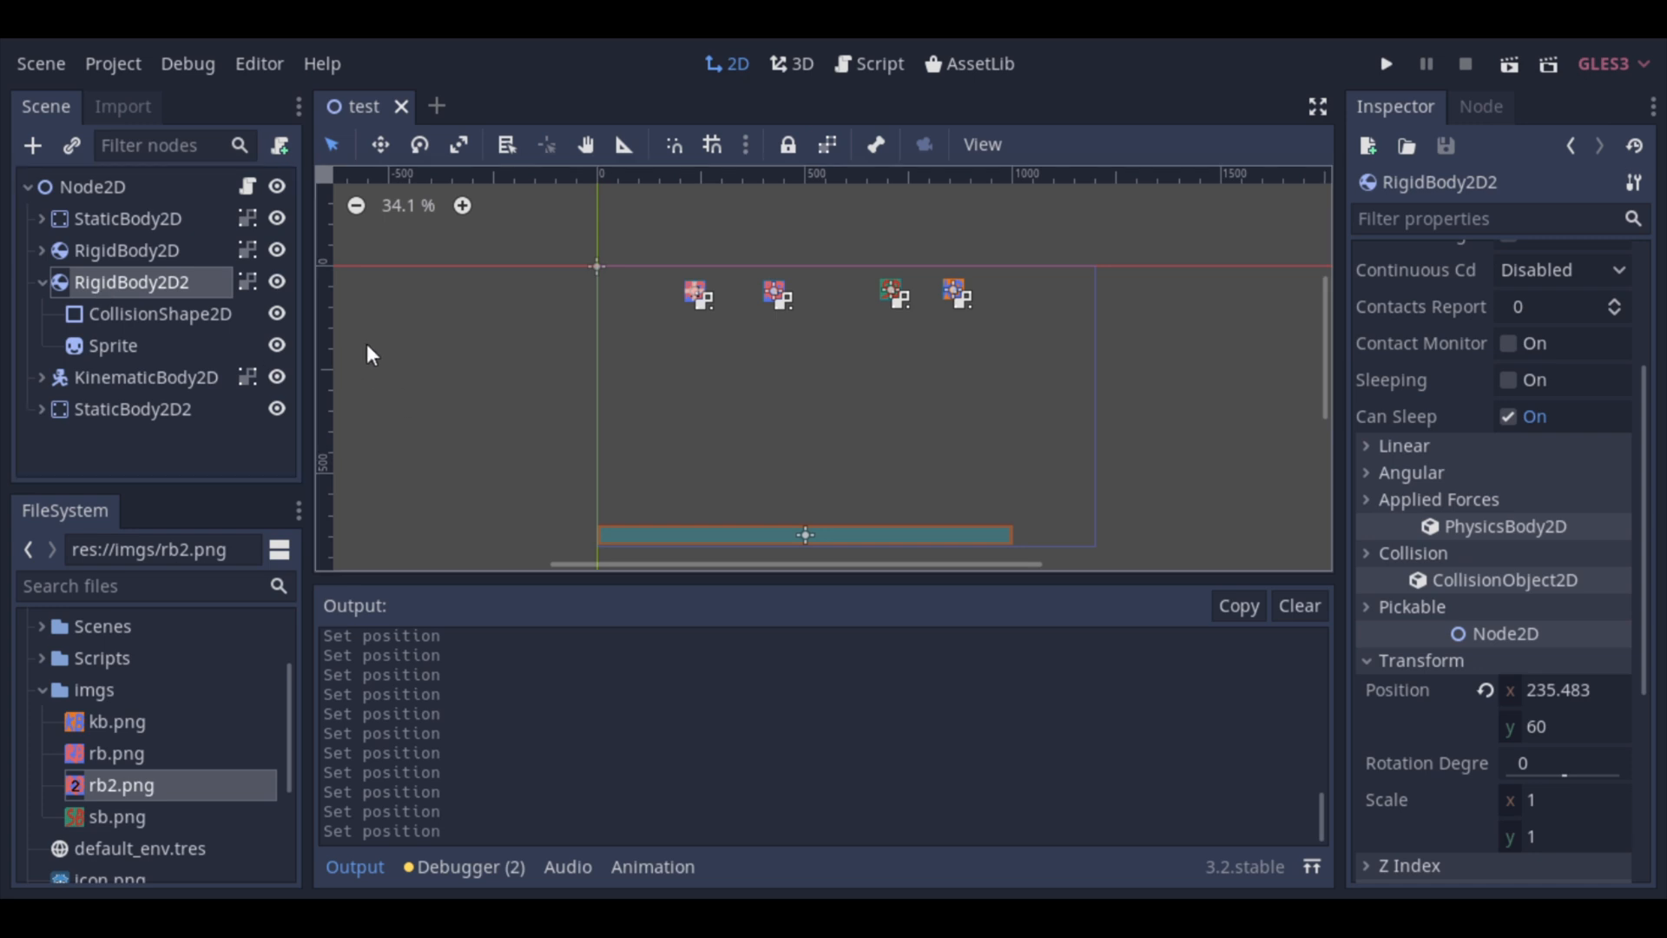
scroll("up", 3)
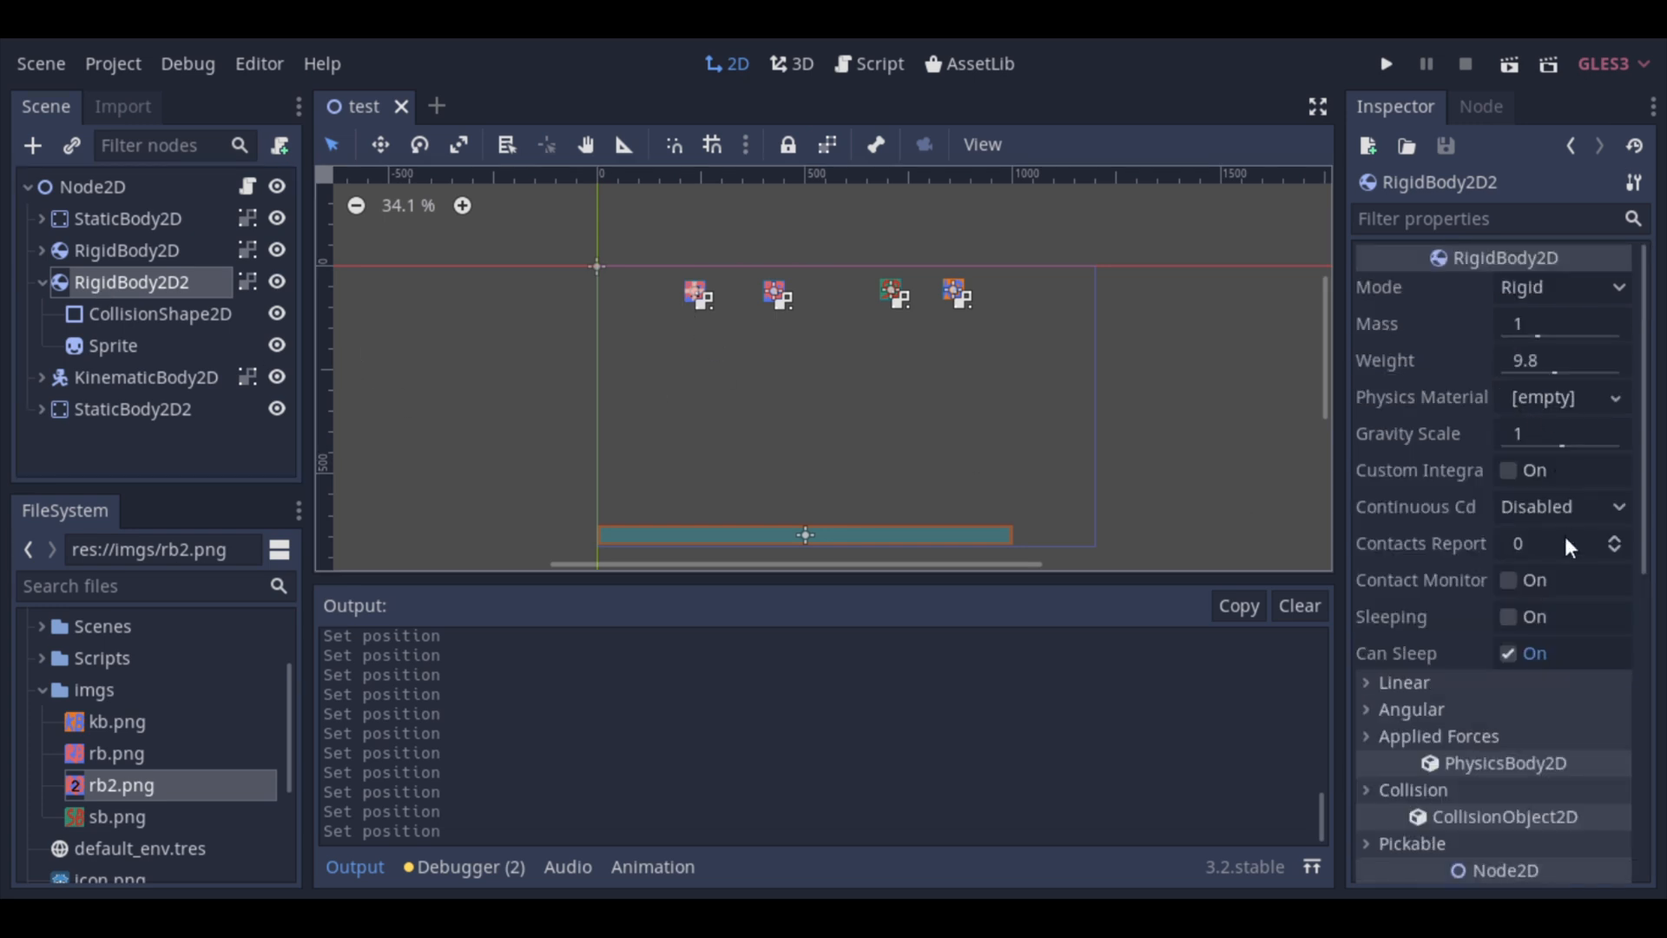
mouse_move(1553, 330)
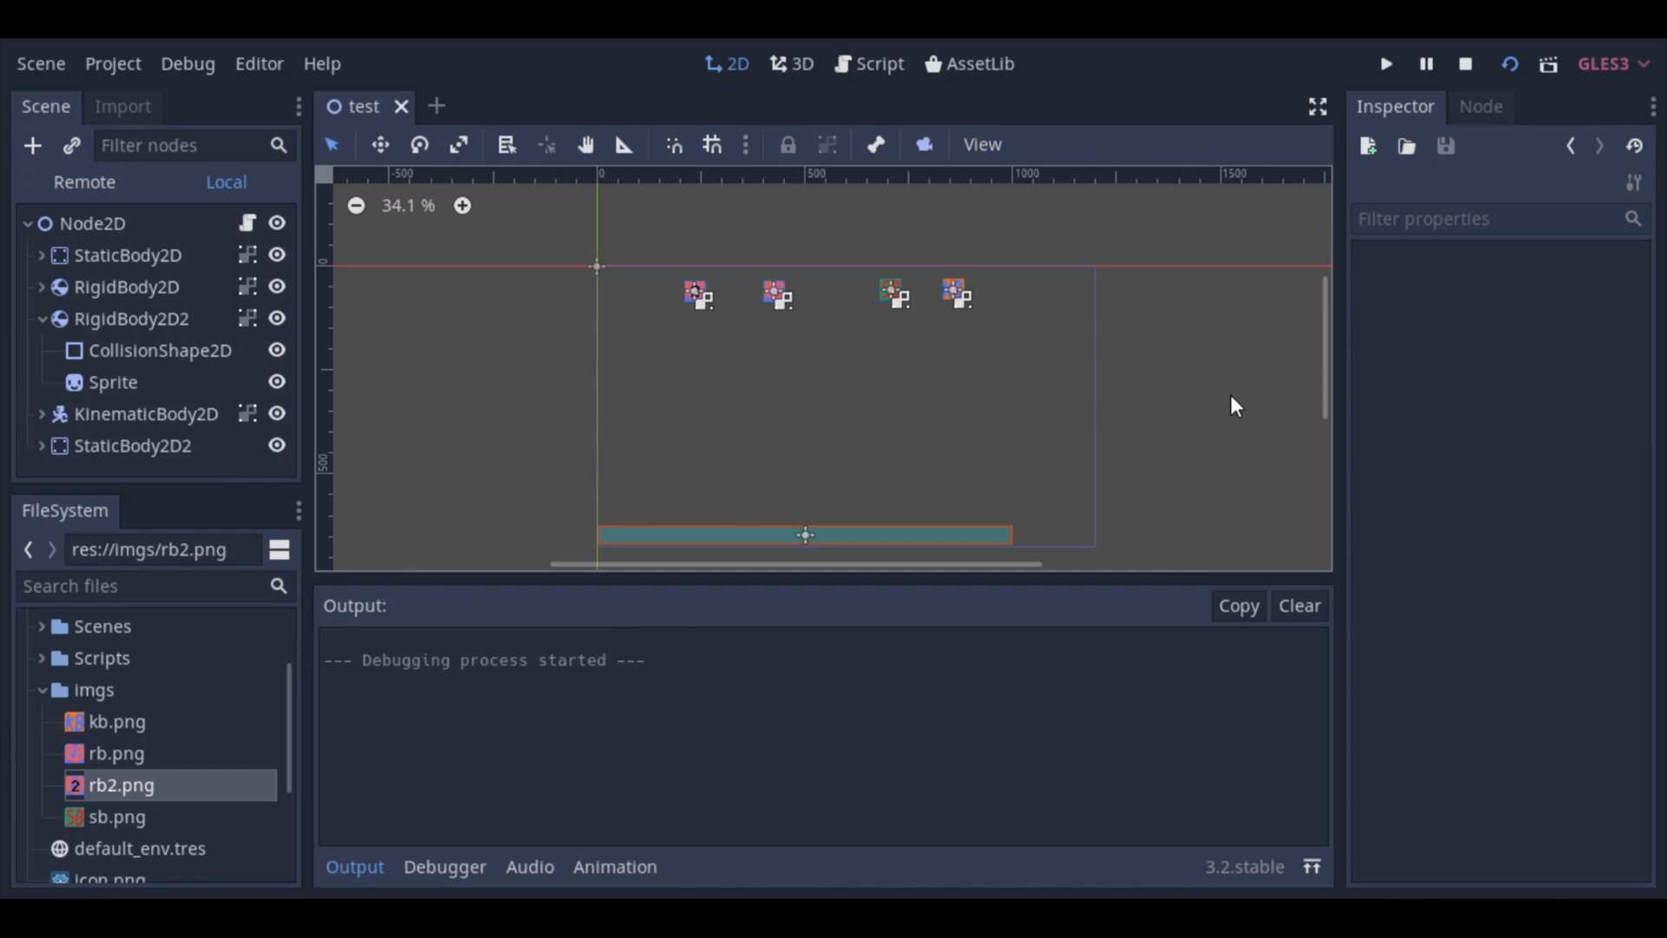
left_click(132, 281)
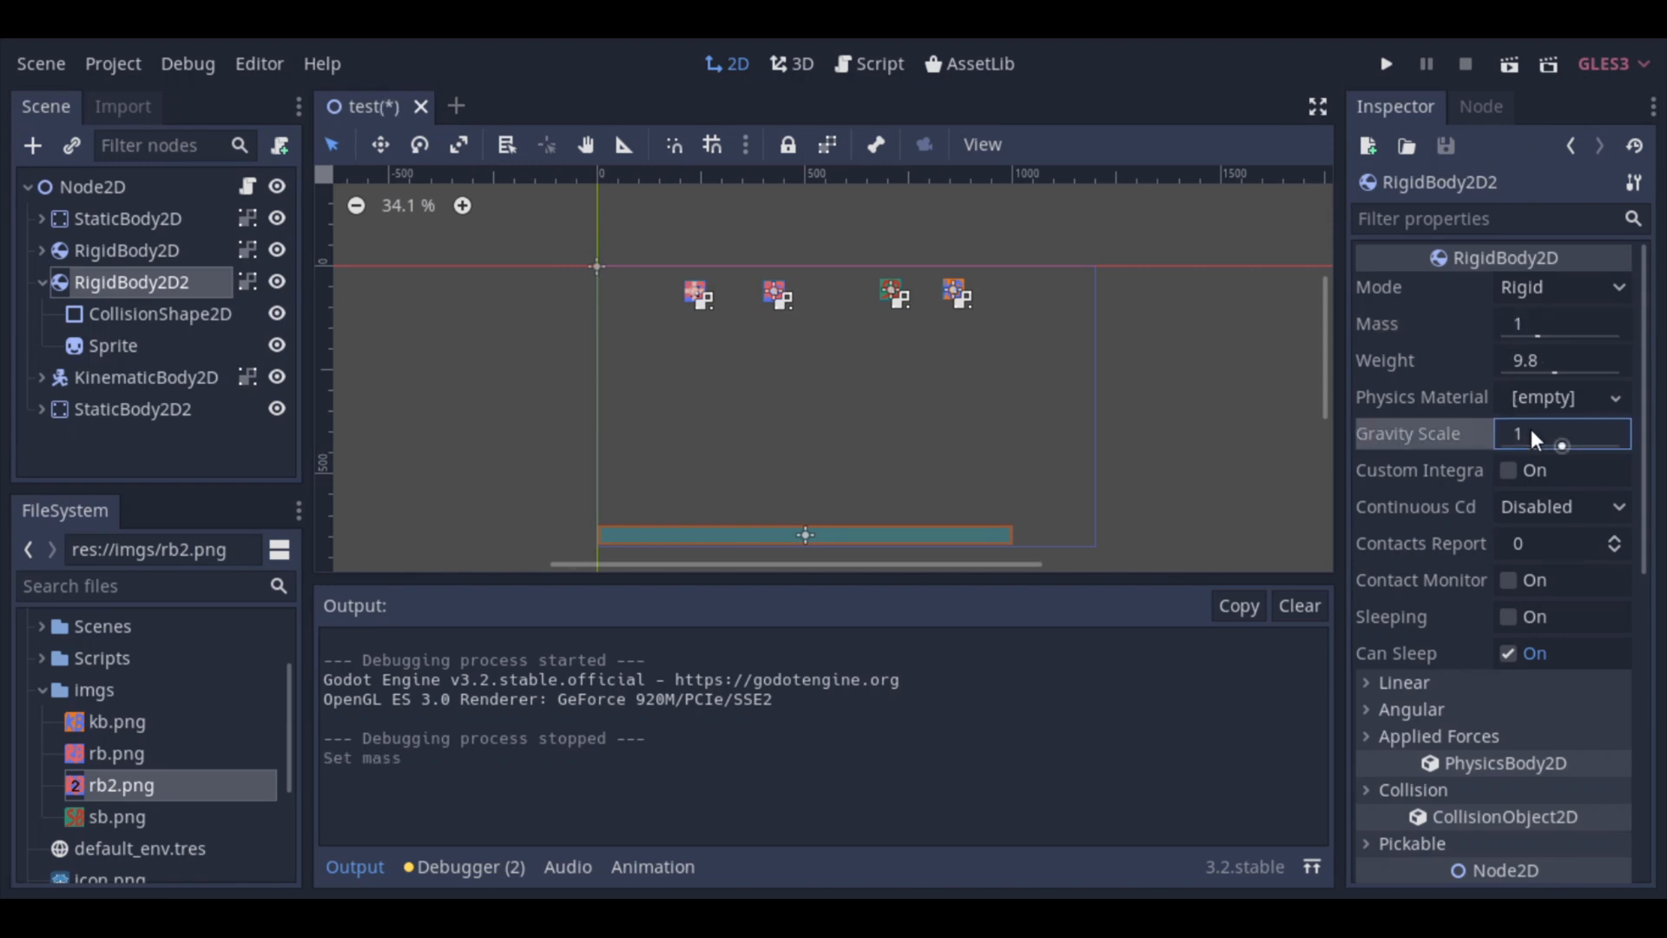
Step: Set RigidBody2D2's gravity scale to 2 and save test.tscn
type("2")
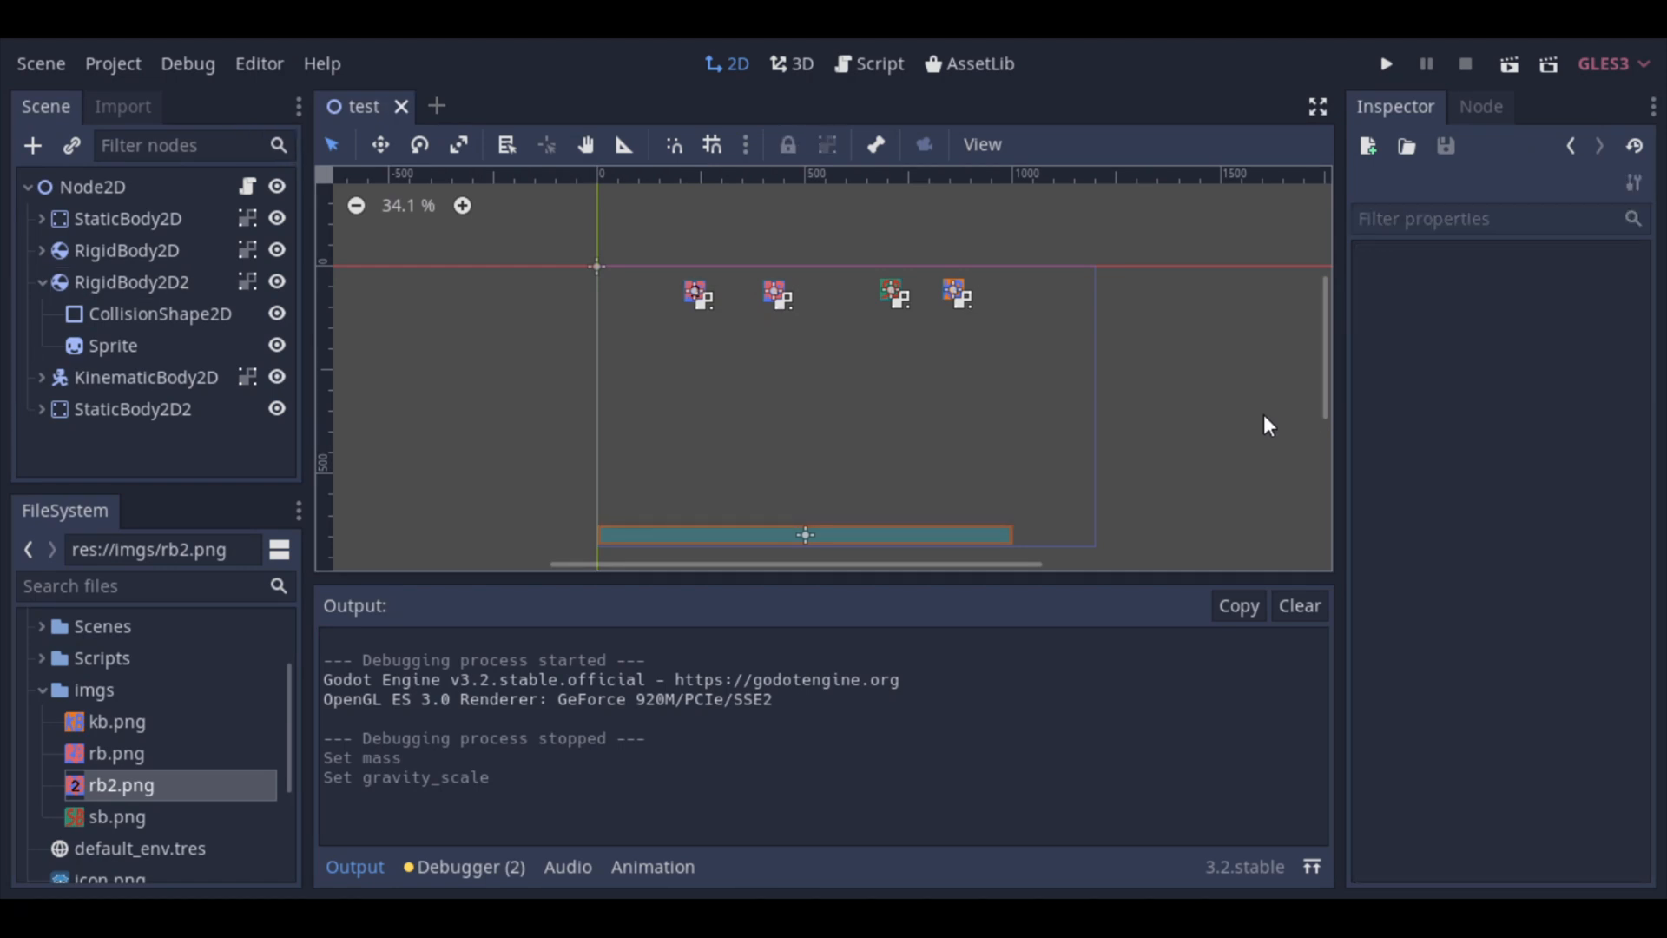
left_click(1385, 64)
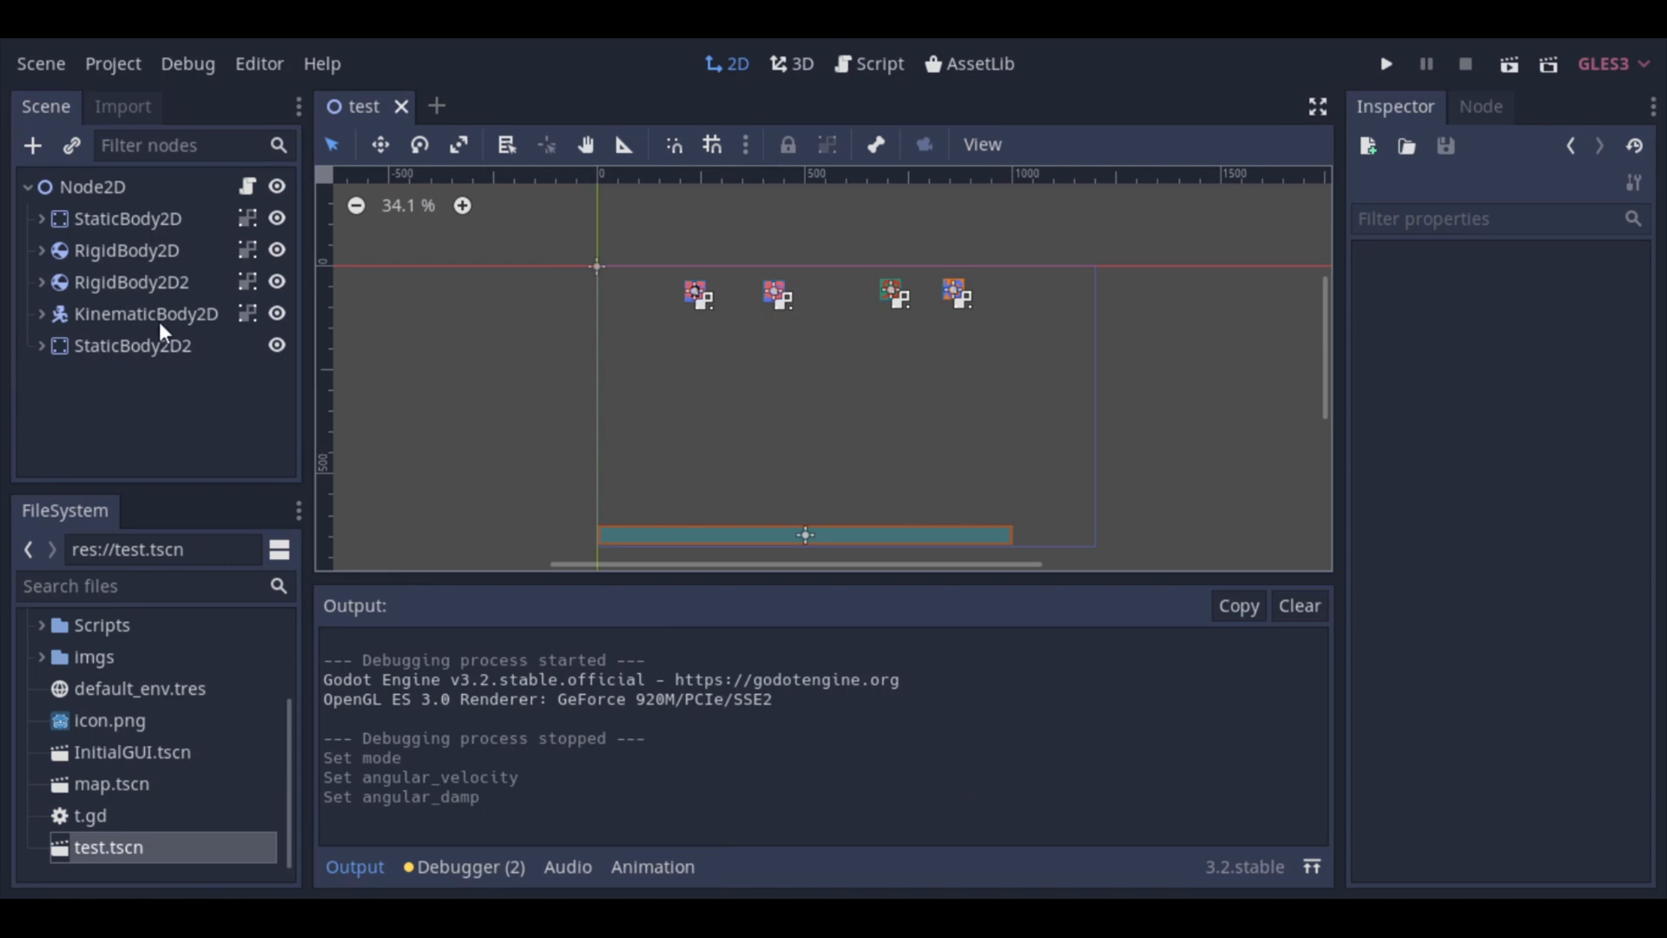
Step: Give RigidBody2D2 a linear velocity of 10 on x plus an angular velocity
left_click(132, 282)
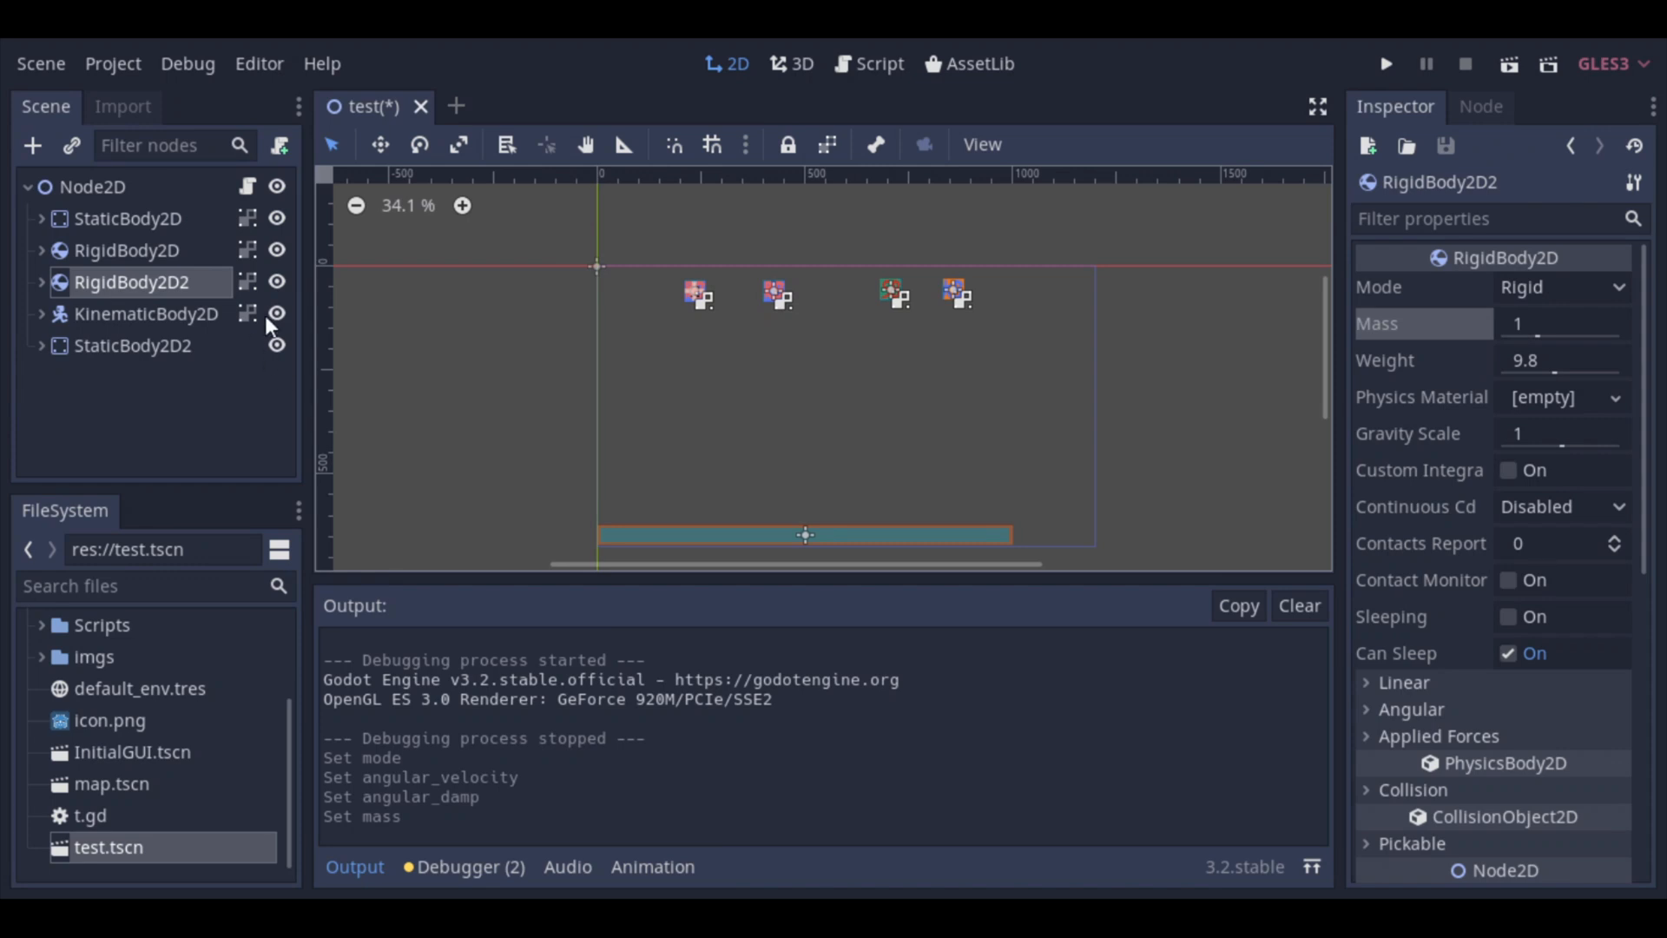
left_click(1146, 448)
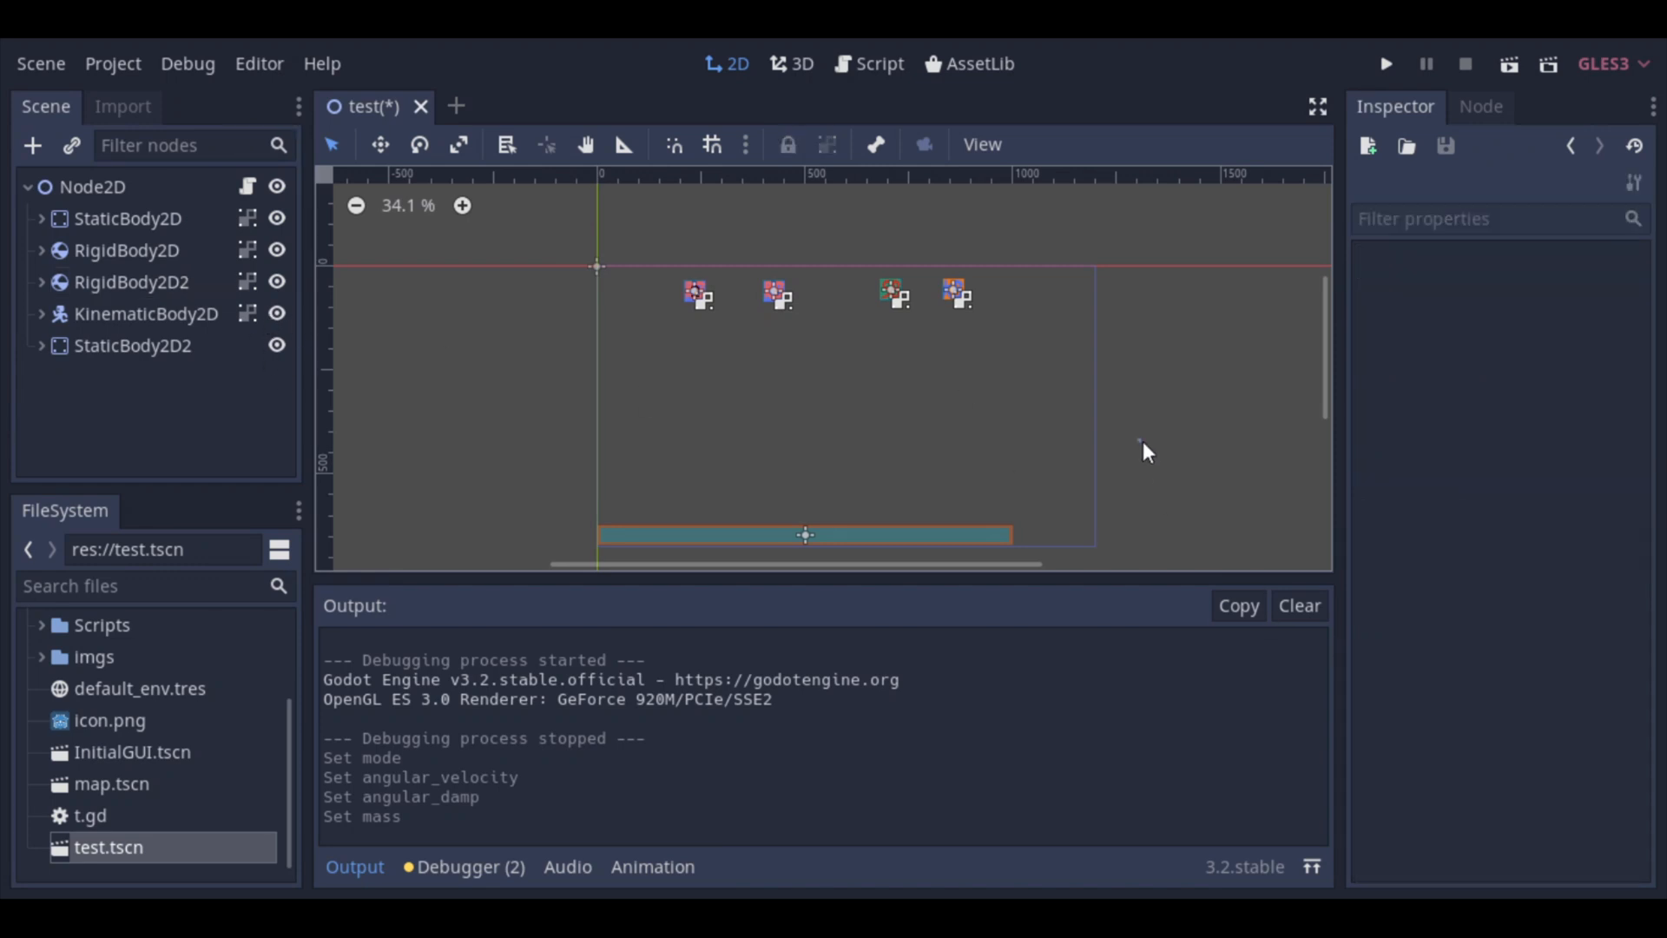
left_click(132, 282)
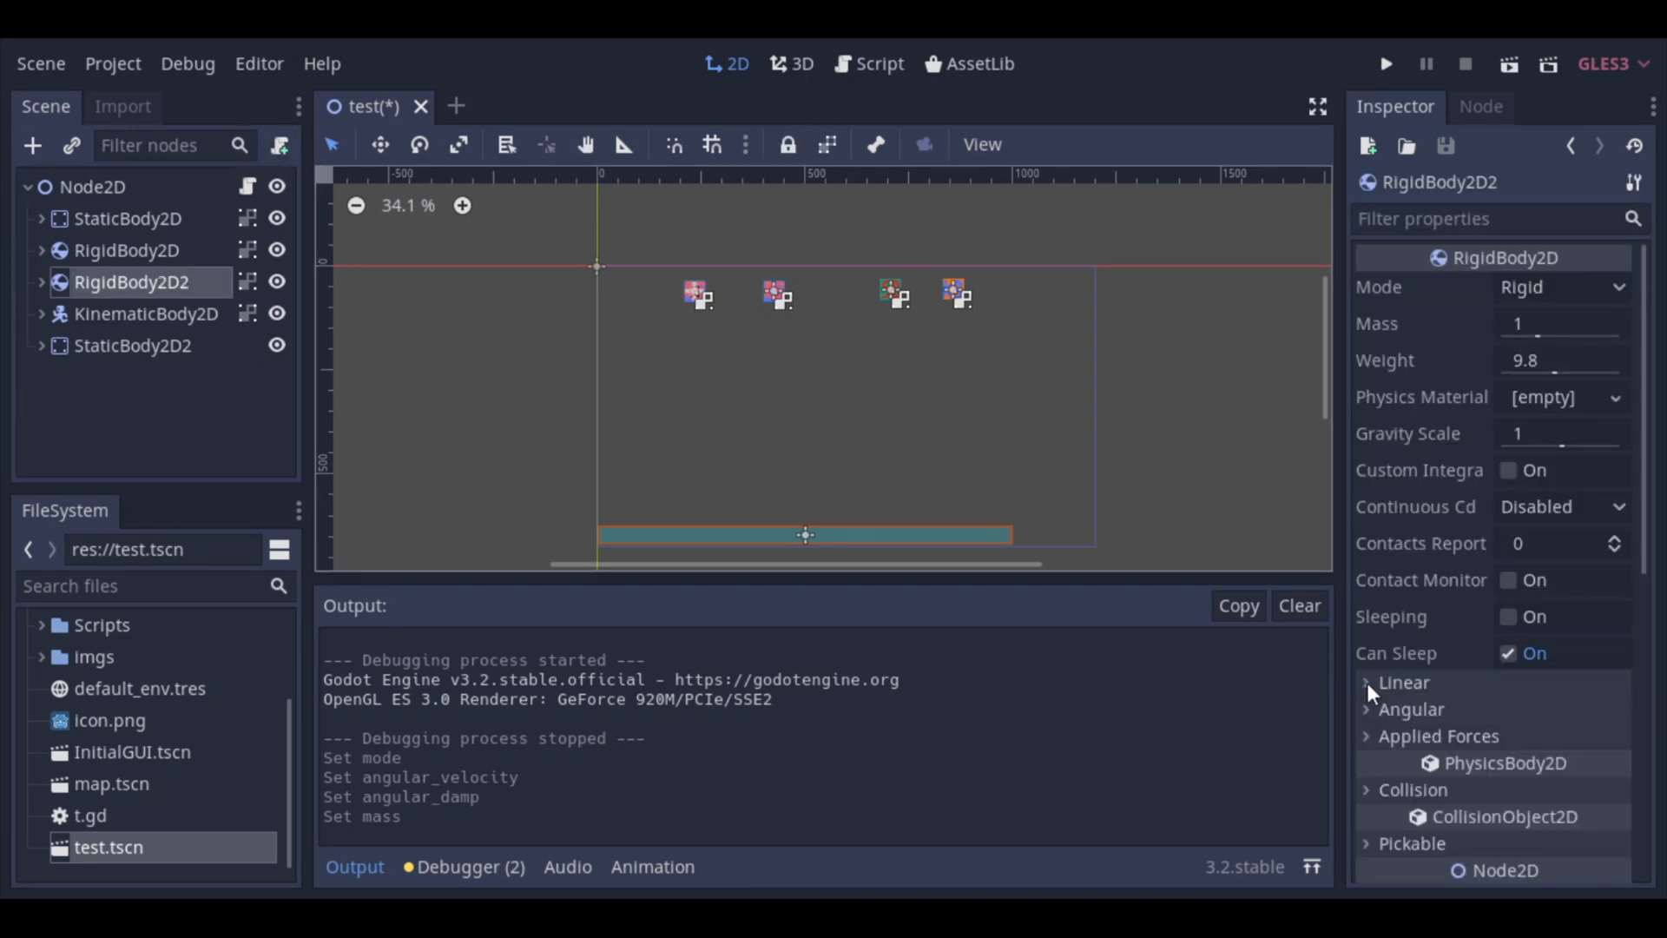
left_click(1366, 680)
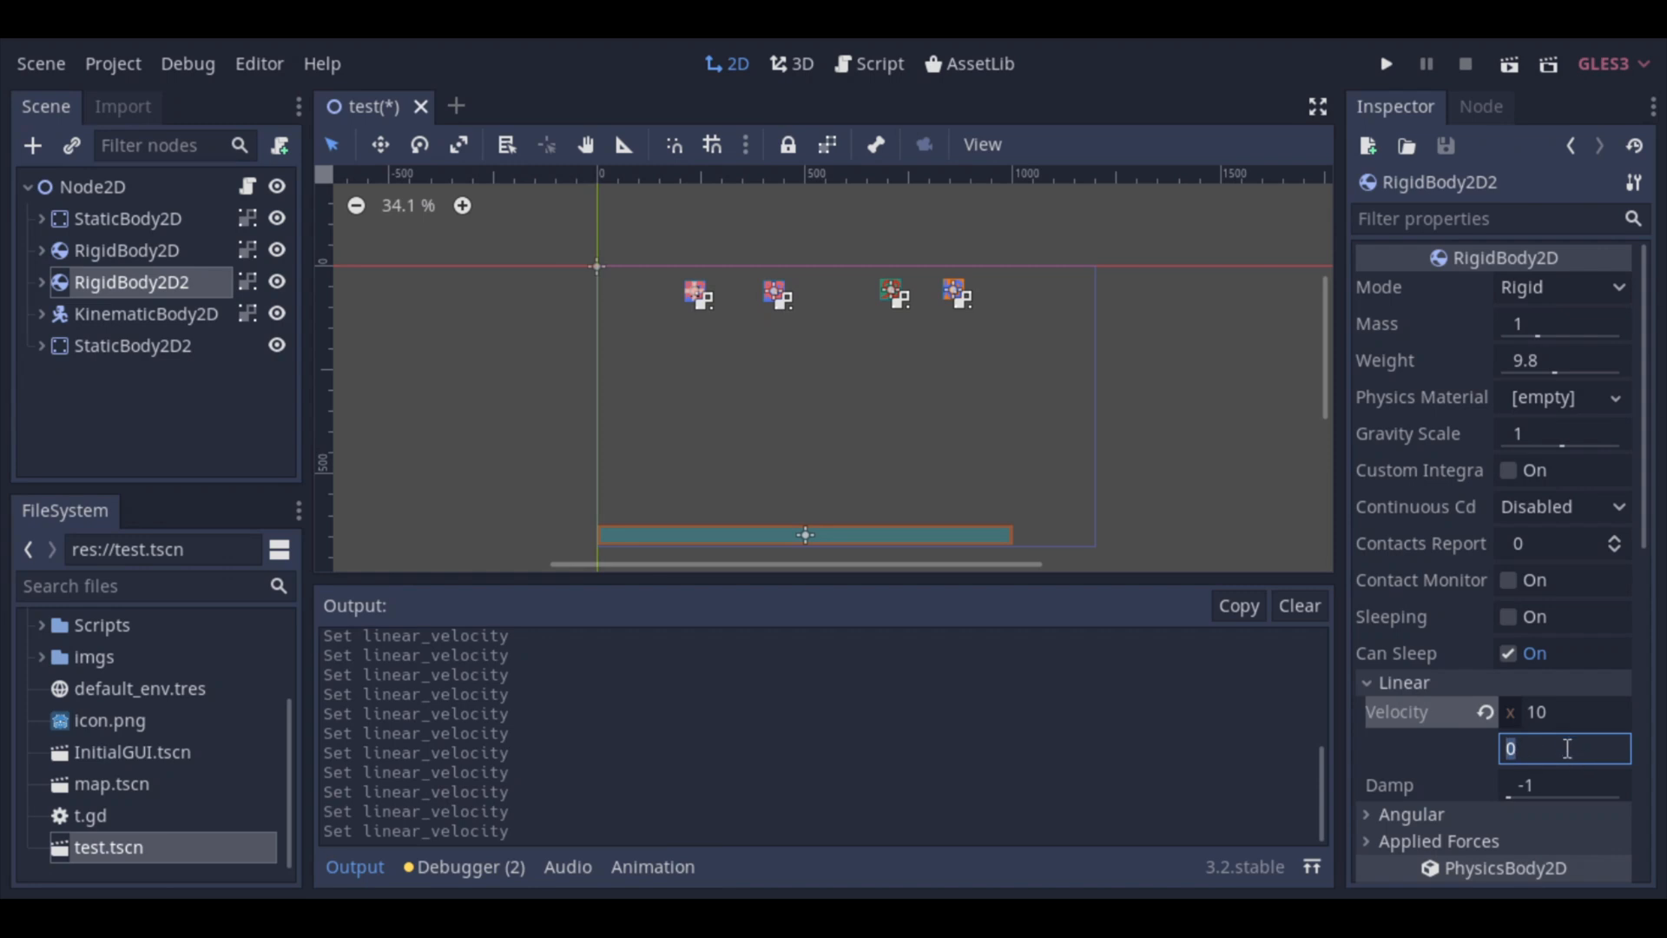
type("1")
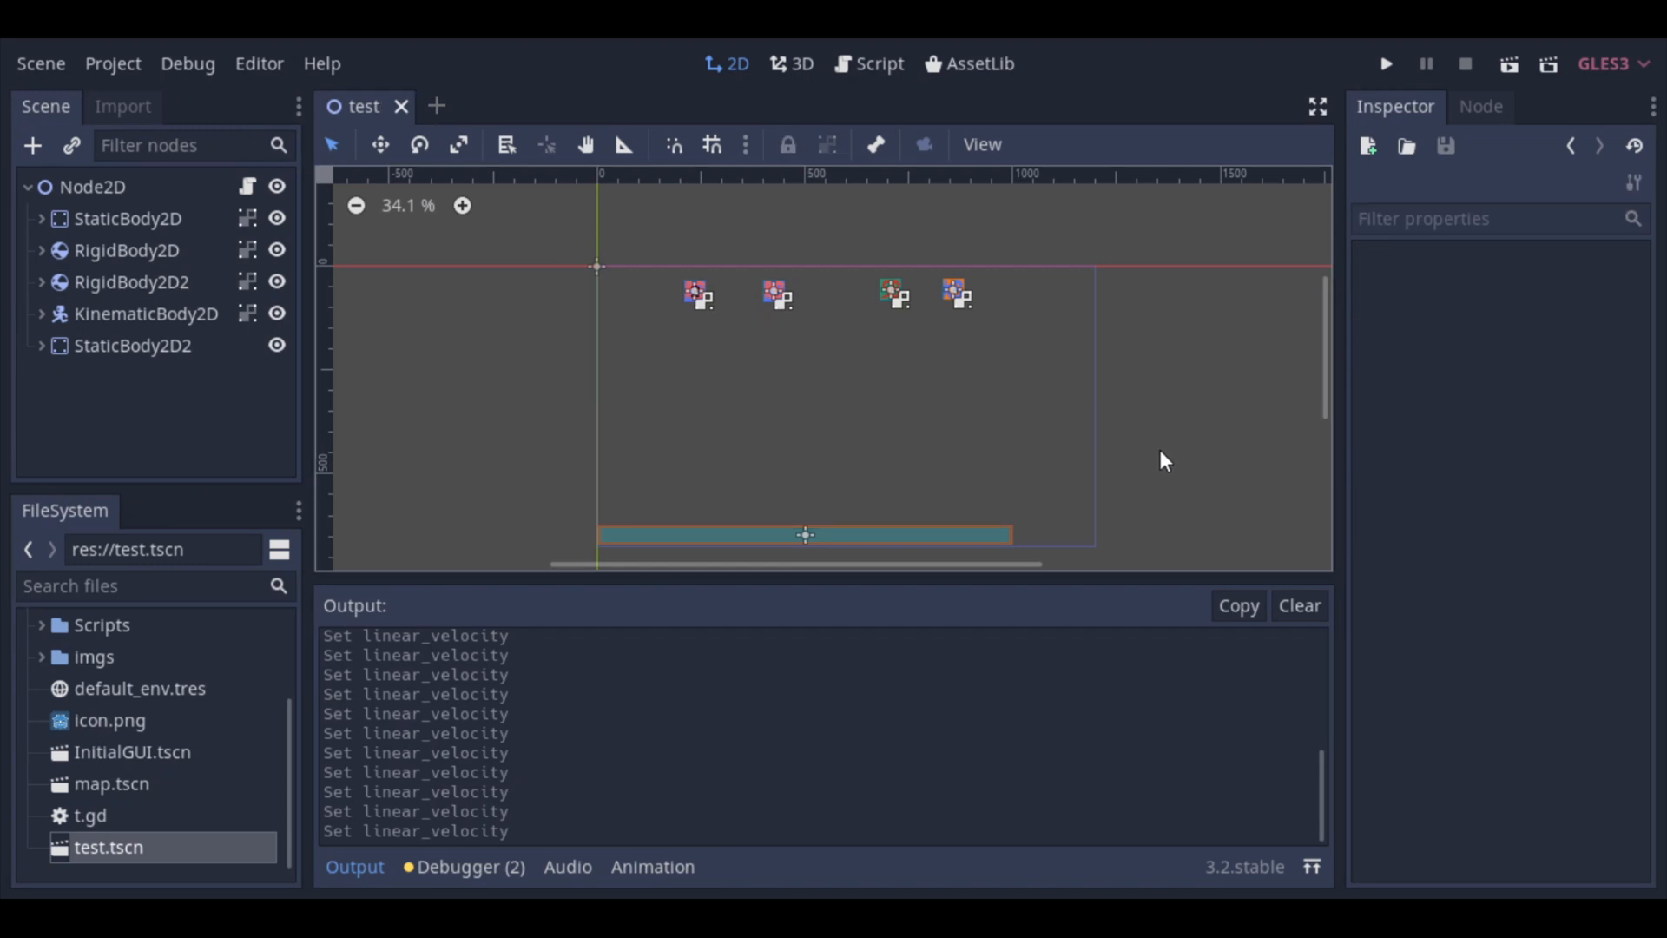
Step: Save the scene and run it to test the new velocities
left_click(1464, 64)
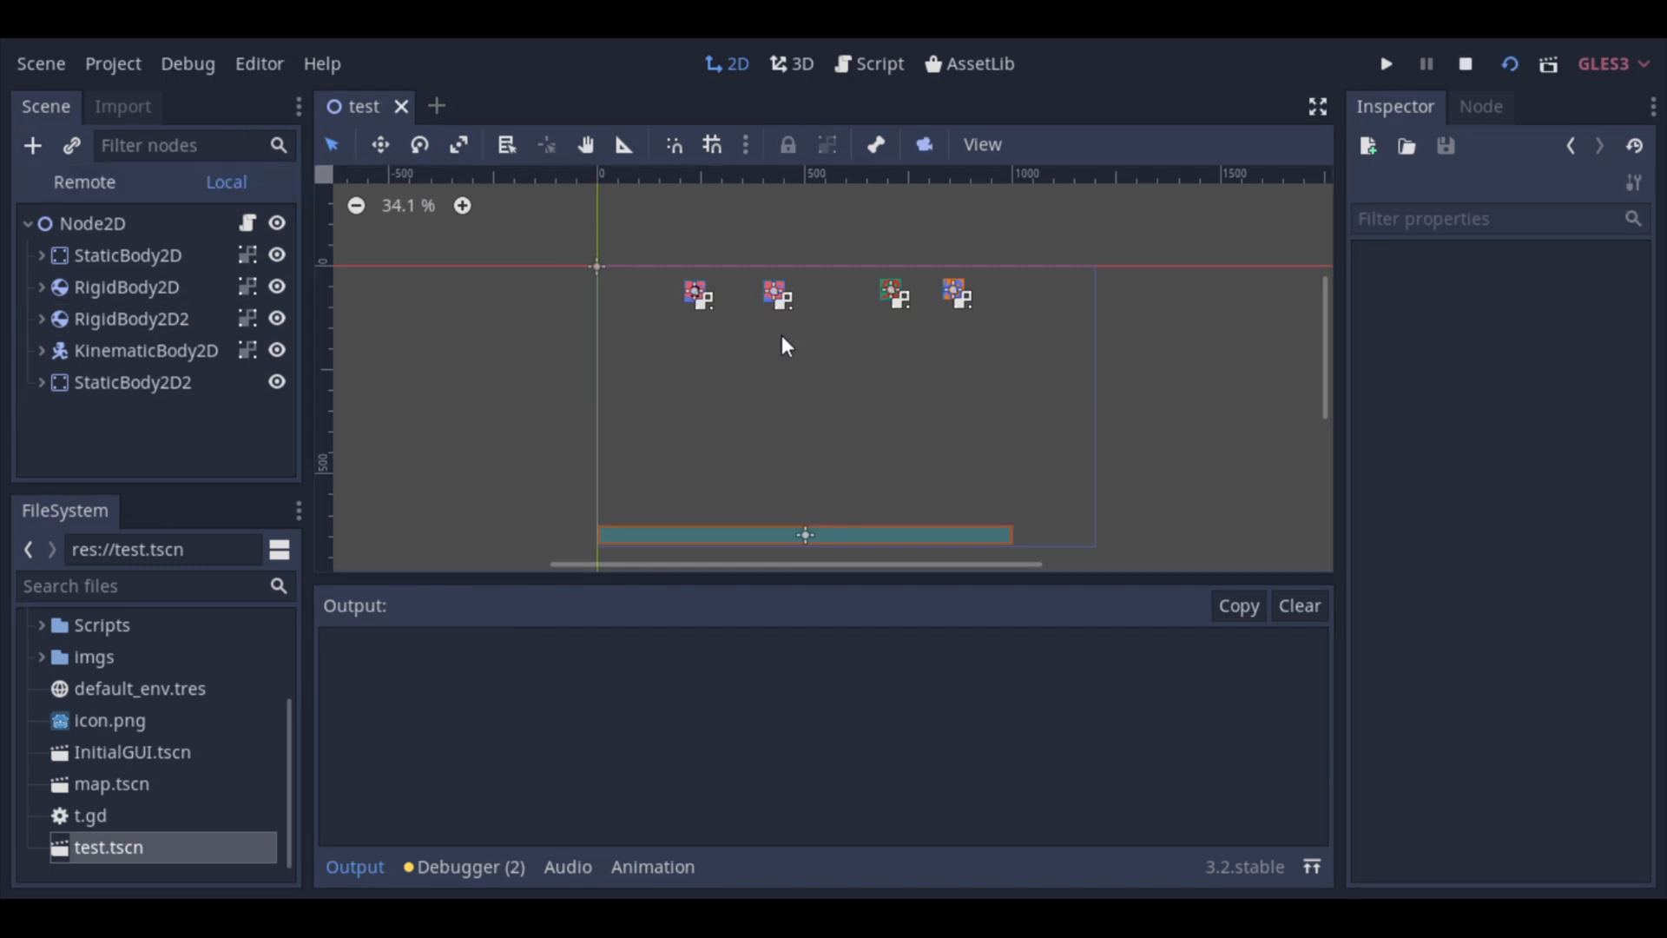
left_click(1385, 64)
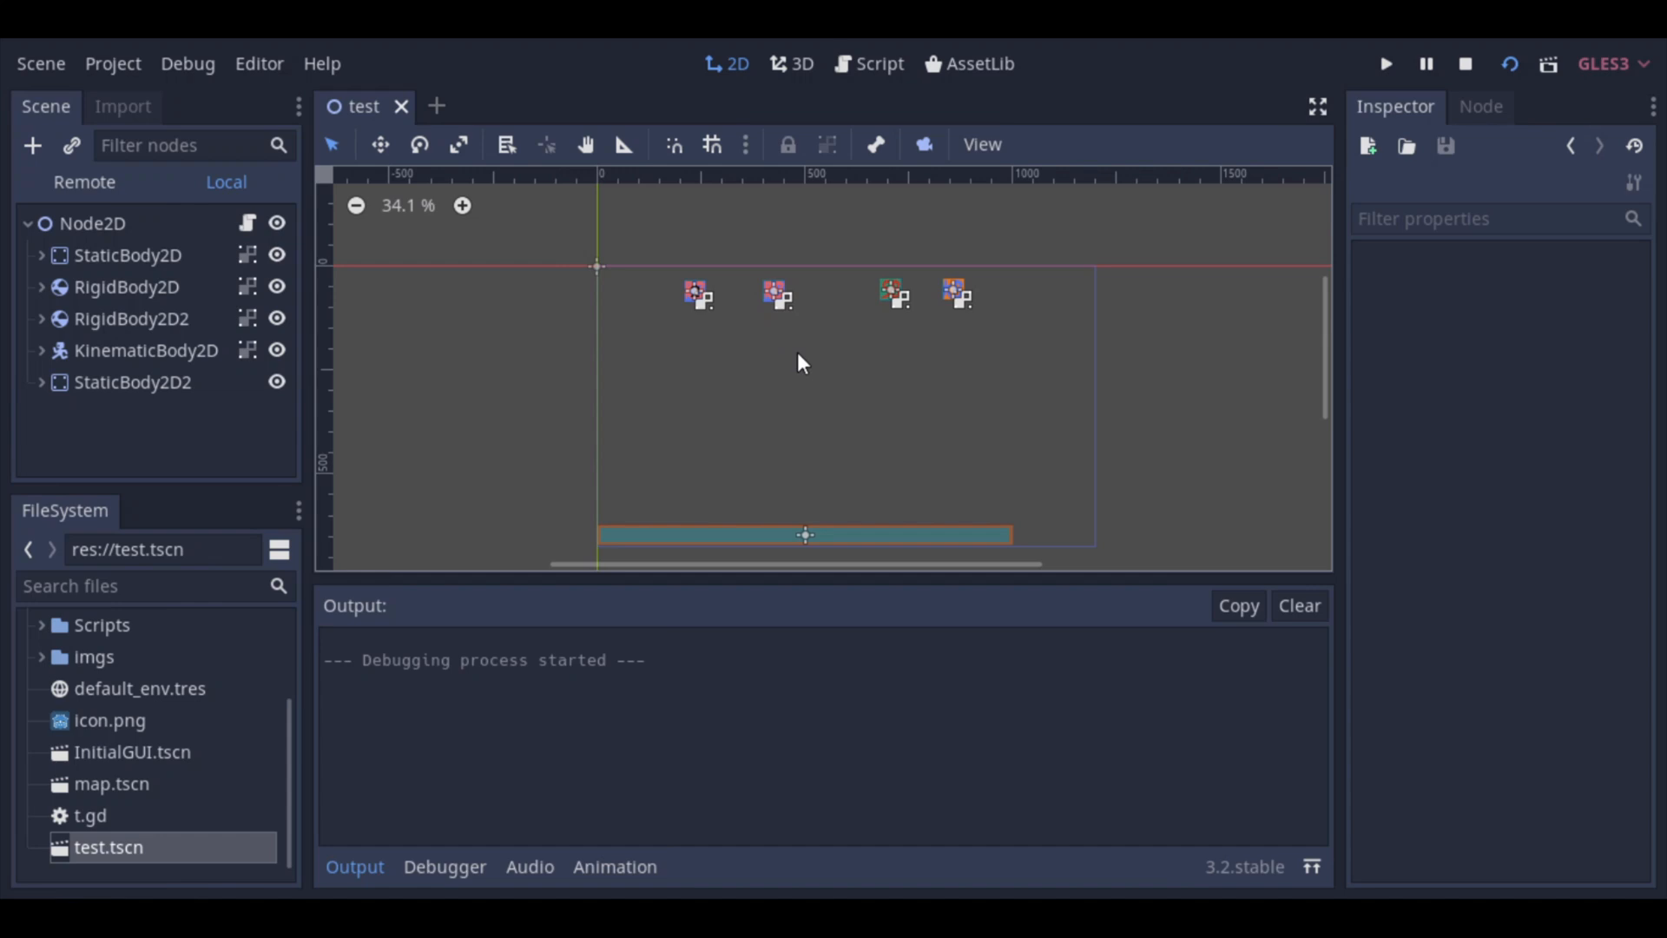
left_click(132, 286)
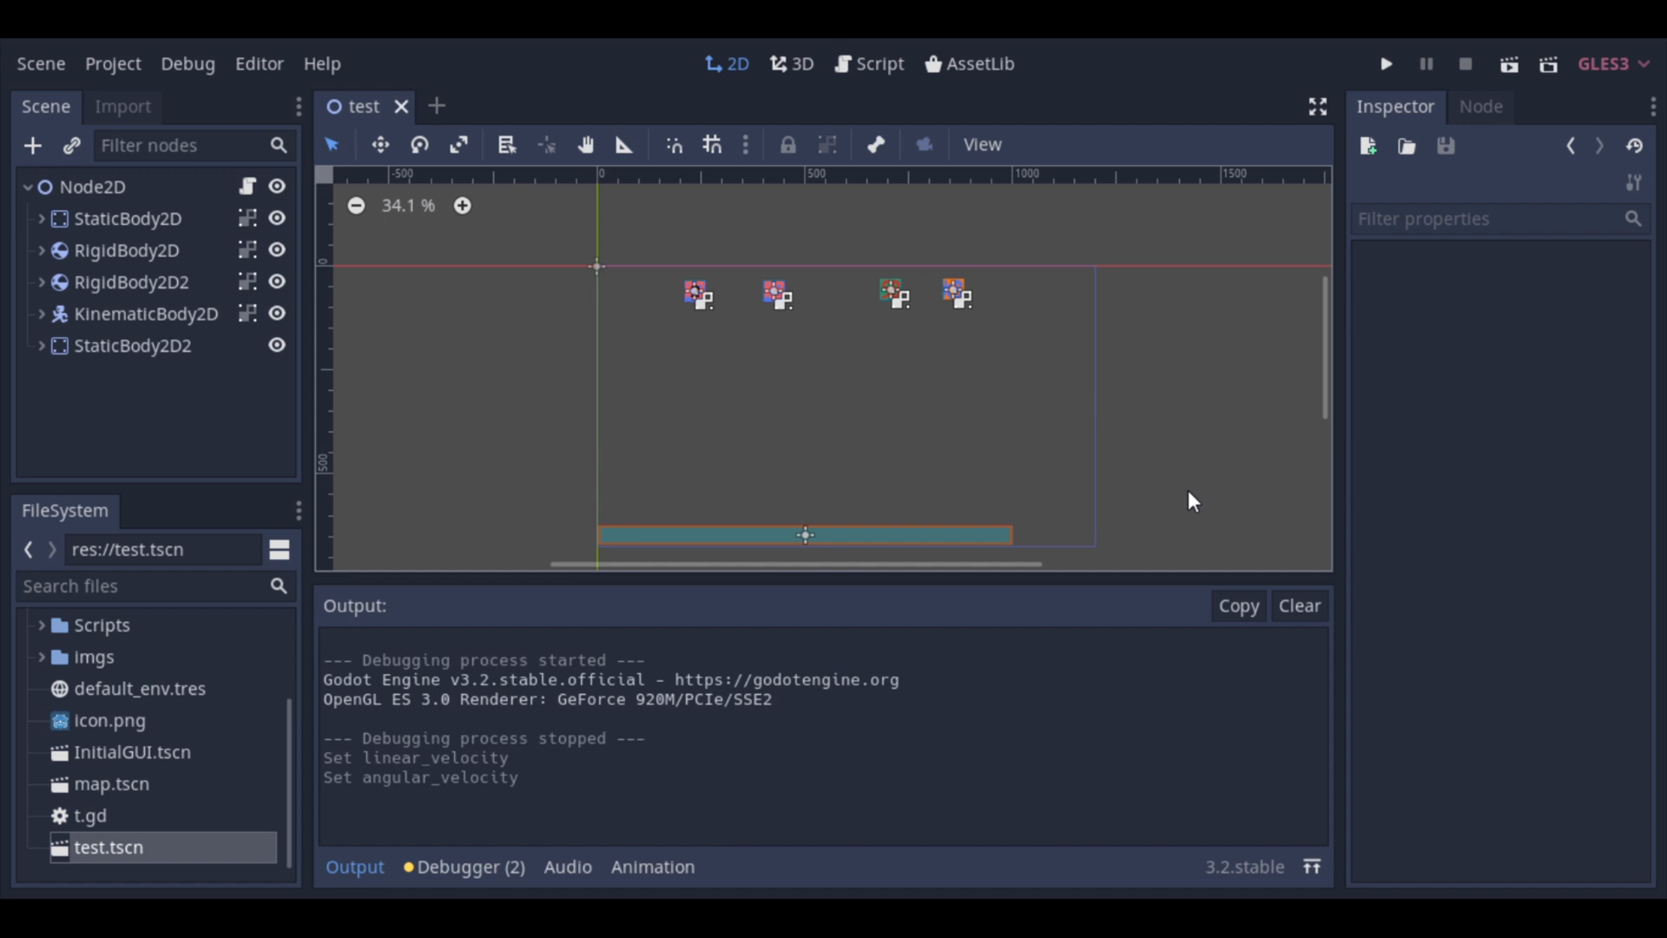
Step: Run the scene to watch the numbered body land tilted, then select RigidBody2D
left_click(1384, 64)
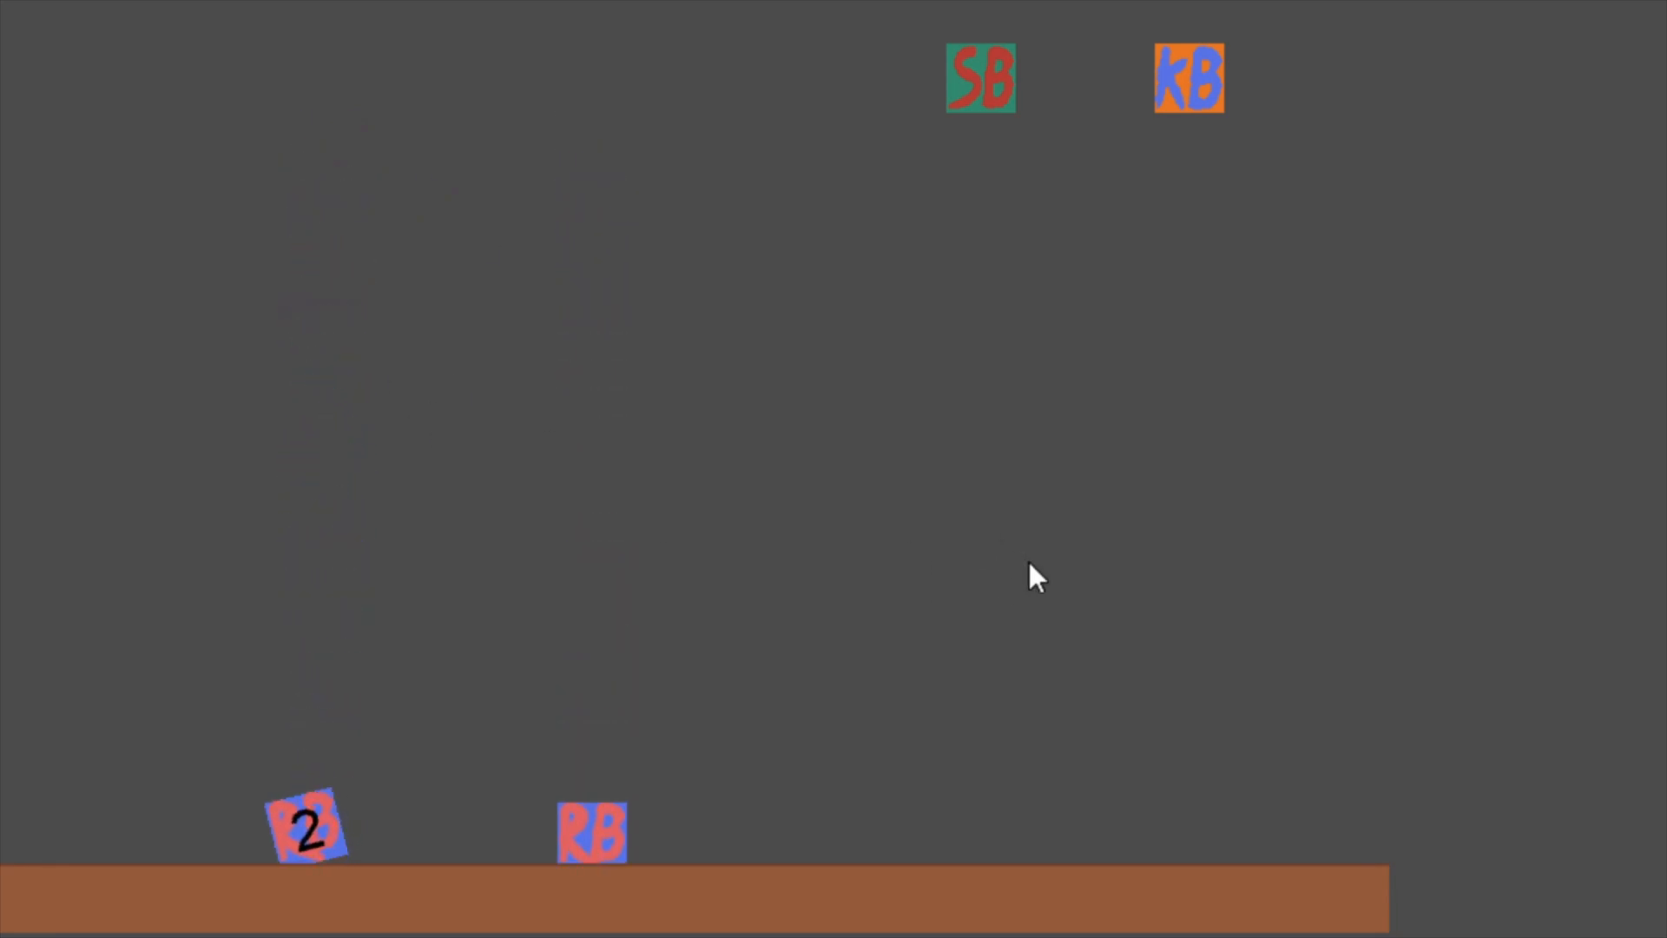
left_click(1465, 64)
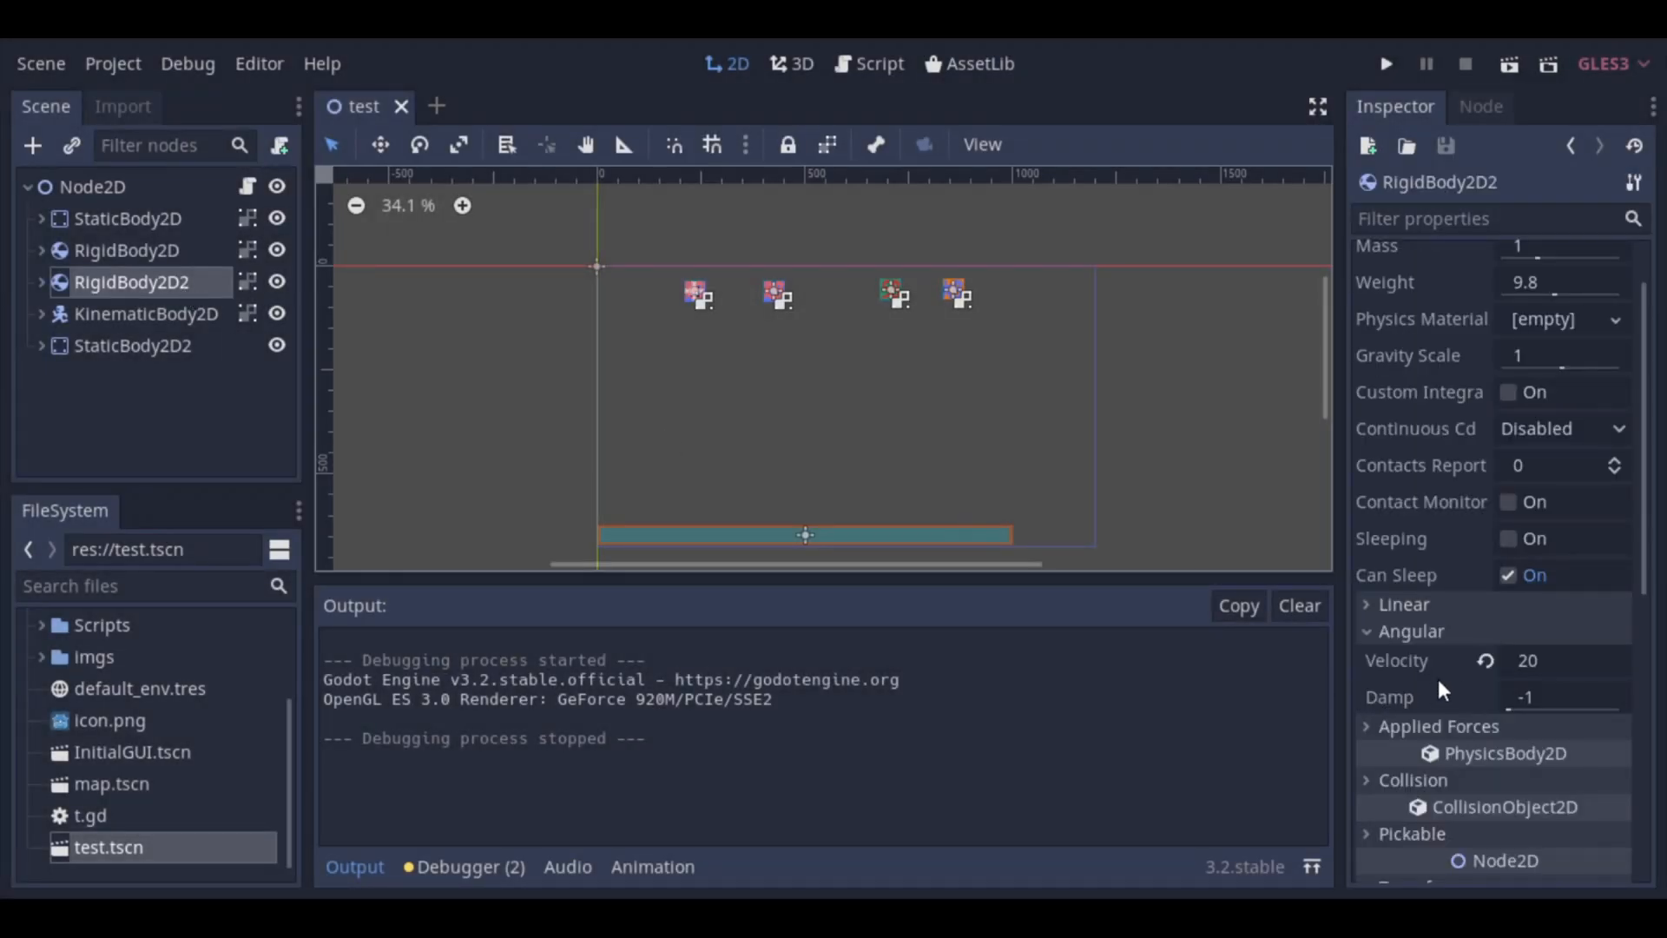
left_click(125, 250)
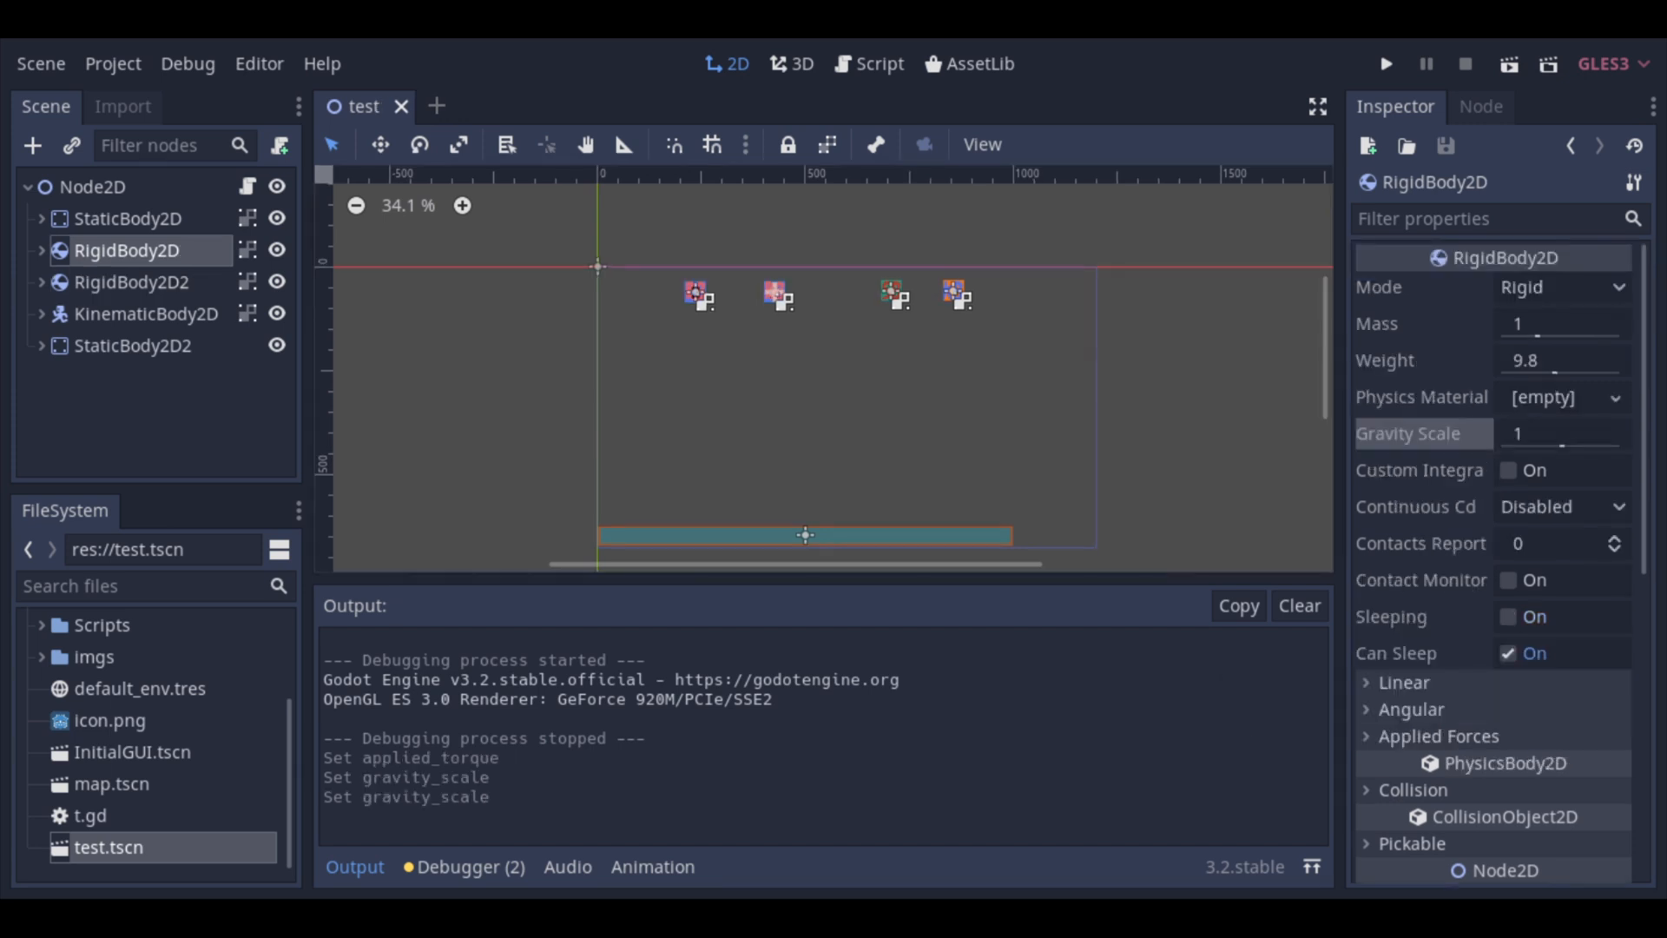
mouse_move(996, 861)
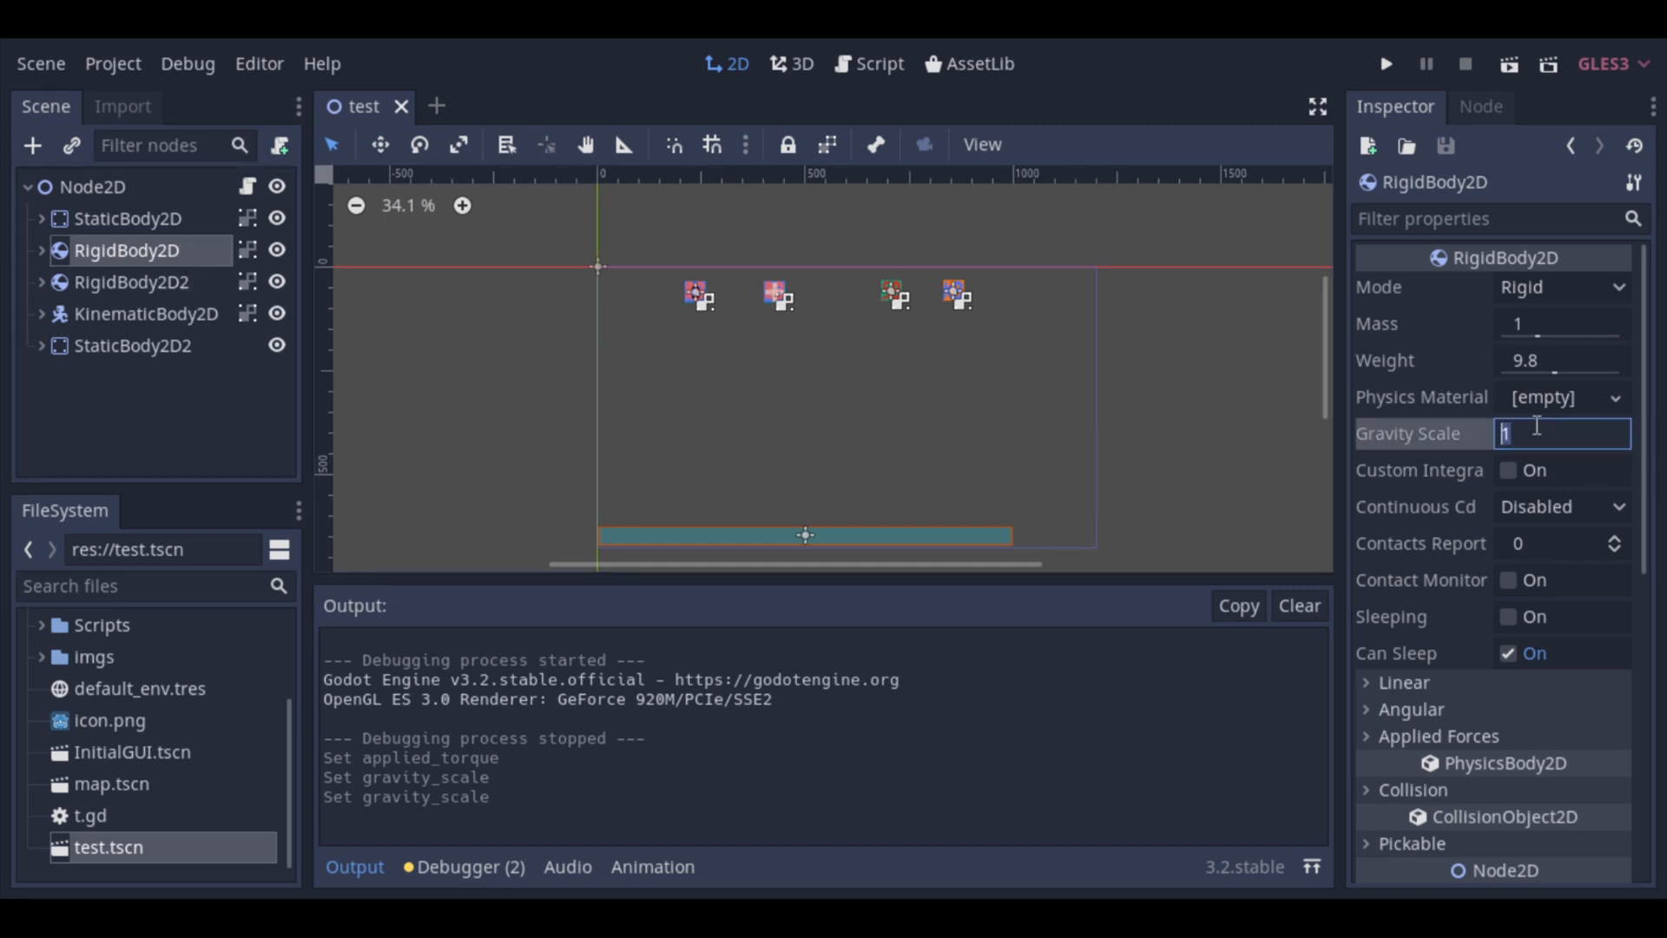
Step: Set the rigid bodies' gravity scale to 2 and commit the value
type("2")
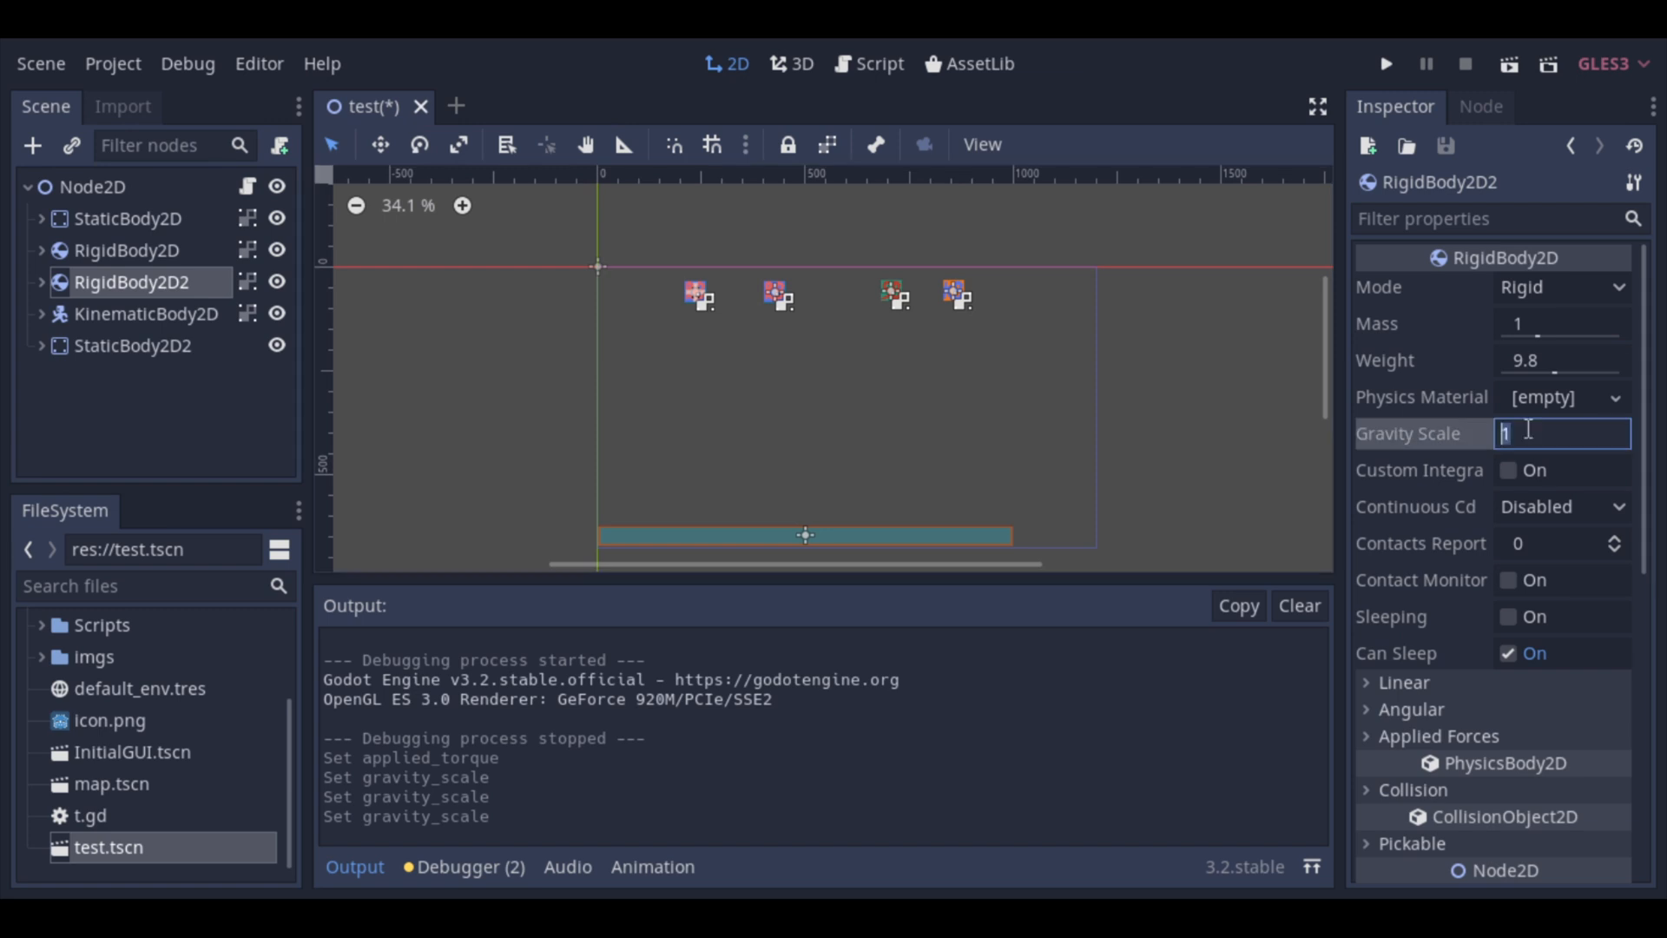
type("2")
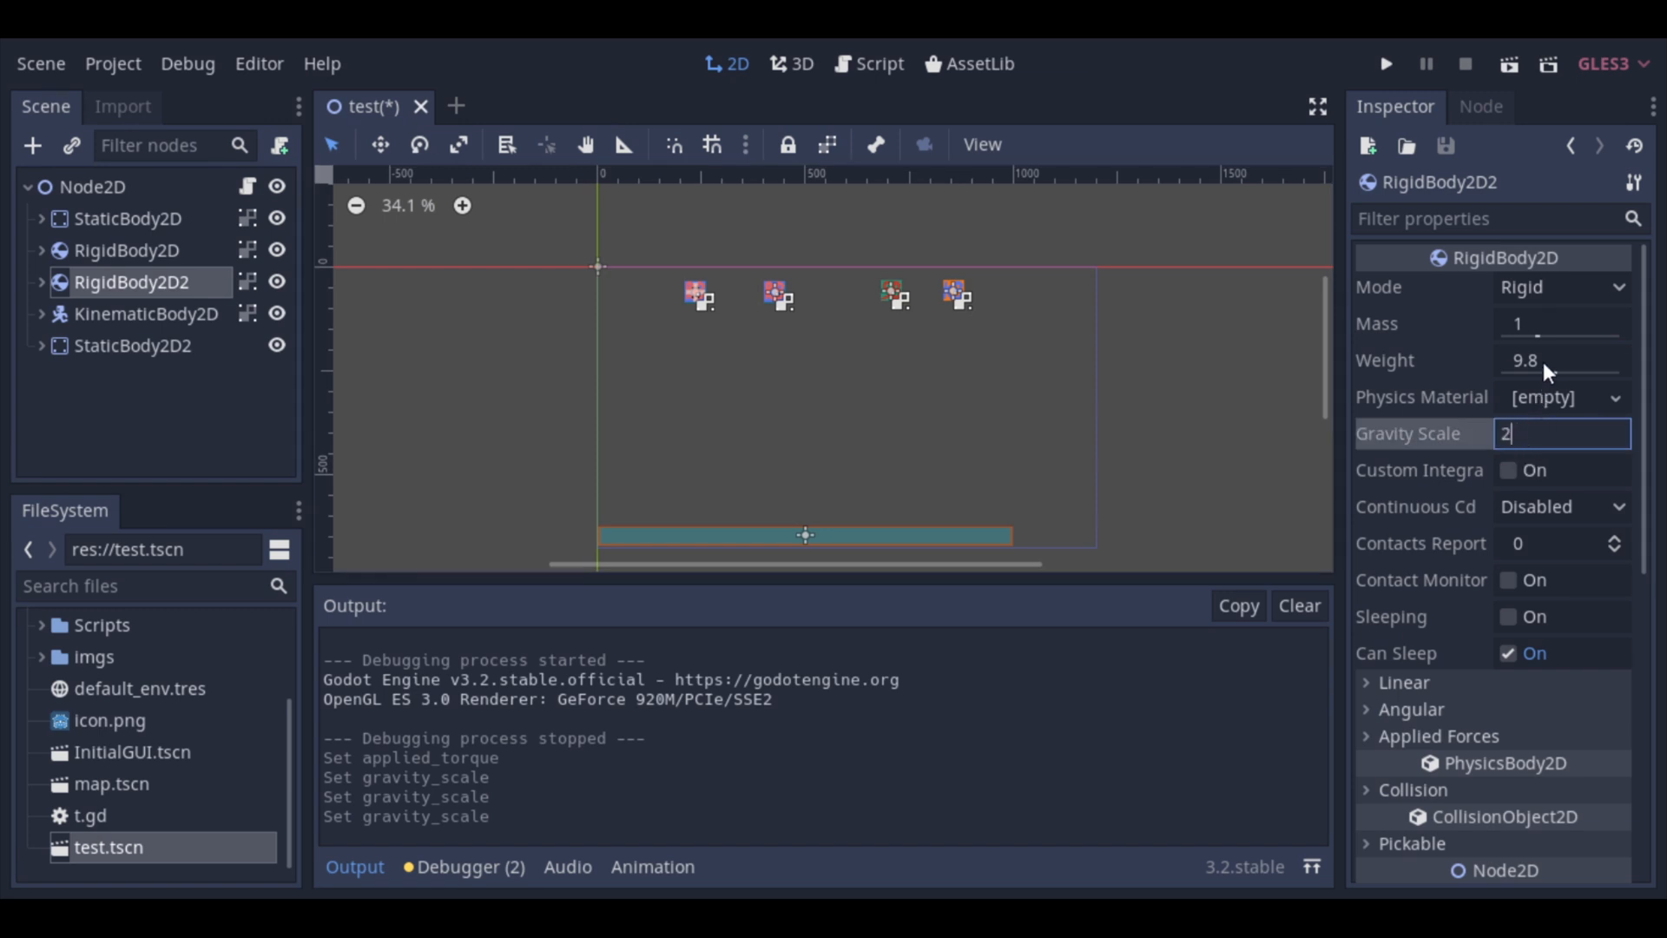
left_click(127, 250)
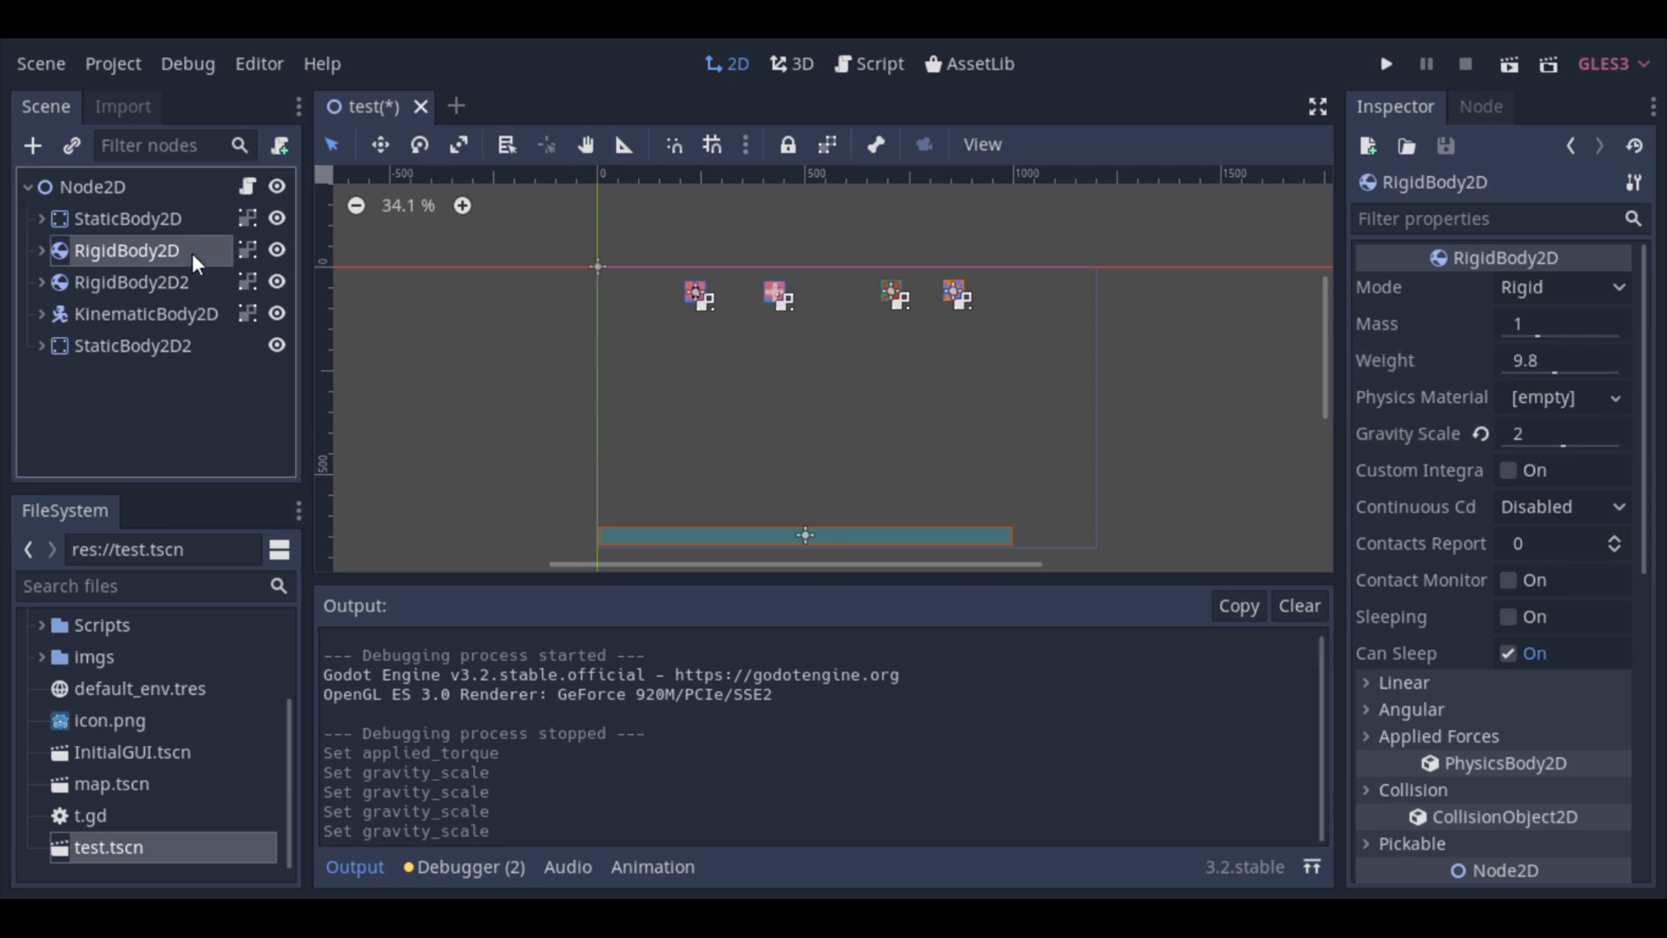
Step: Give RigidBody2D2 an applied force of 20 on x and y under Applied Forces
left_click(132, 282)
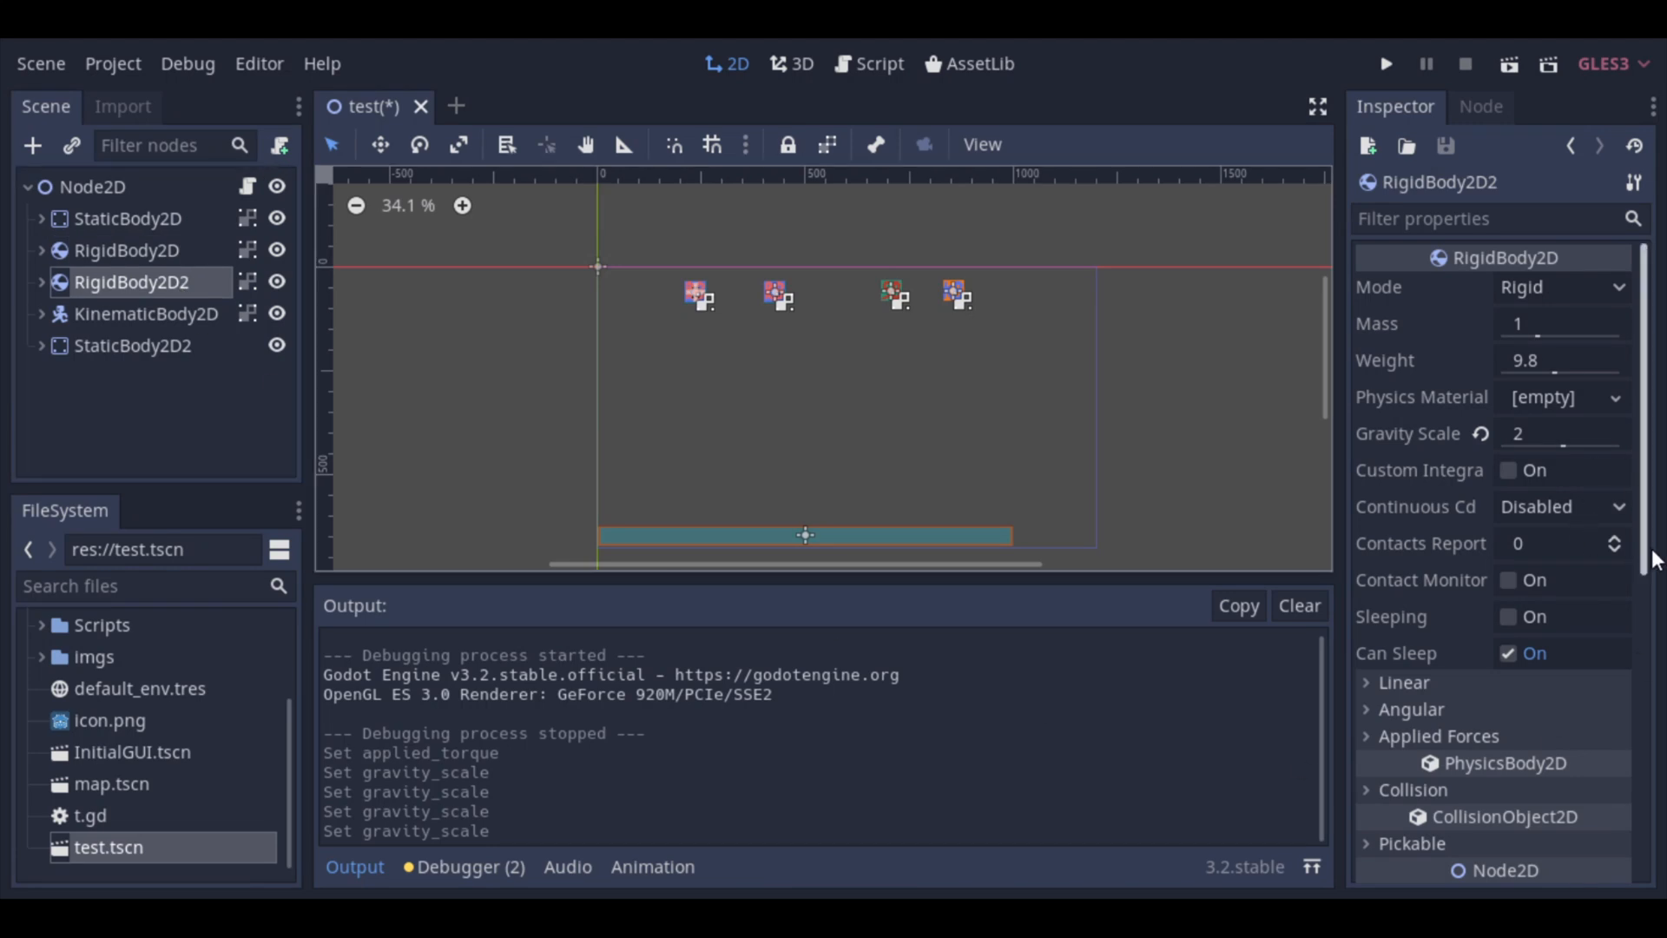
left_click(1438, 734)
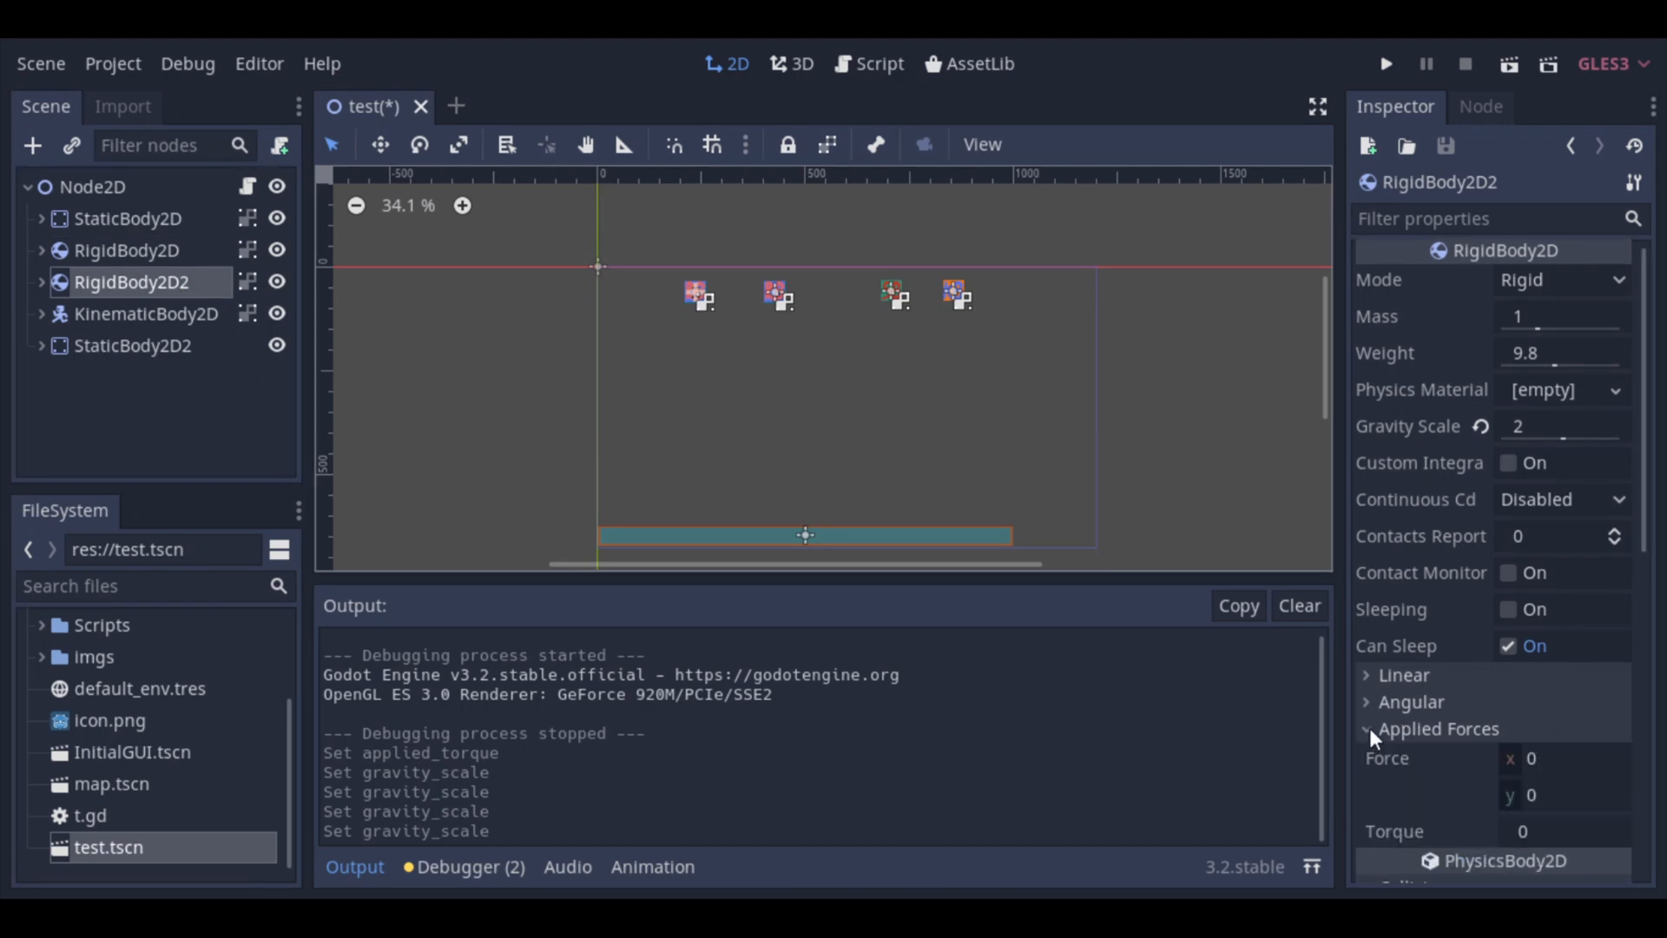
scroll("down", 3)
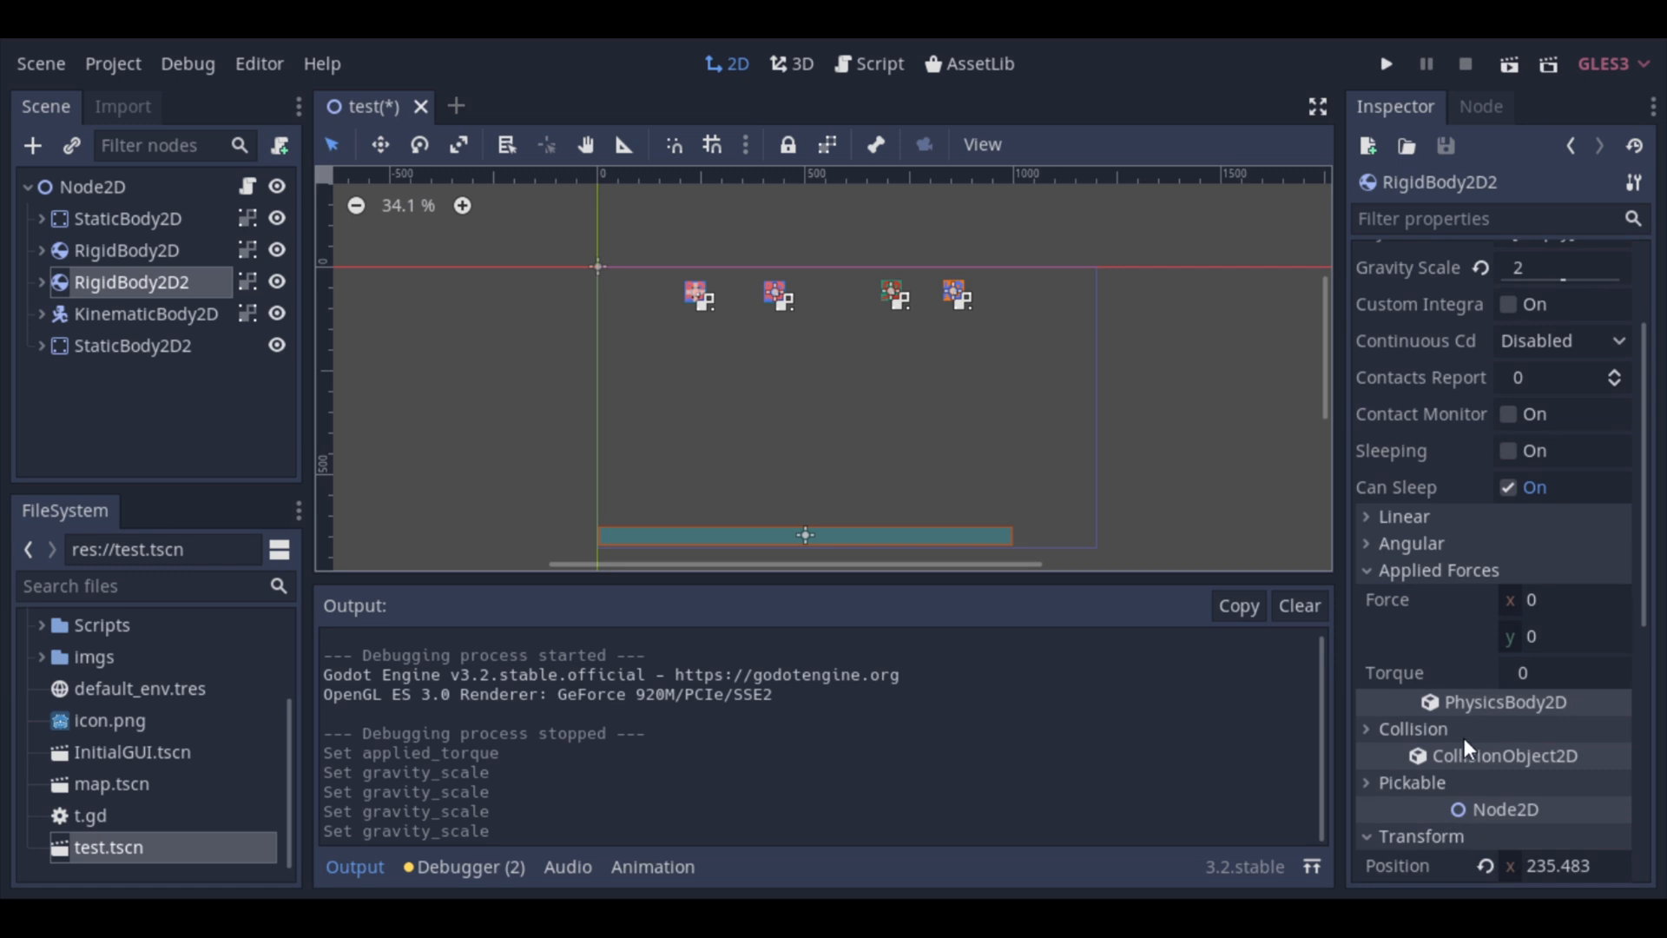
left_click(1563, 599)
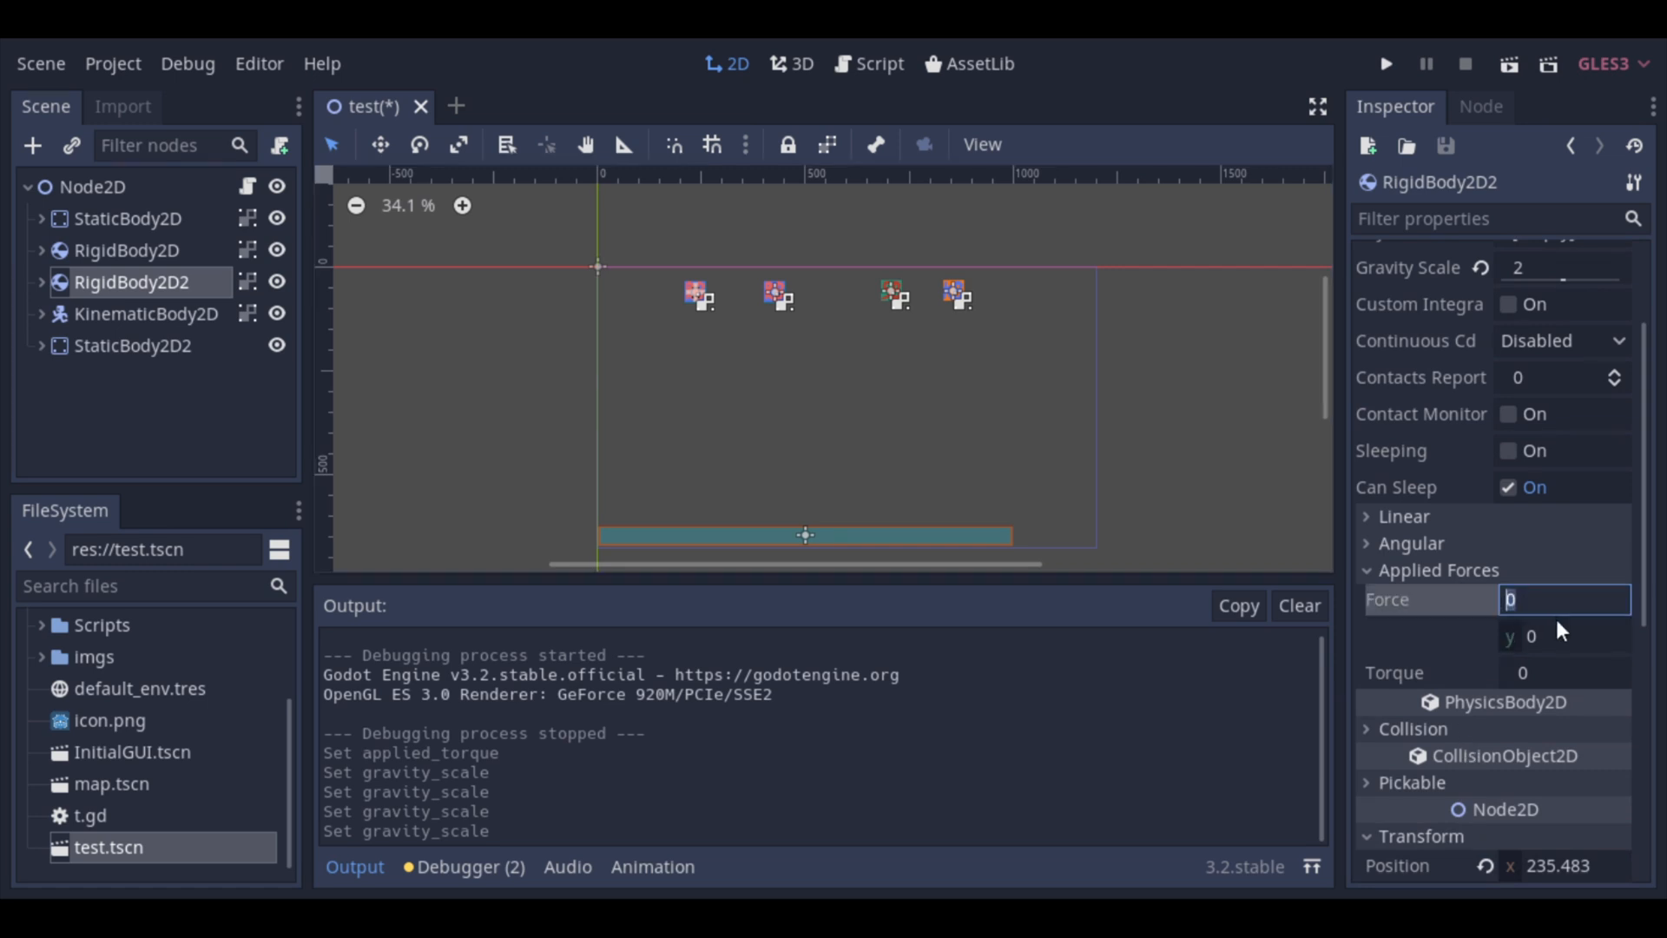
type("20")
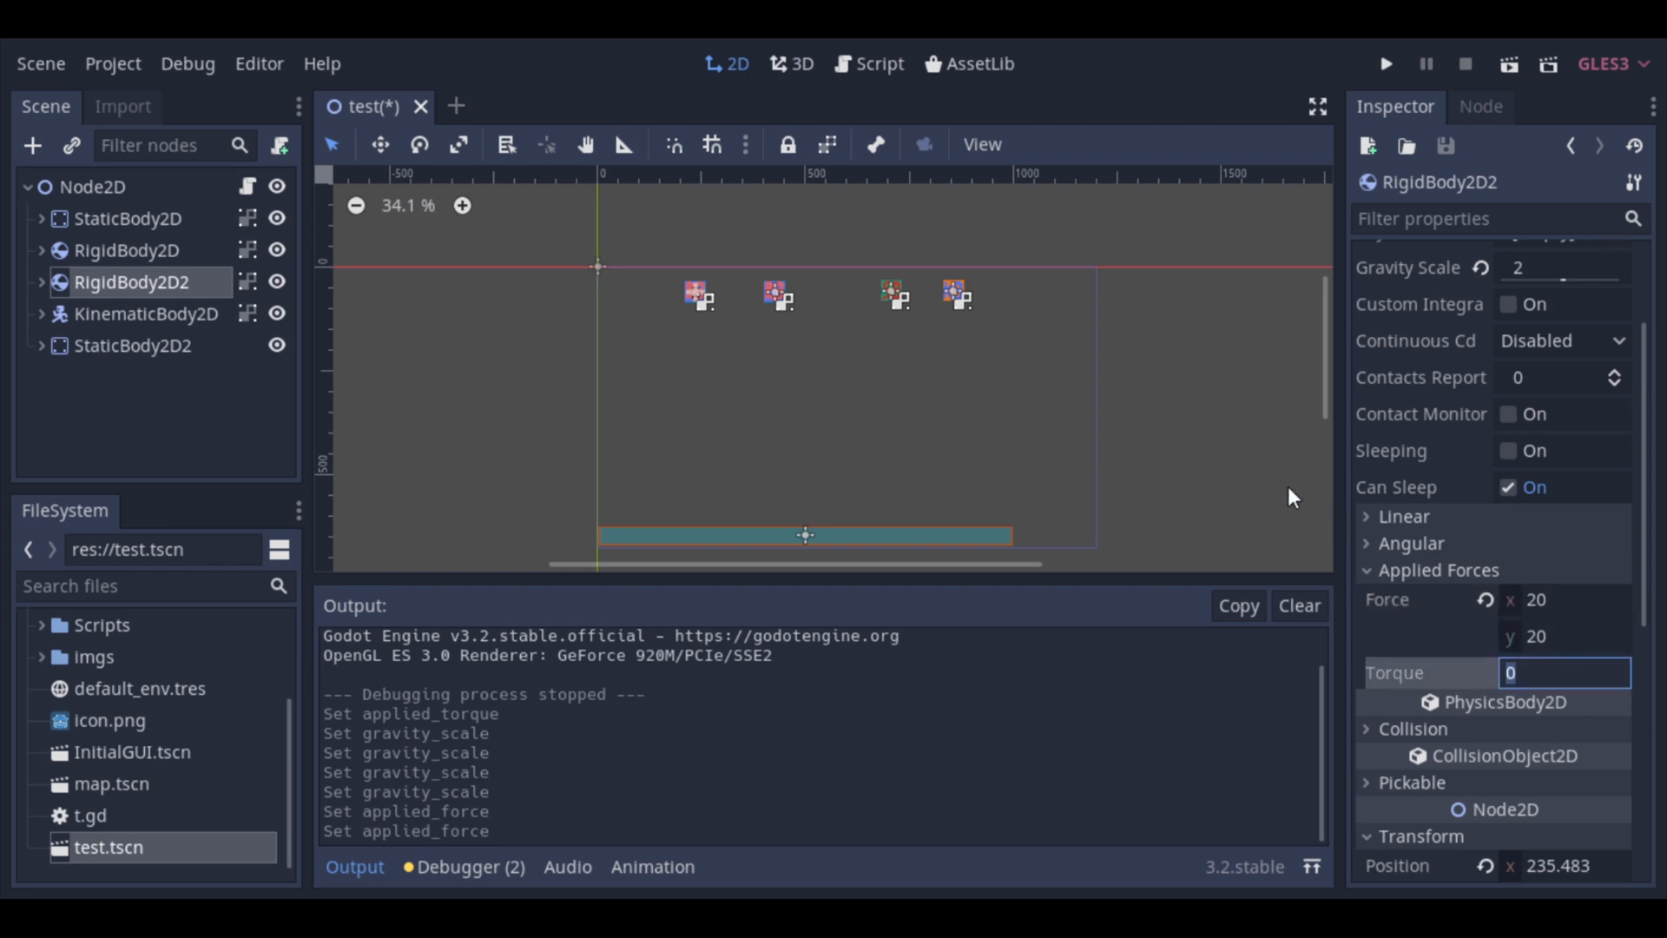
Step: Save the scene with Ctrl+S and run it to test the applied force and gravity
key("ctrl+s")
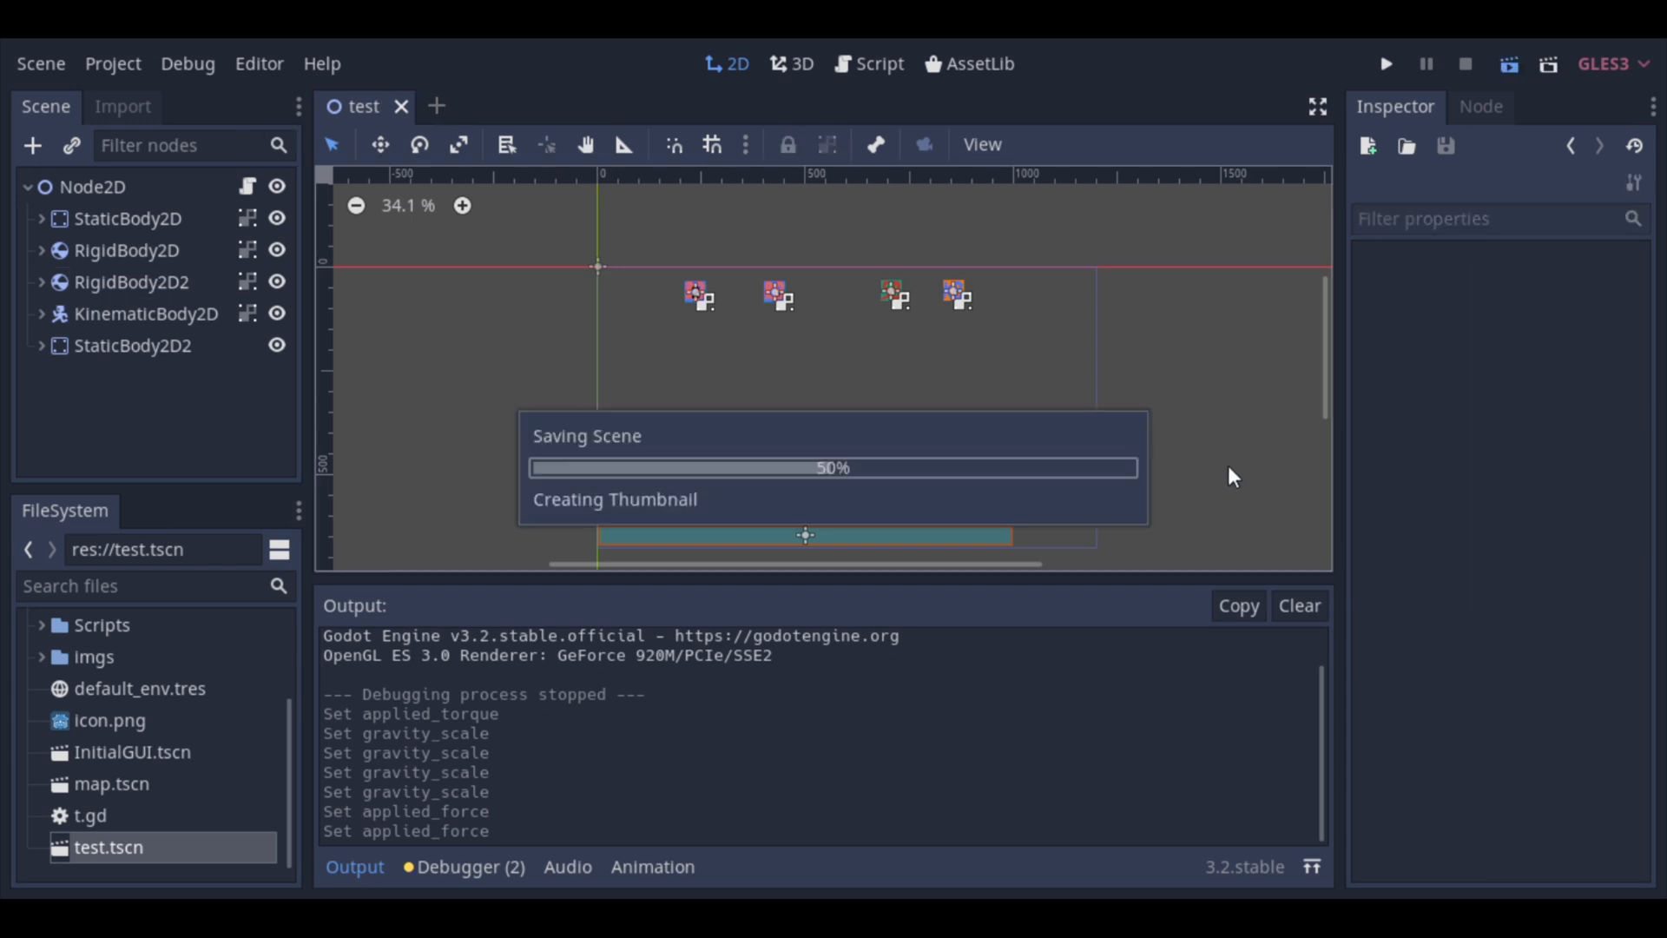
left_click(1386, 64)
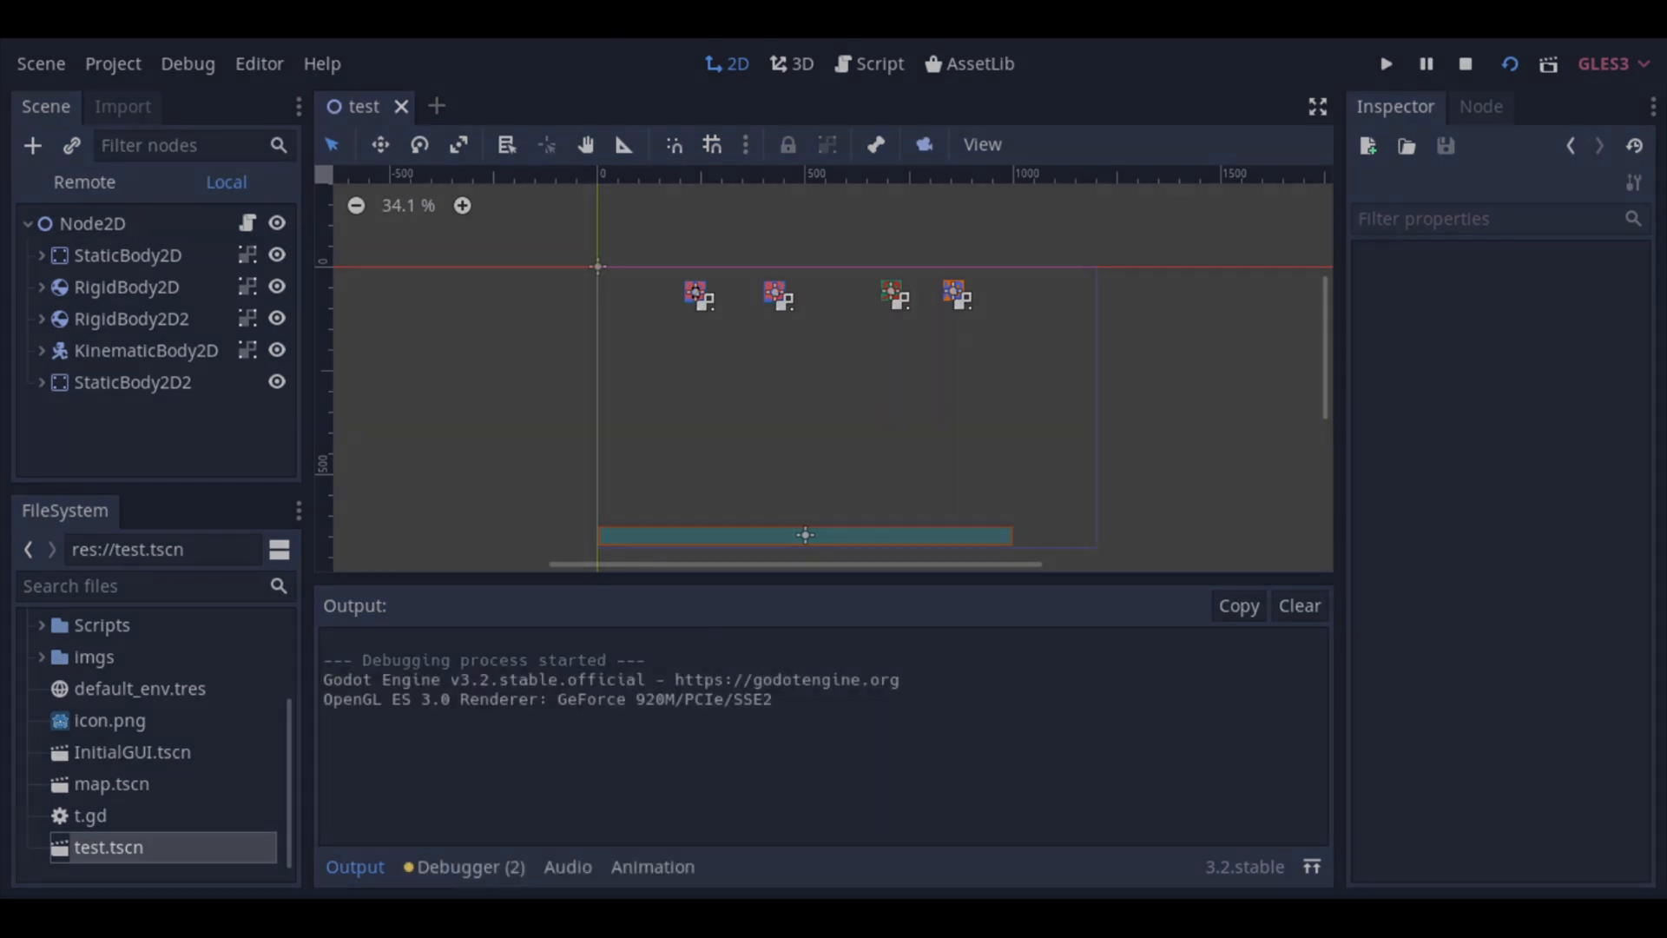
left_click(1386, 64)
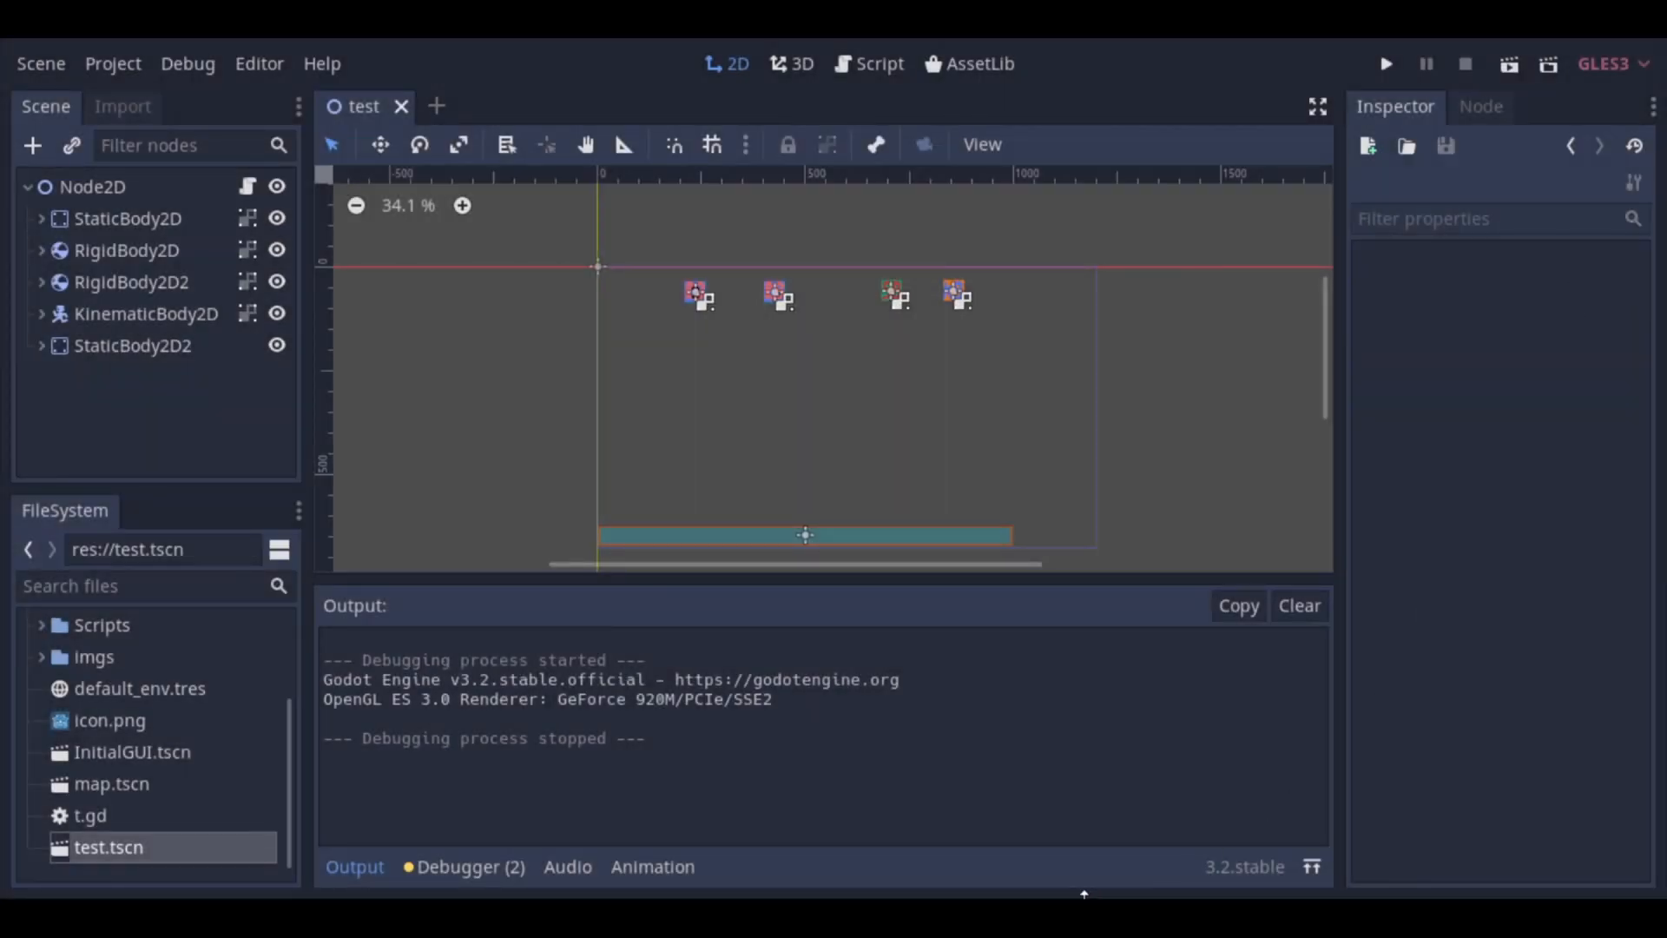
Step: Set RigidBody2D2's applied torque to 500
left_click(132, 281)
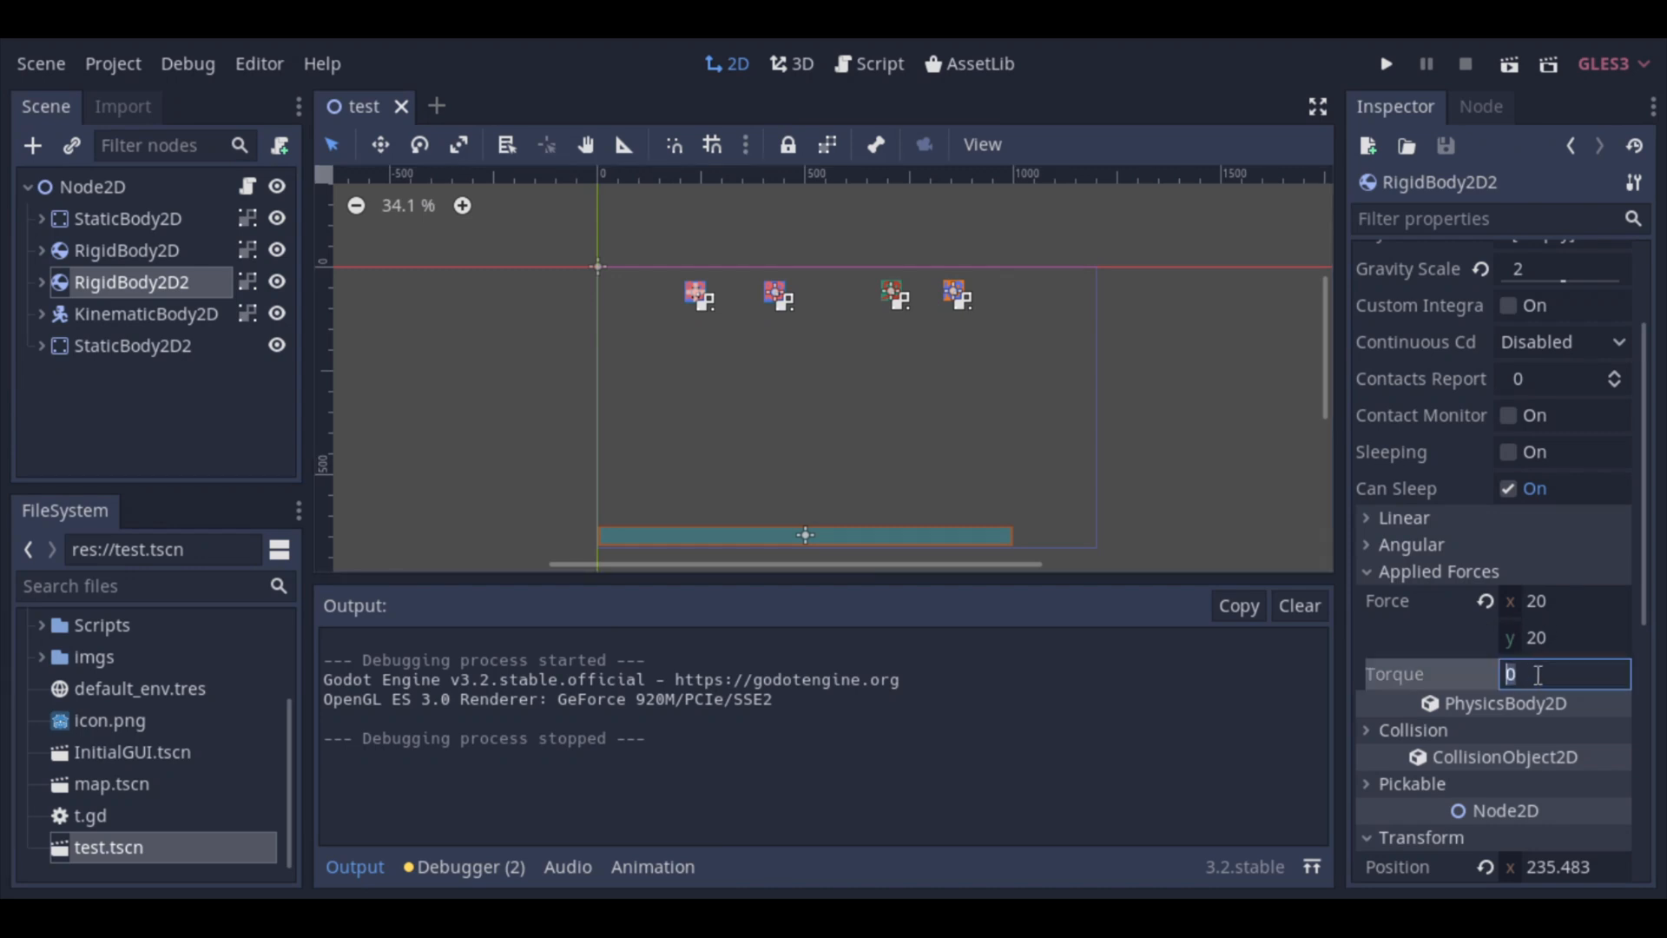
type("500")
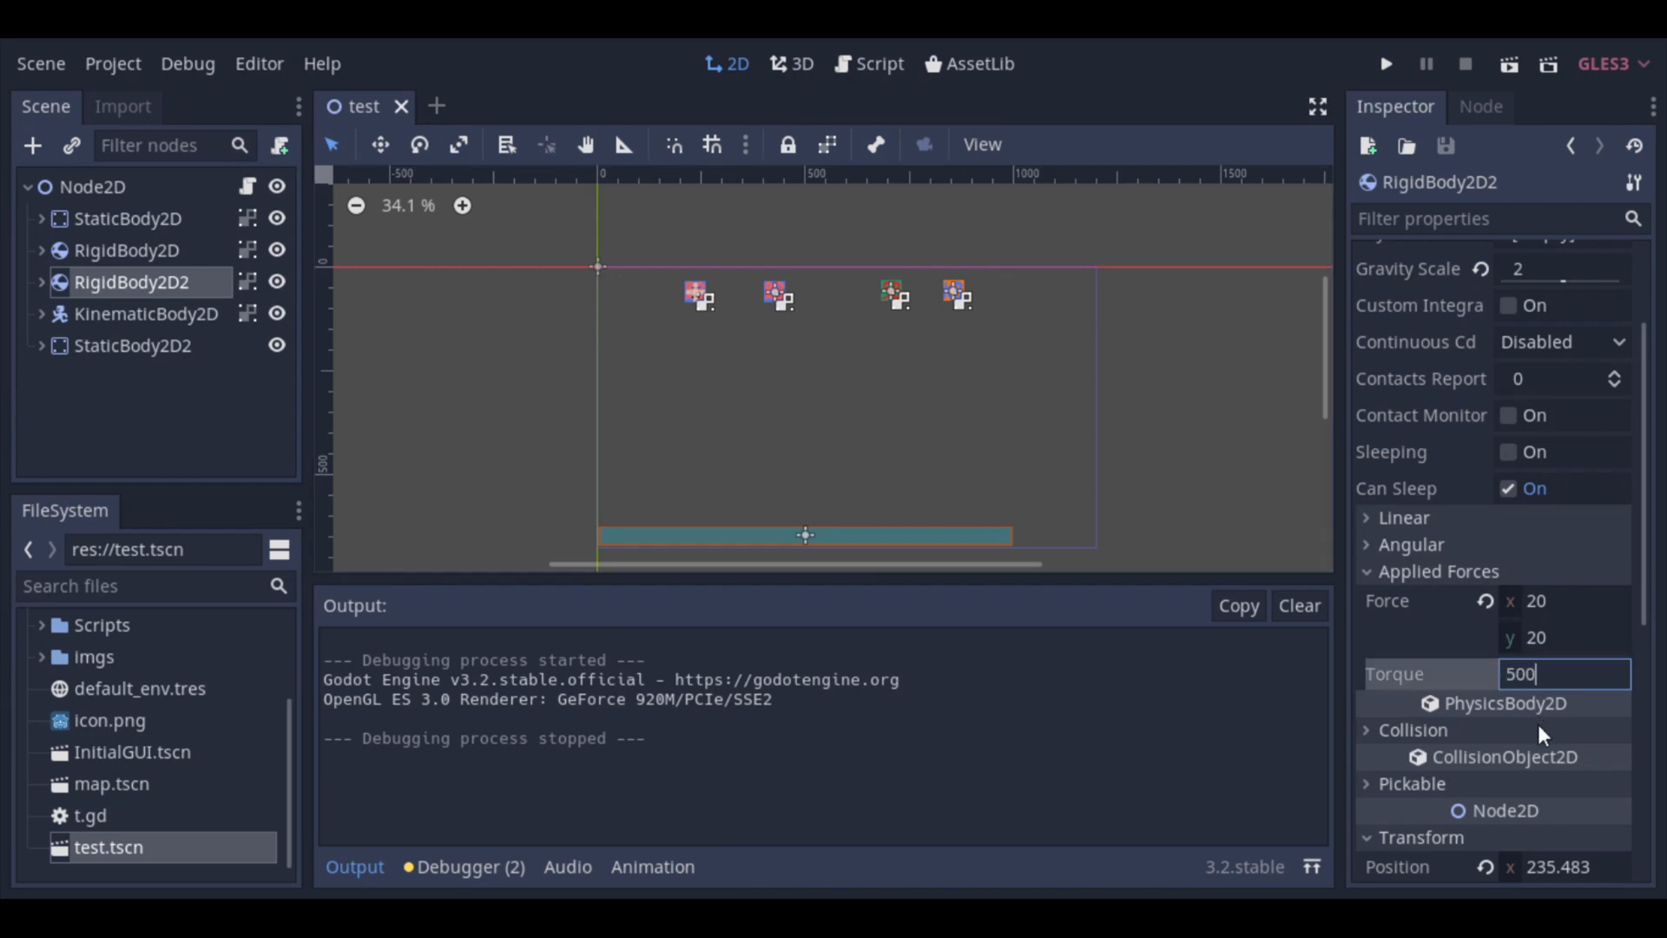
key("Return")
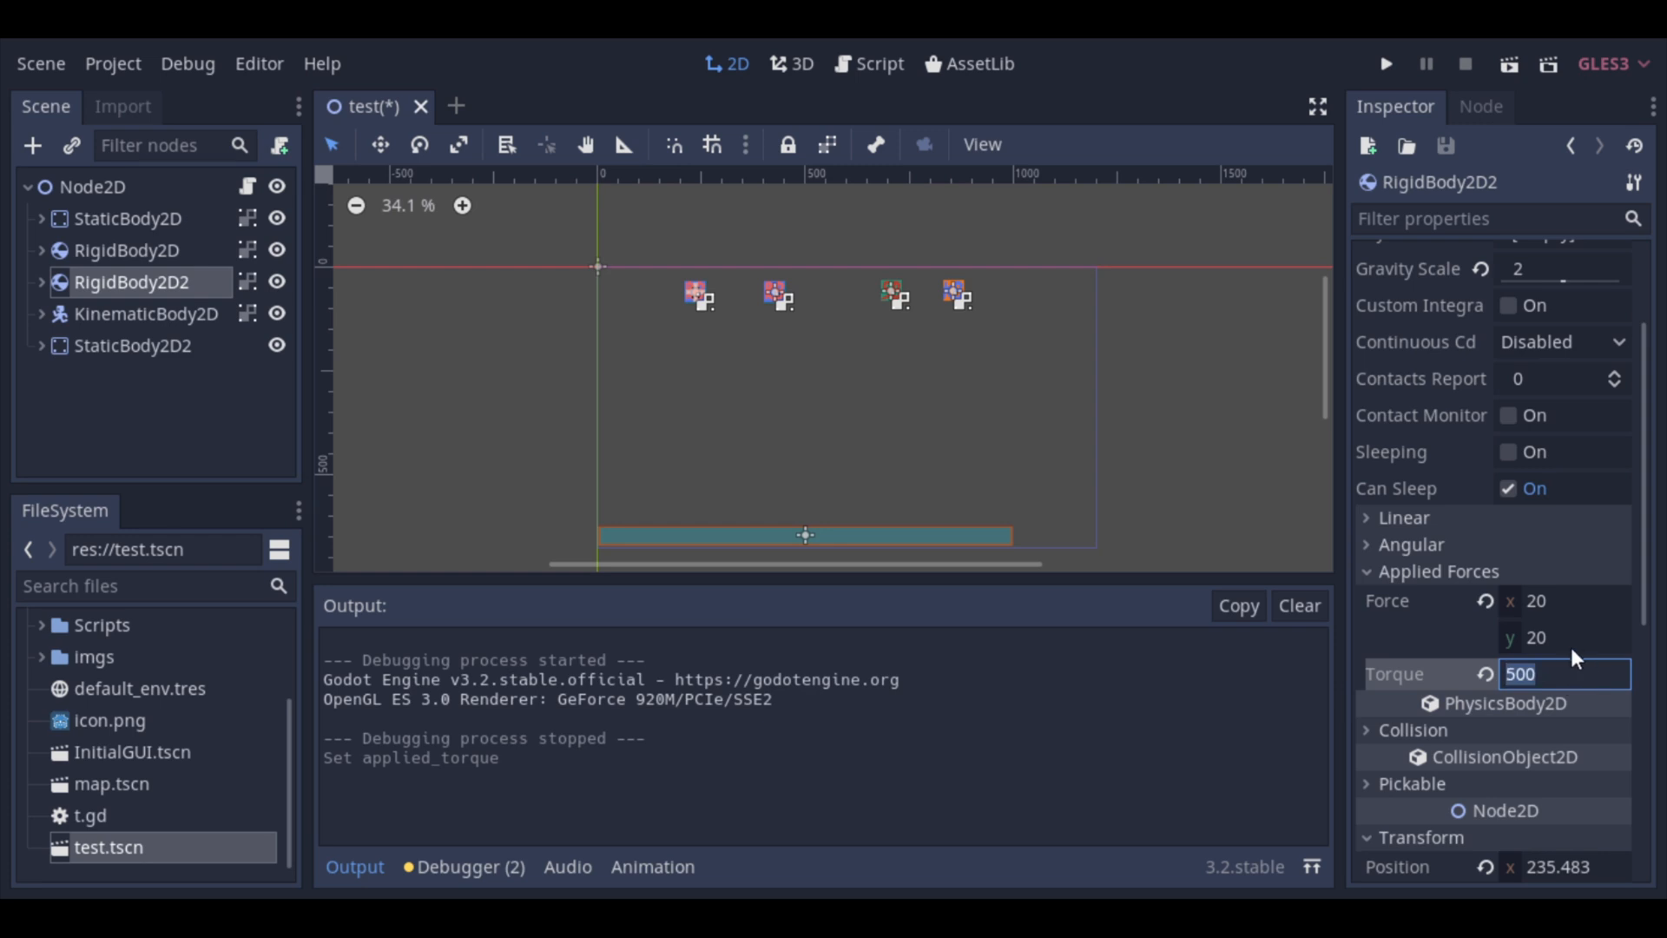
mouse_move(1242, 462)
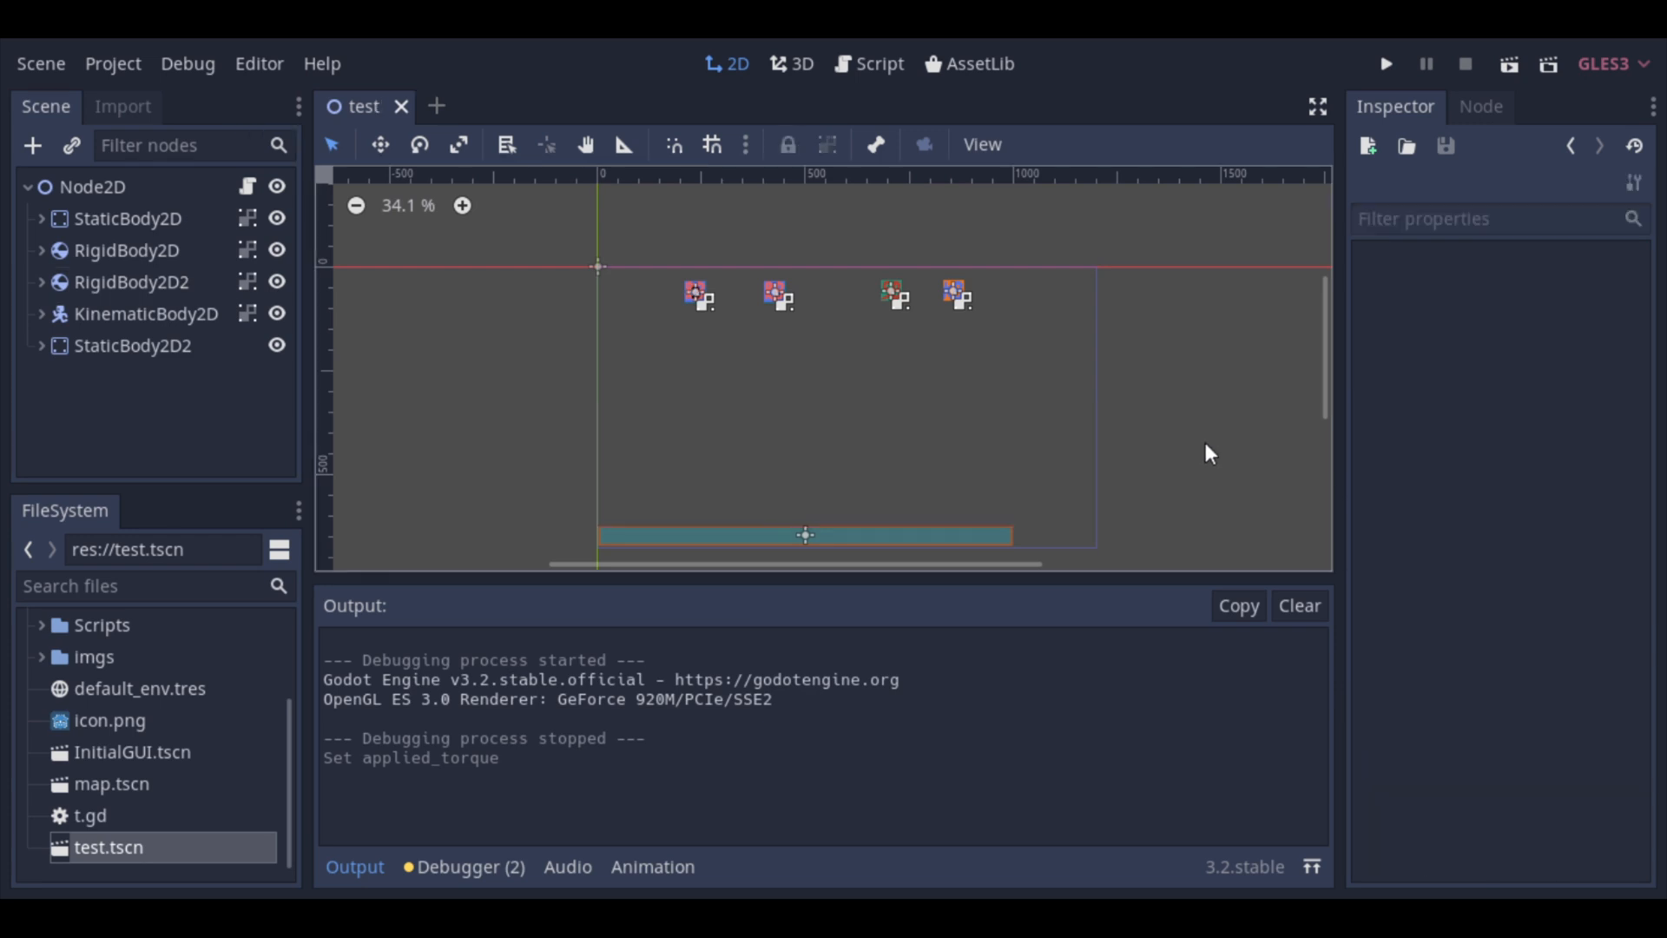
left_click(1385, 64)
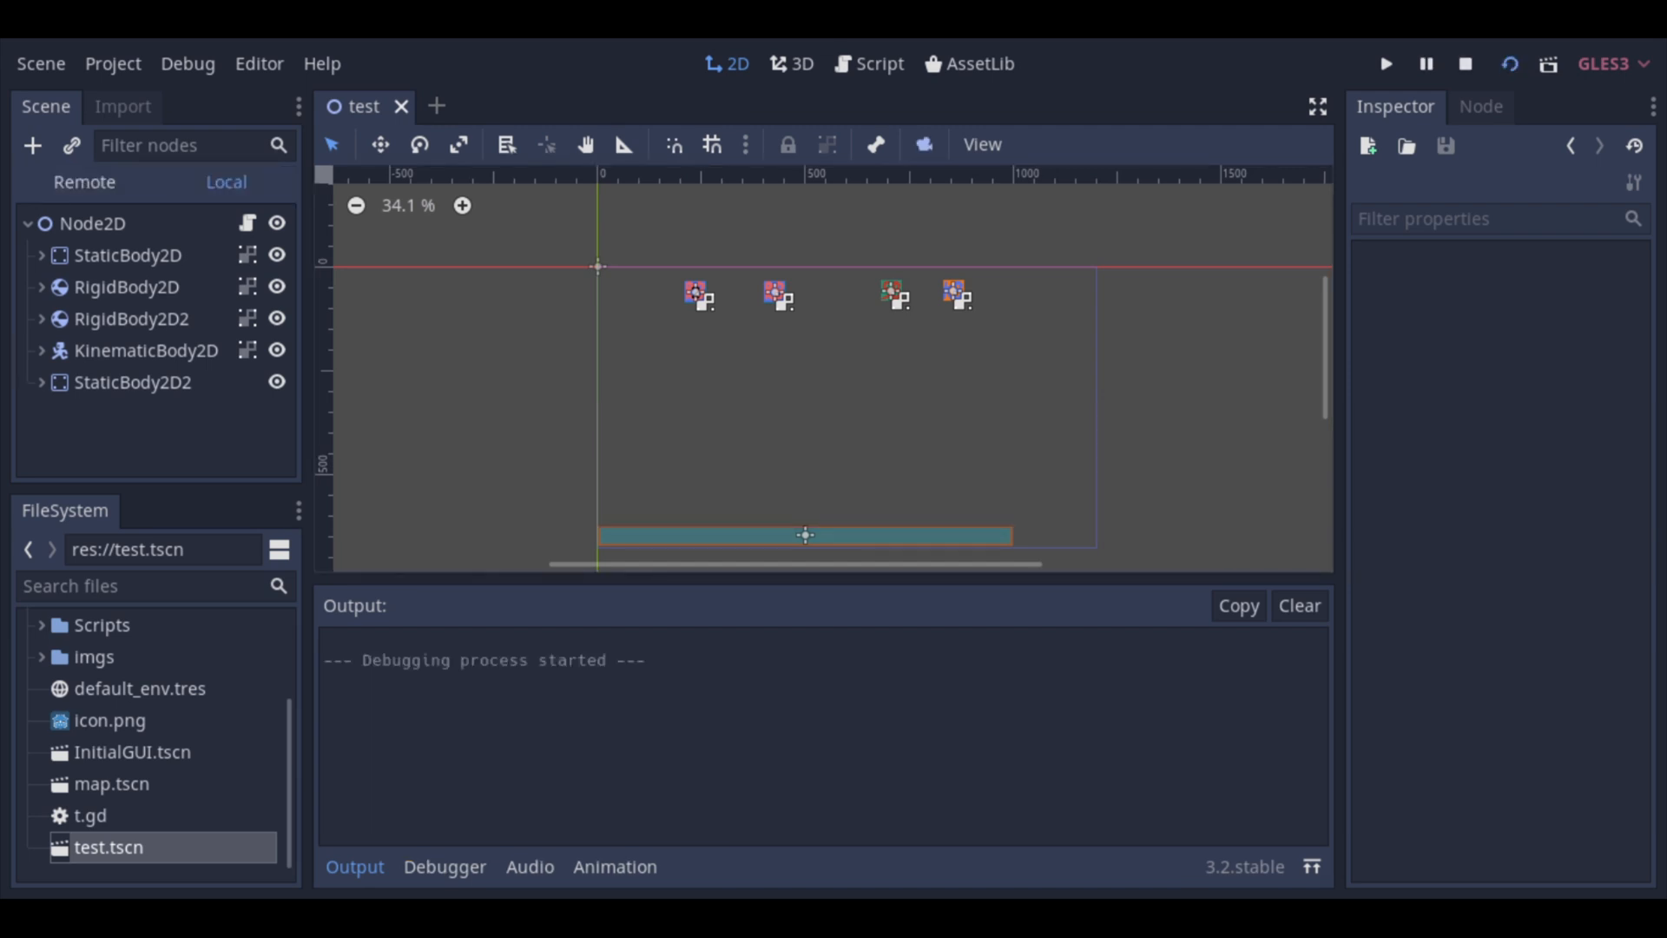
left_click(1386, 64)
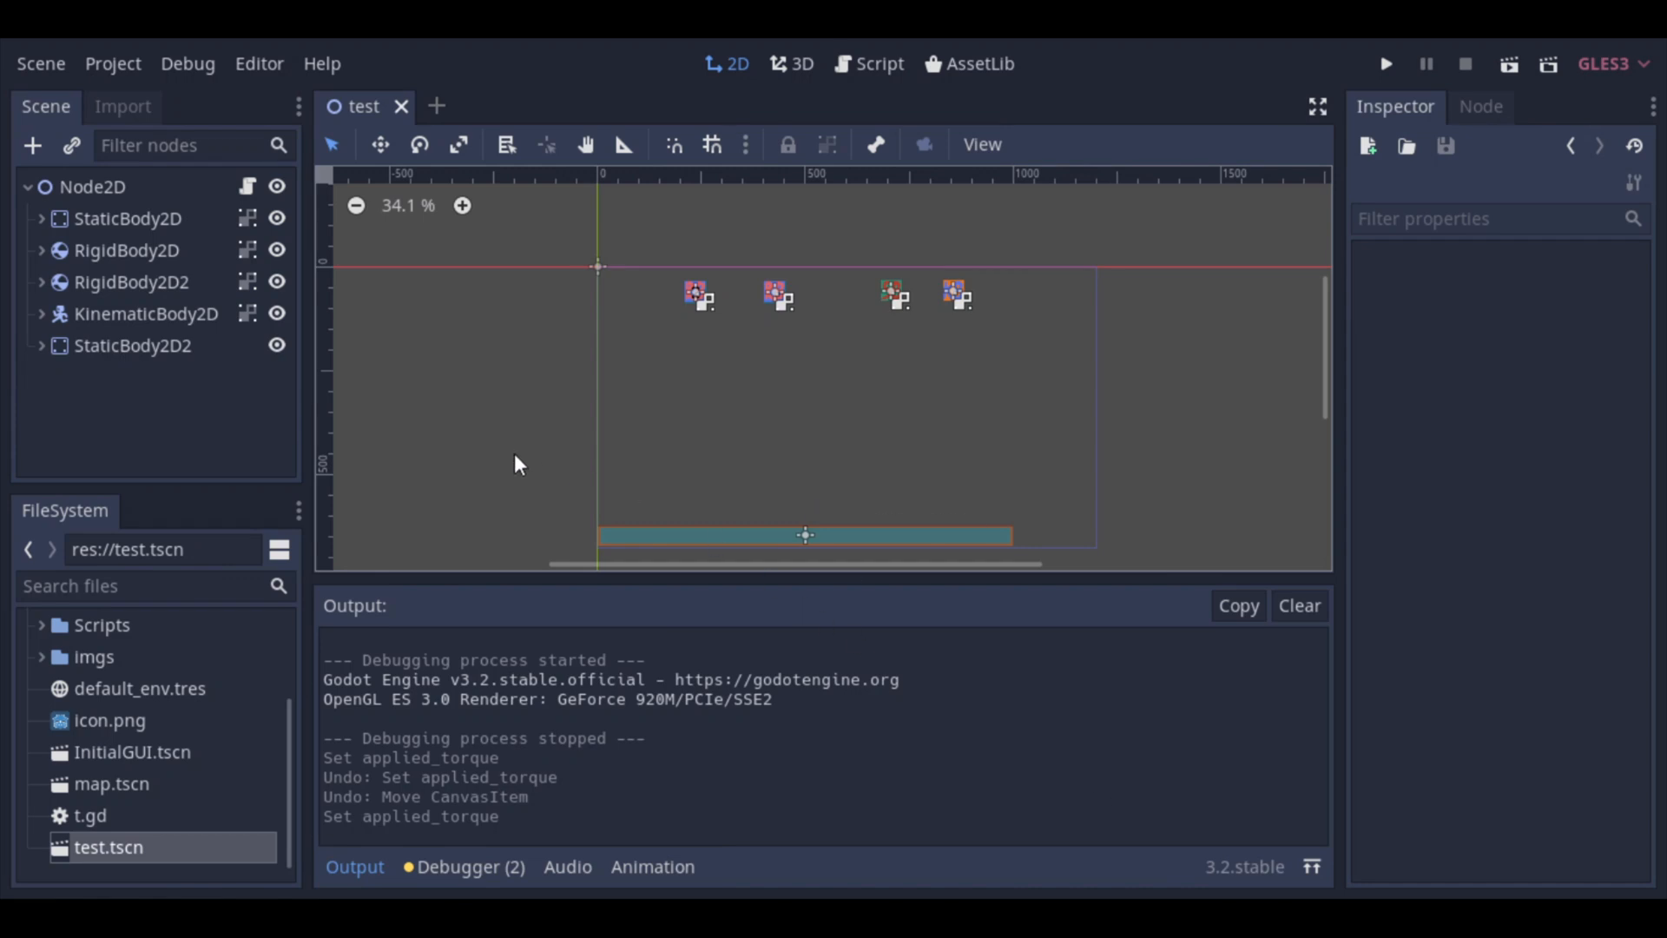
mouse_move(390, 309)
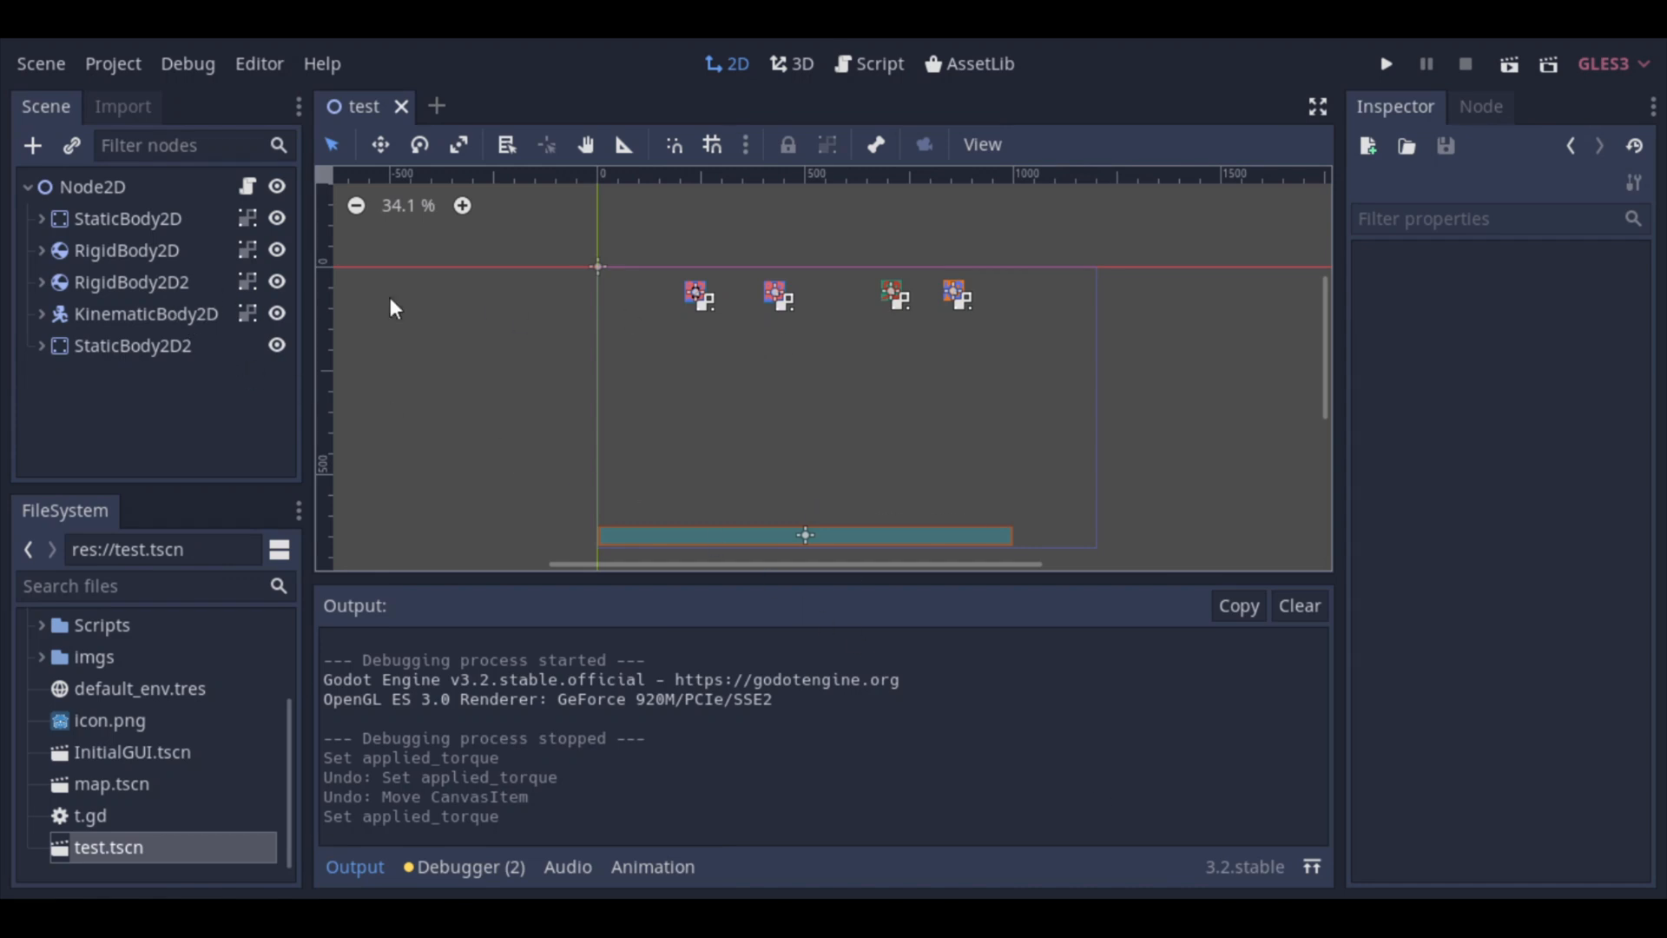
Step: Replace RigidBody2D2's applied torque with 5000 and commit it
left_click(134, 281)
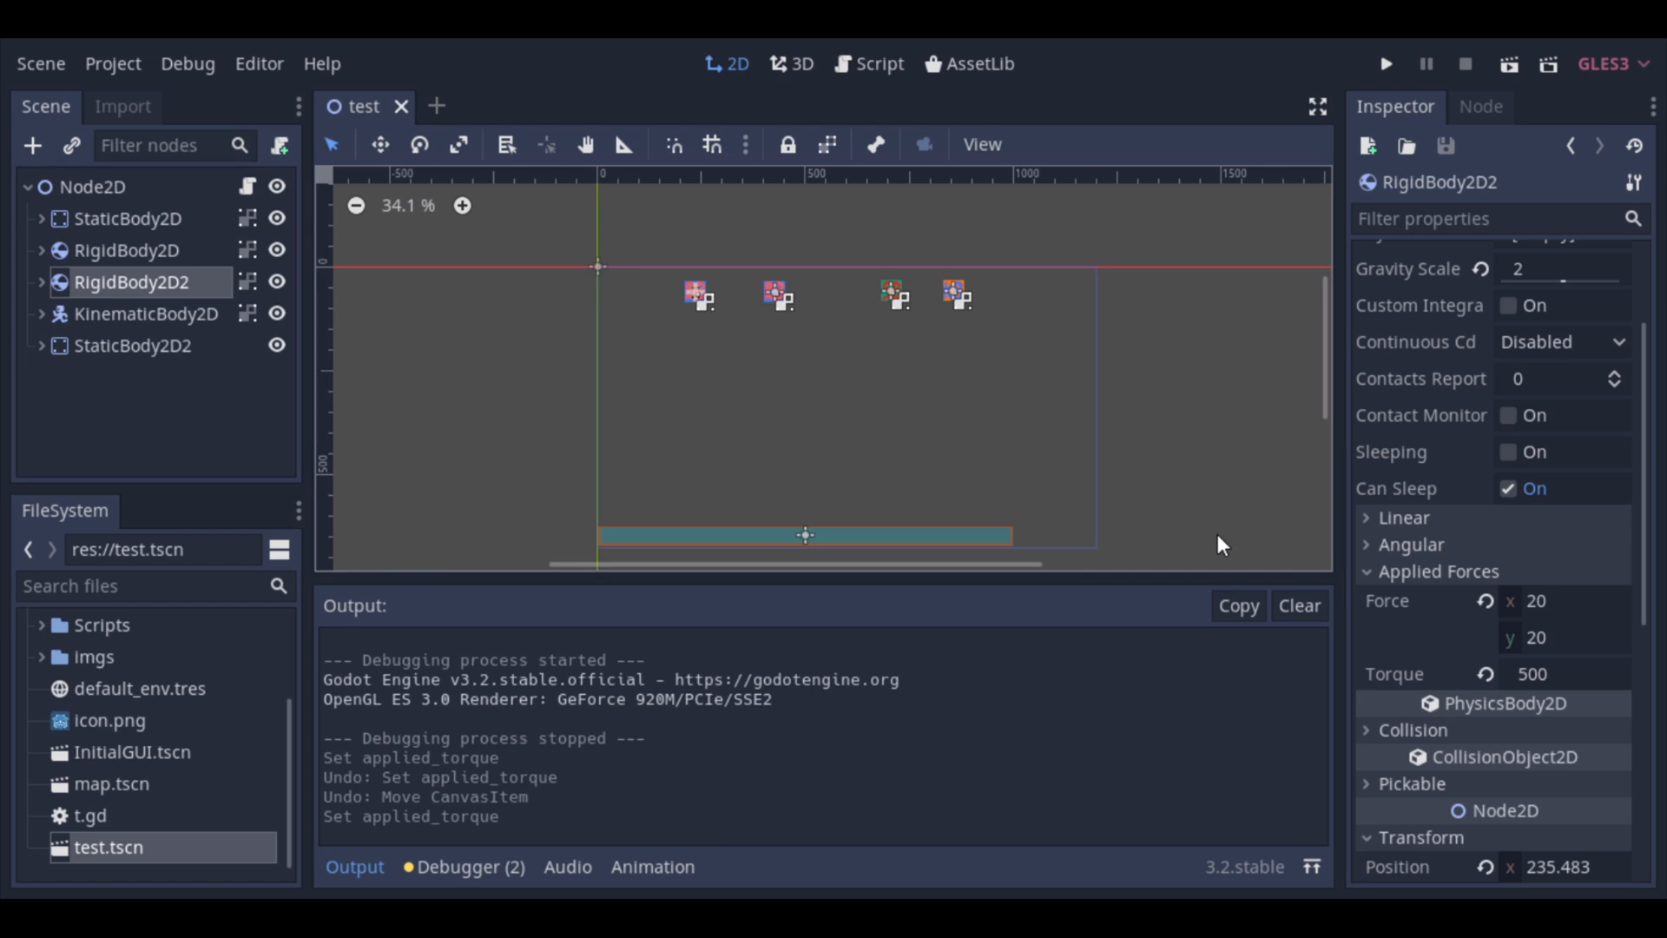
triple_click(1562, 674)
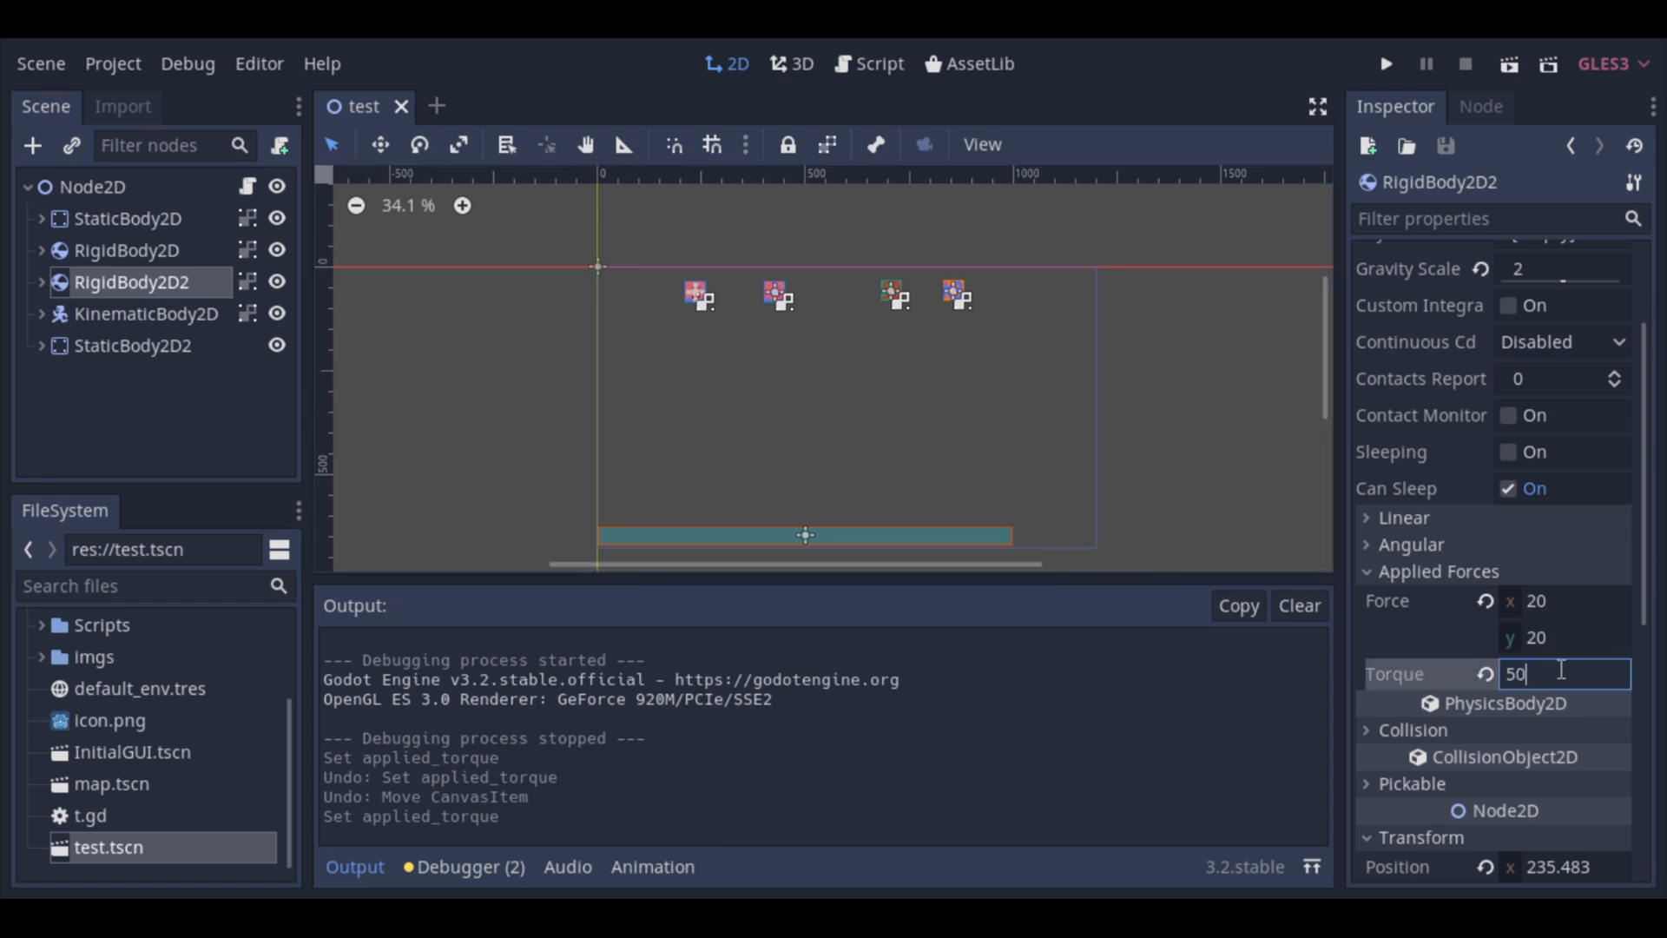
type("5000")
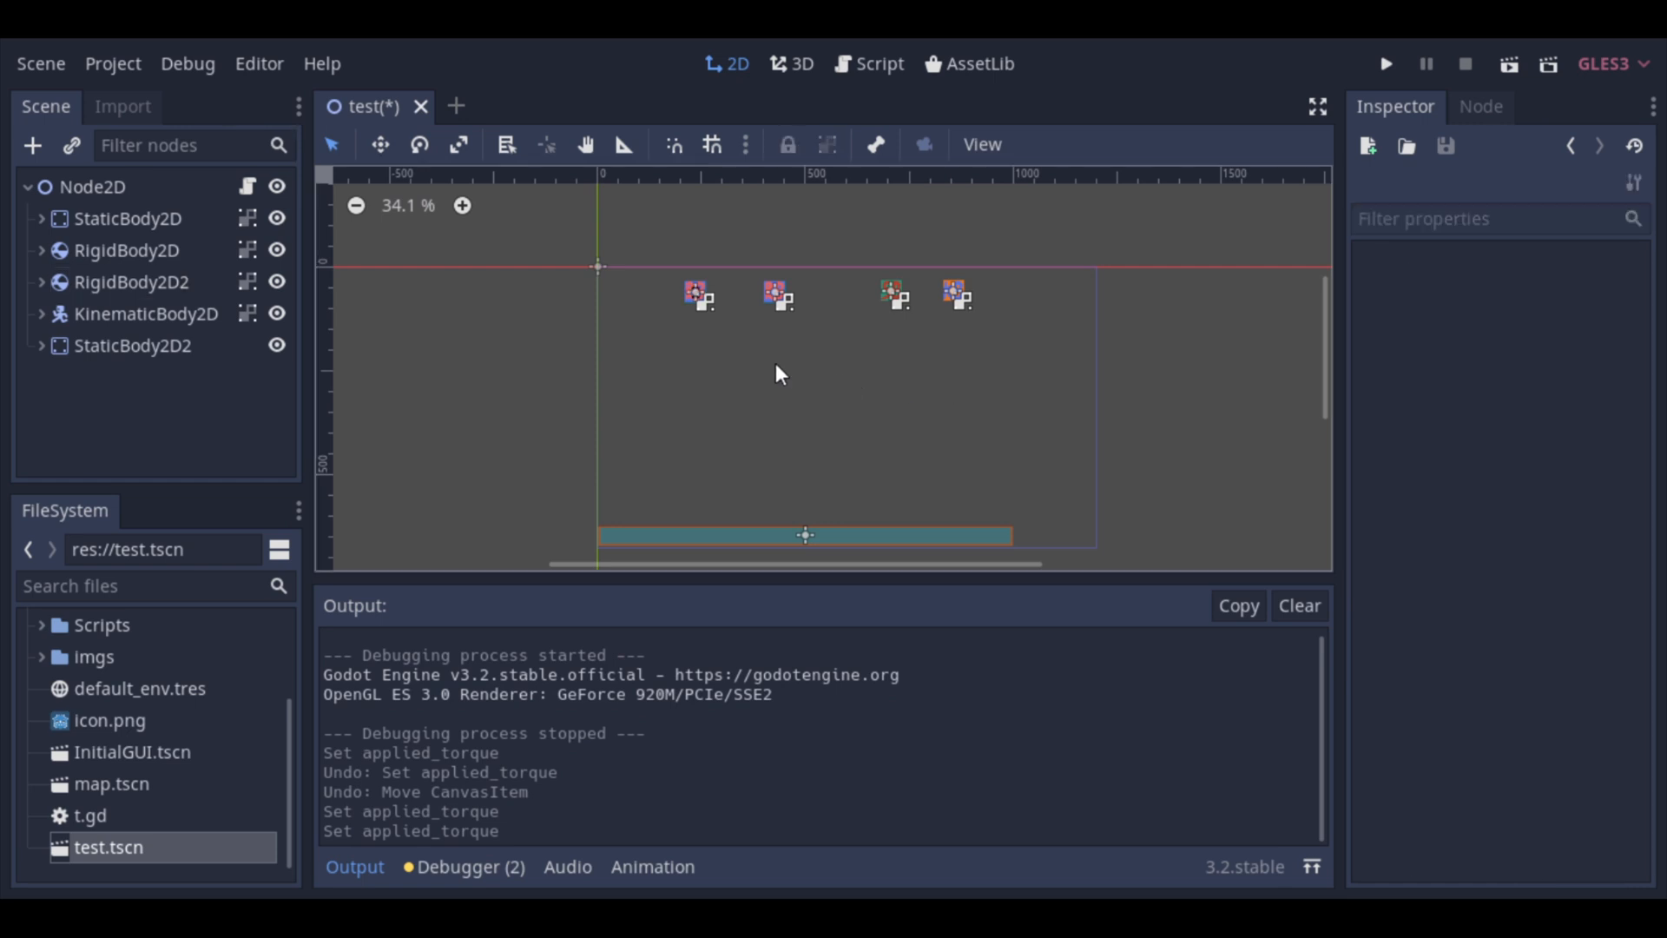
left_click(128, 250)
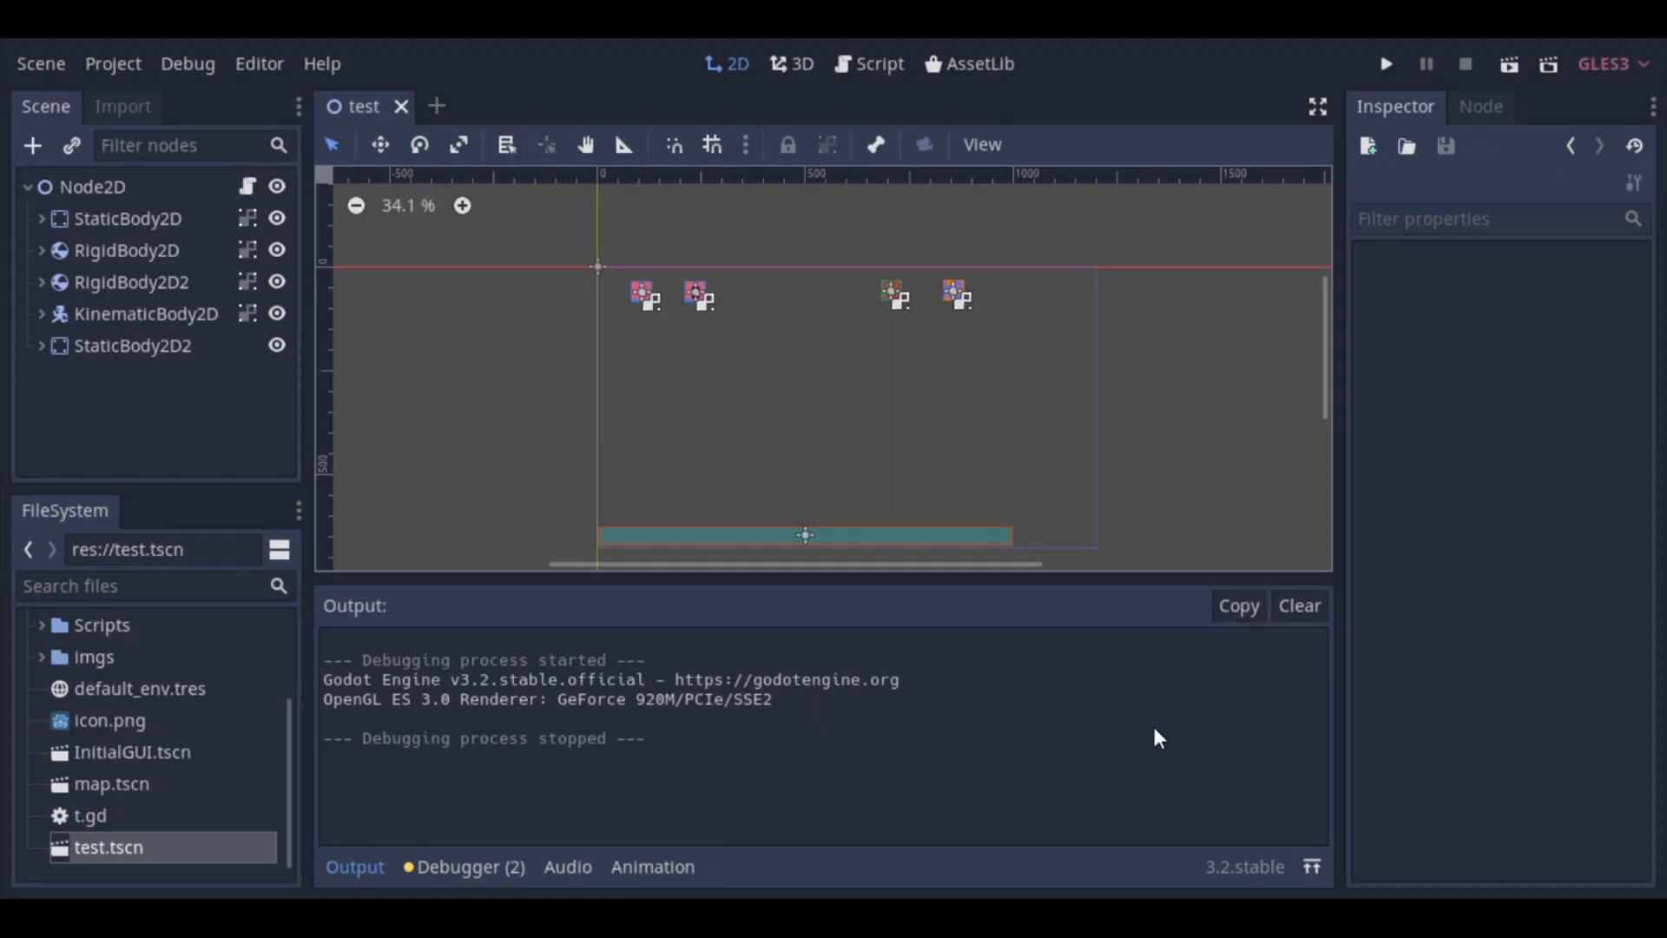
left_click(130, 281)
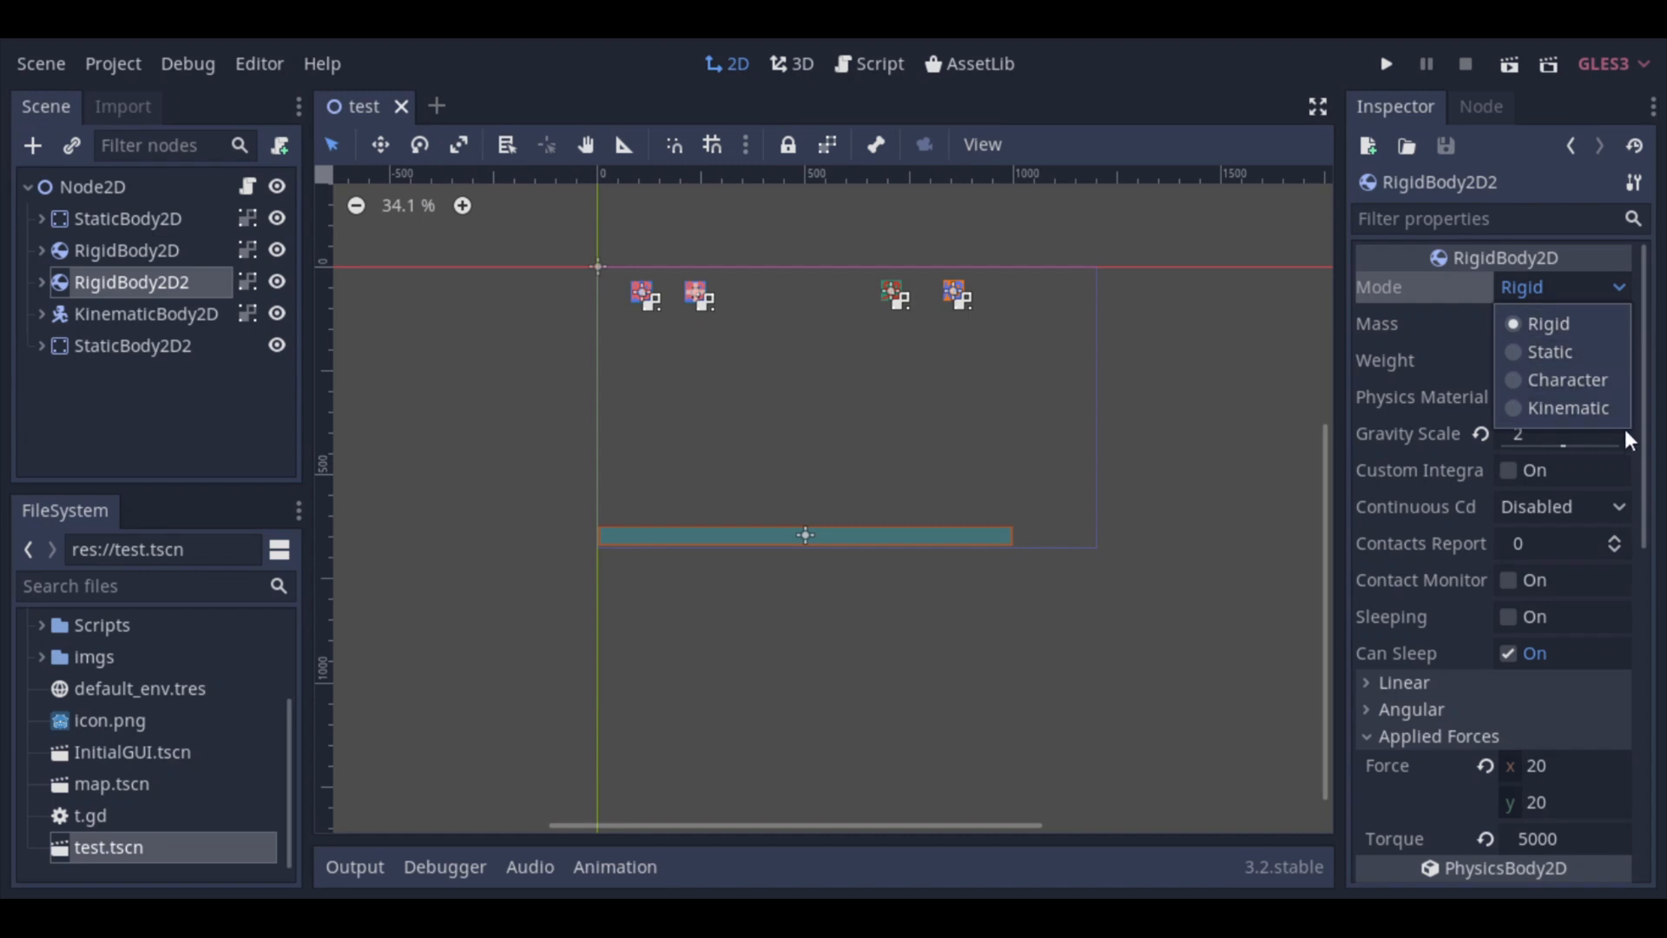
mouse_move(1631, 295)
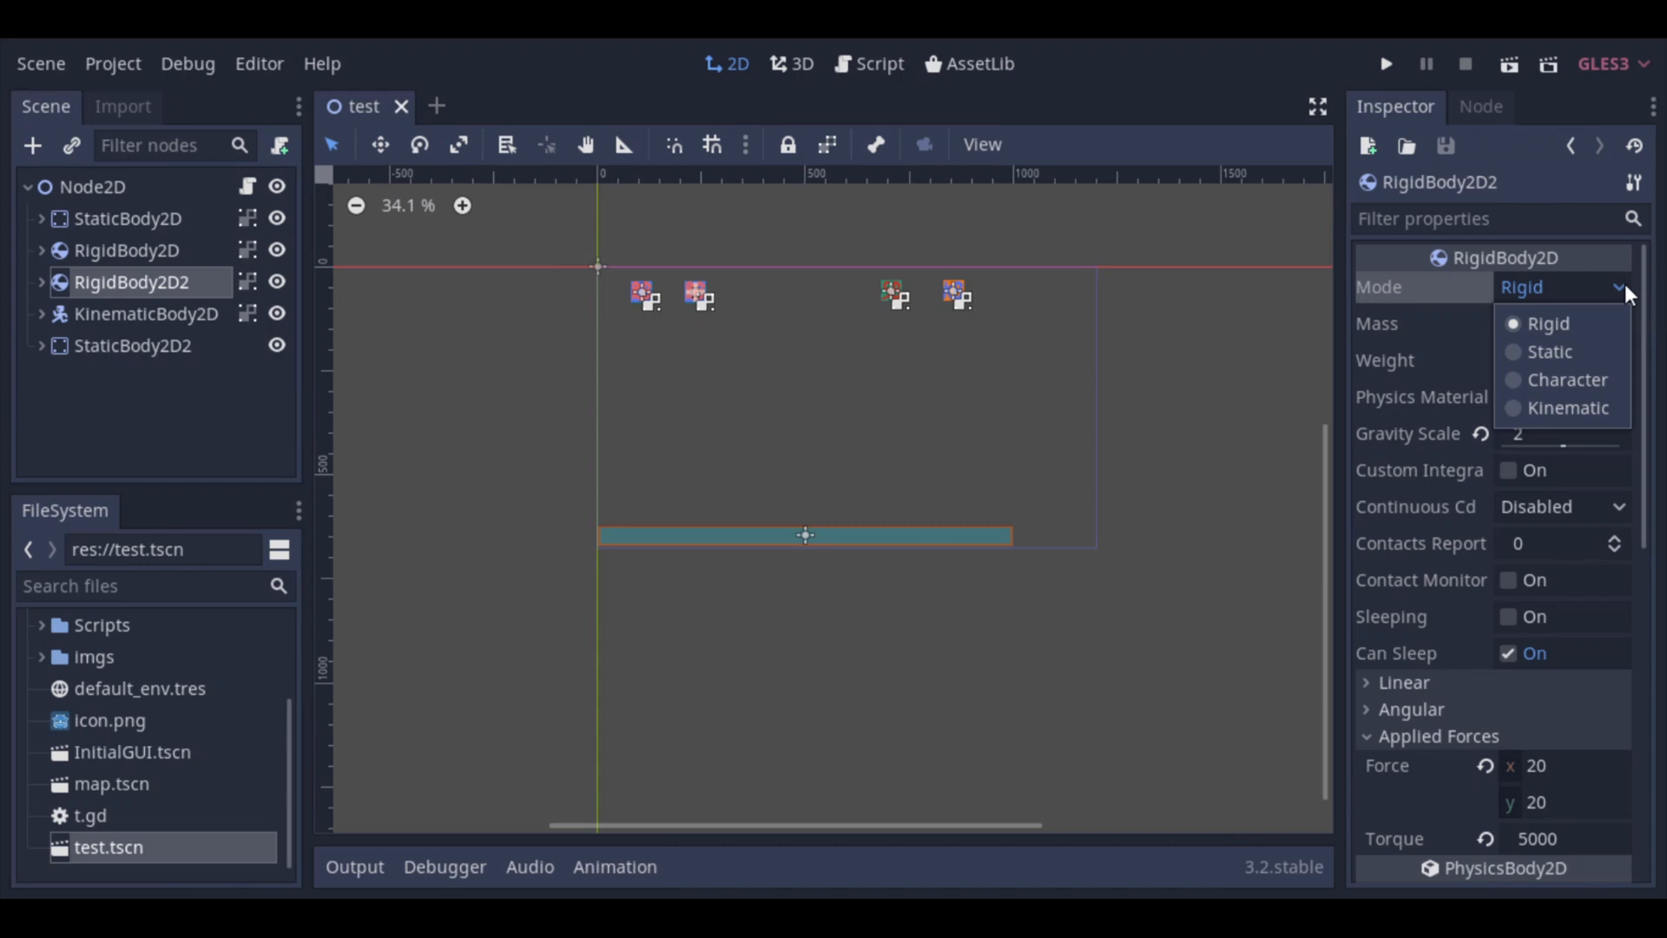
left_click(1553, 323)
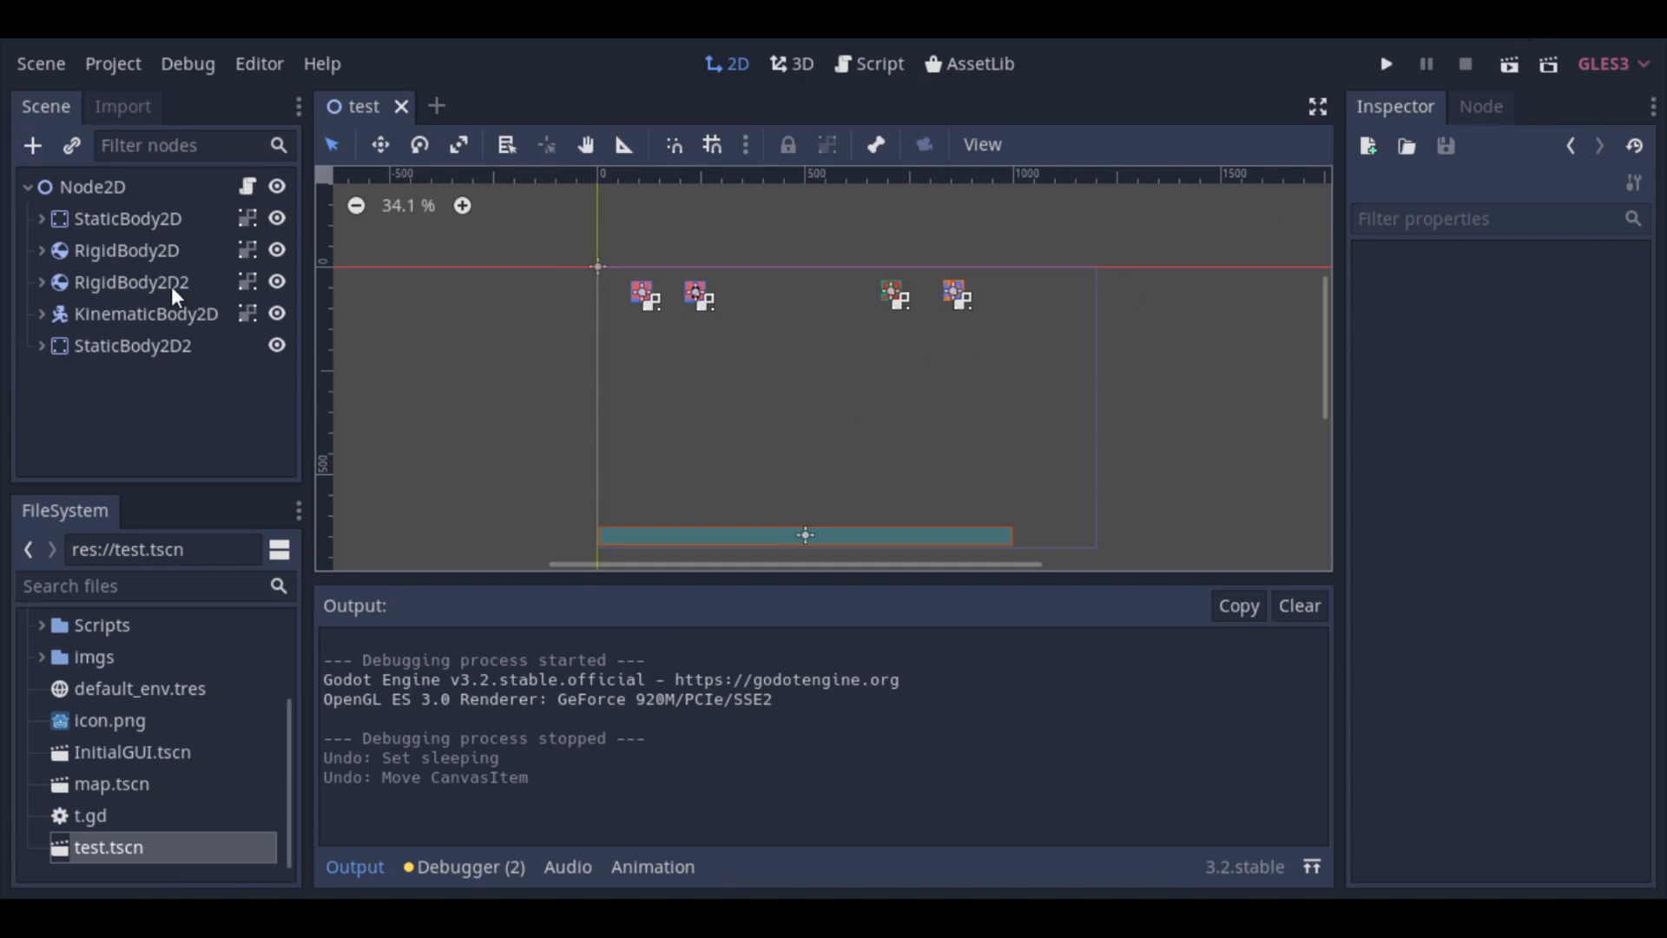
Step: Tick Sleeping on the first rigid body and run the scene to test it
left_click(130, 281)
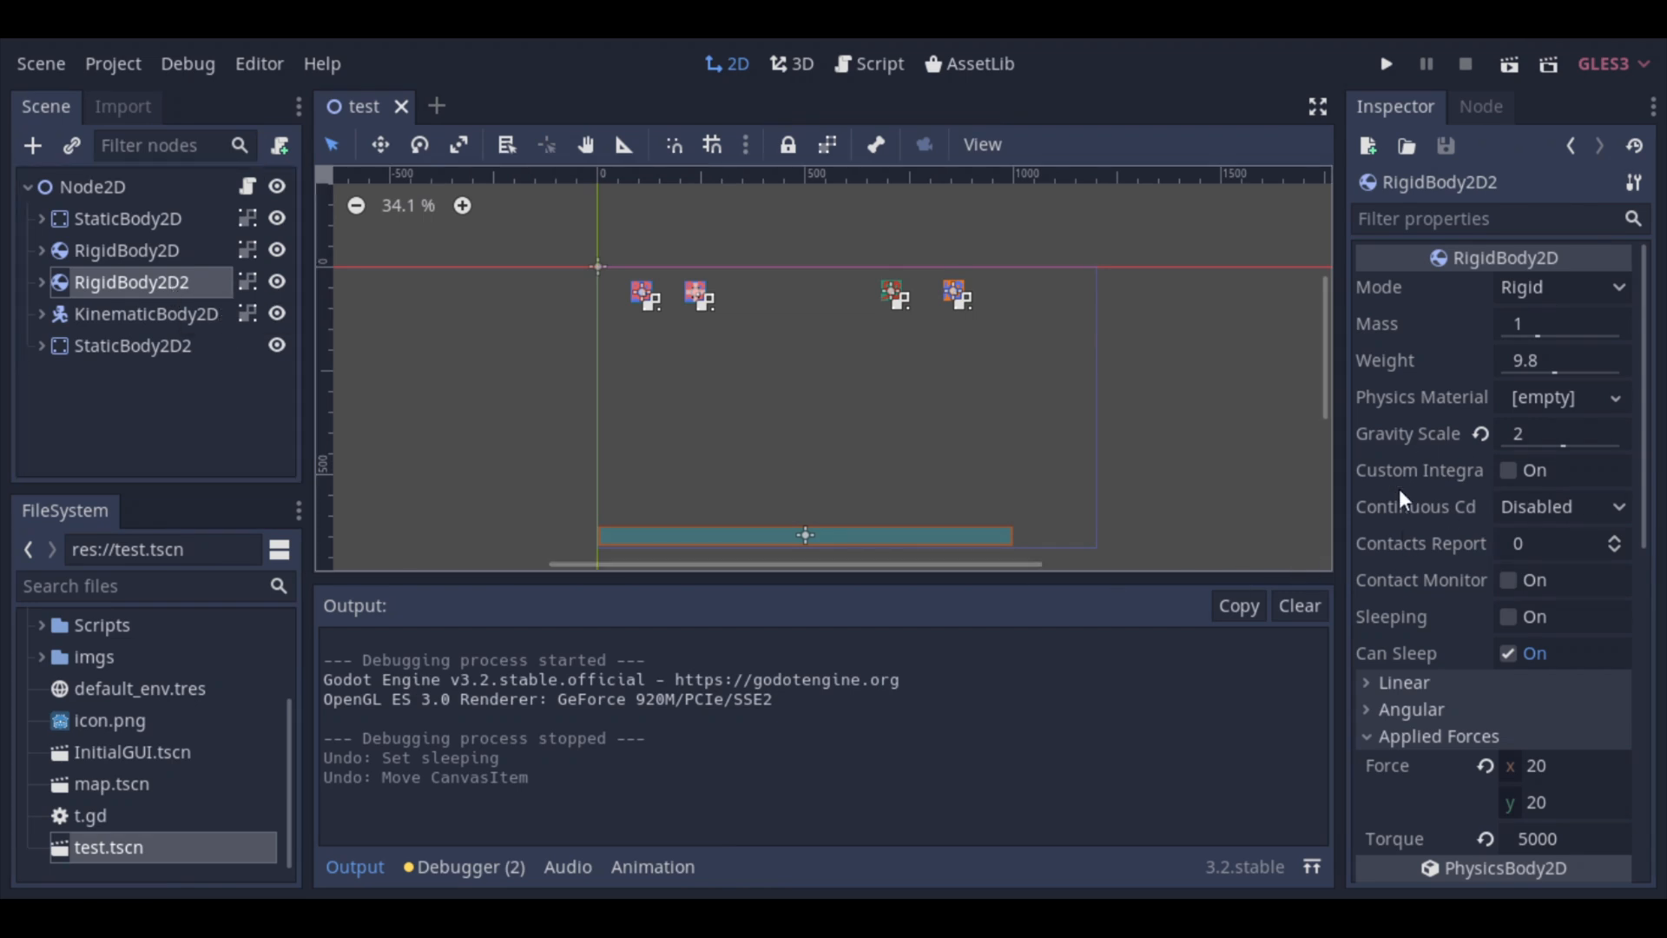
mouse_move(172, 273)
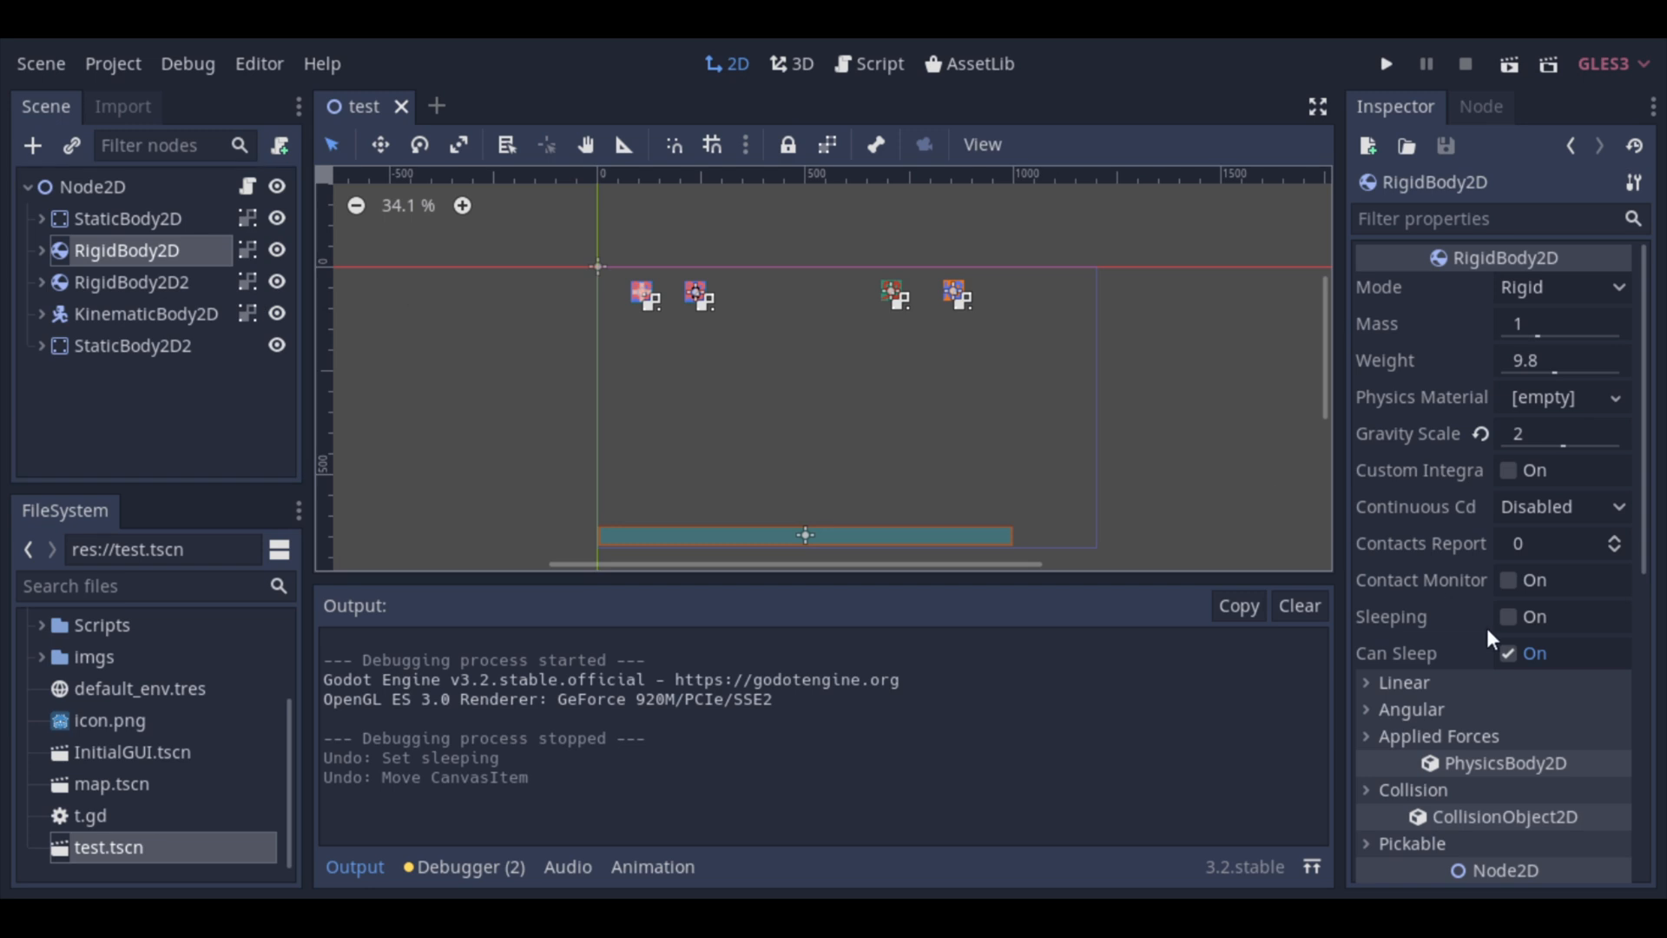
mouse_move(1419, 618)
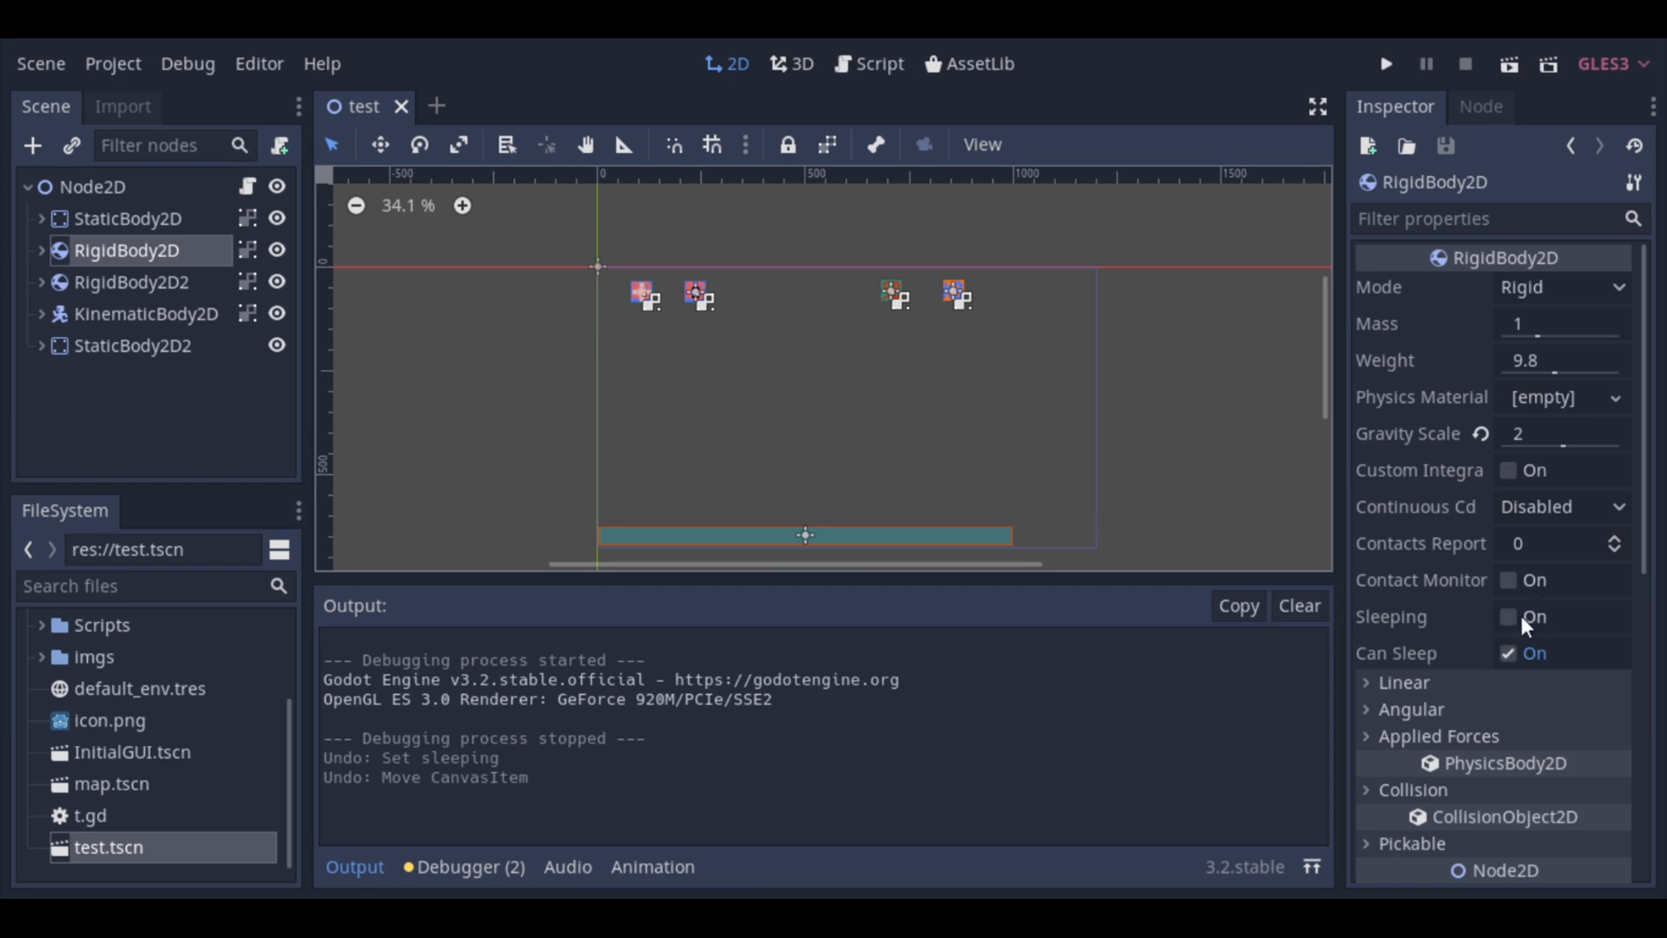
left_click(1507, 616)
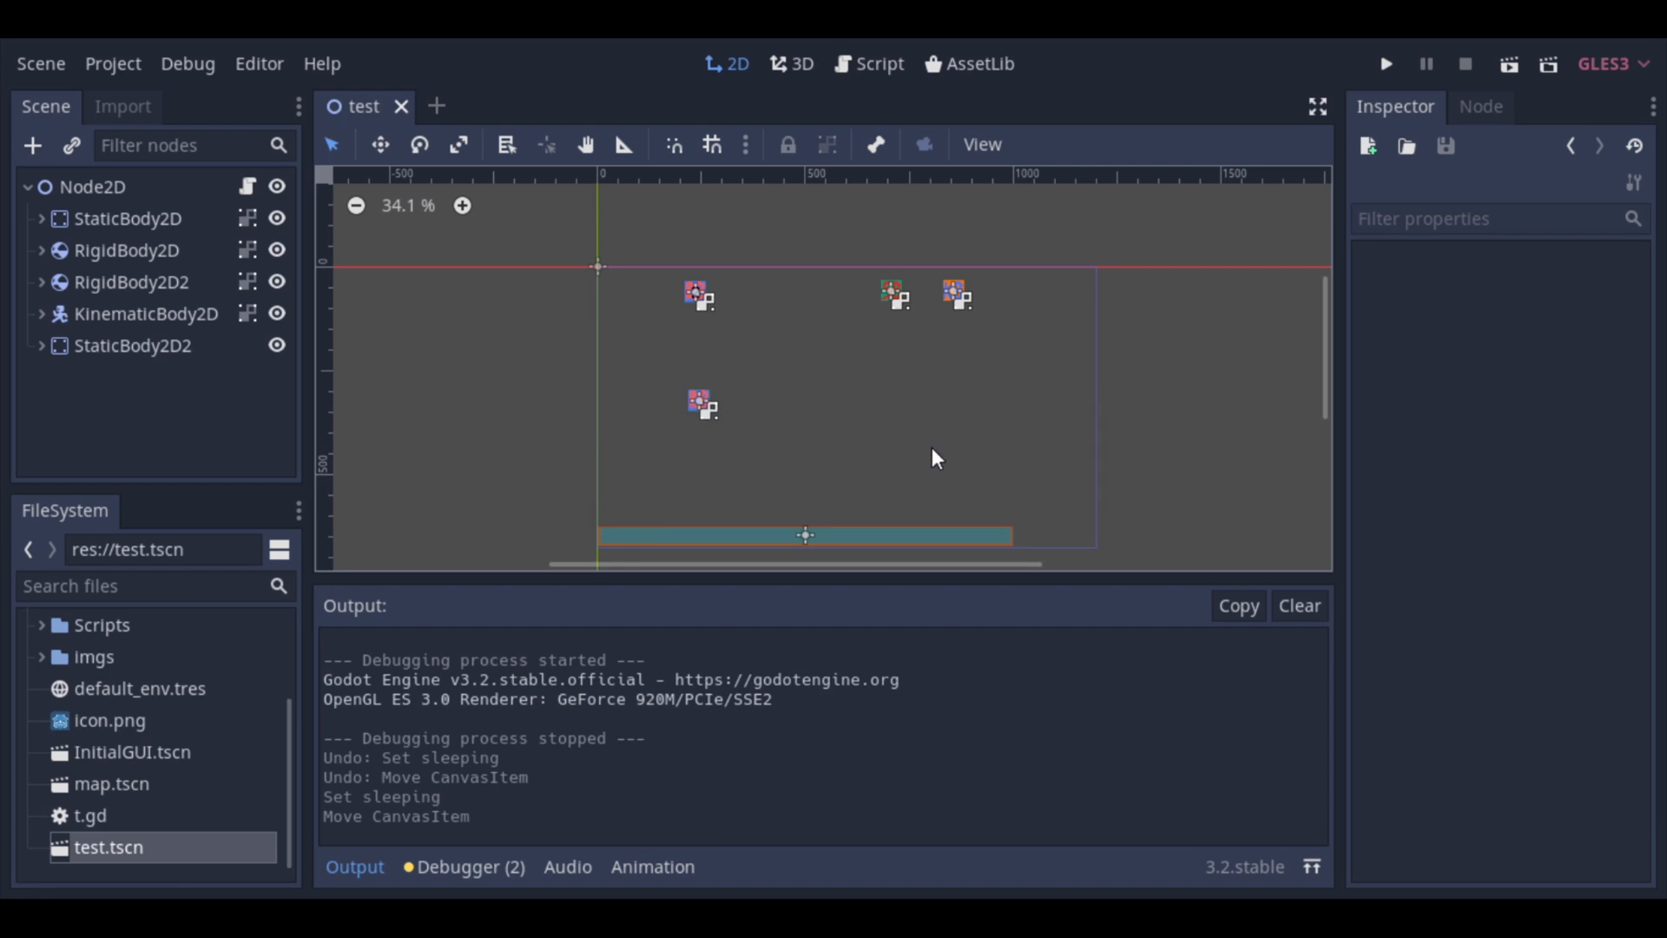
left_click(1385, 64)
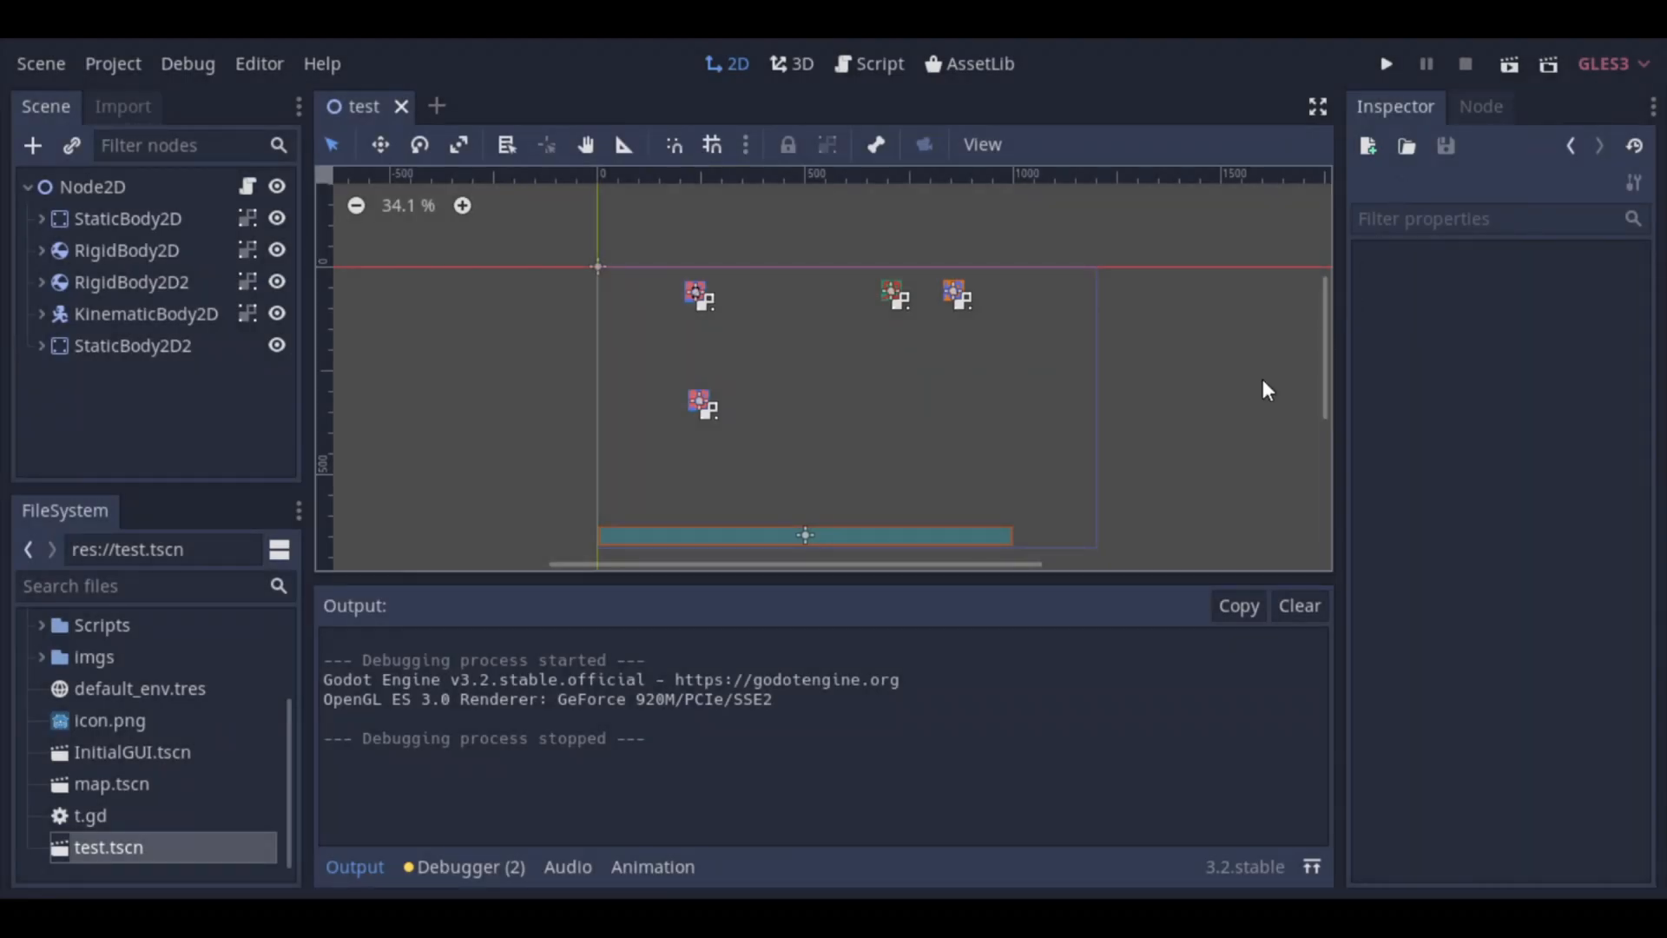
Step: Review RigidBody2D2's Continuous Cd options in the Inspector, keeping it Disabled
left_click(130, 281)
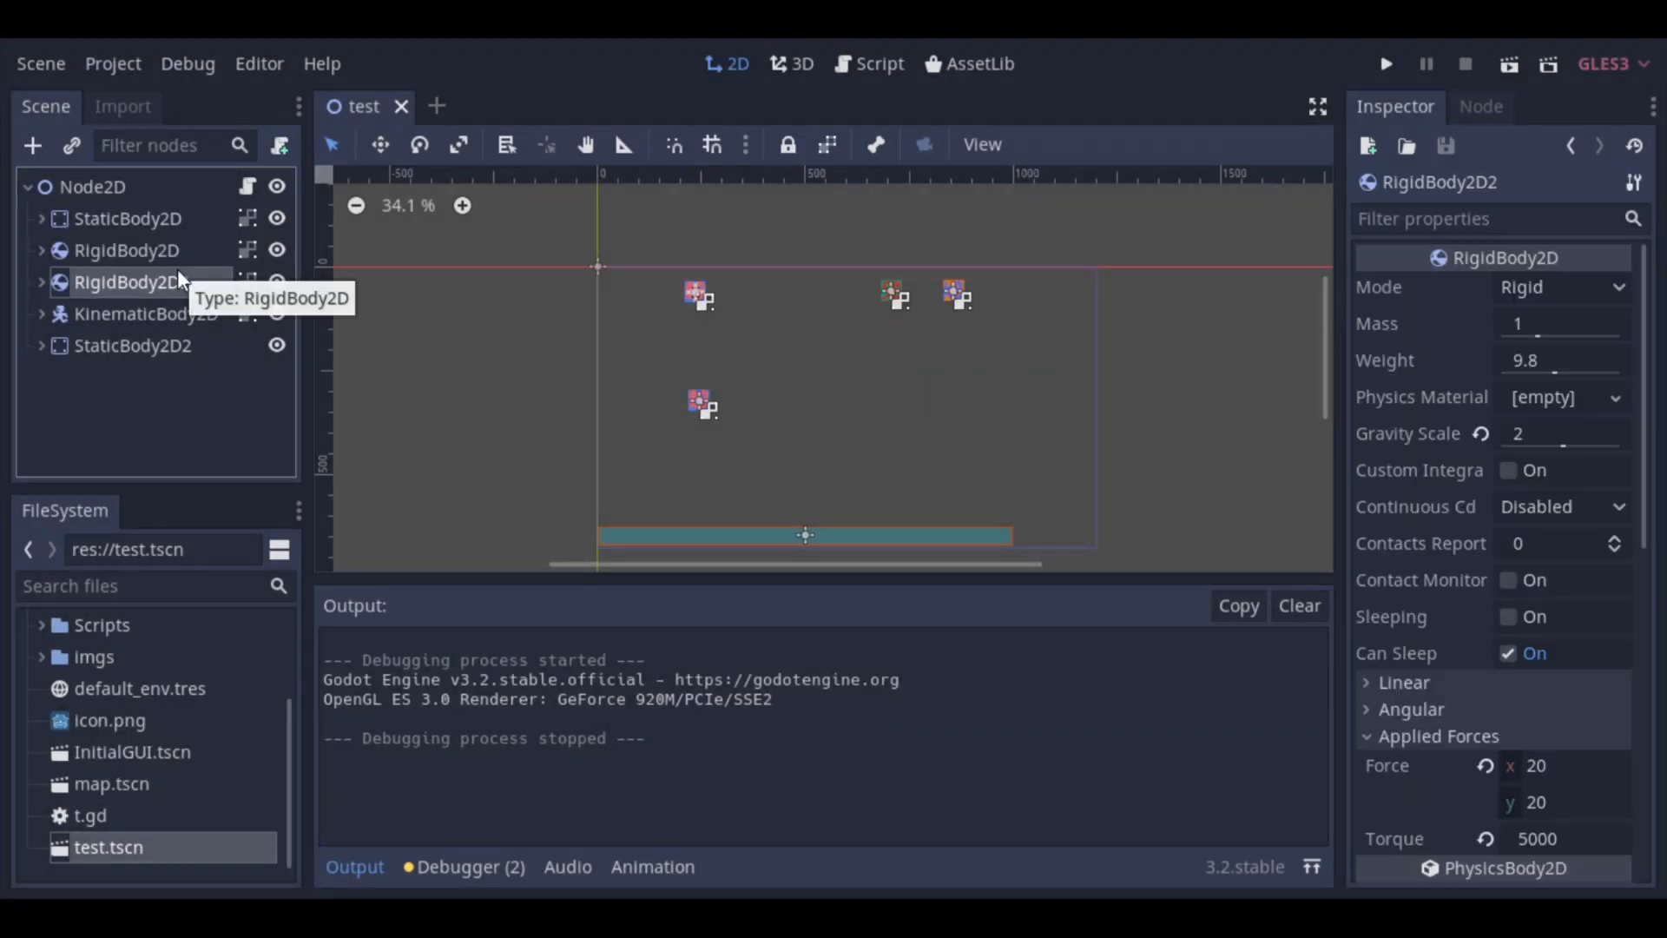
mouse_move(1382, 276)
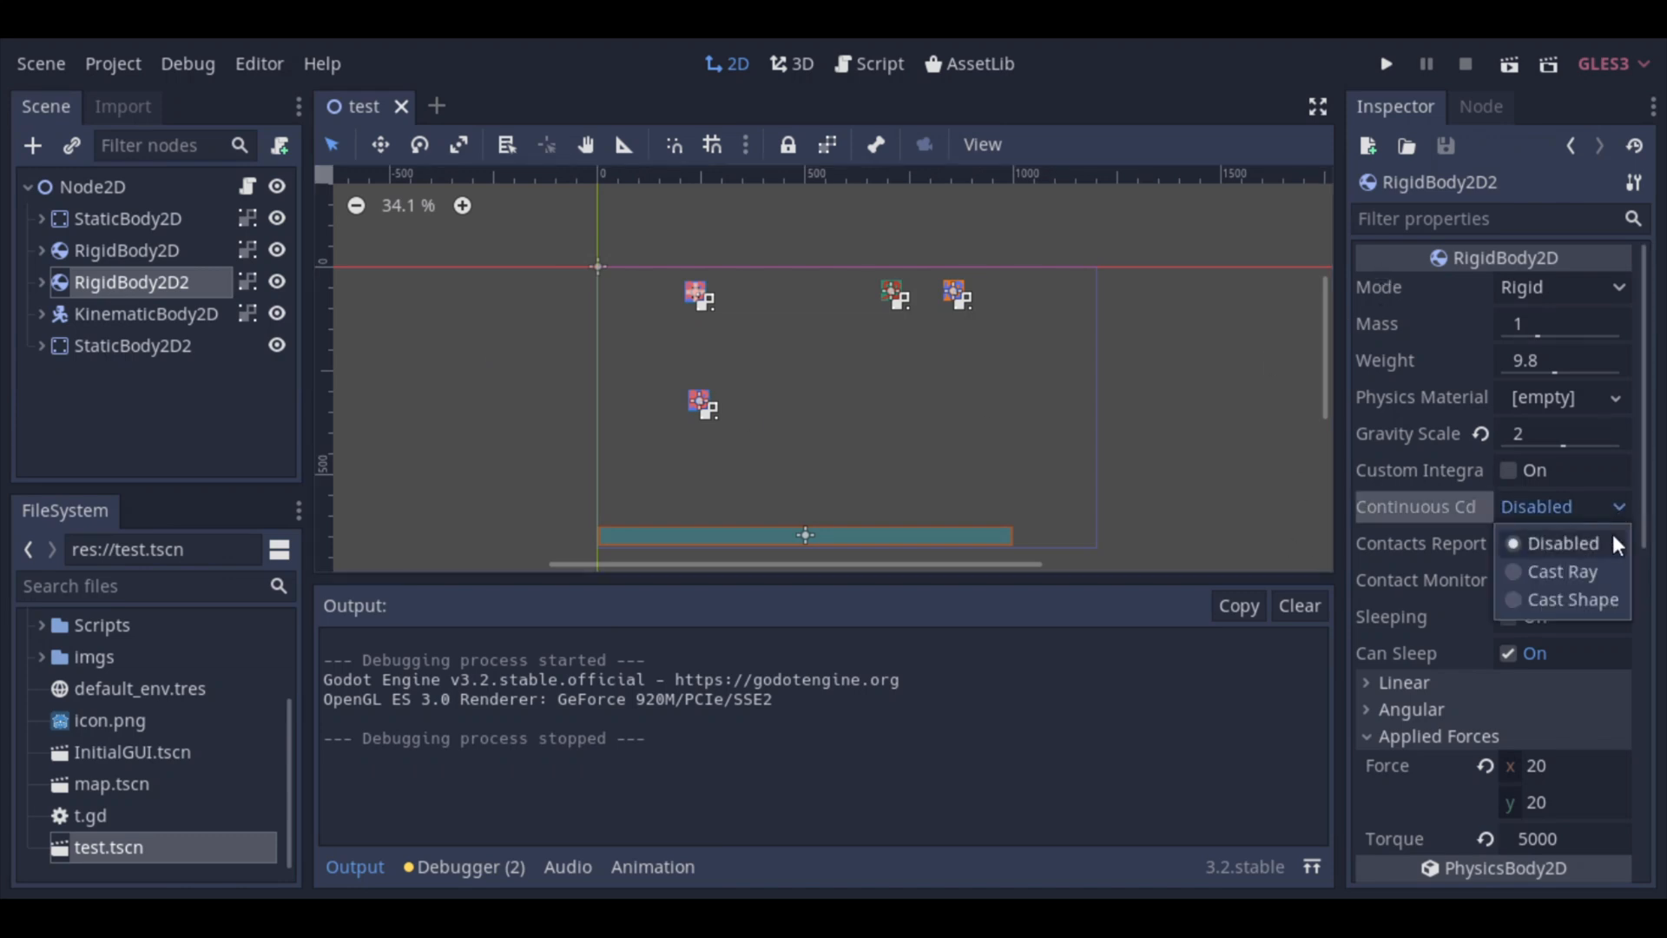
left_click(1560, 542)
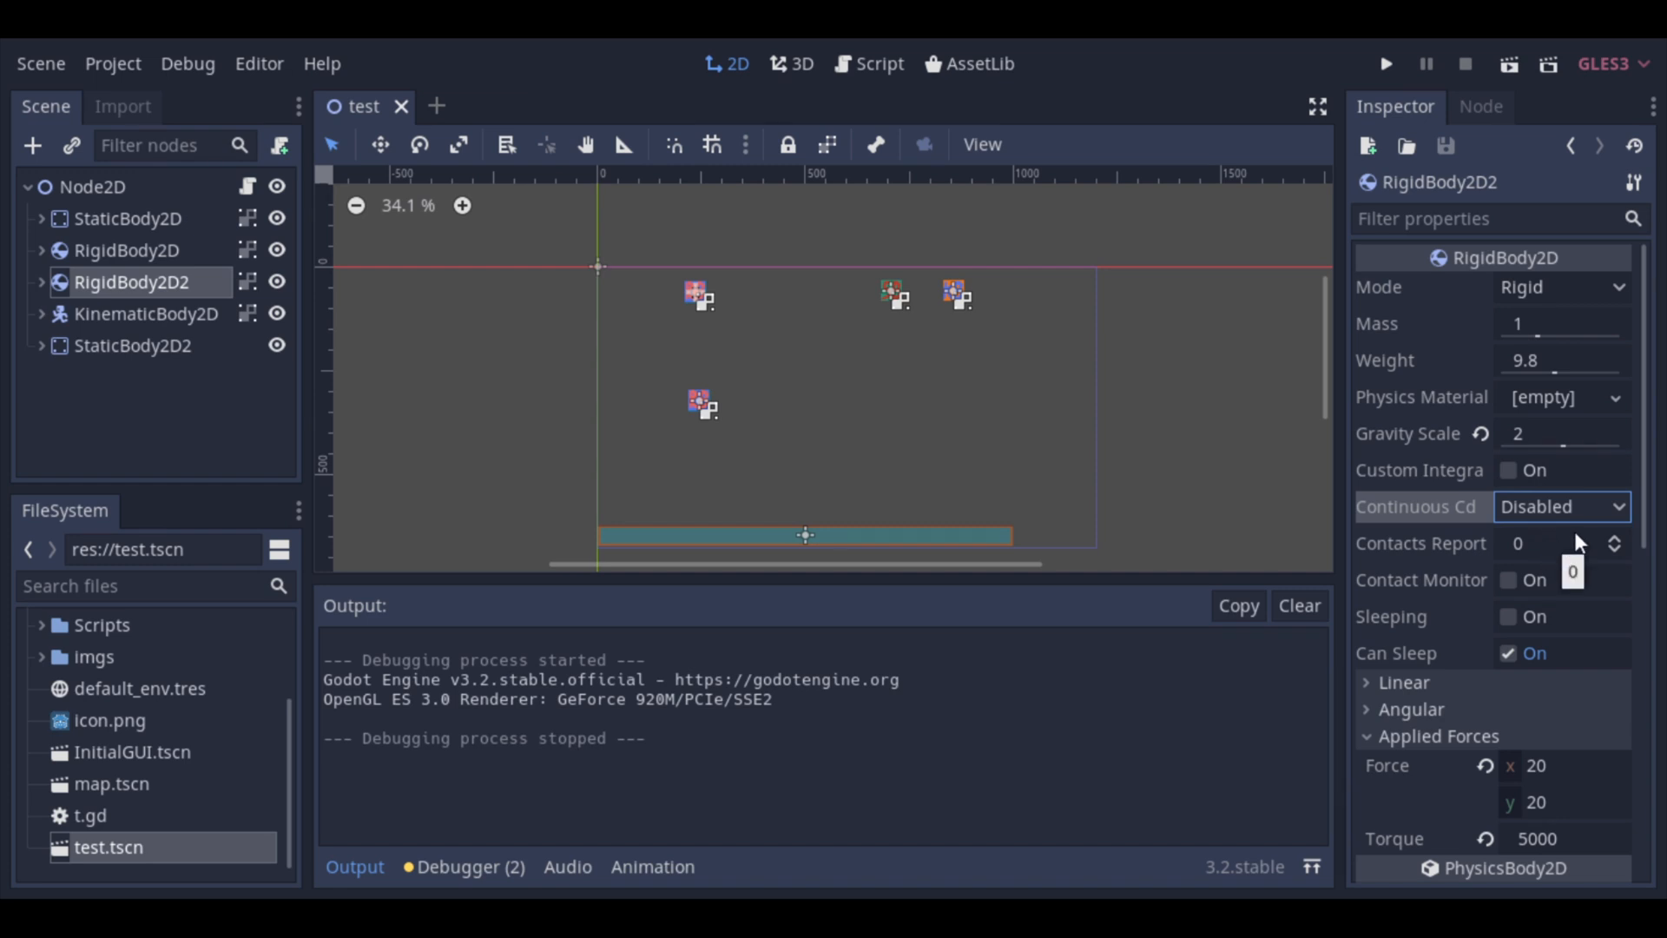
mouse_move(1600, 583)
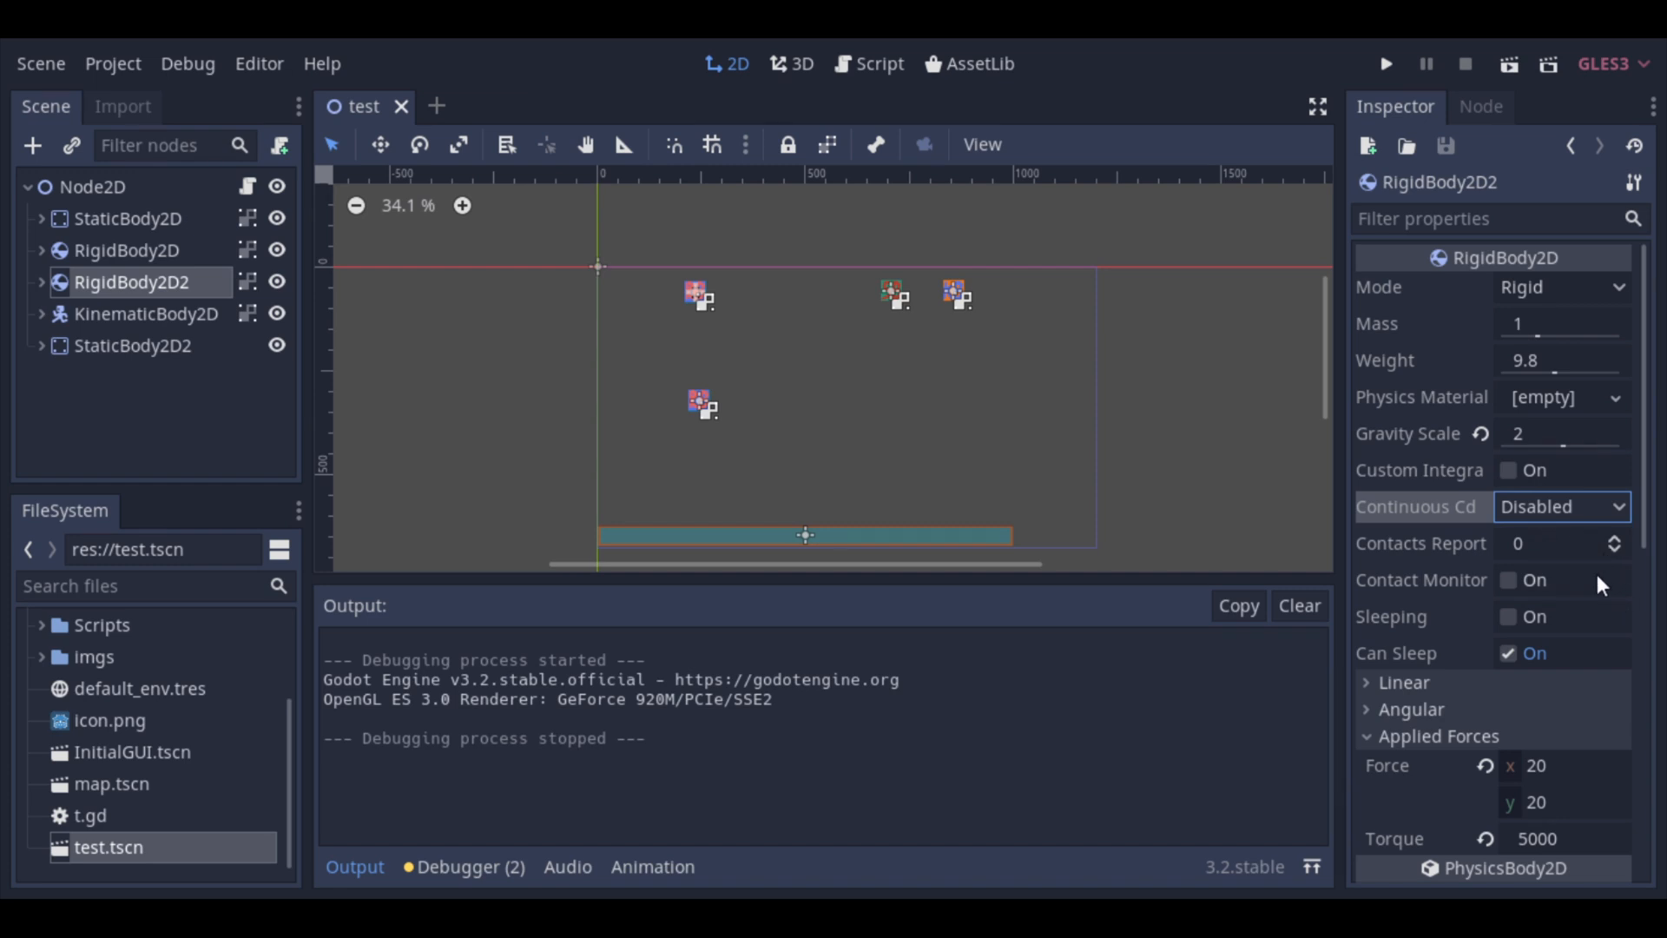
mouse_move(1274, 891)
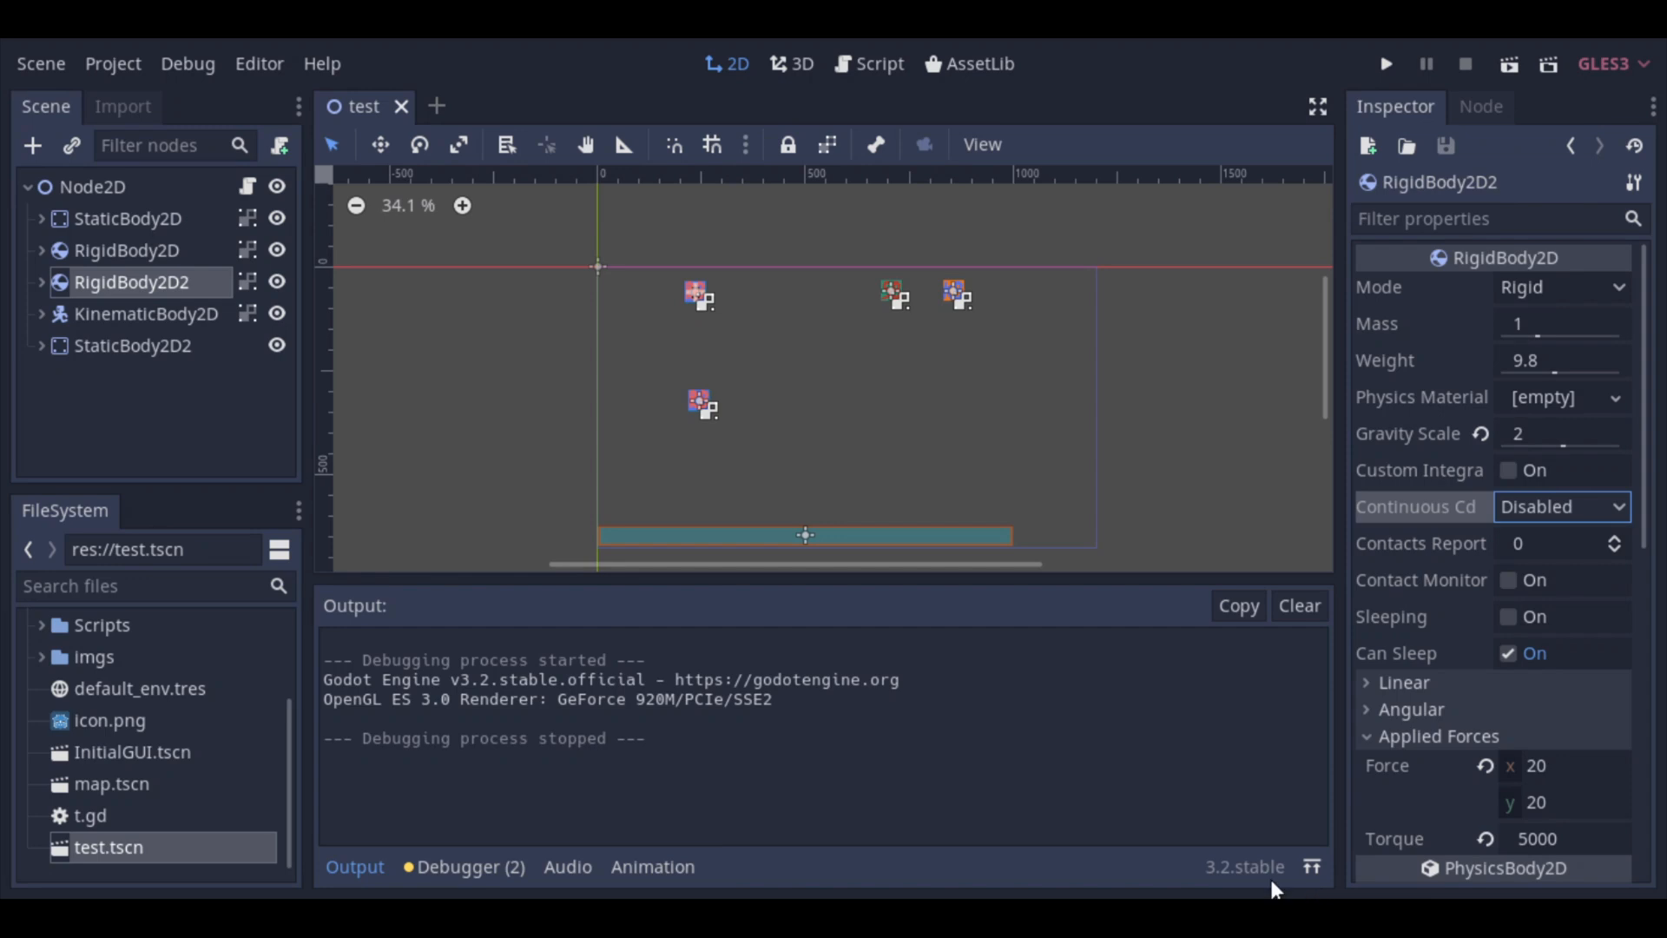
mouse_move(1277, 891)
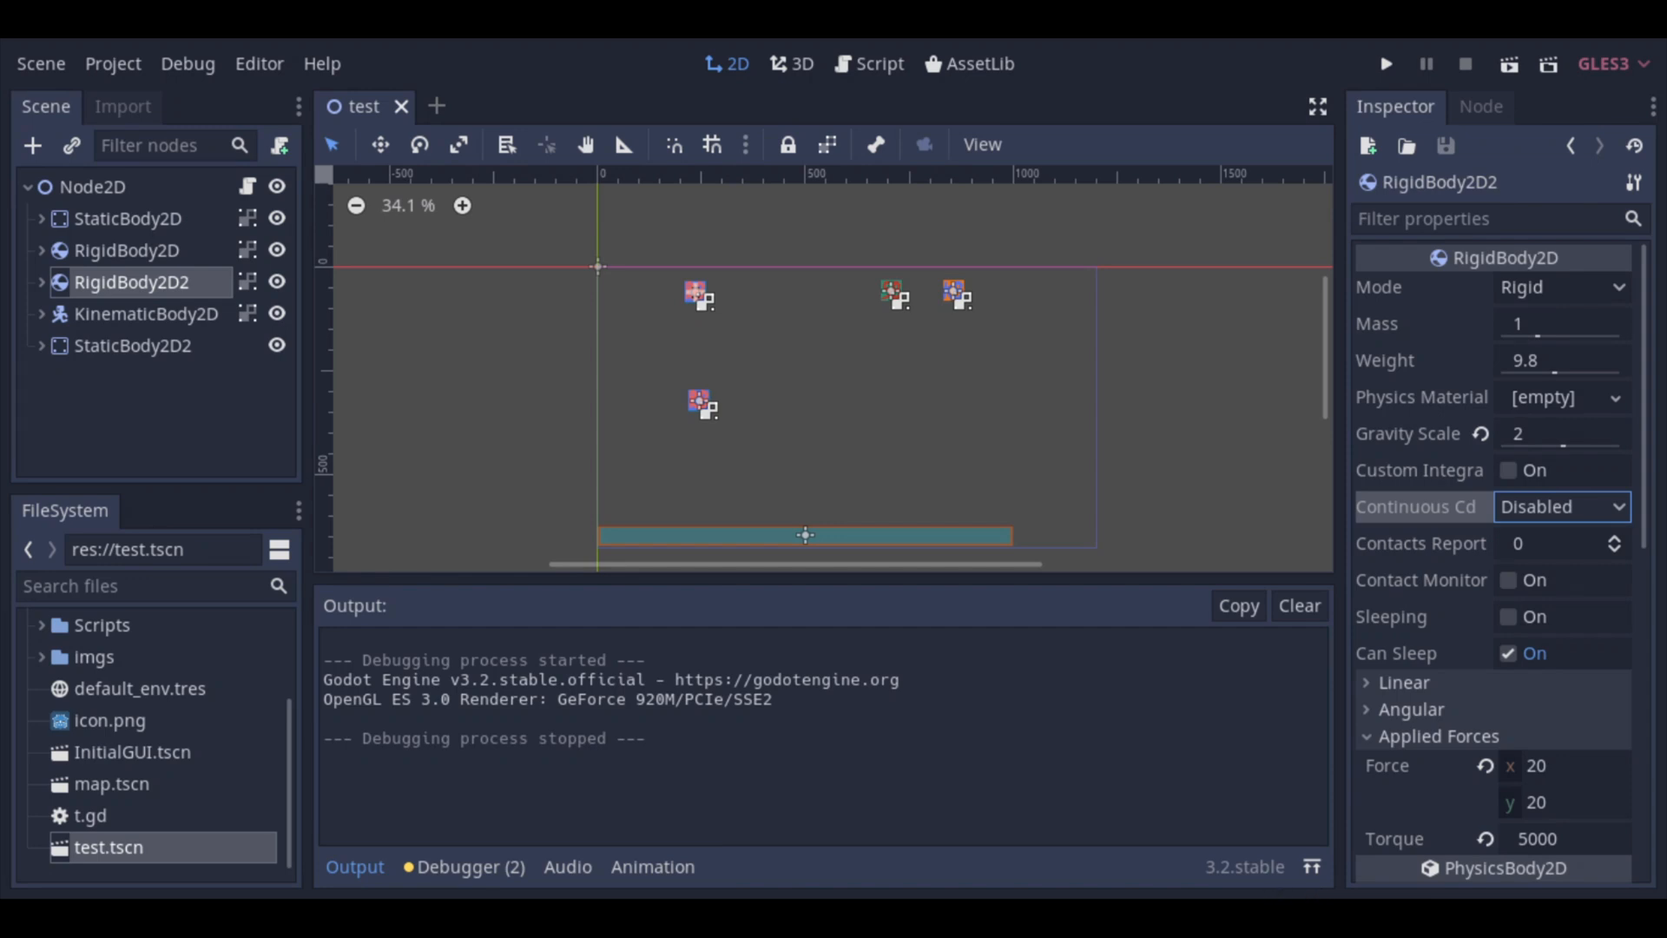